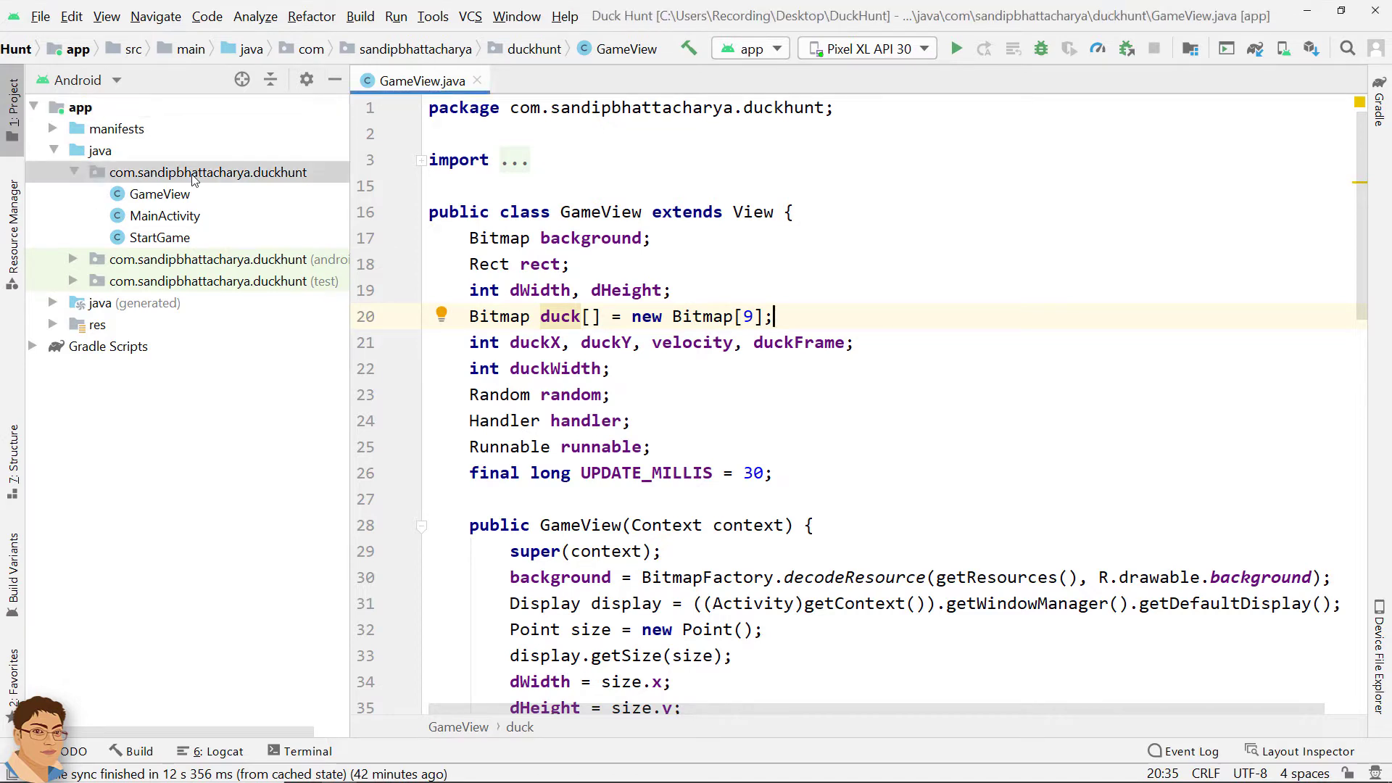
Step: Add a new, empty Java class named Duck1 under the duckhunt package
right_click(195, 173)
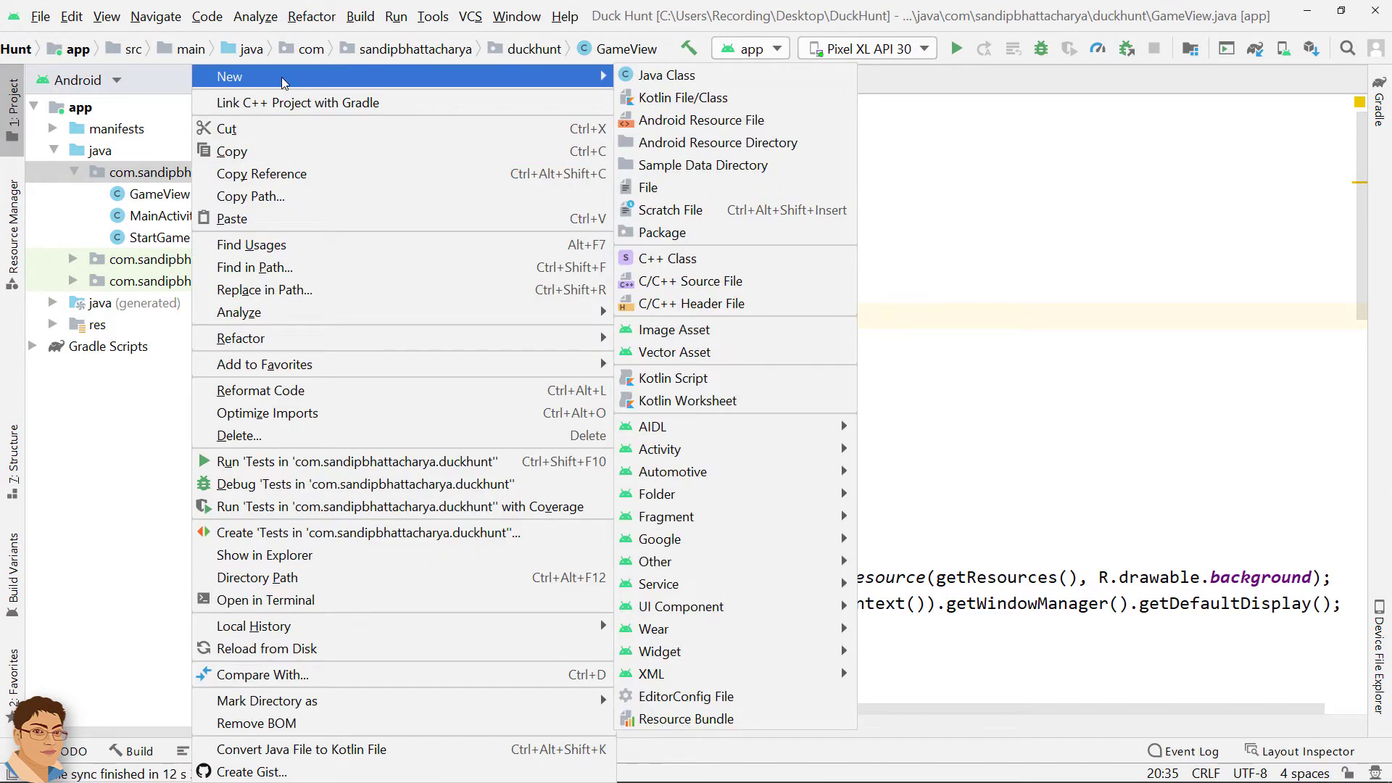
left_click(666, 74)
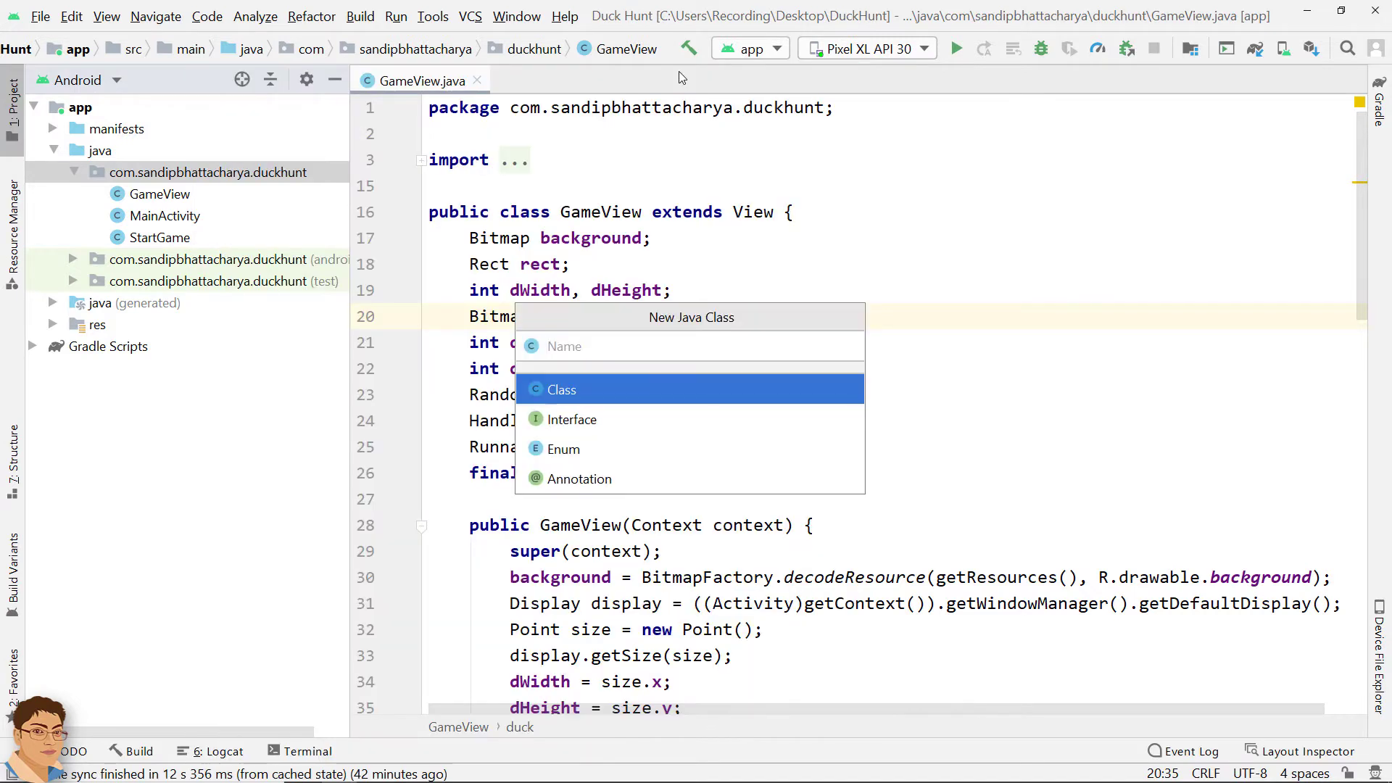
type("D")
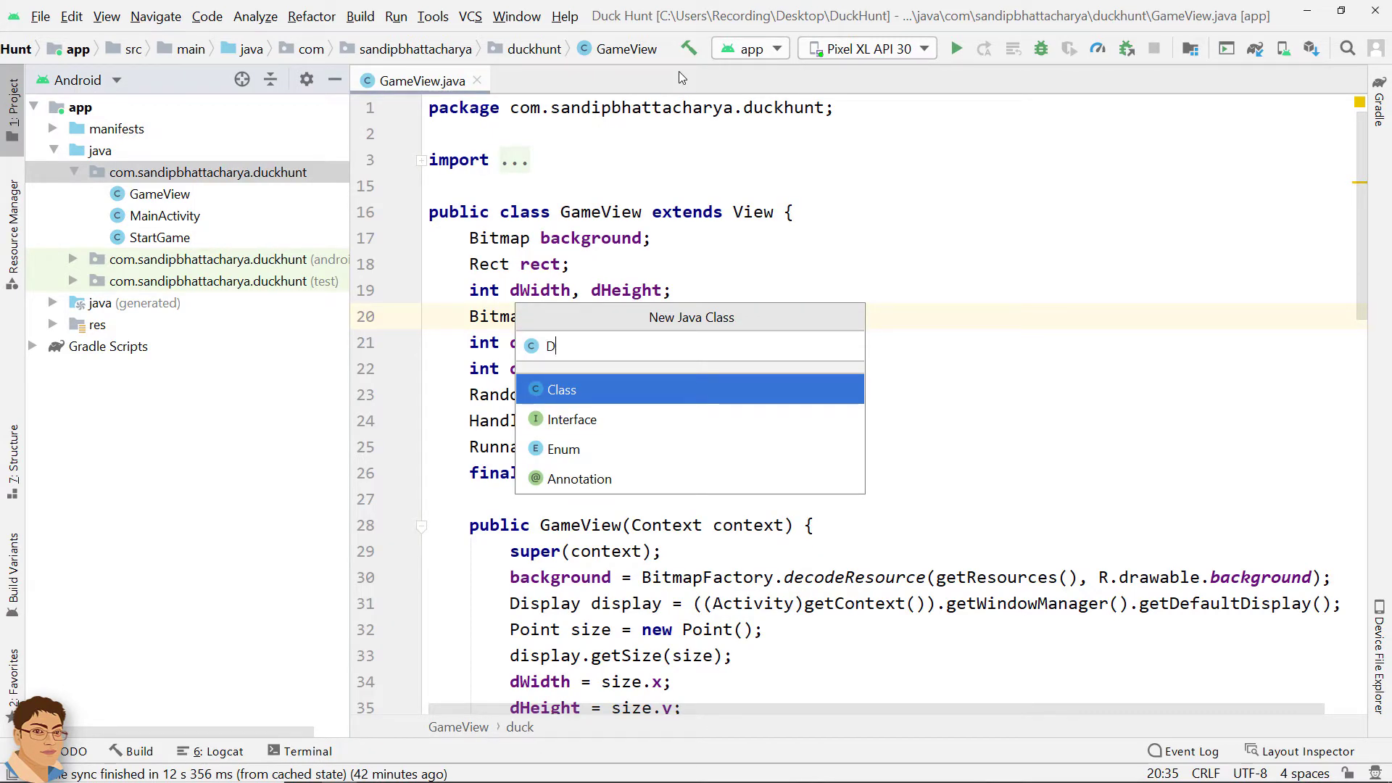
key("Enter")
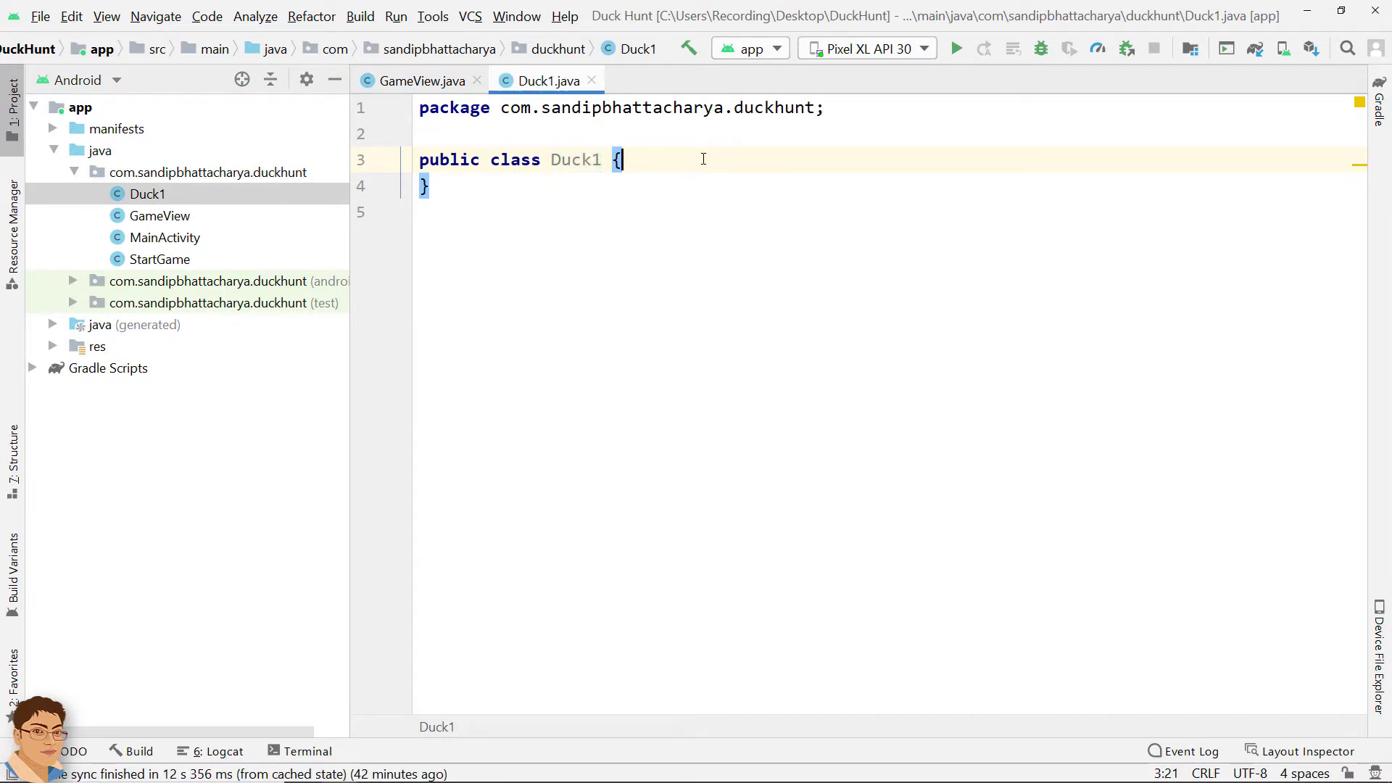
Step: Generate a public Duck1(Context context) constructor, importing Context, then return to GameView
key("Enter")
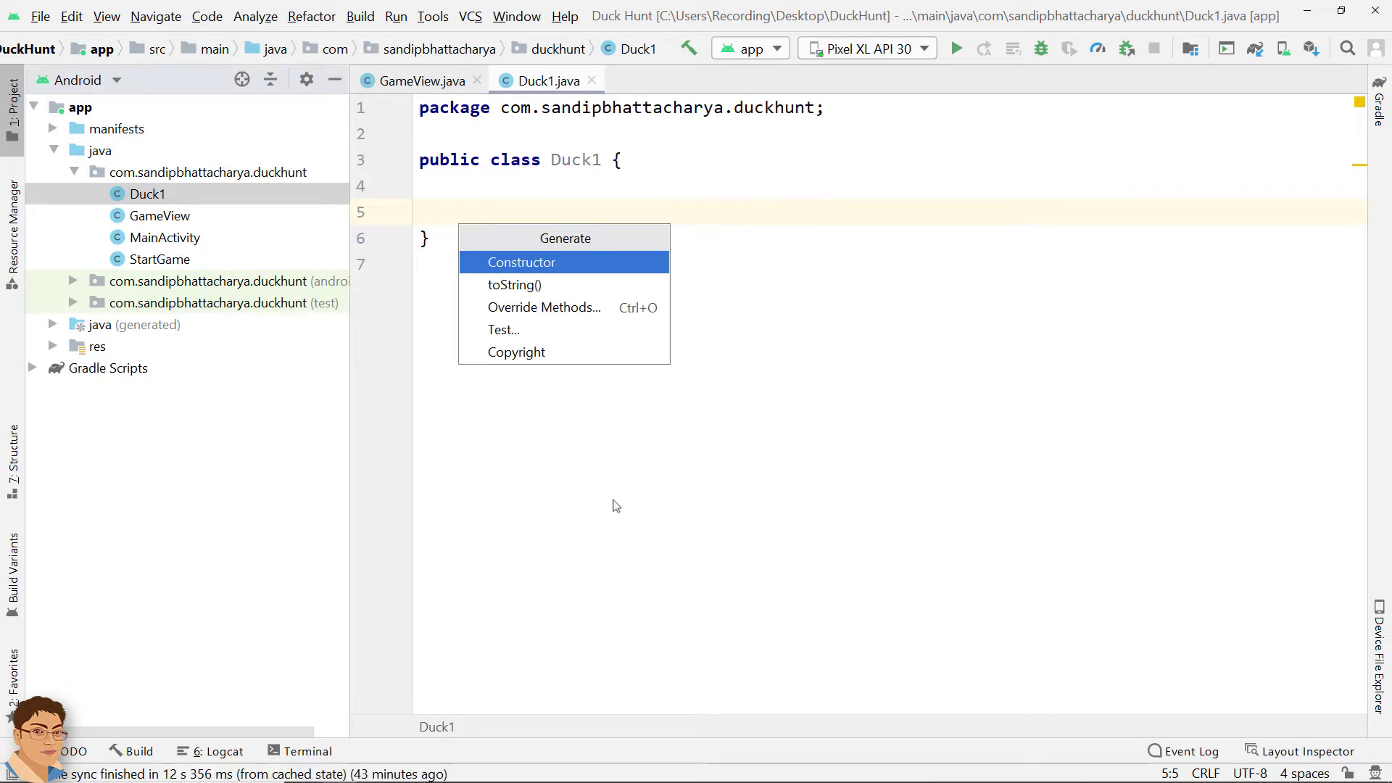
left_click(520, 262)
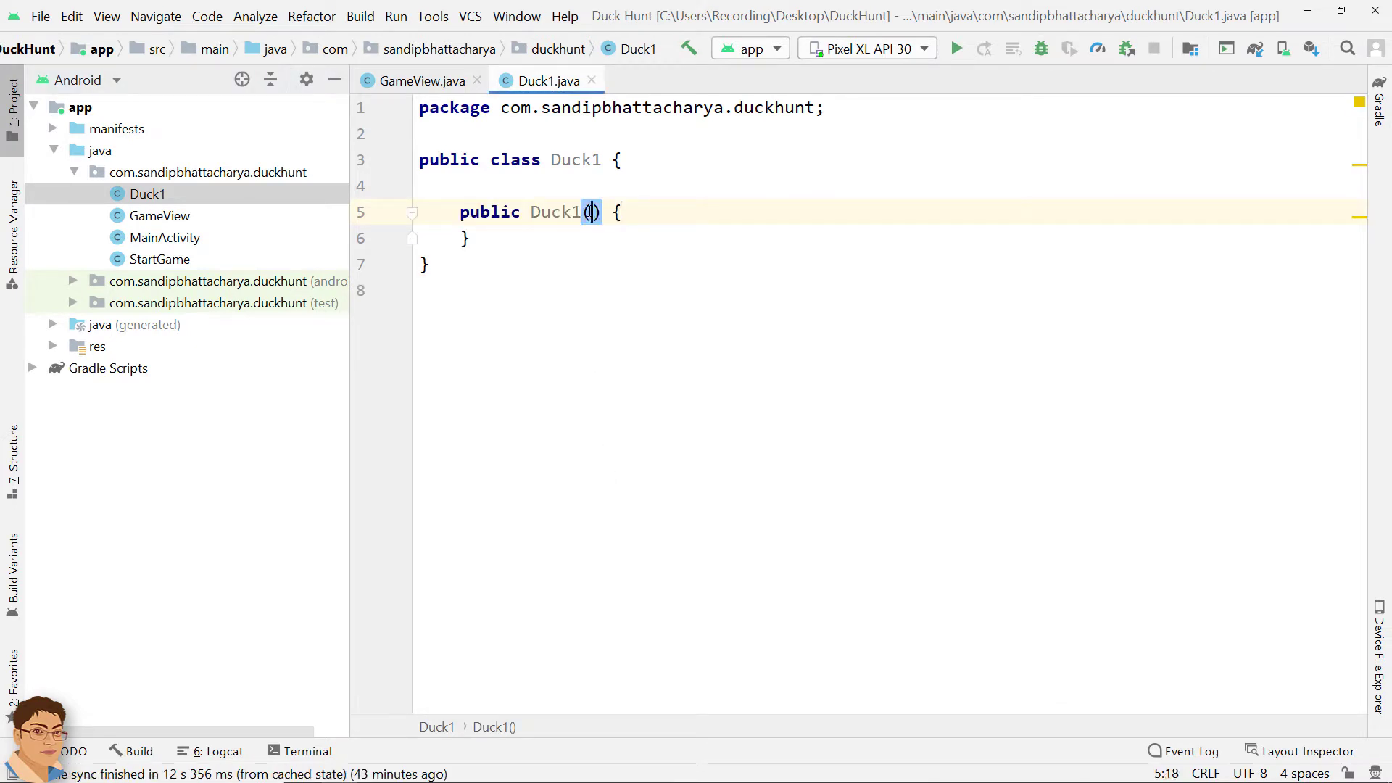
type("Context co")
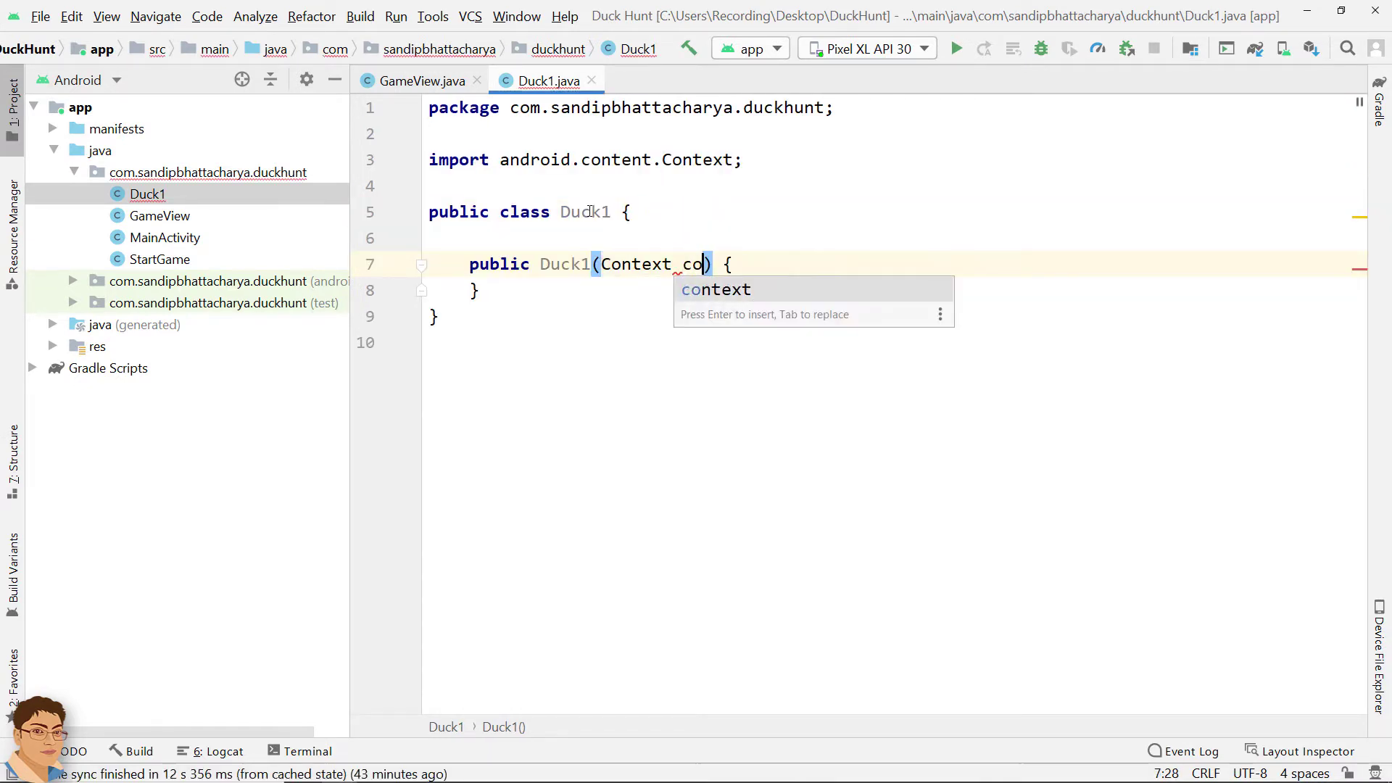
key("Enter")
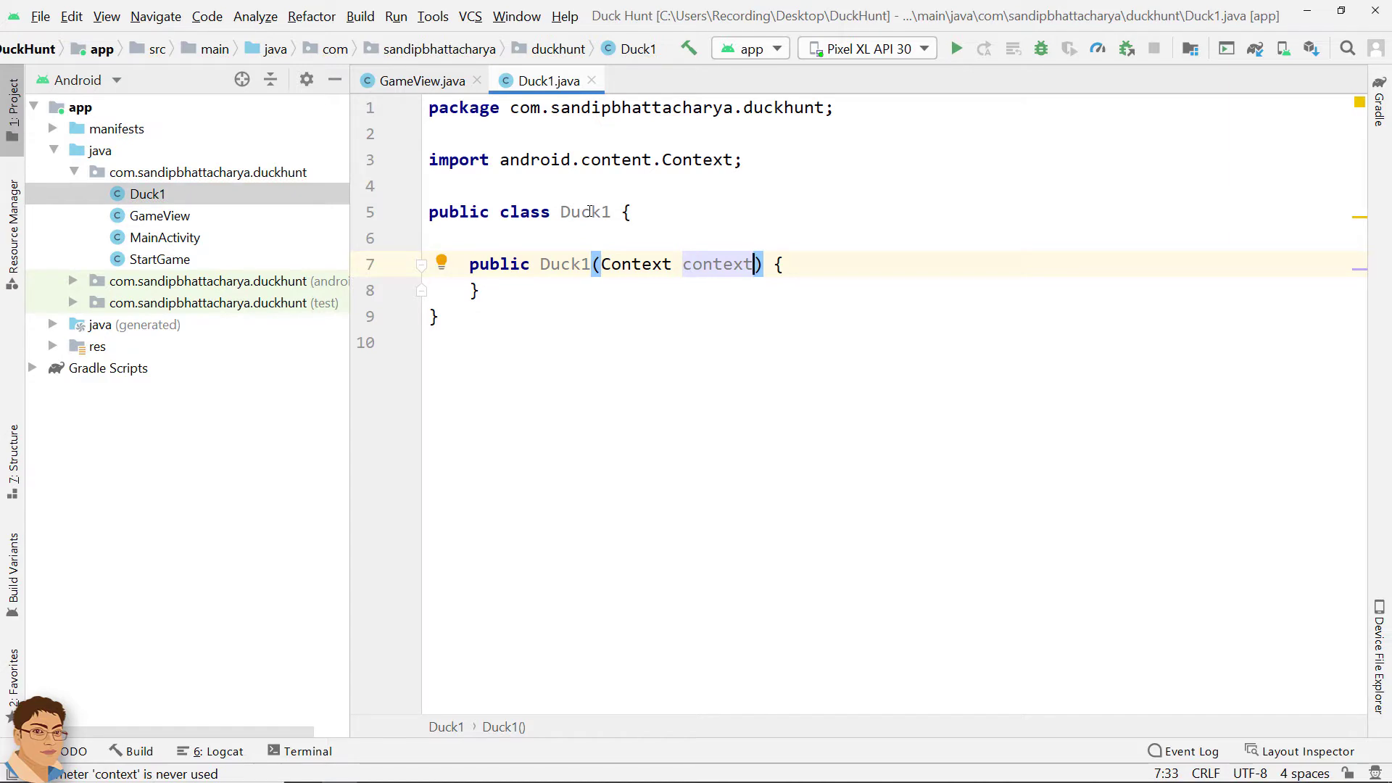
left_click(423, 80)
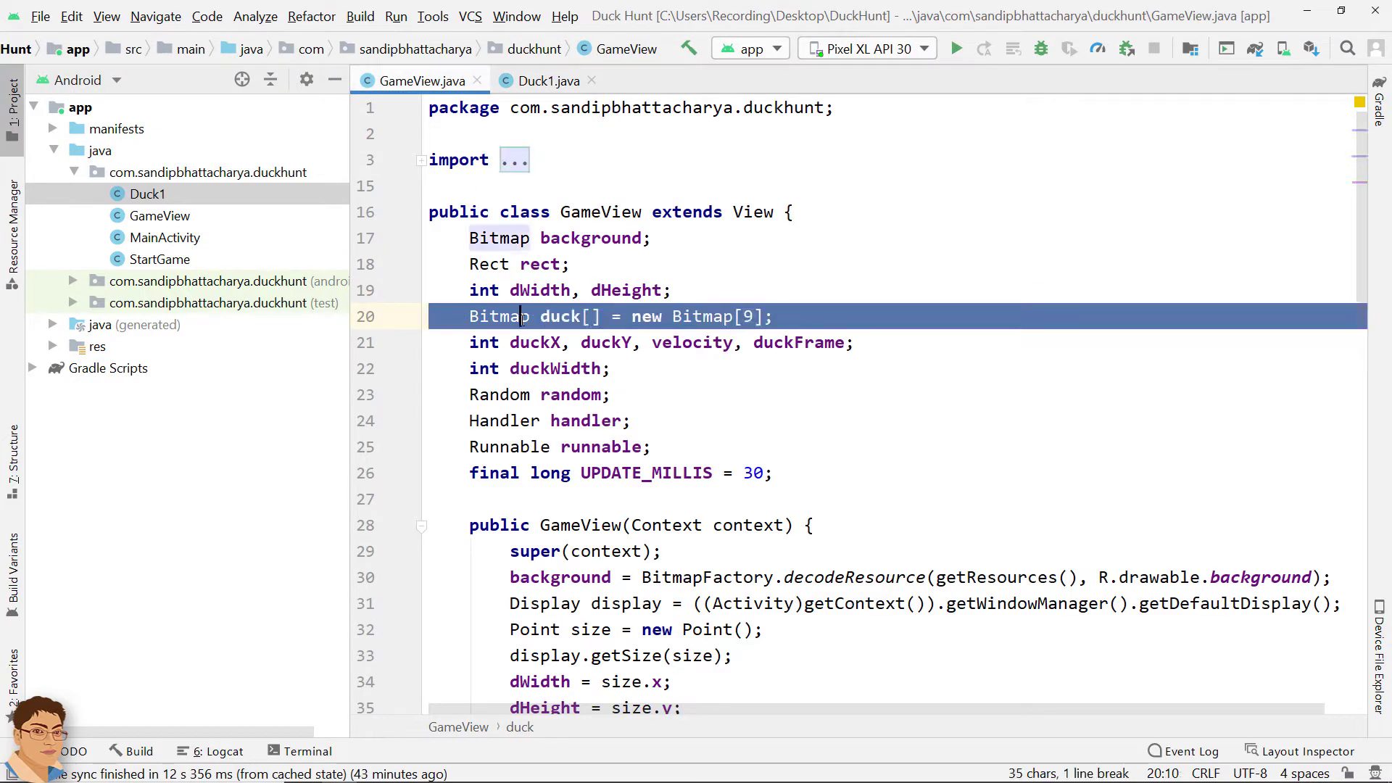
Step: Move the Bitmap duck[9] array and duck0–duck8 loading lines into Duck1, using context.getResources()
left_click(547, 81)
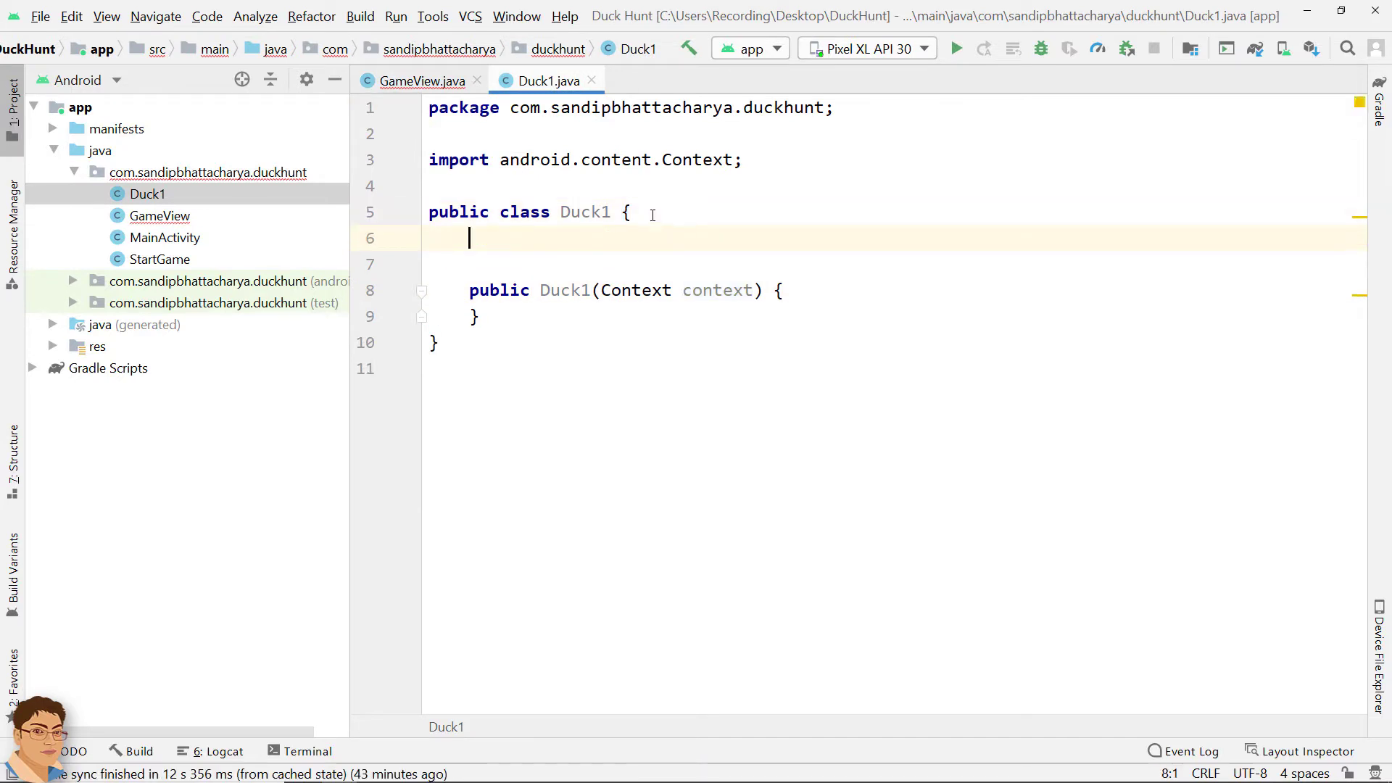
type("Bitmap duck[] = new Bitmap[9];")
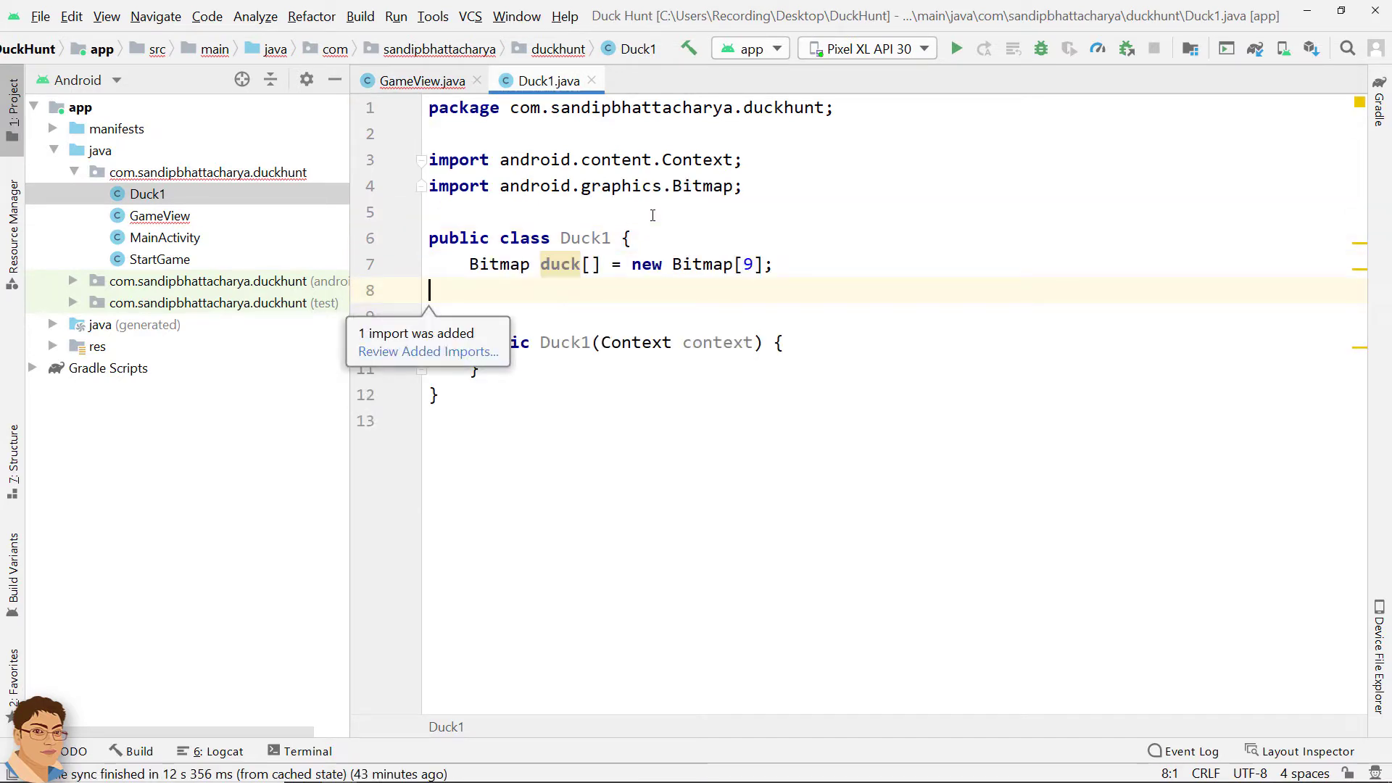
left_click(426, 79)
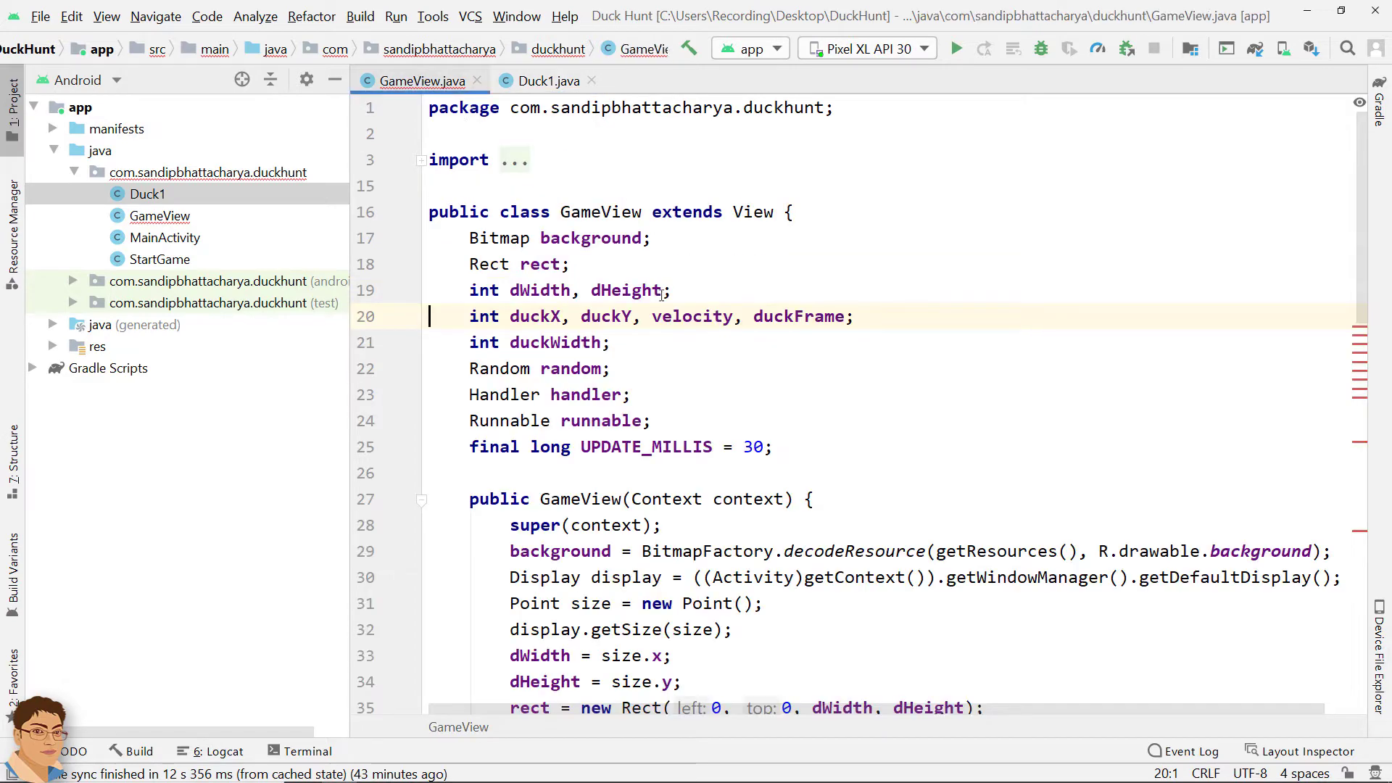
scroll("down", 3)
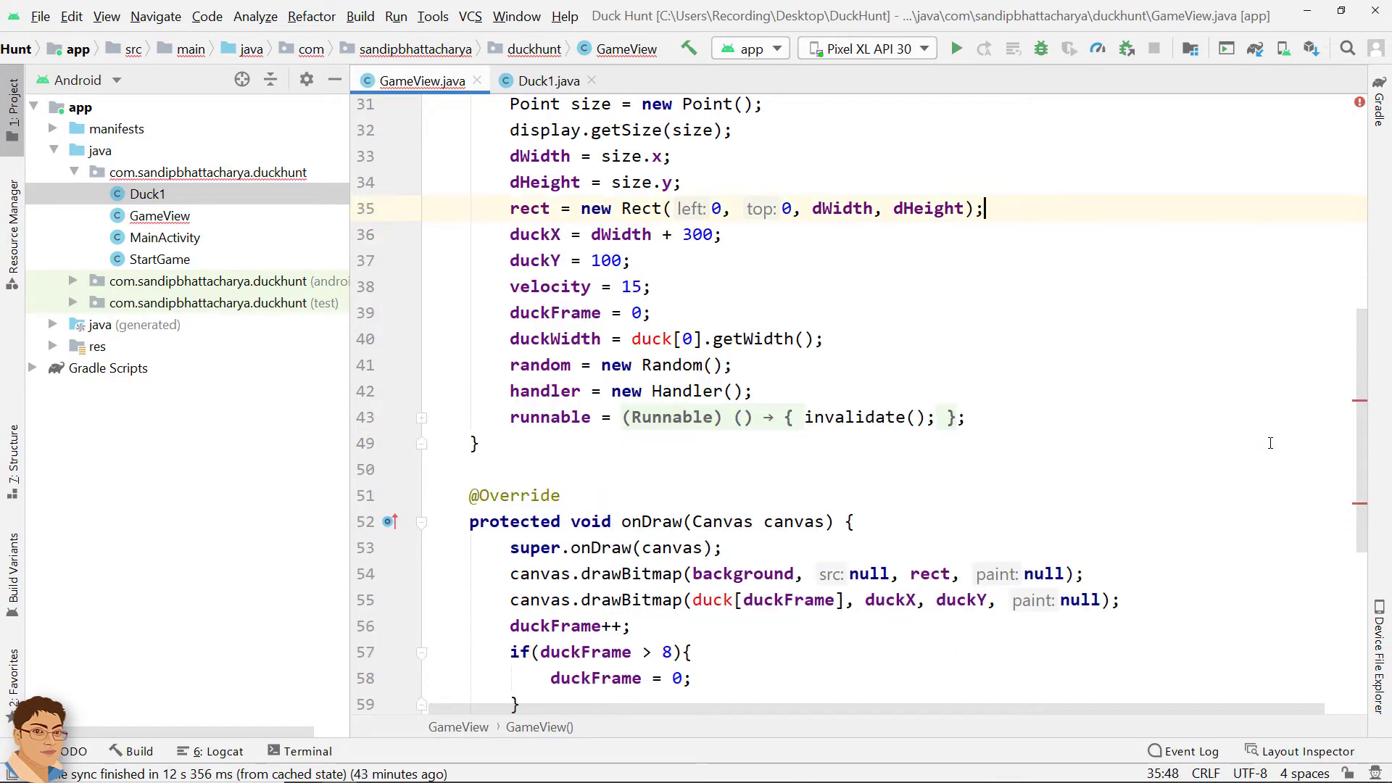
left_click(547, 81)
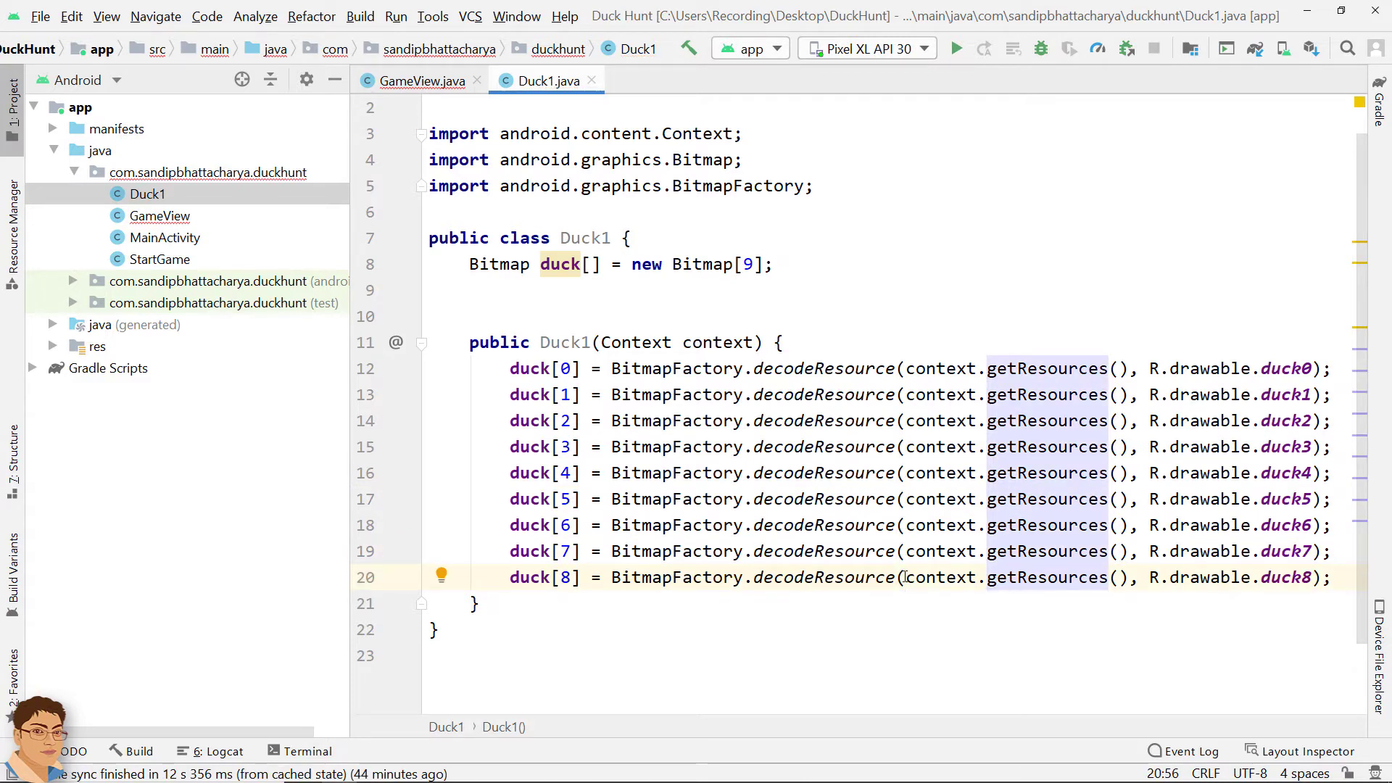
left_click(986, 577)
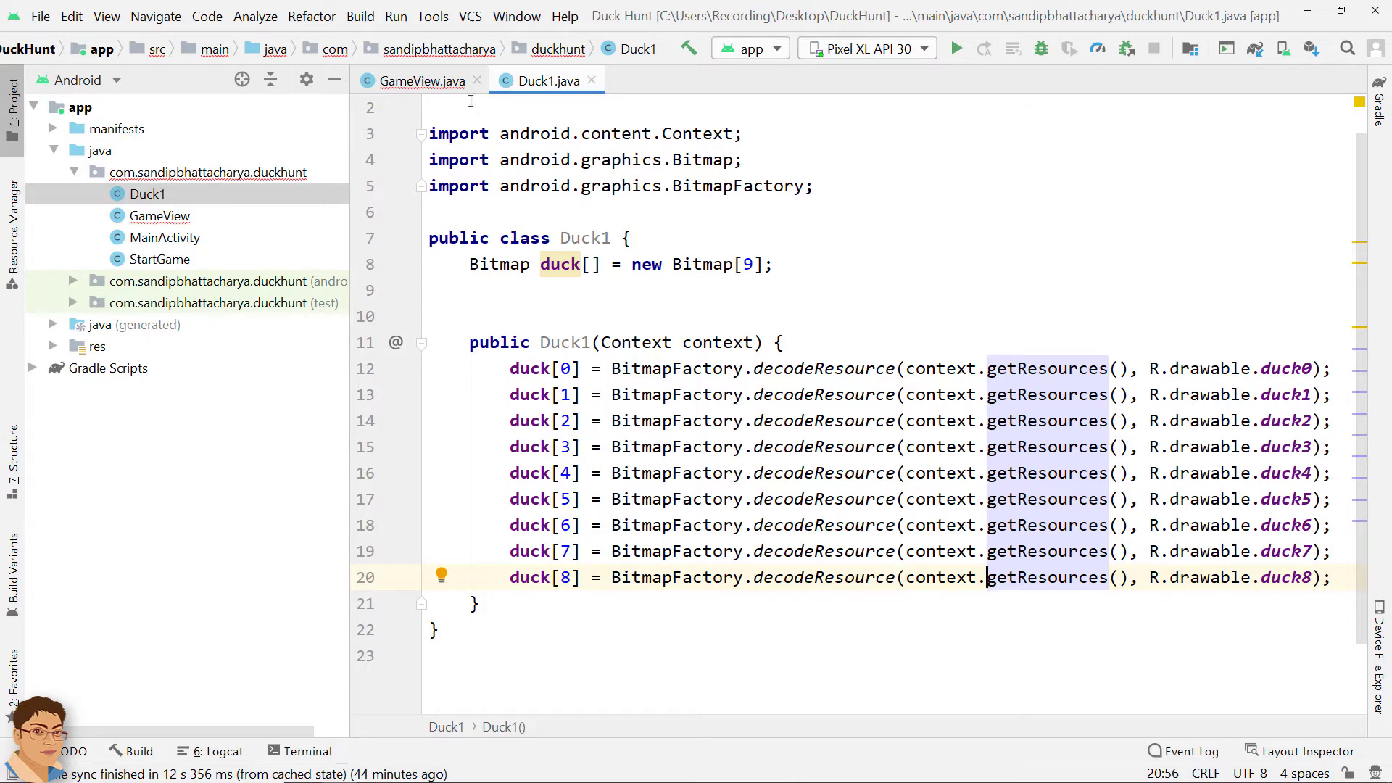
left_click(414, 80)
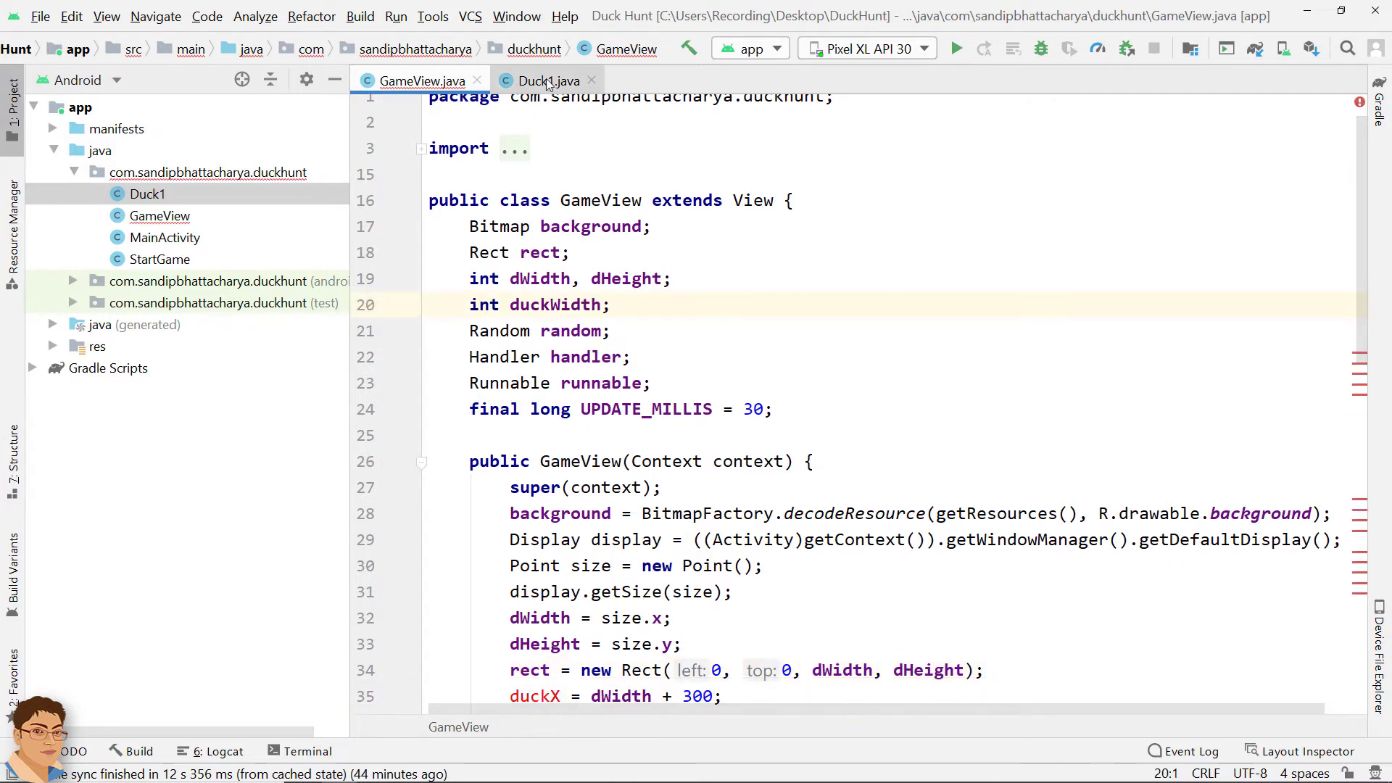
Step: Move the duckX, duckY, velocity and duckFrame fields and the Random field into Duck1
left_click(547, 80)
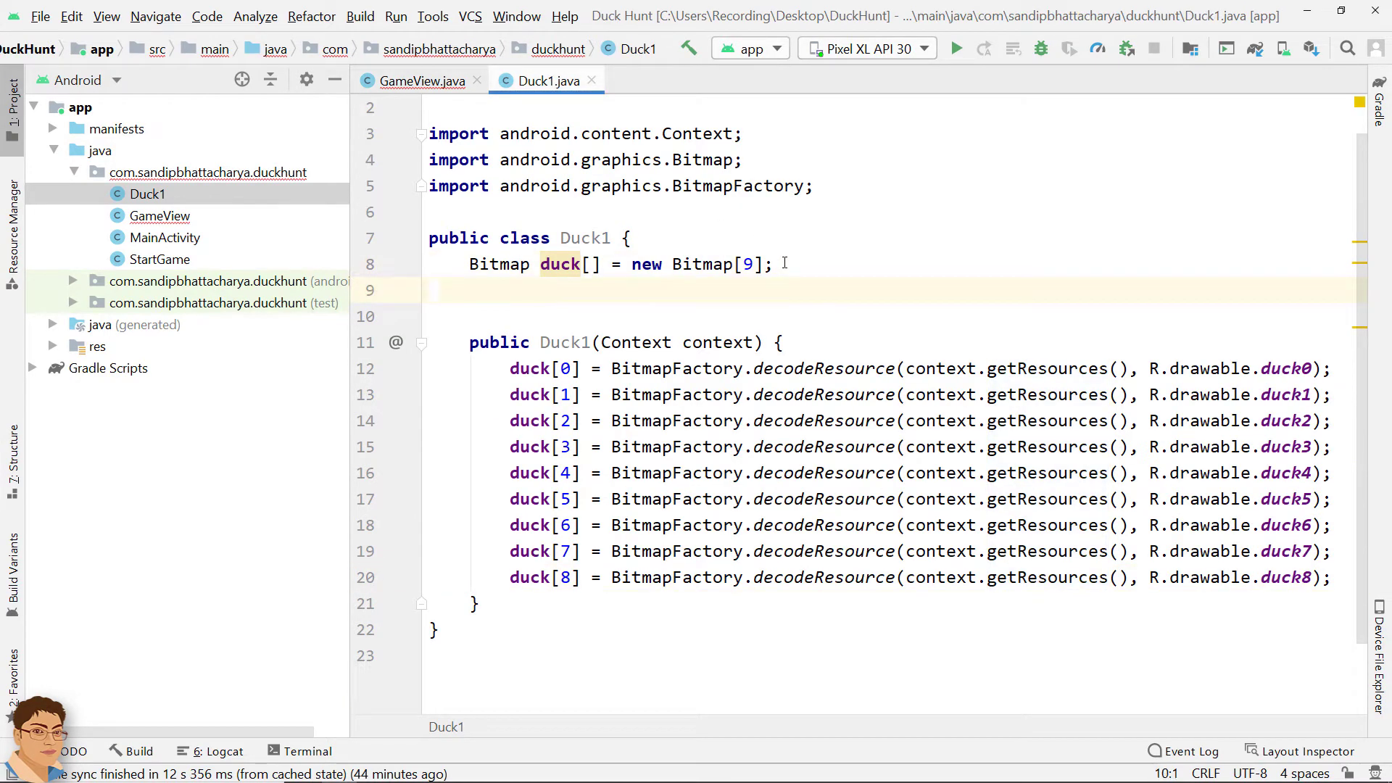
type("int duckX, duckY, velocity, duckFrame;")
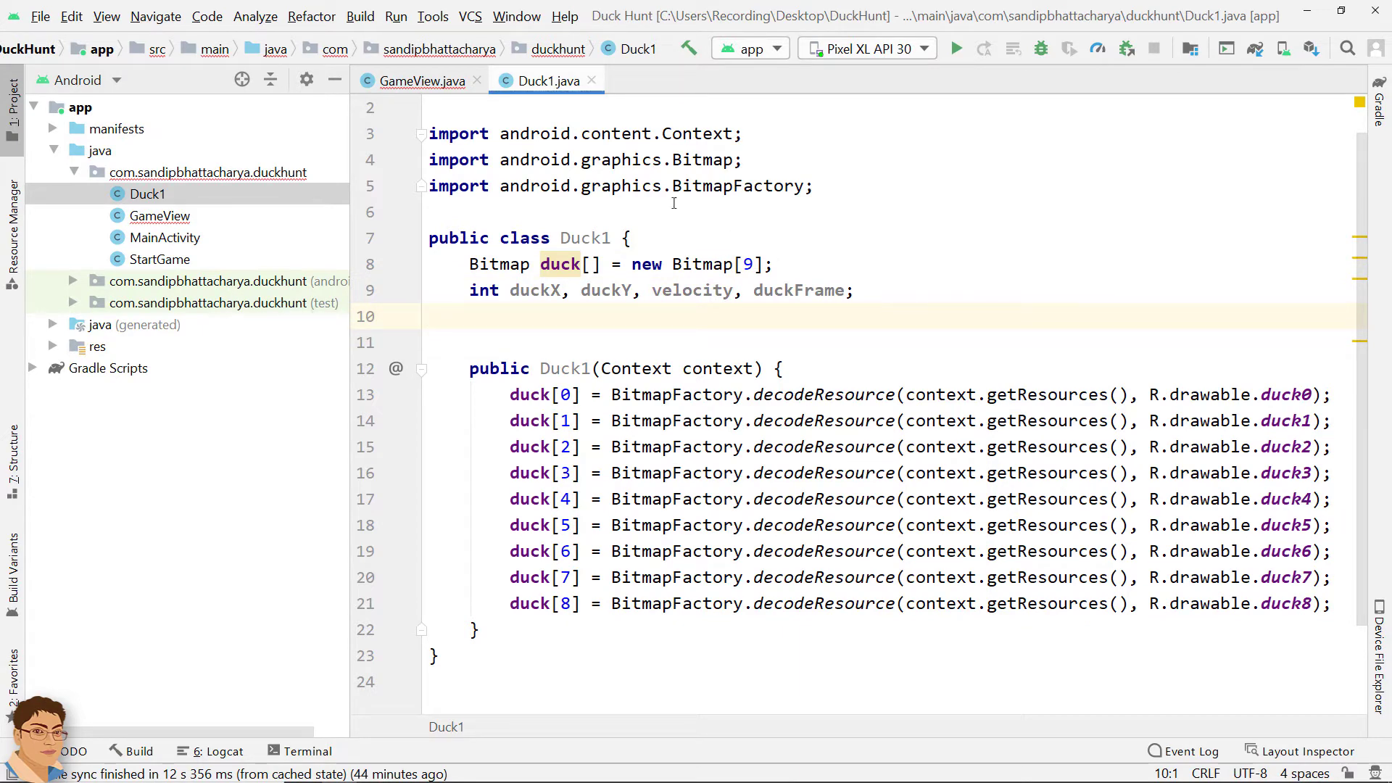
left_click(420, 79)
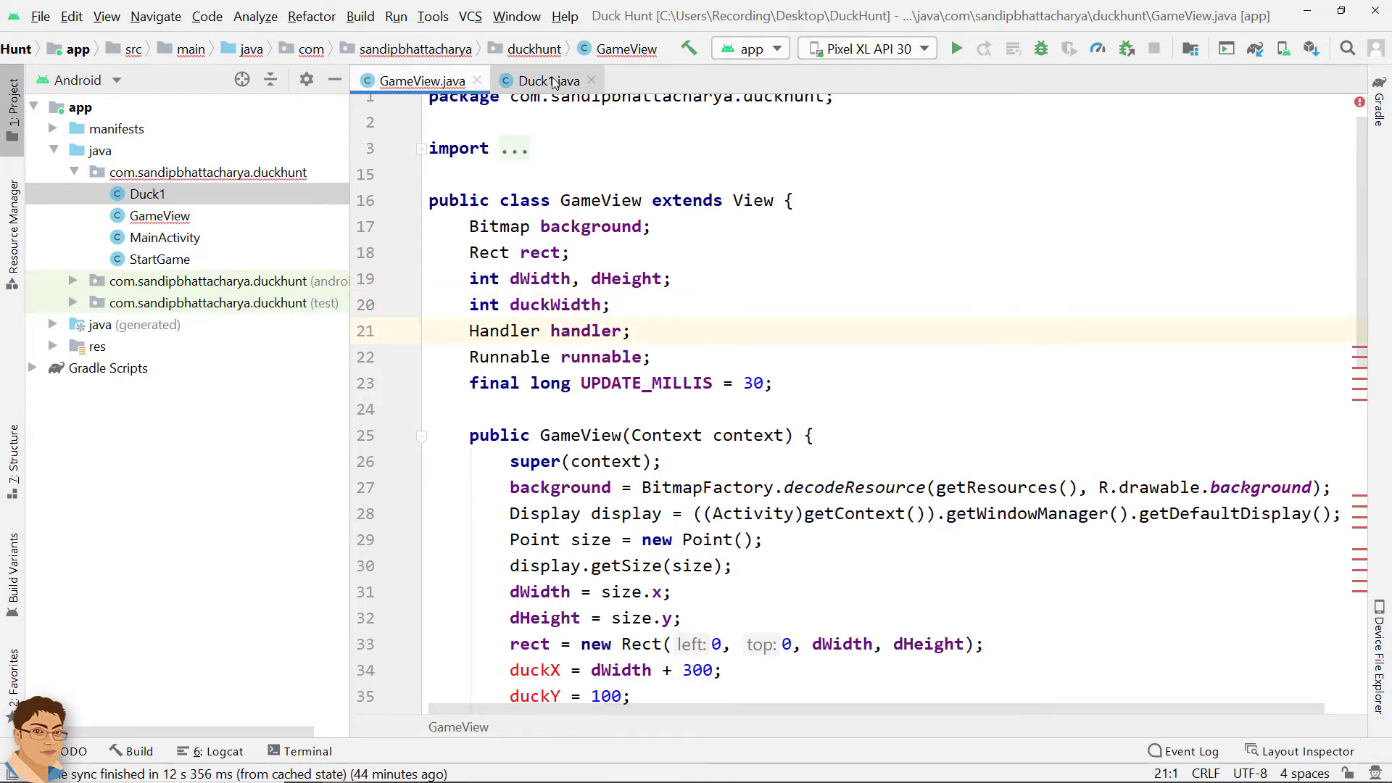
left_click(547, 81)
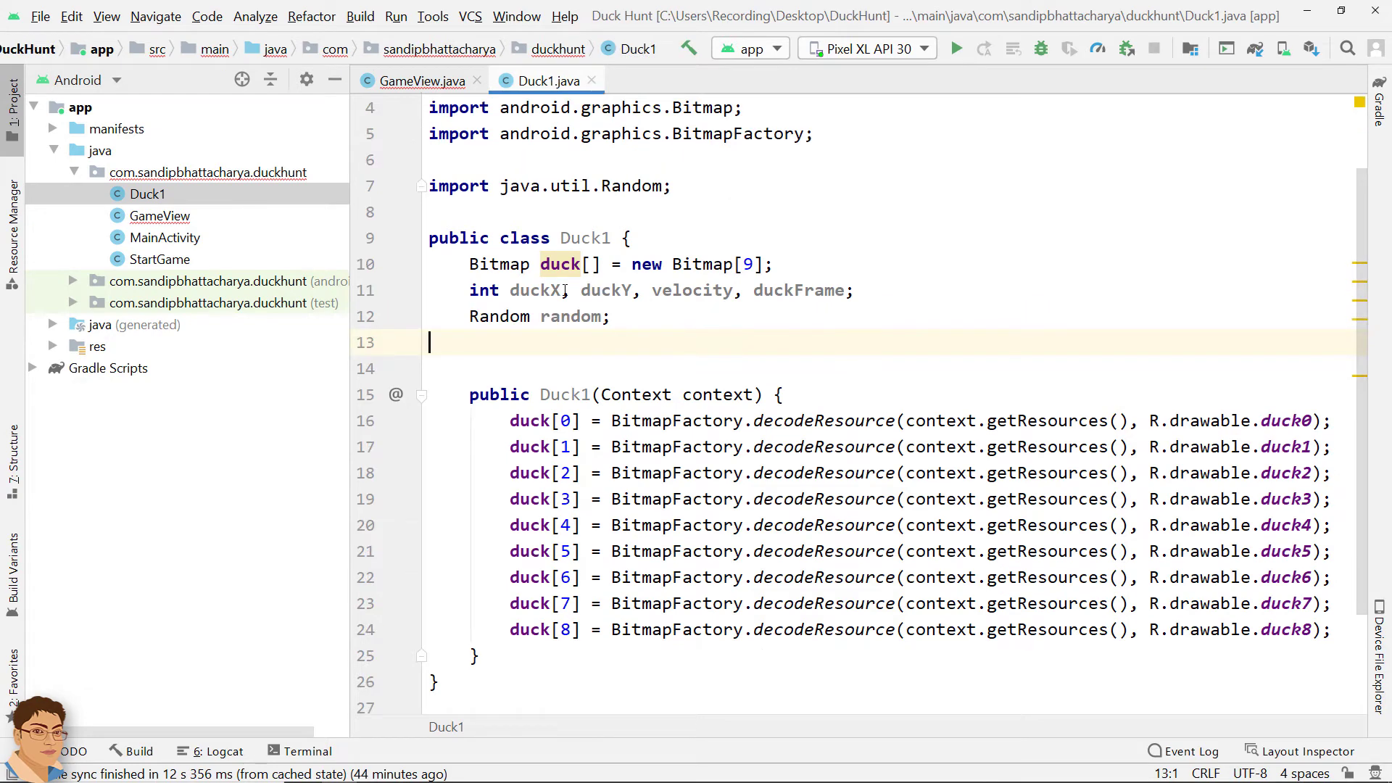
left_click(418, 80)
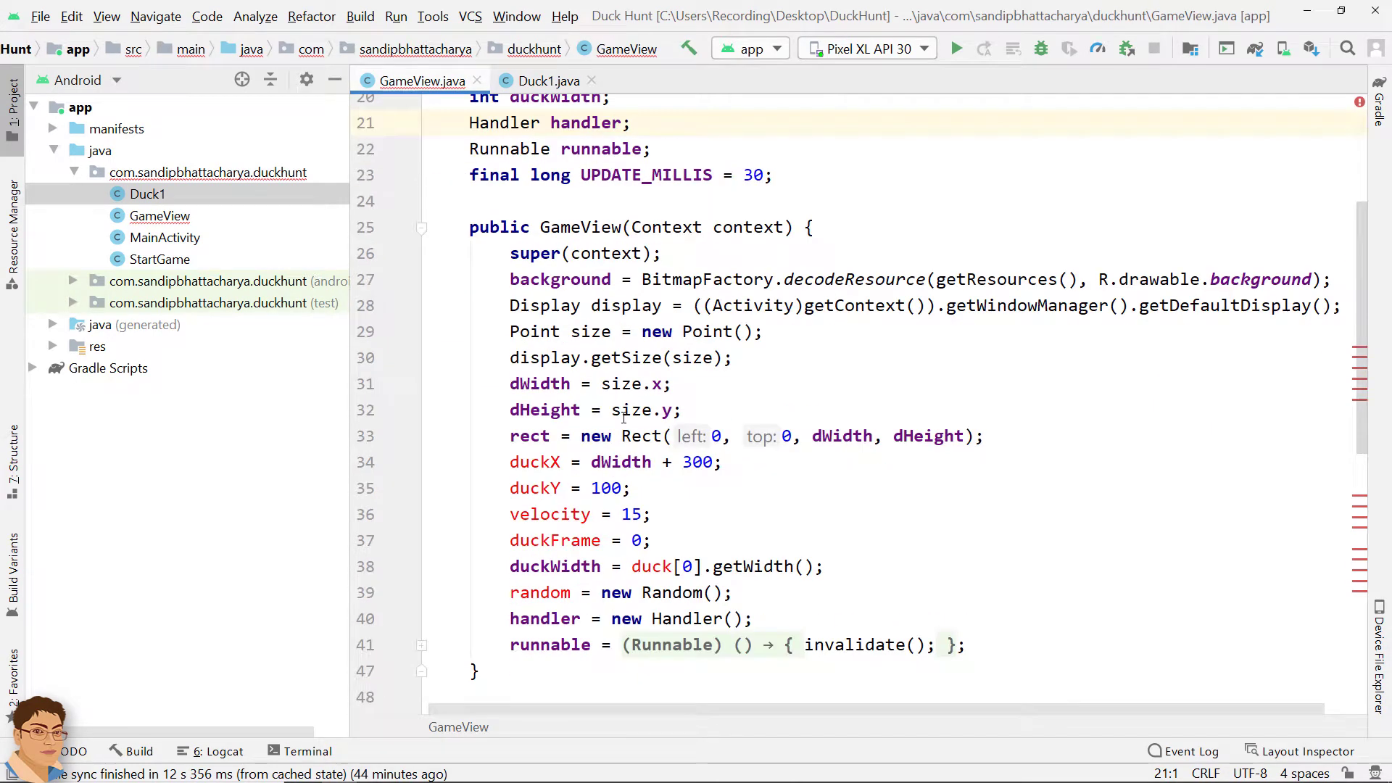
Step: Move the random = new Random(); initialisation into Duck1's constructor
double_click(538, 593)
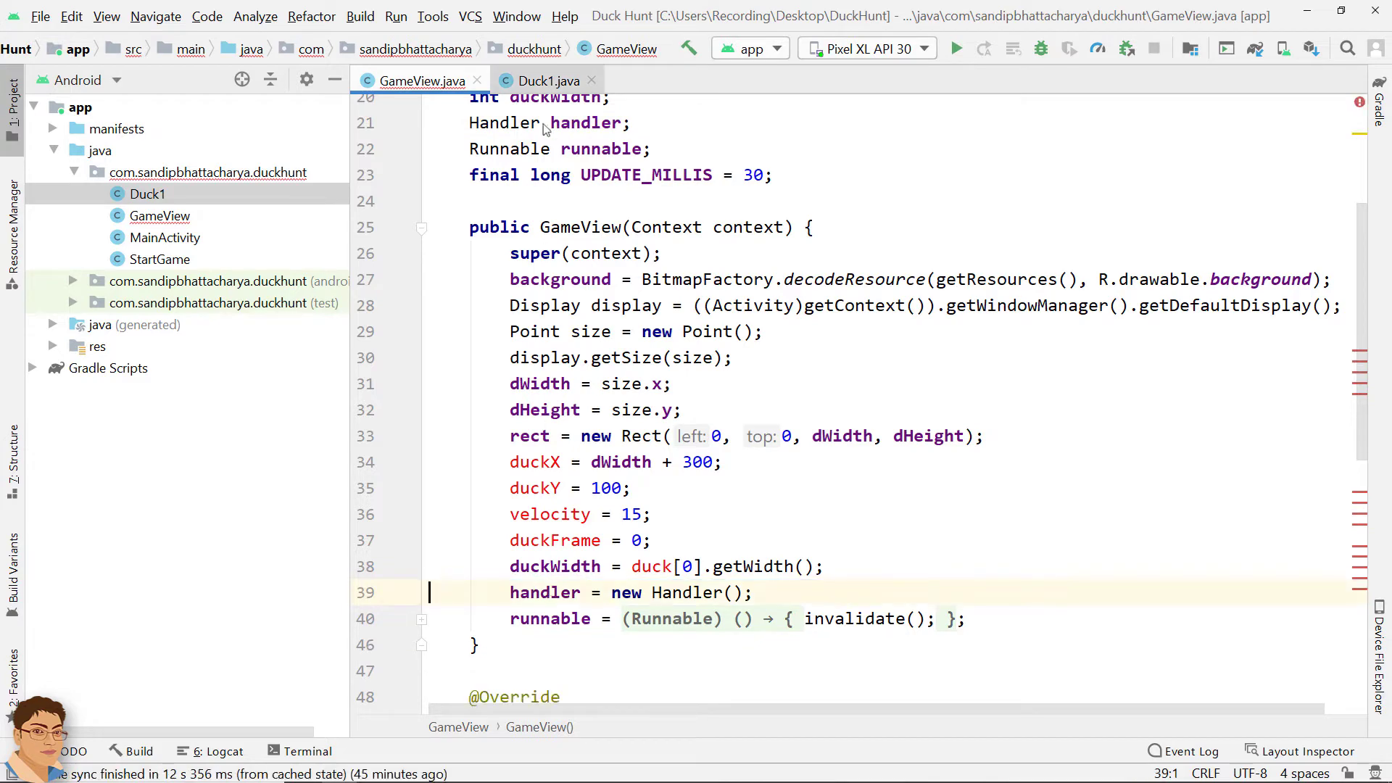
left_click(545, 80)
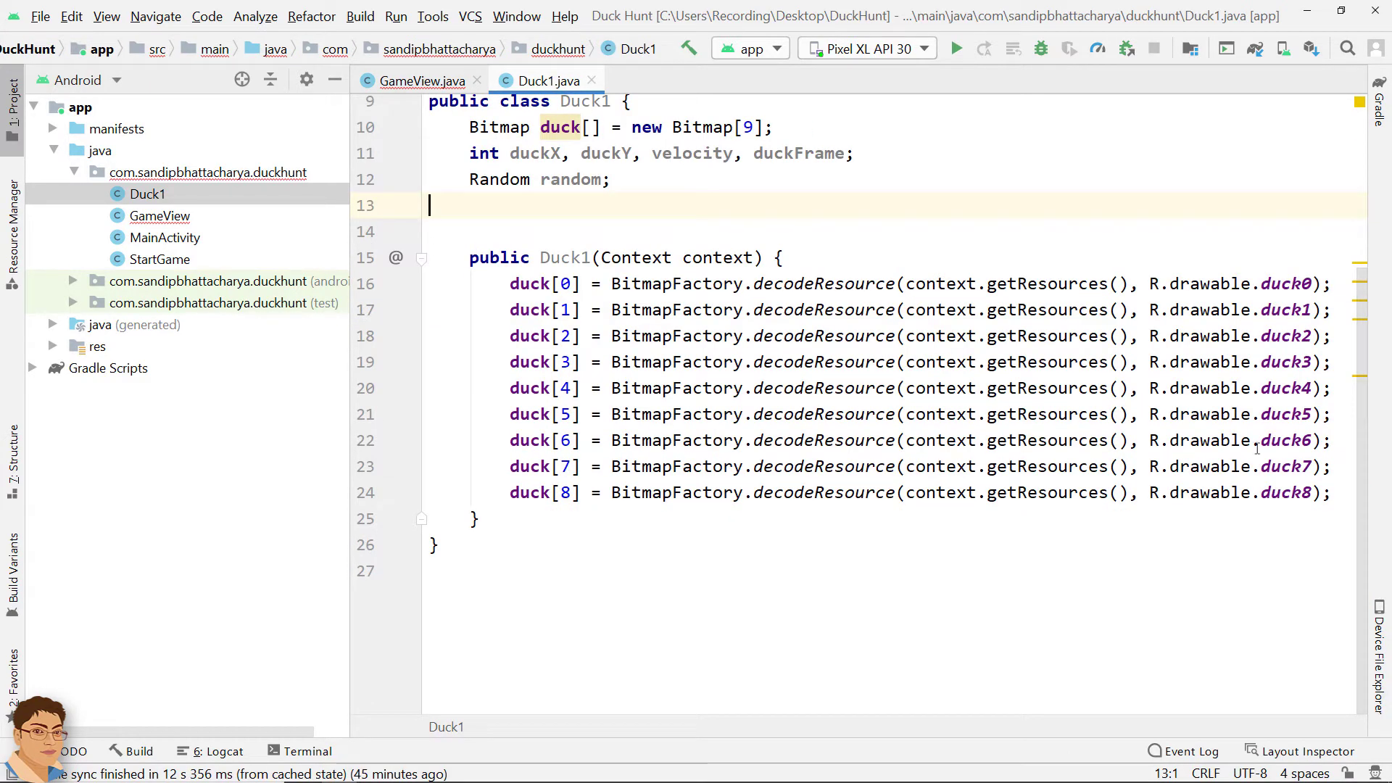
type("random = new Random();")
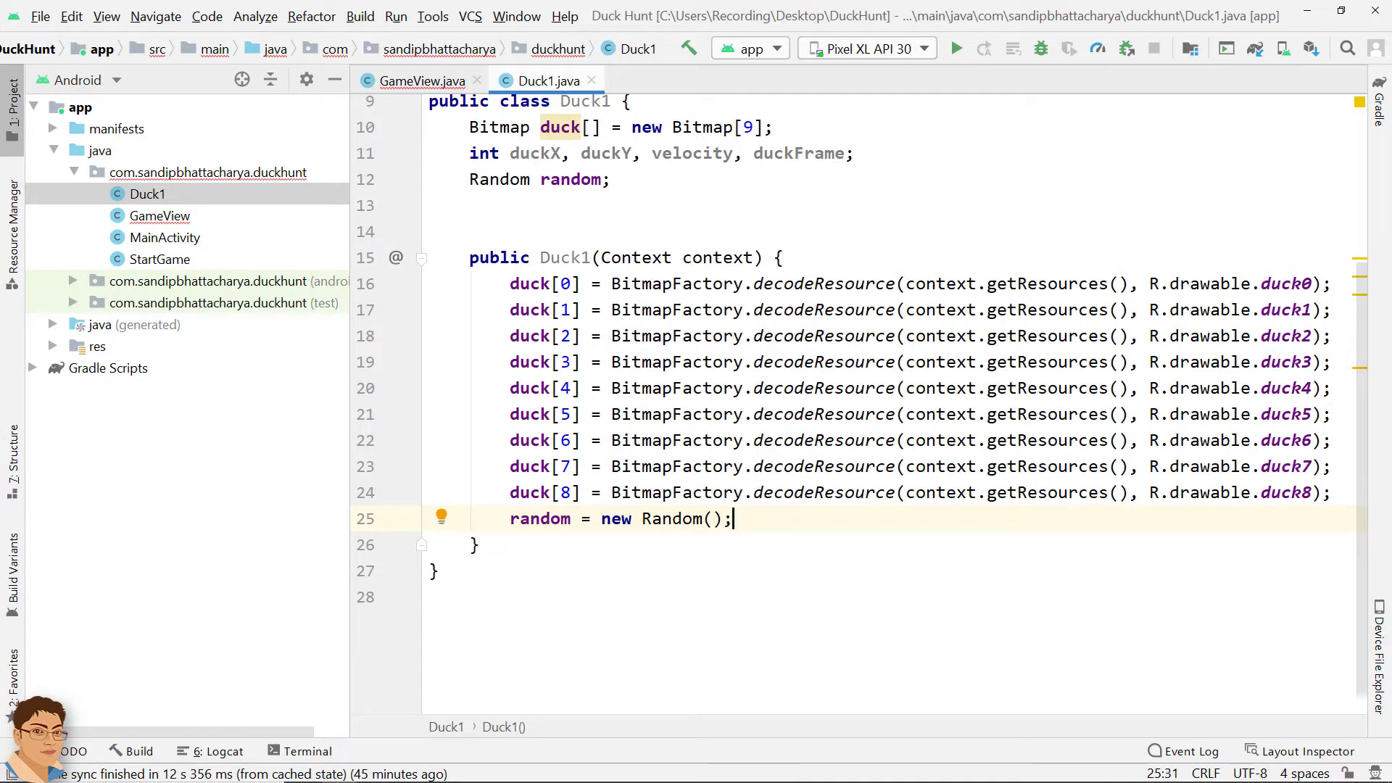
left_click(421, 79)
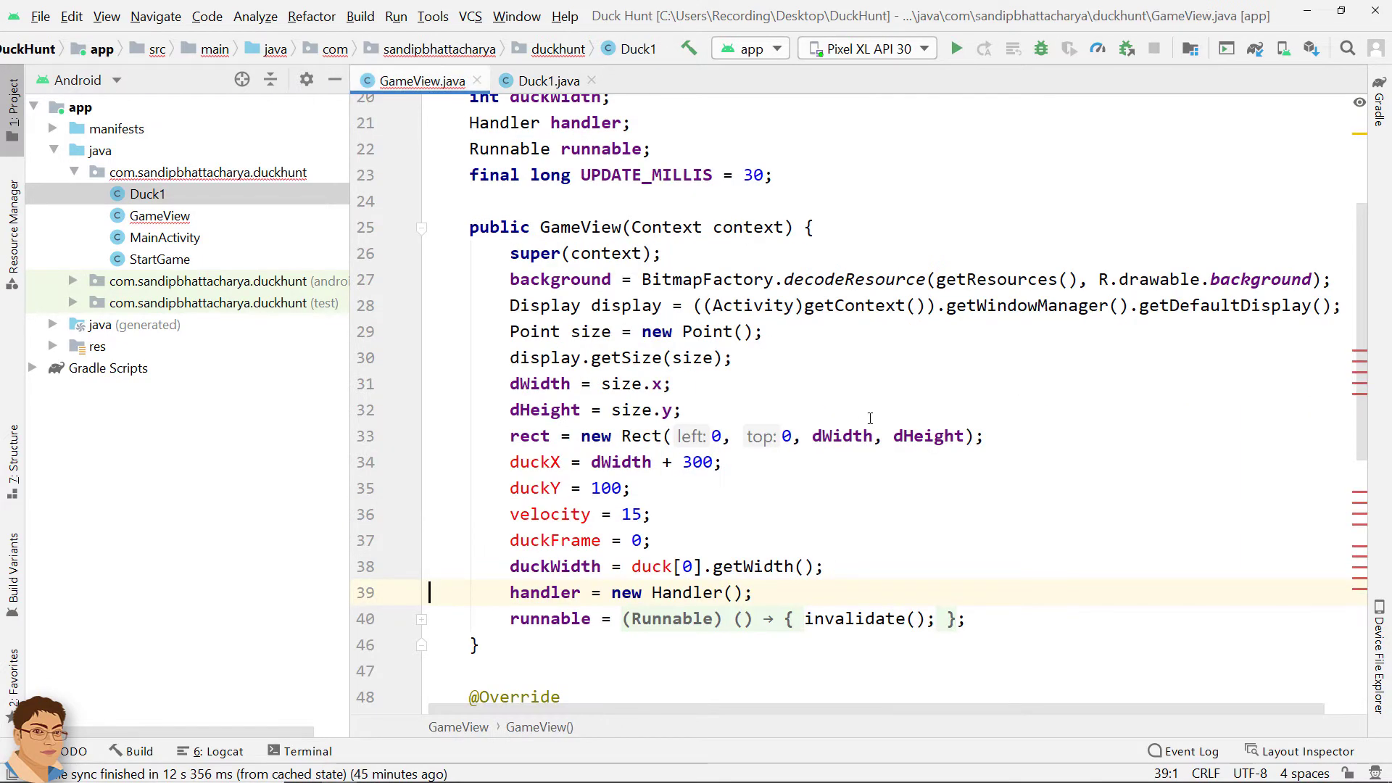
Step: Give Duck1's constructor randomized duckX = dWidth + random.nextInt(500), duckY and velocity assignments
scroll("down", 3)
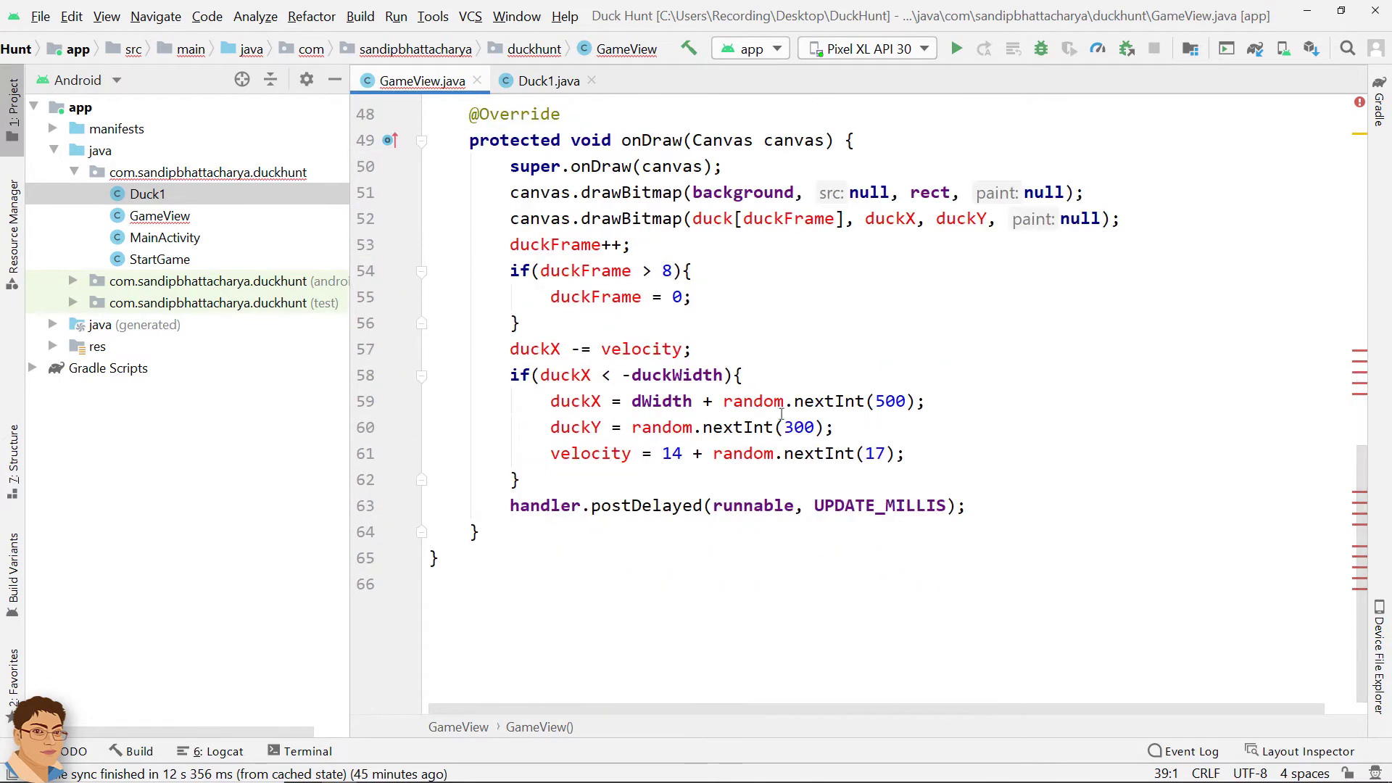
left_click_drag(550, 400, 906, 454)
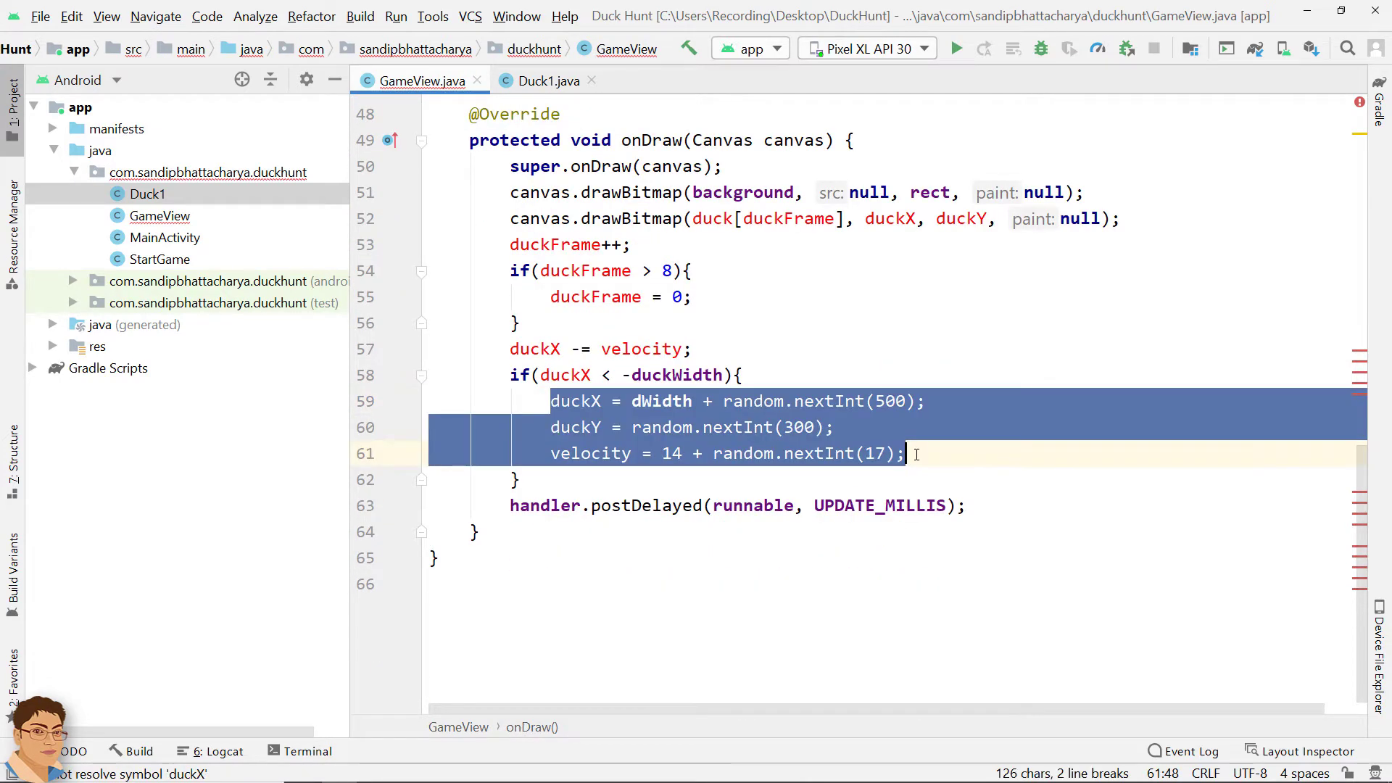
left_click(549, 81)
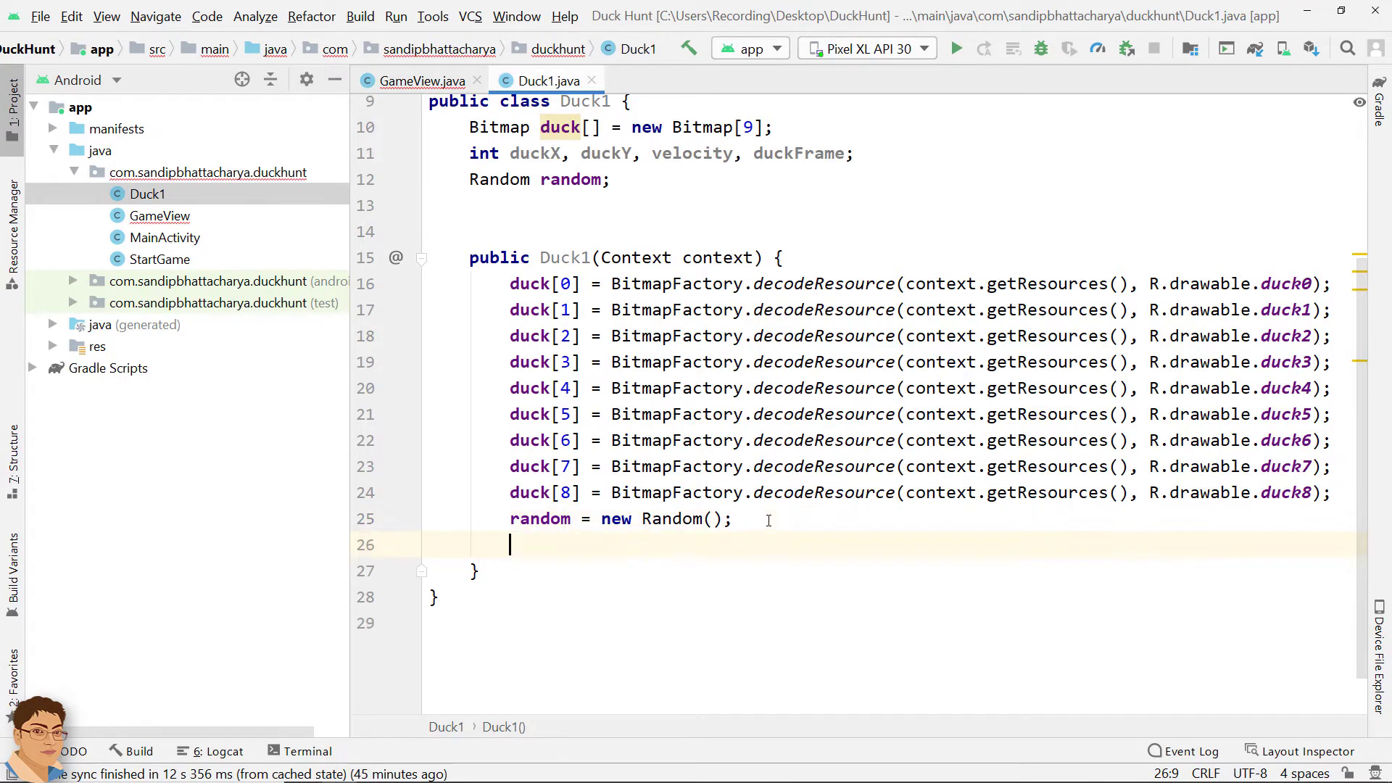
type("duckX = dWidth + random.nextInt(500);")
type("velocity = 14 + random.nextInt(17);")
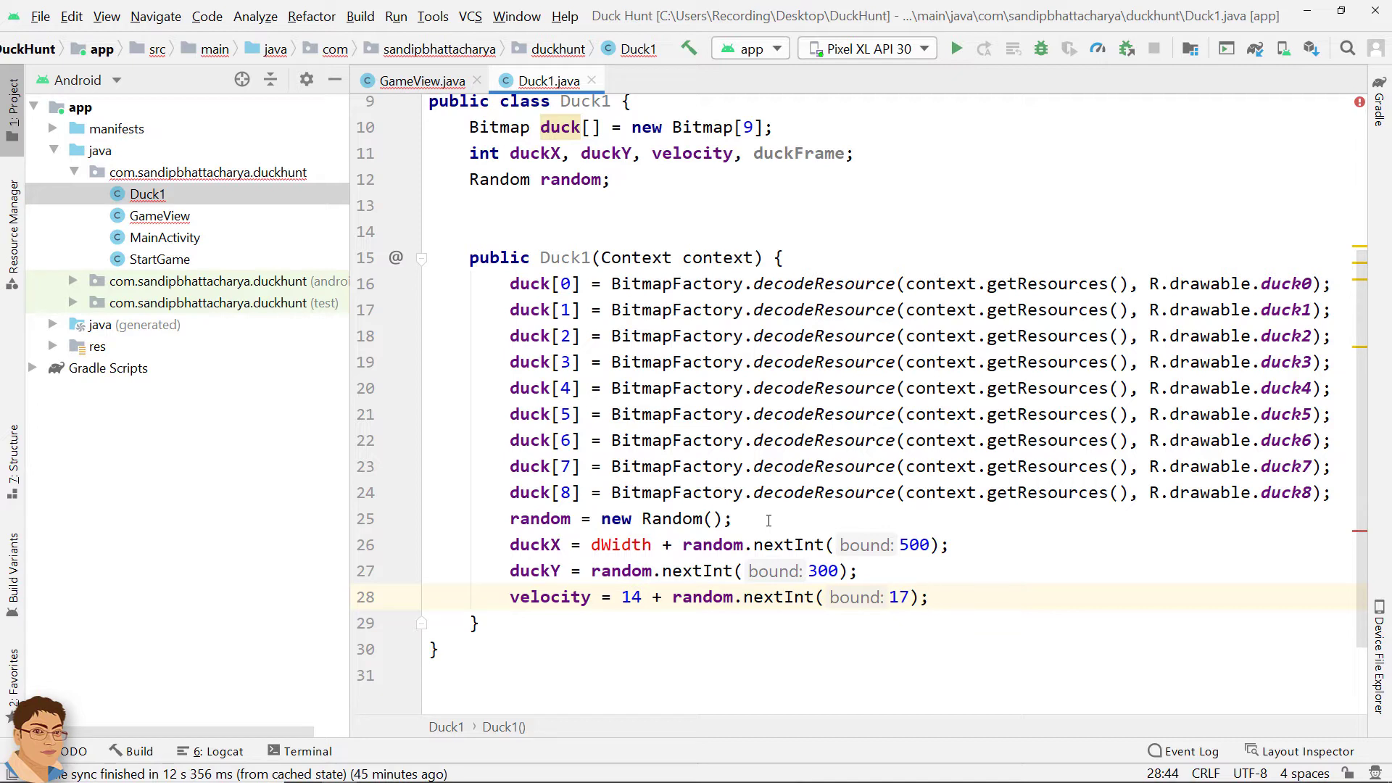
left_click(928, 597)
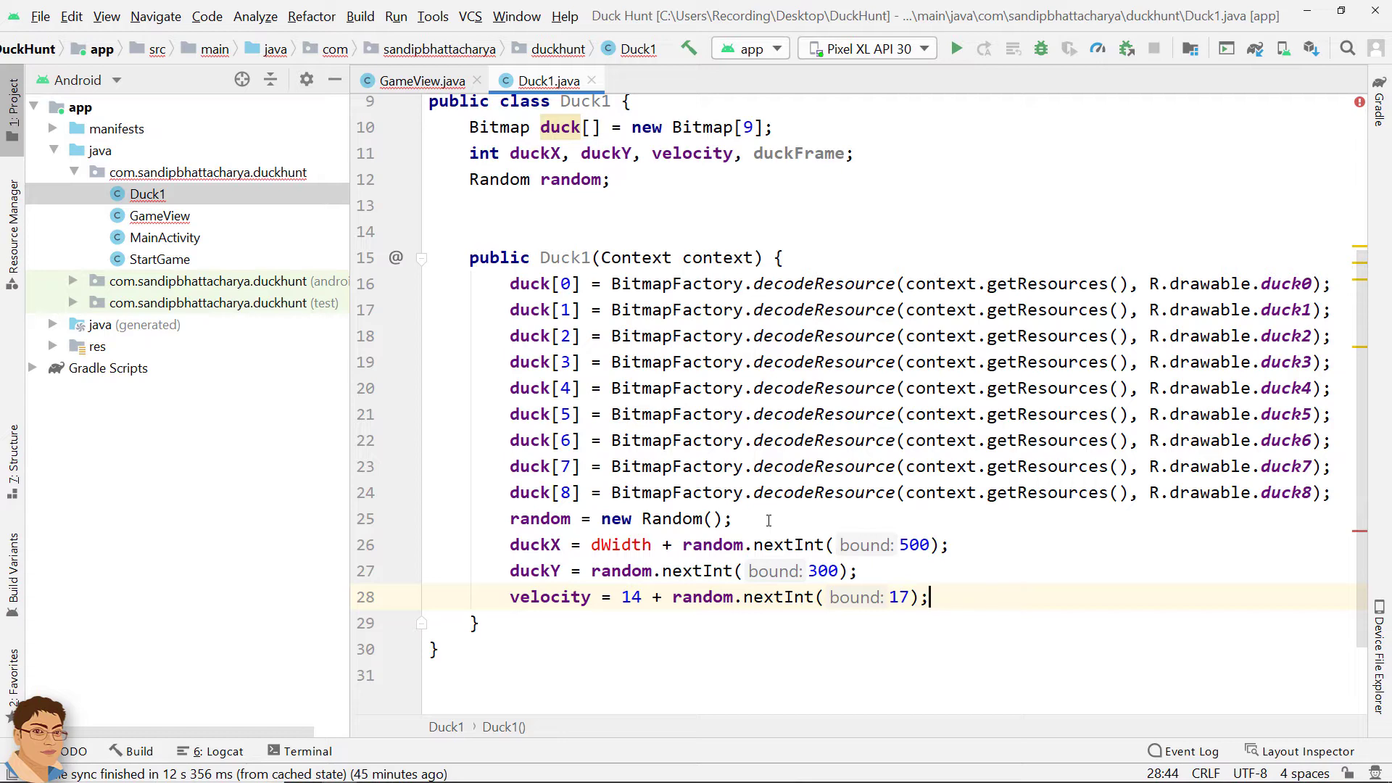
left_click(430, 79)
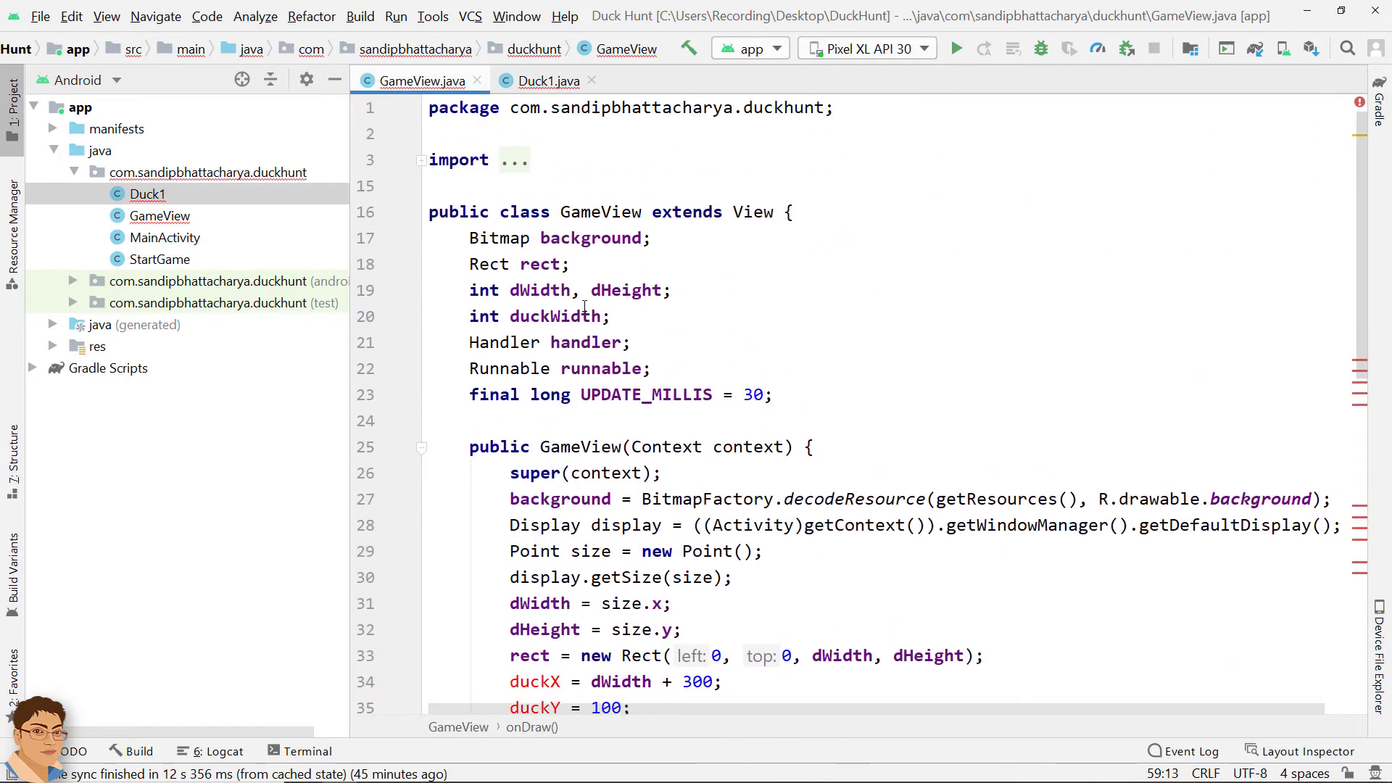
mouse_move(470, 283)
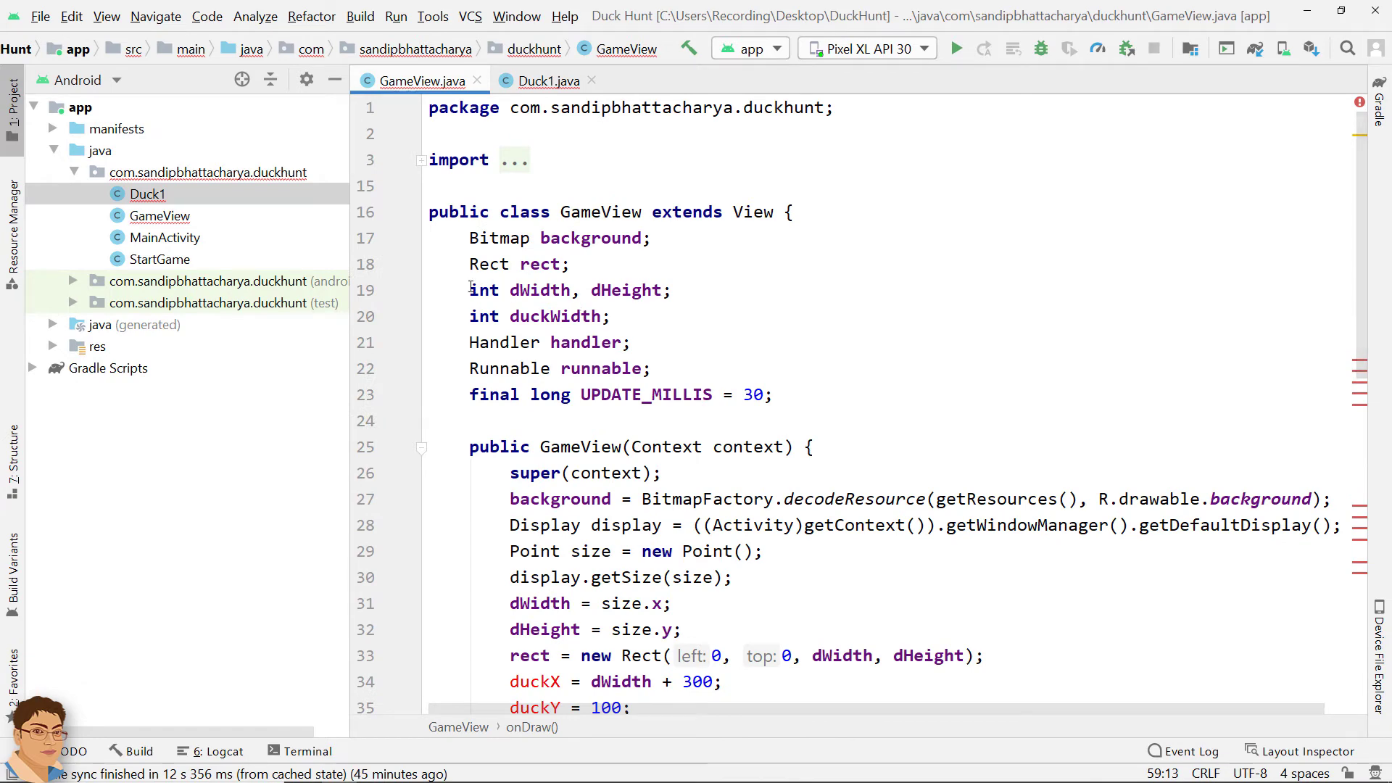
Step: Make GameView's dWidth static and set Duck1's duckX to GameView.dWidth + random.nextInt(1200)
type("static")
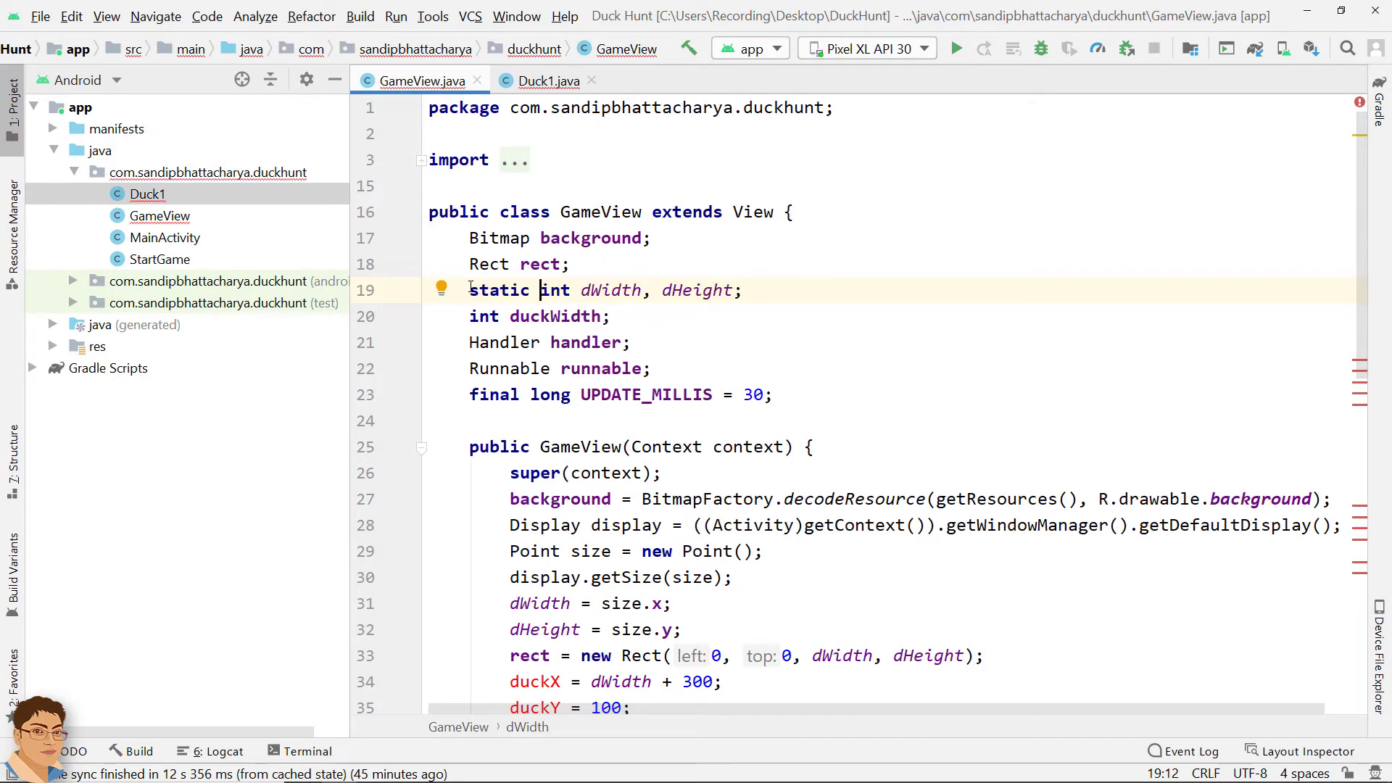
left_click(545, 80)
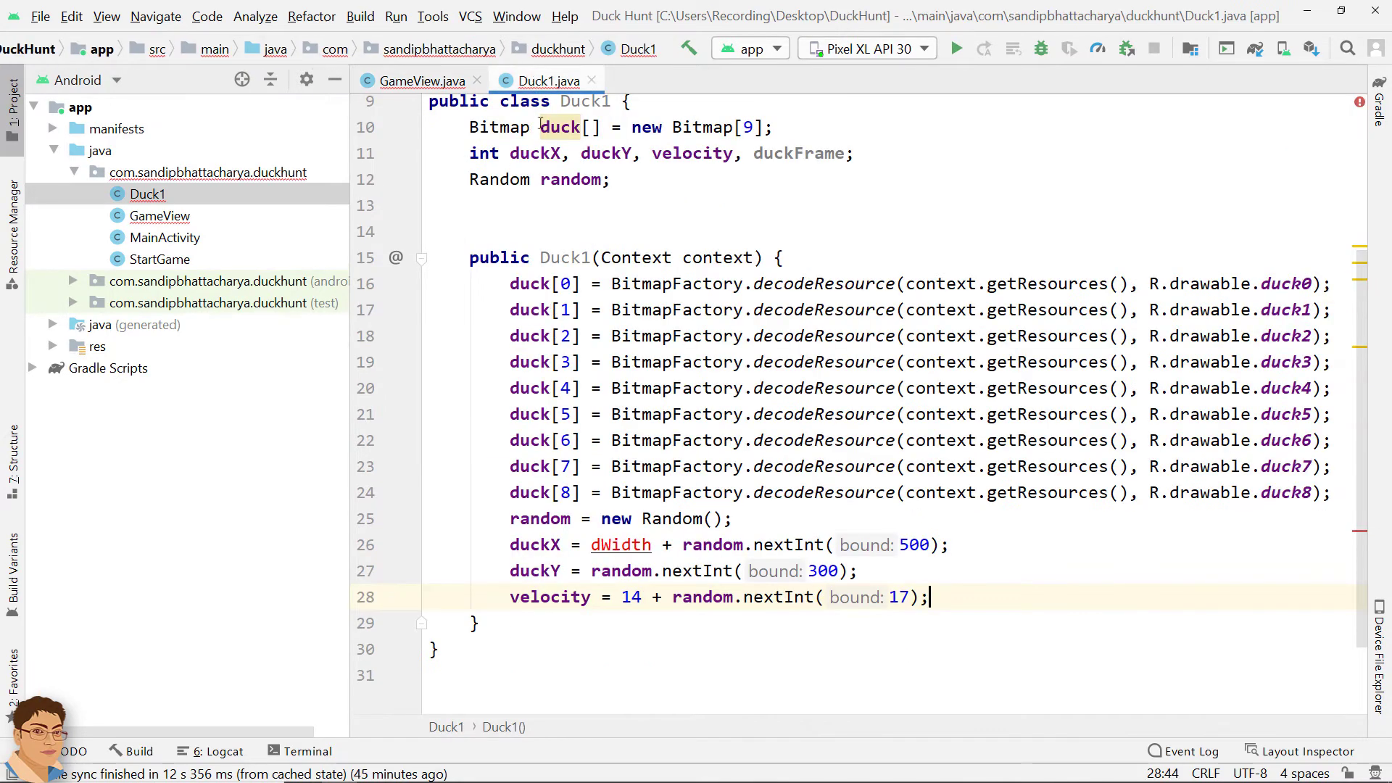
type("GameView")
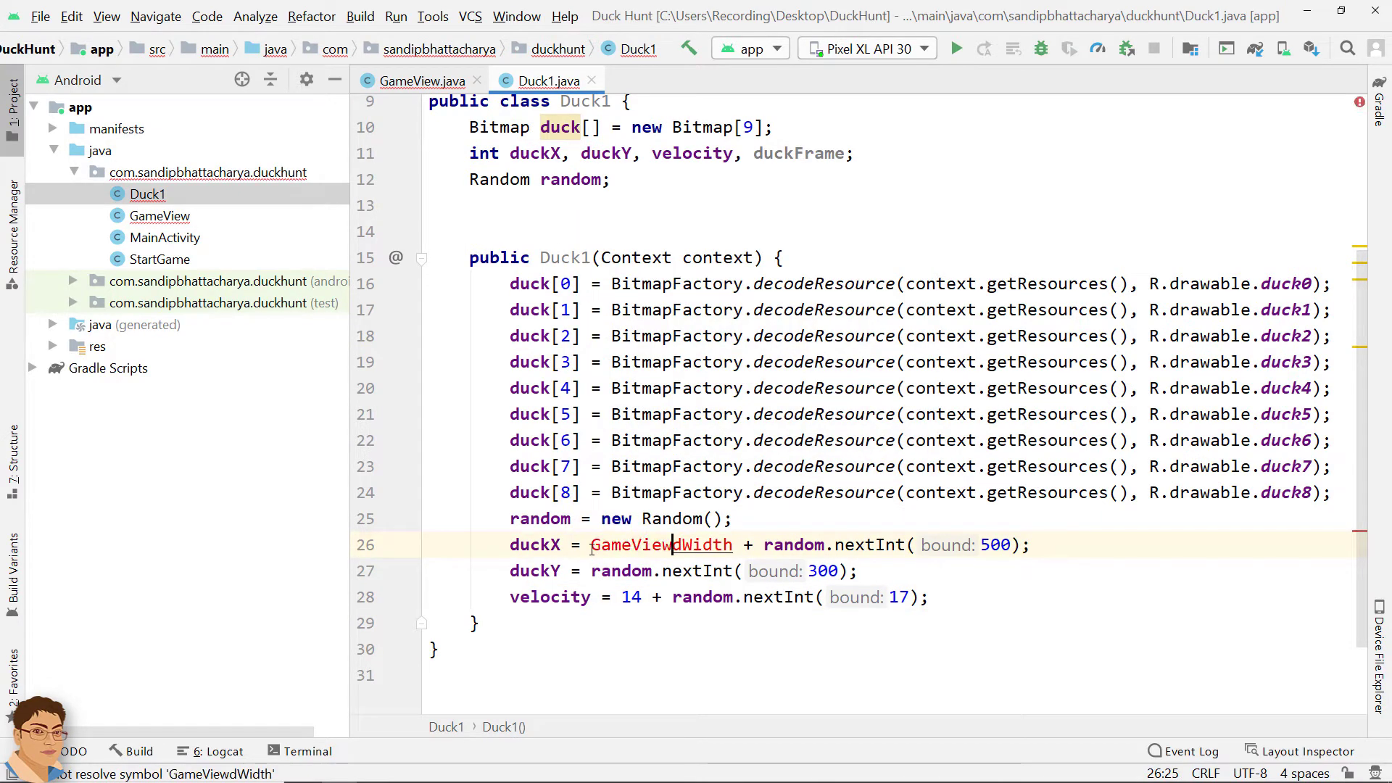
type(".d")
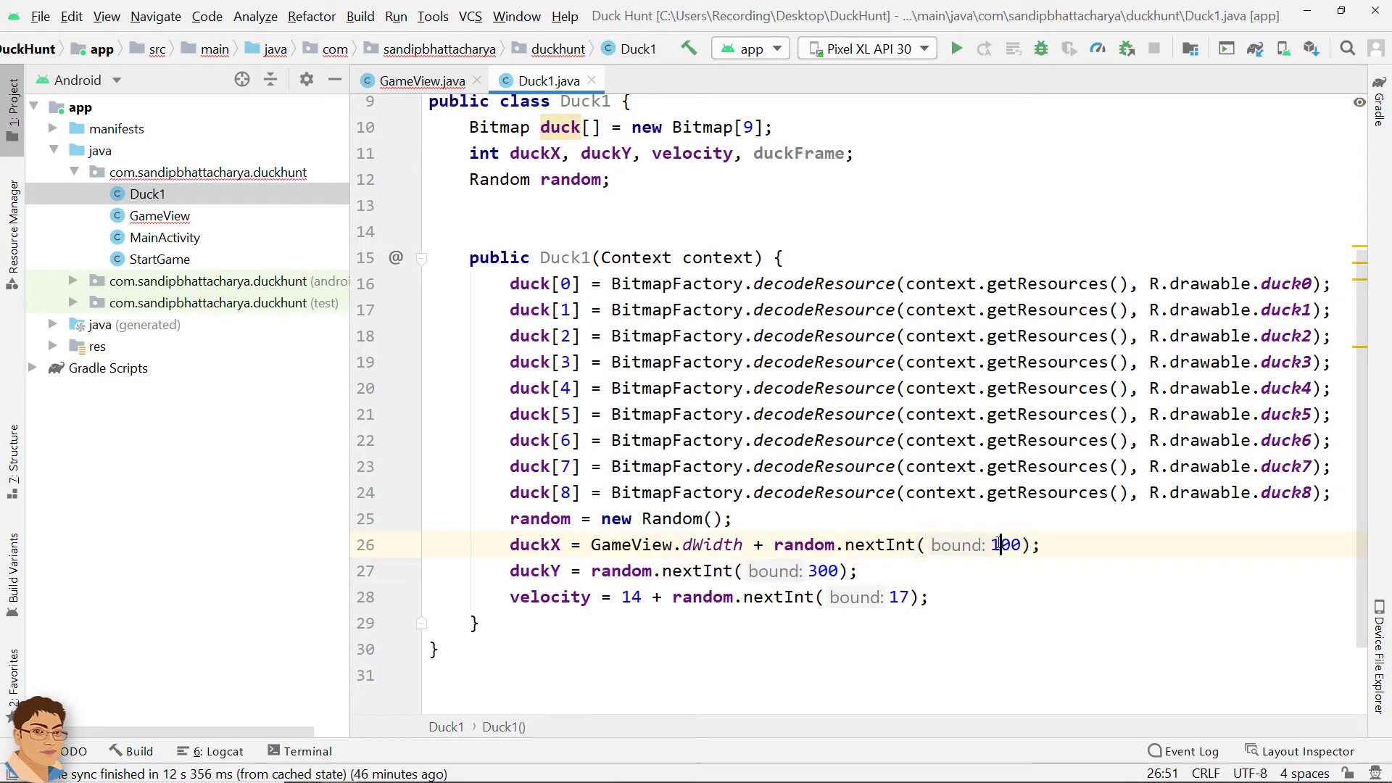
type("2")
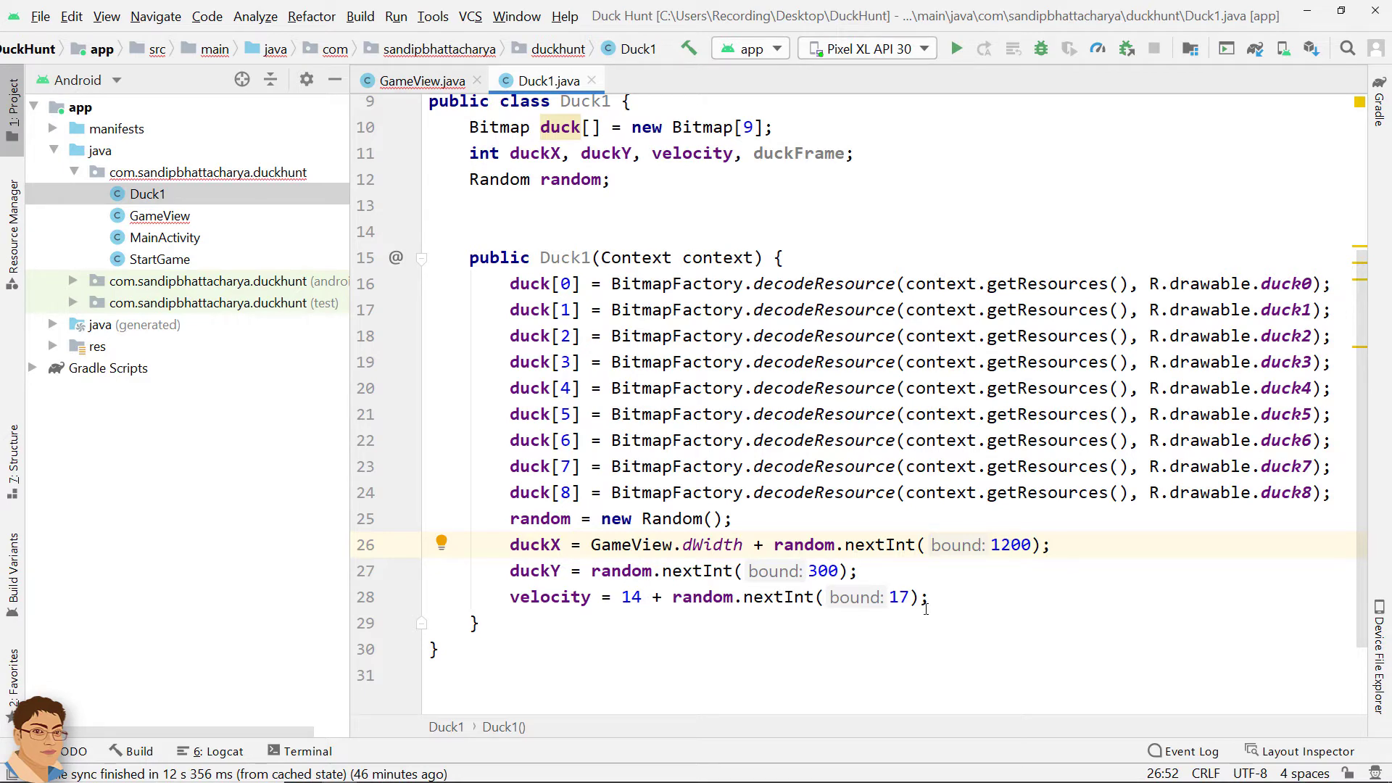
mouse_move(926, 616)
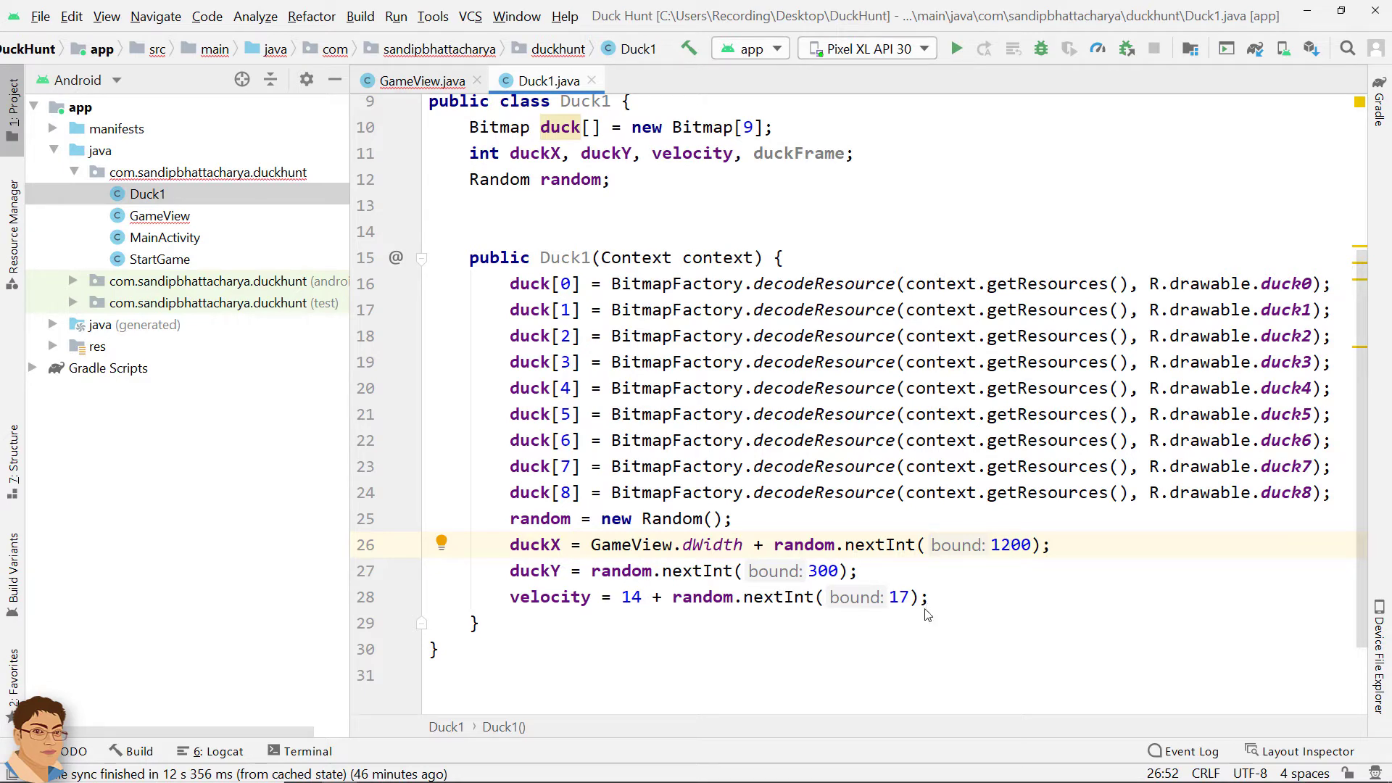
Step: Copy the duckFrame = 0; line from GameView to the end of Duck1's constructor
left_click(428, 80)
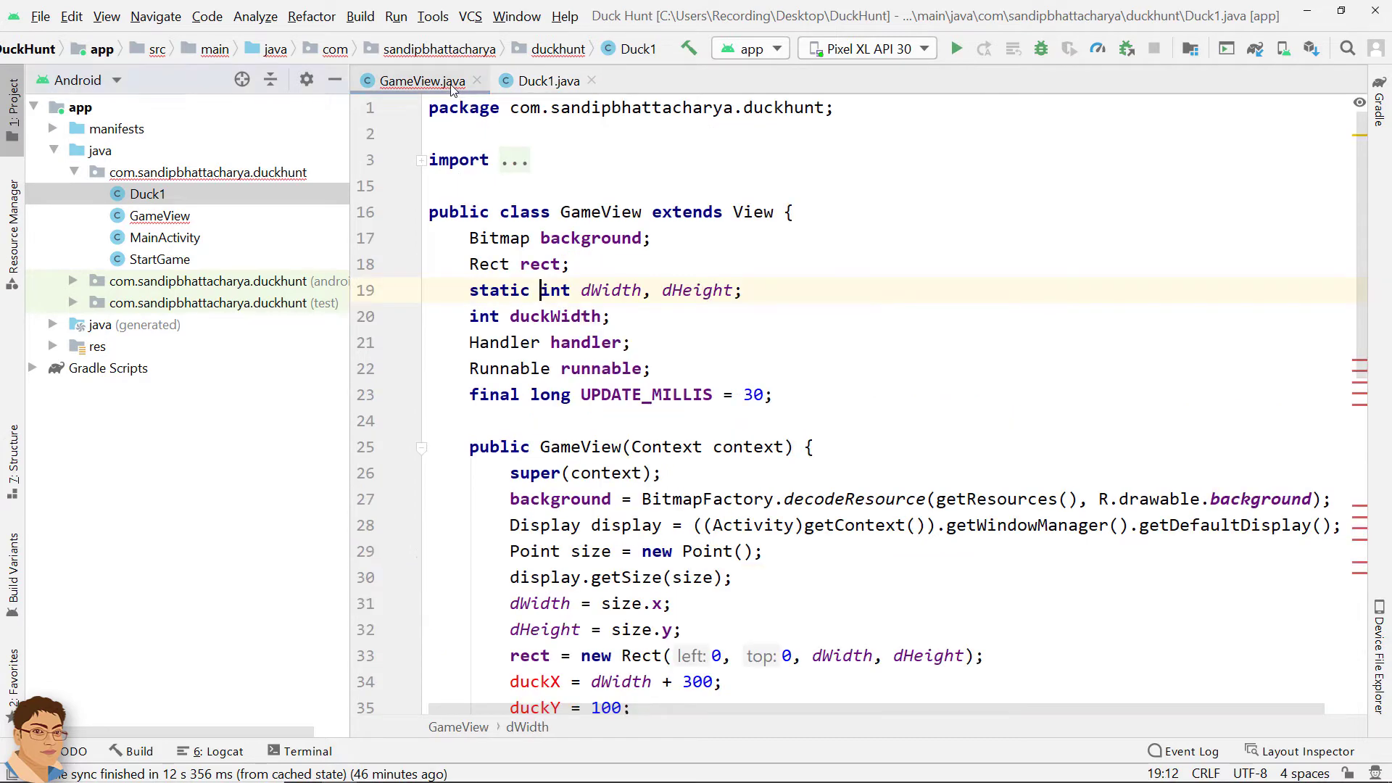
scroll("down", 3)
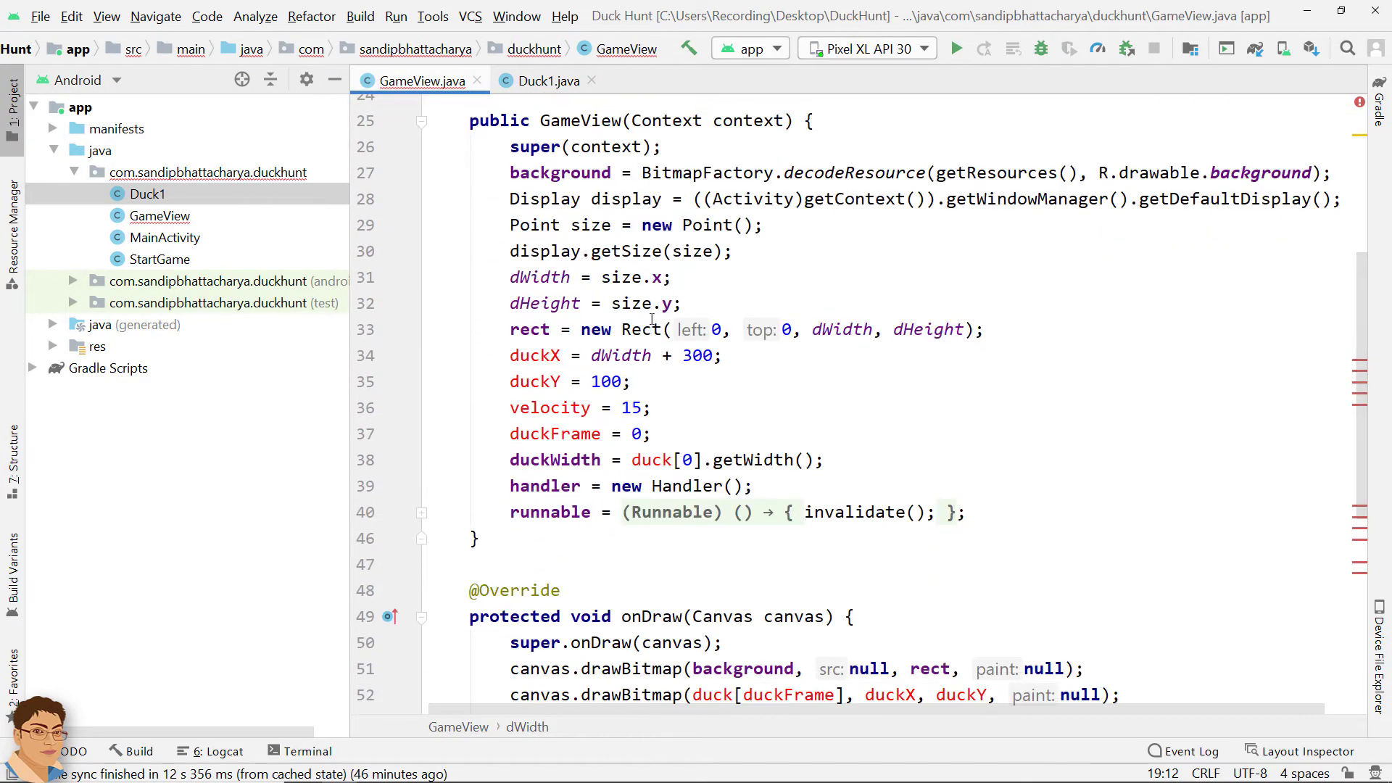
left_click(570, 434)
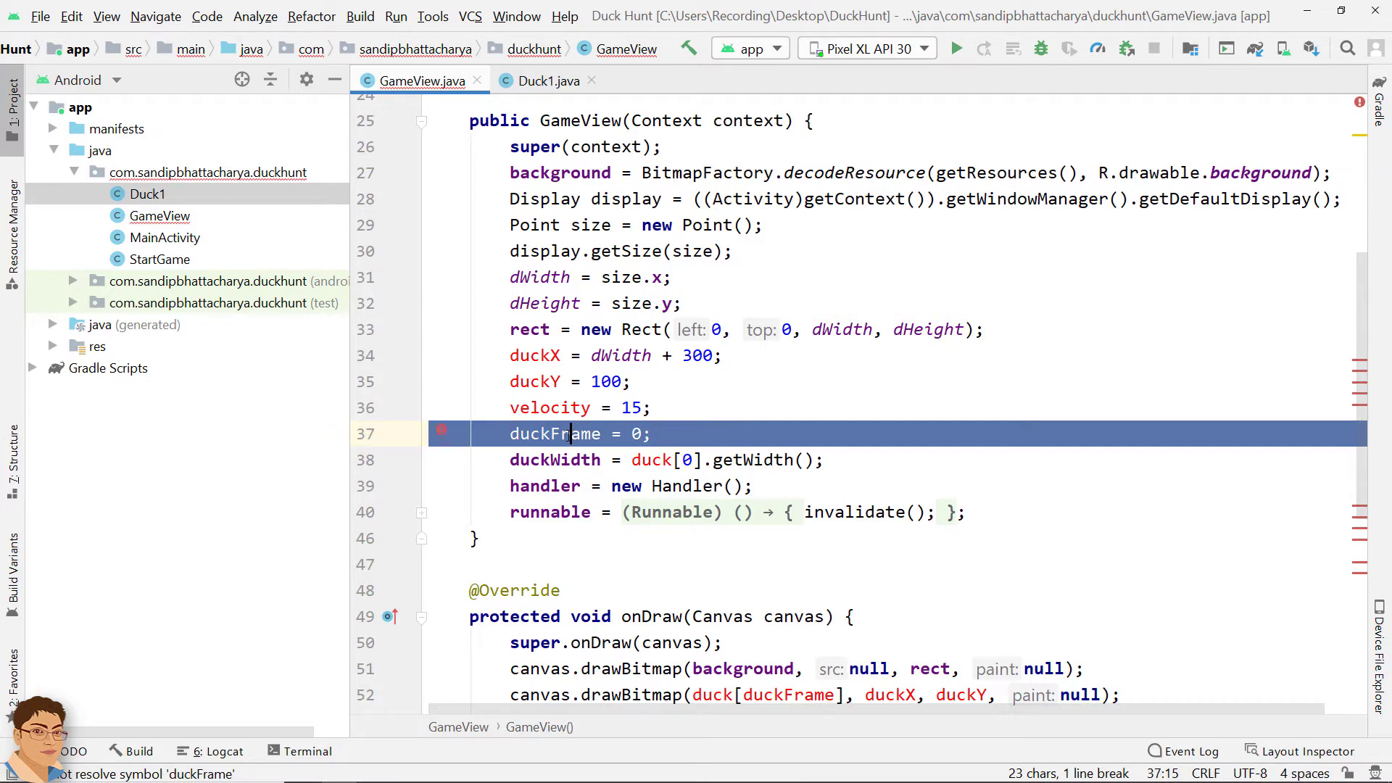
left_click(548, 80)
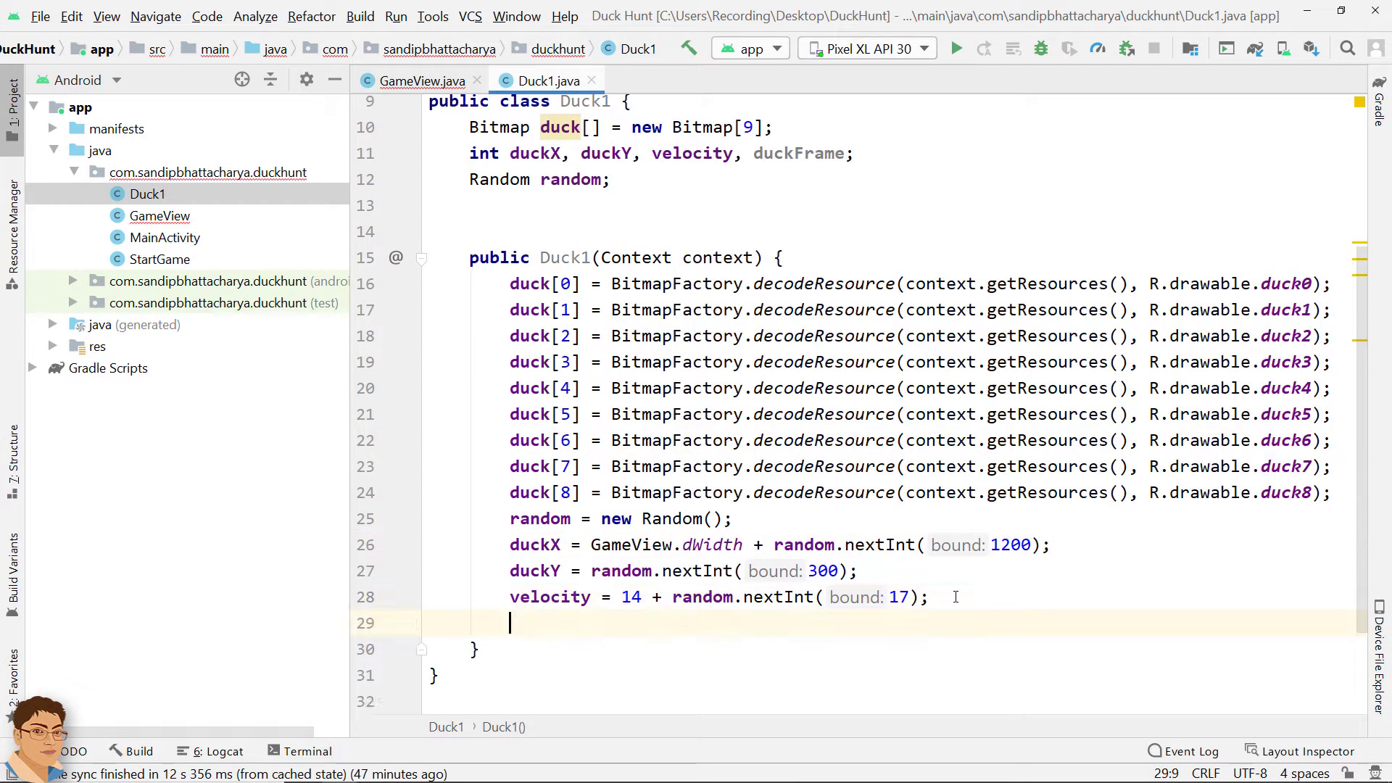
type("duckFrame = 0;")
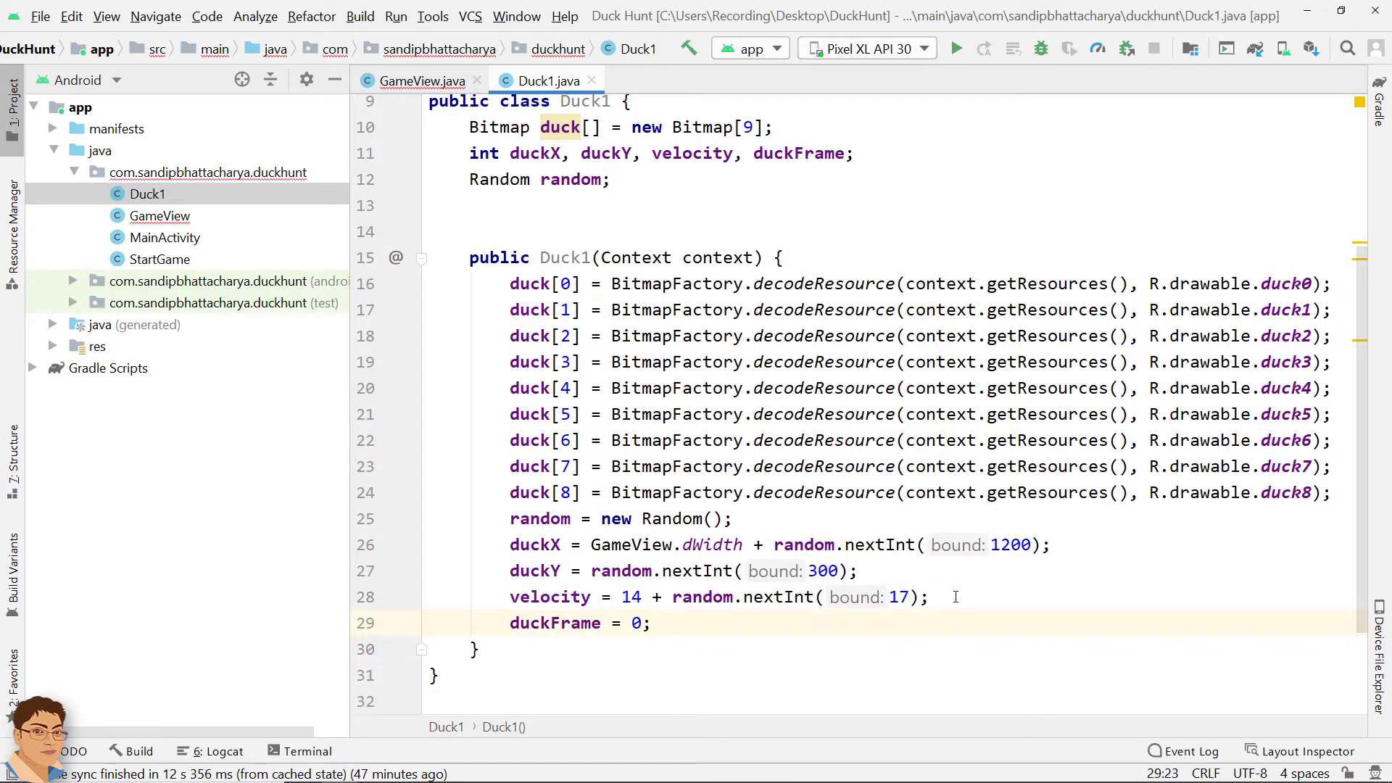
scroll("down", 3)
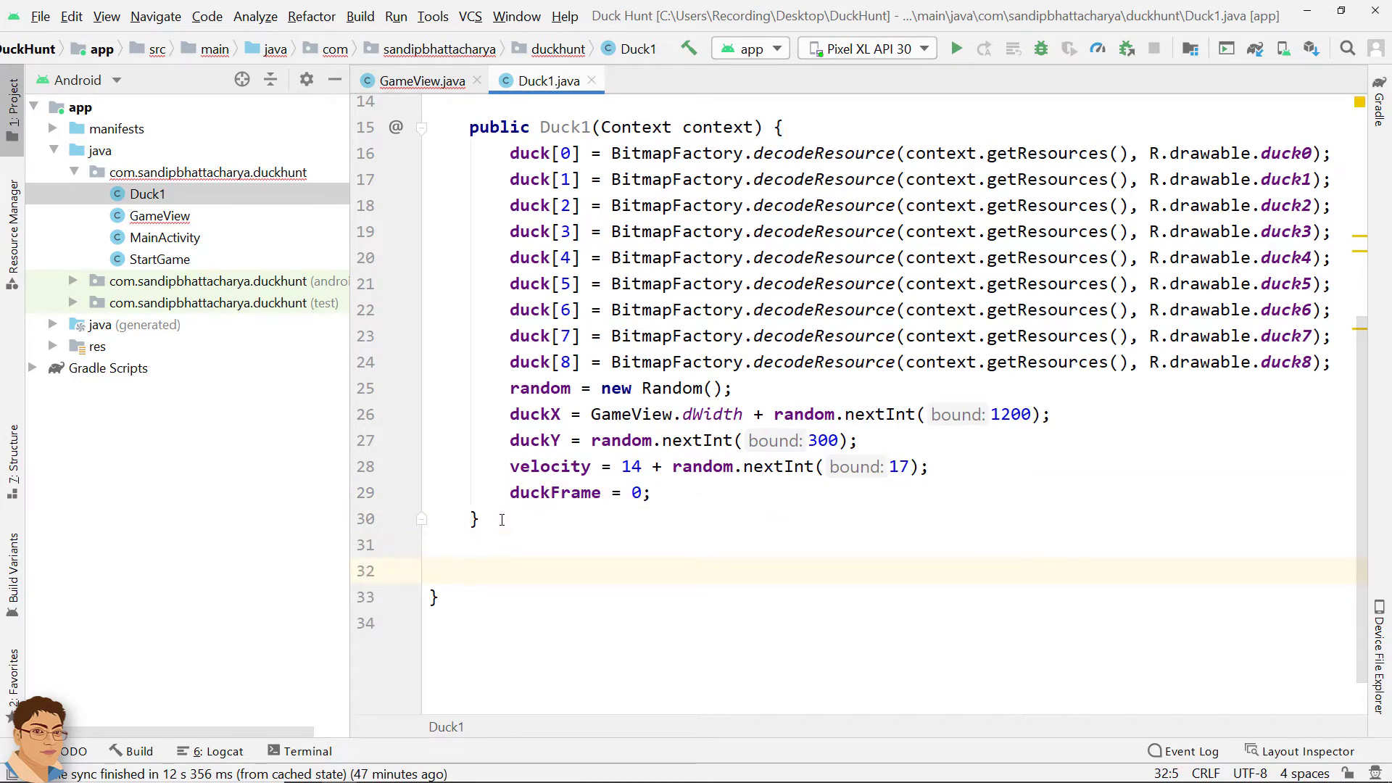
Step: Add a public Bitmap getBitmap() method to Duck1 returning duck[duckFrame]
type("public")
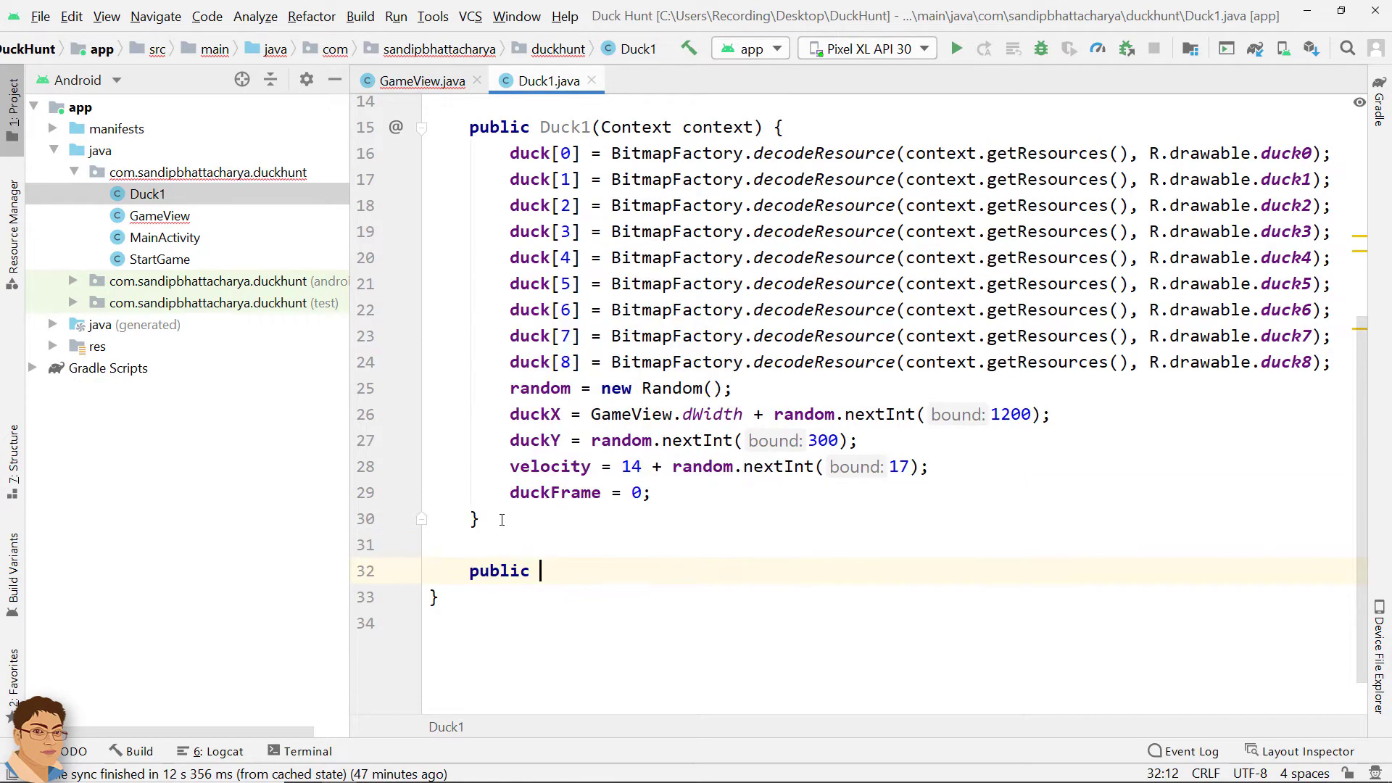
type("Bitmap")
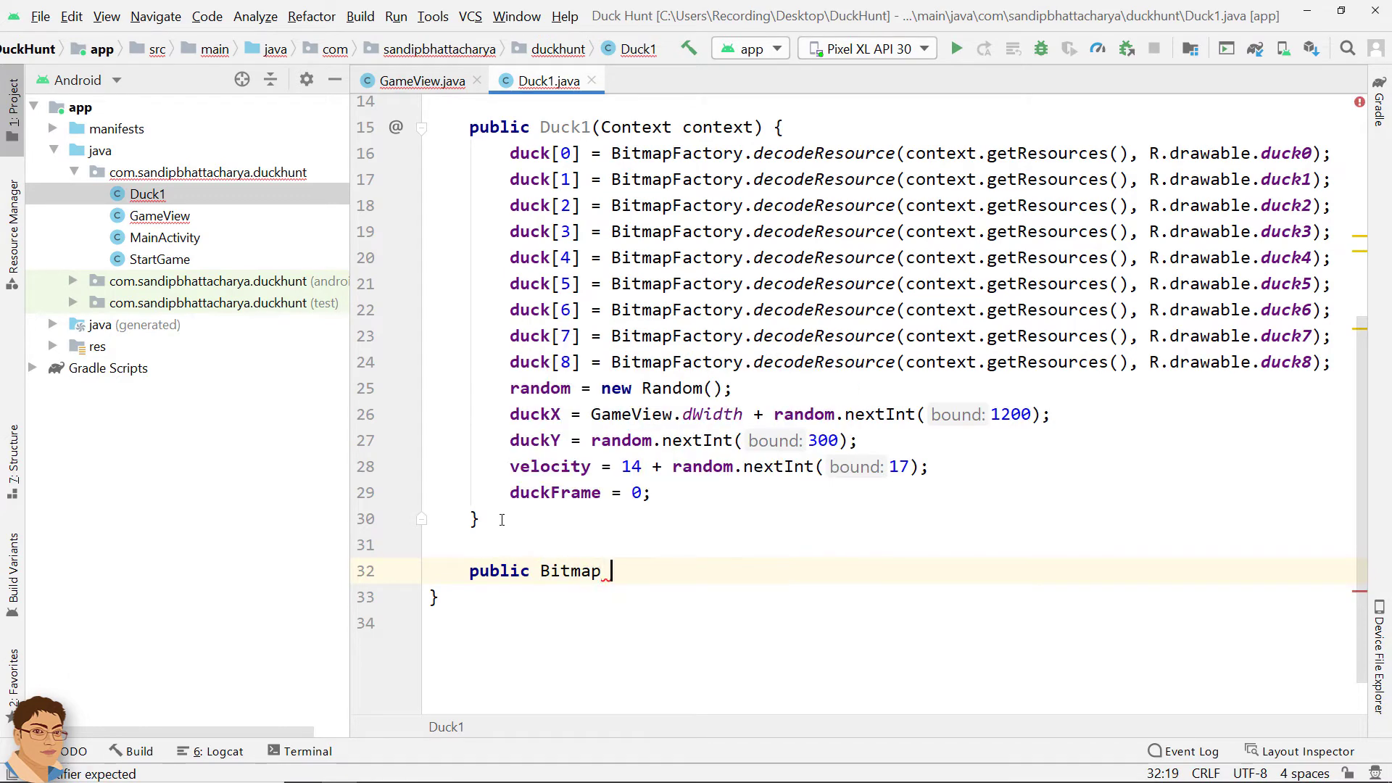
type("getBit")
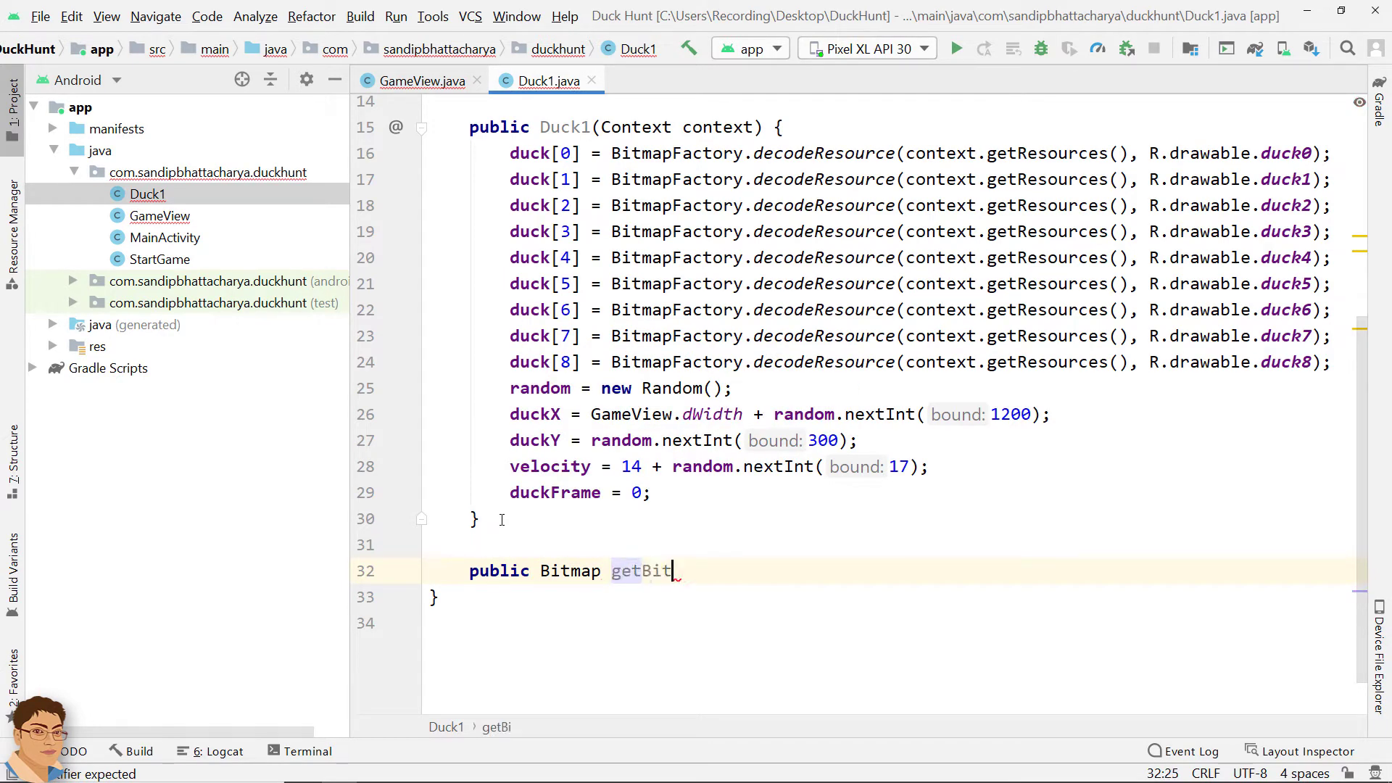
type("map()")
type("re")
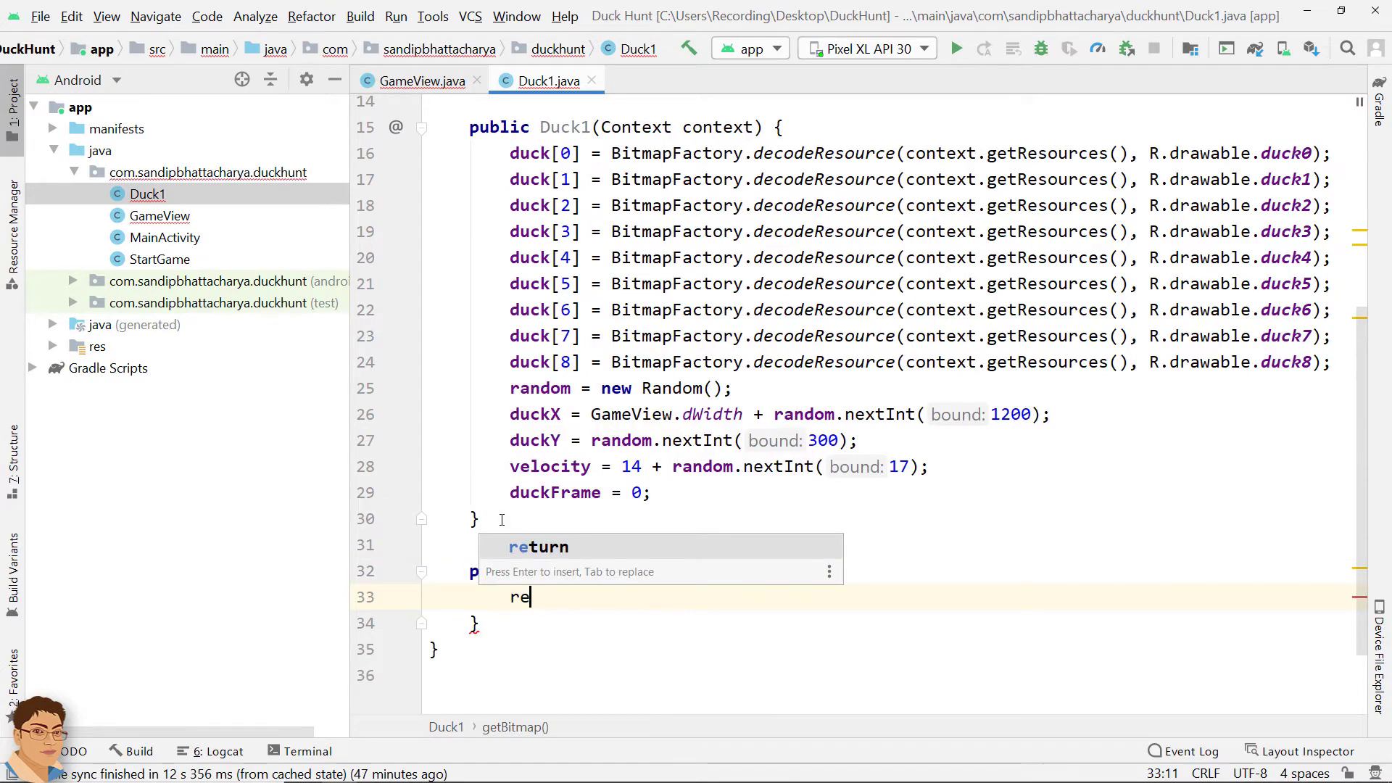
type("turn duck[")
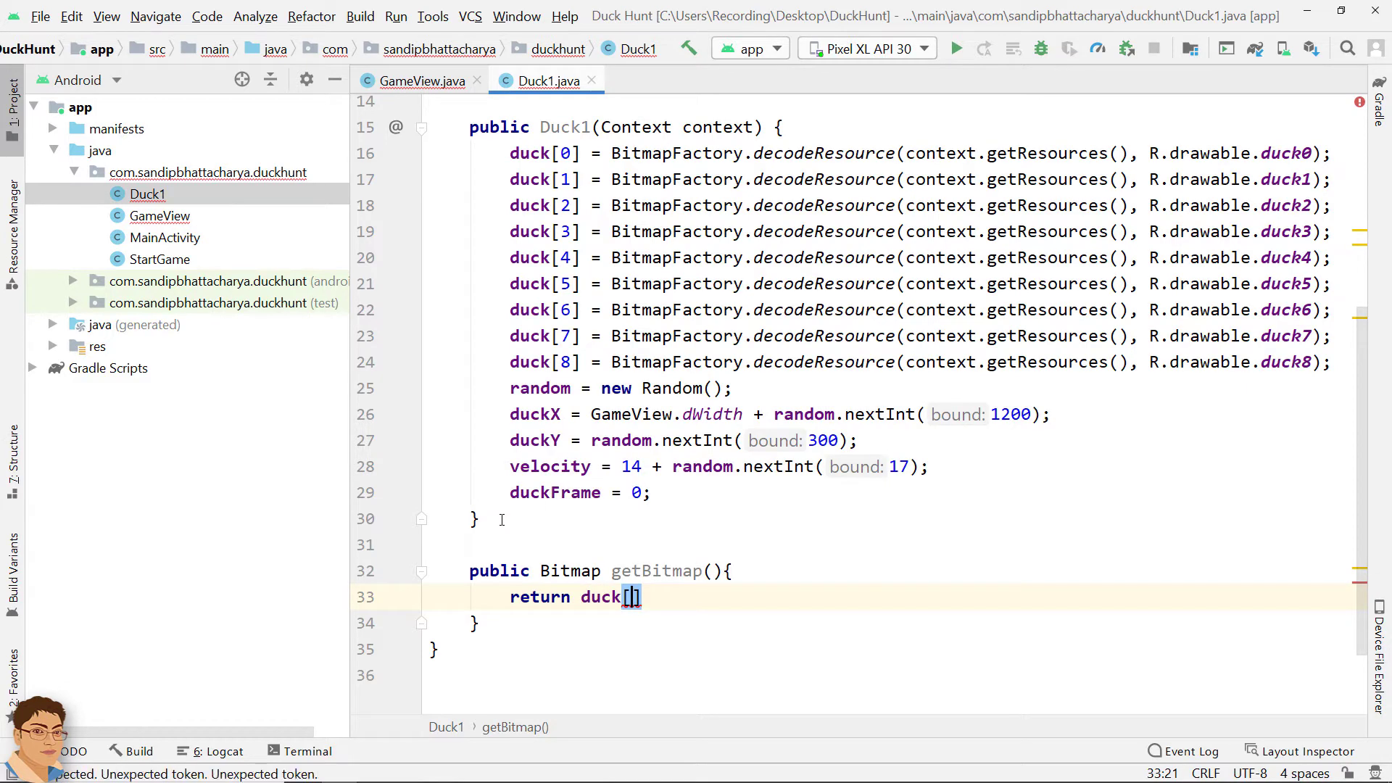
type("duckFrame")
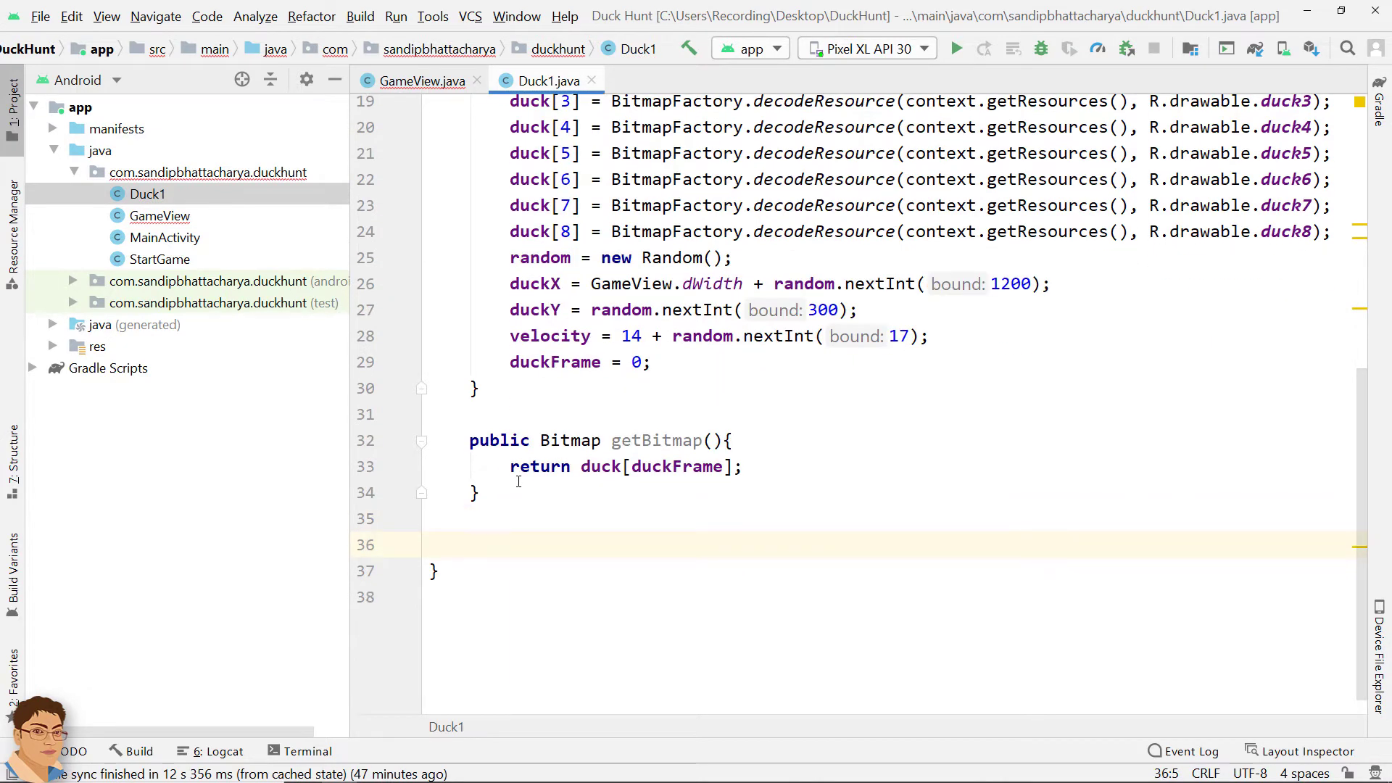
Step: Begin a public int getWidth() method returning the width of duck[0]
type("public")
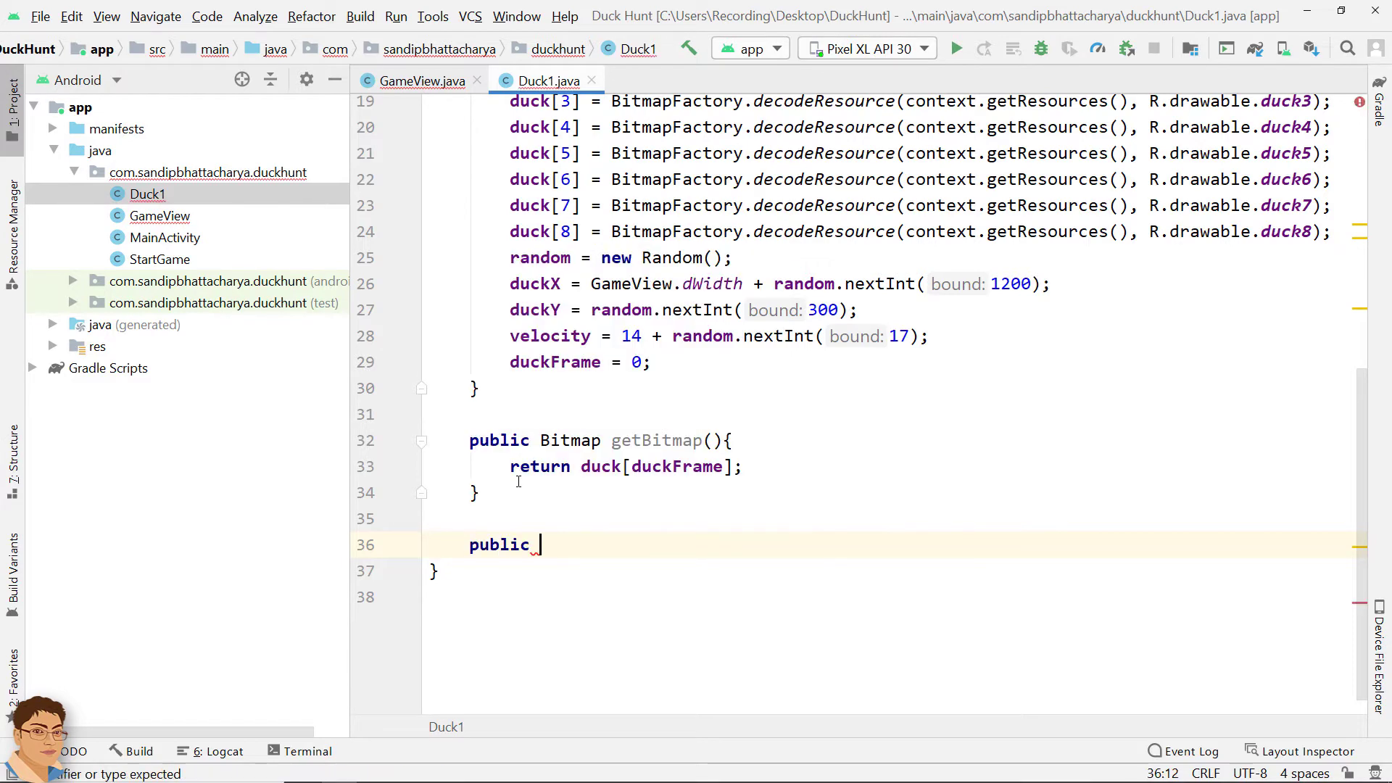
type("int")
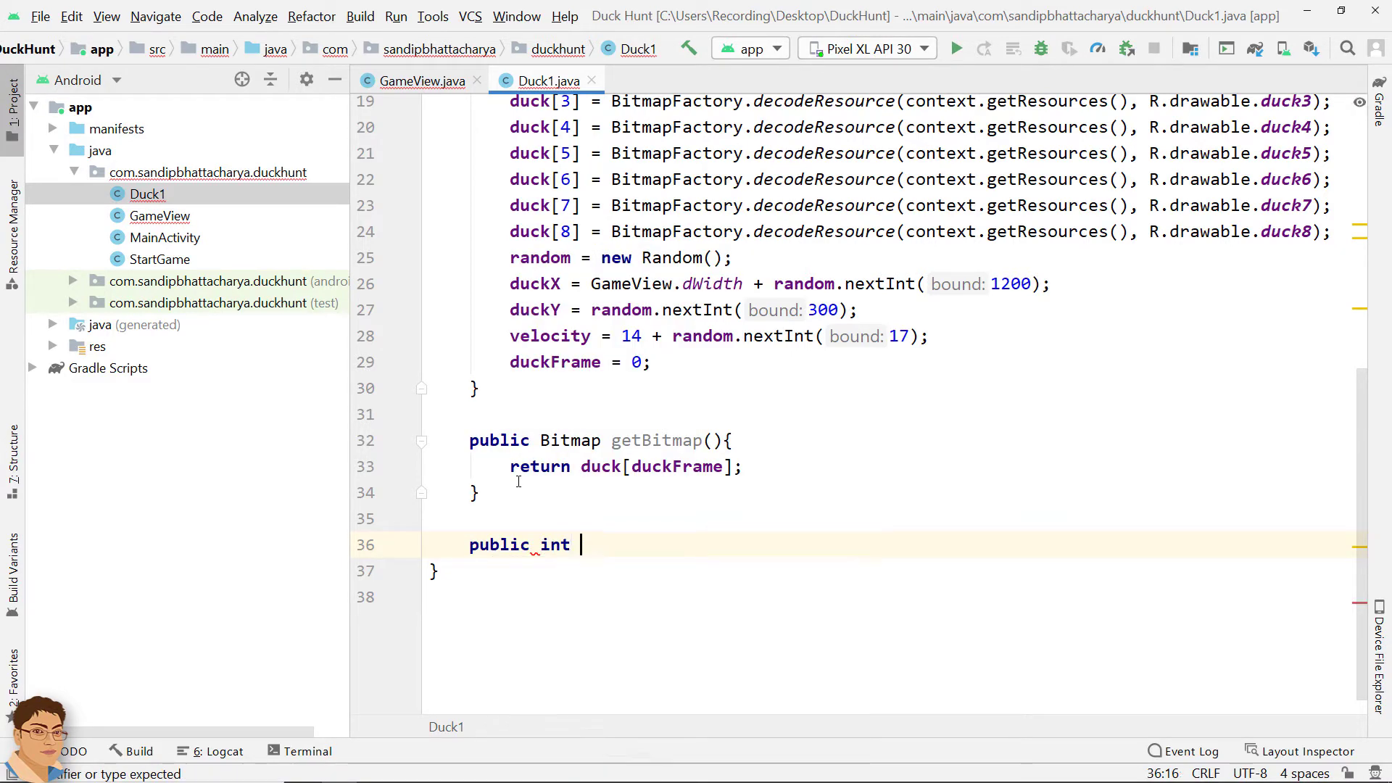
type("getW")
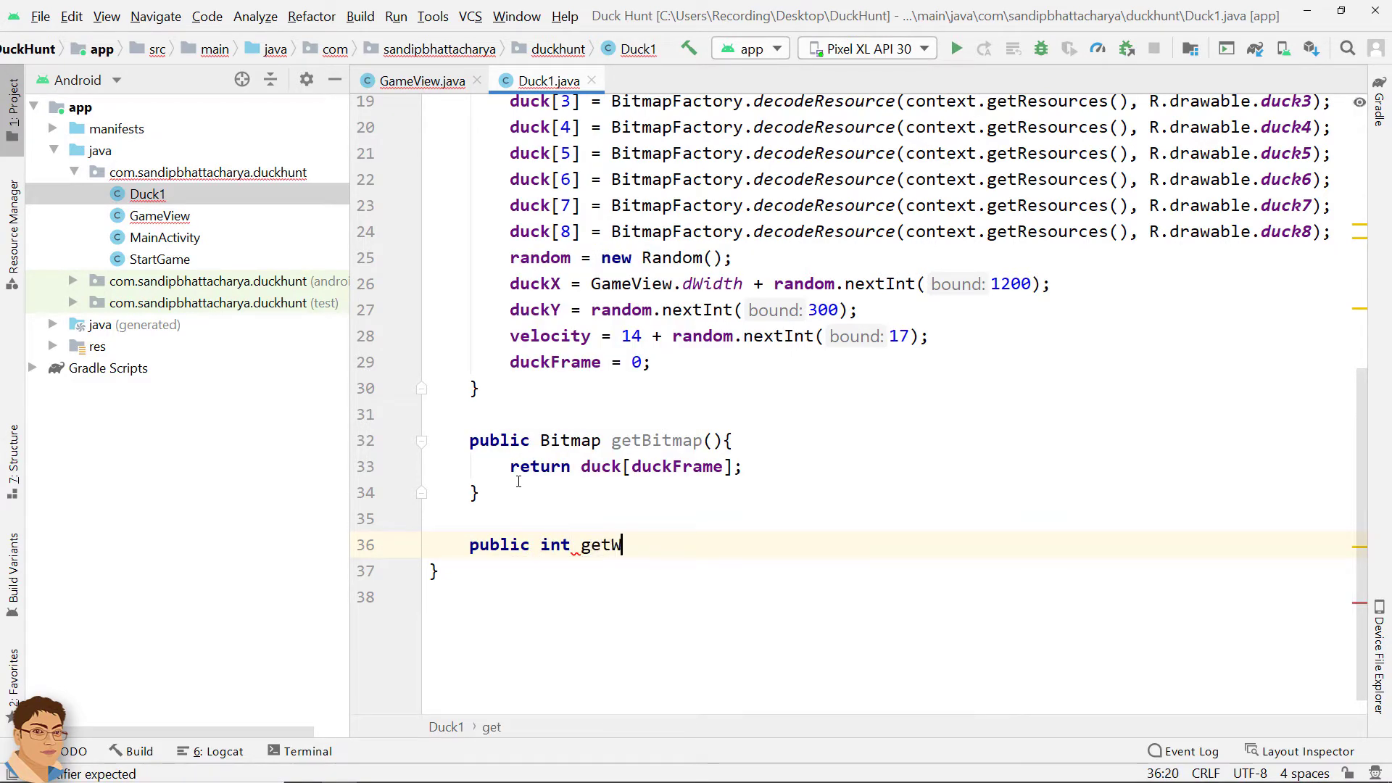
type("idth")
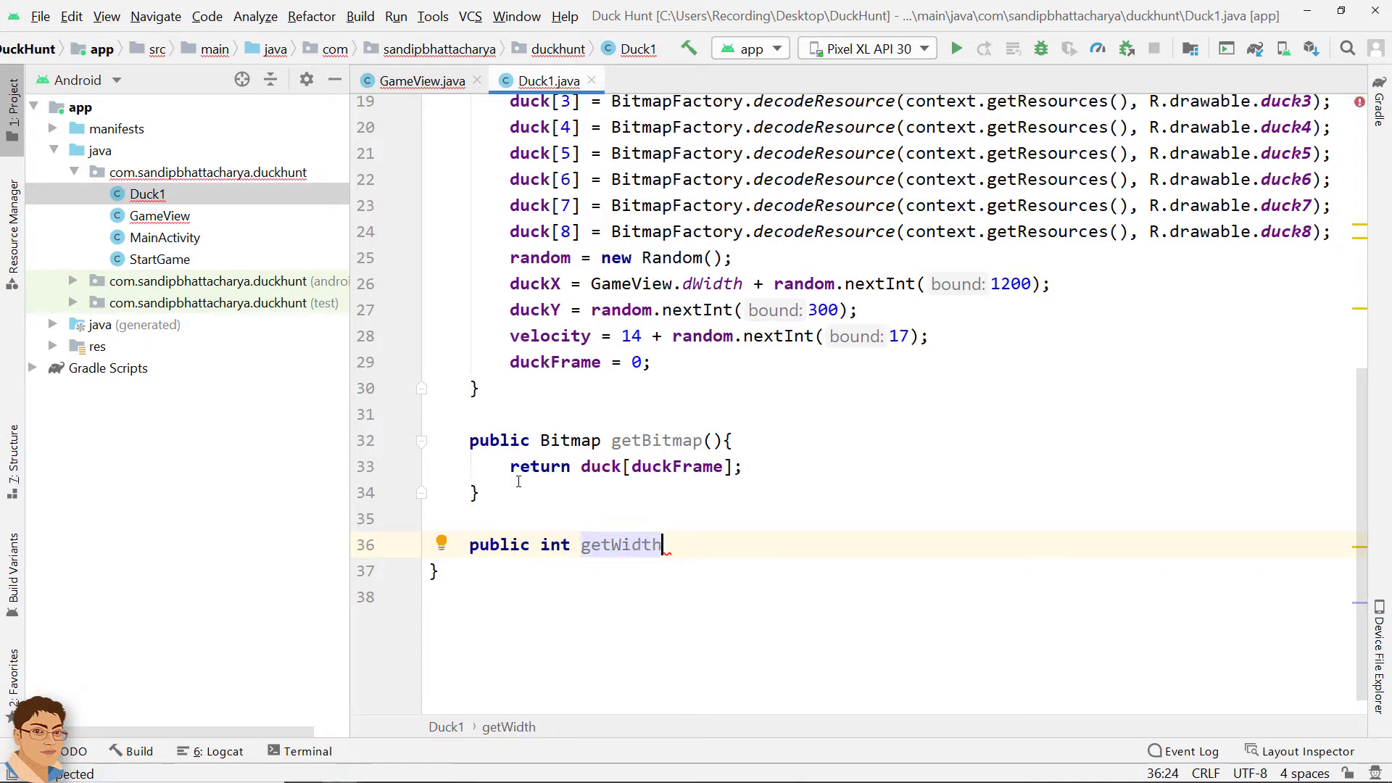
type("()")
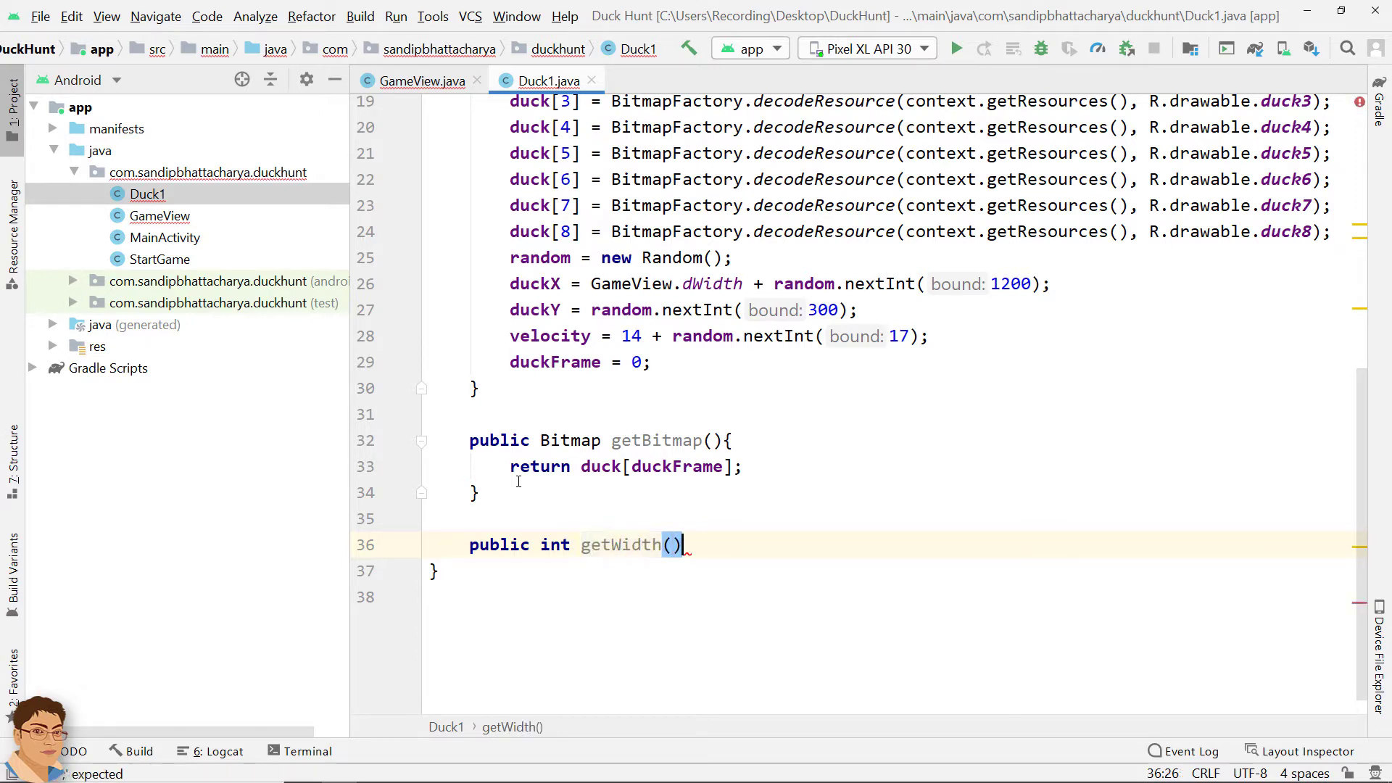
type("{")
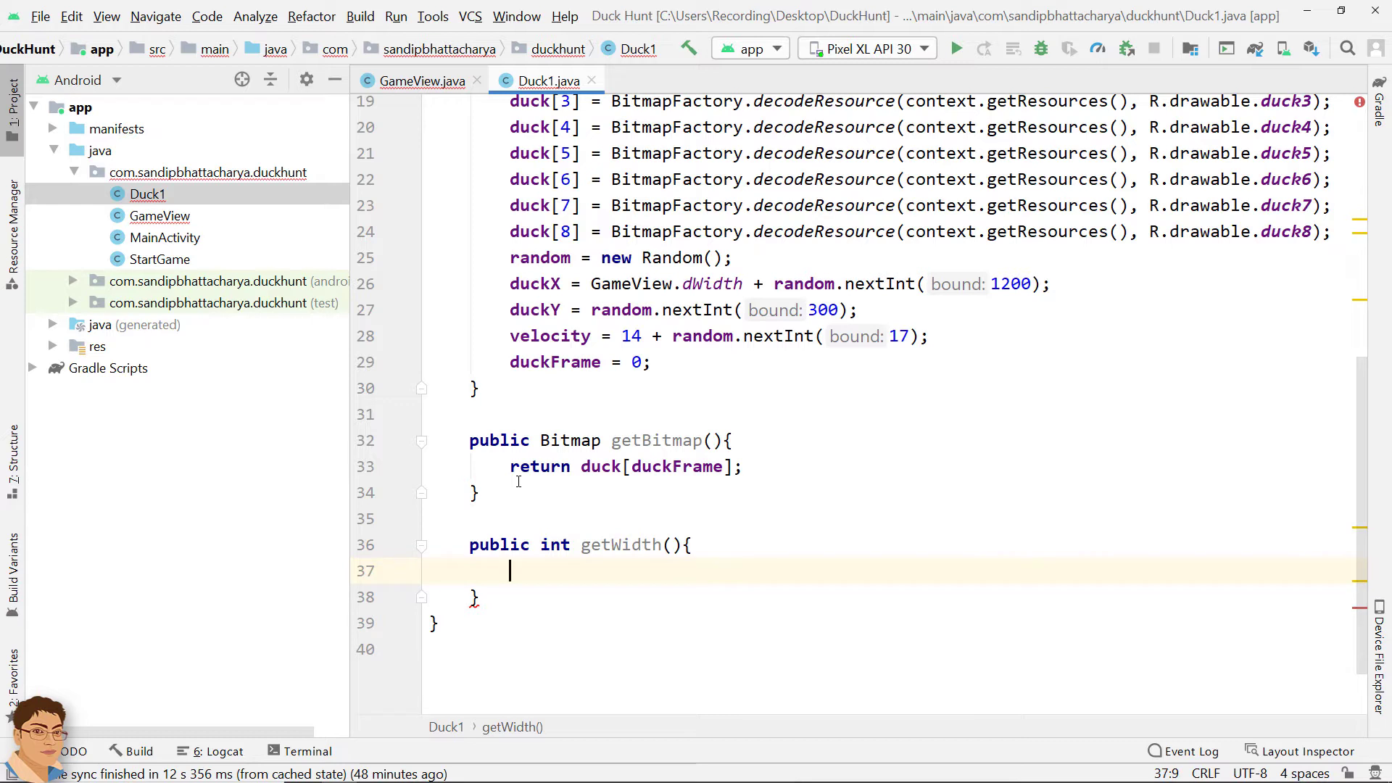
type("return")
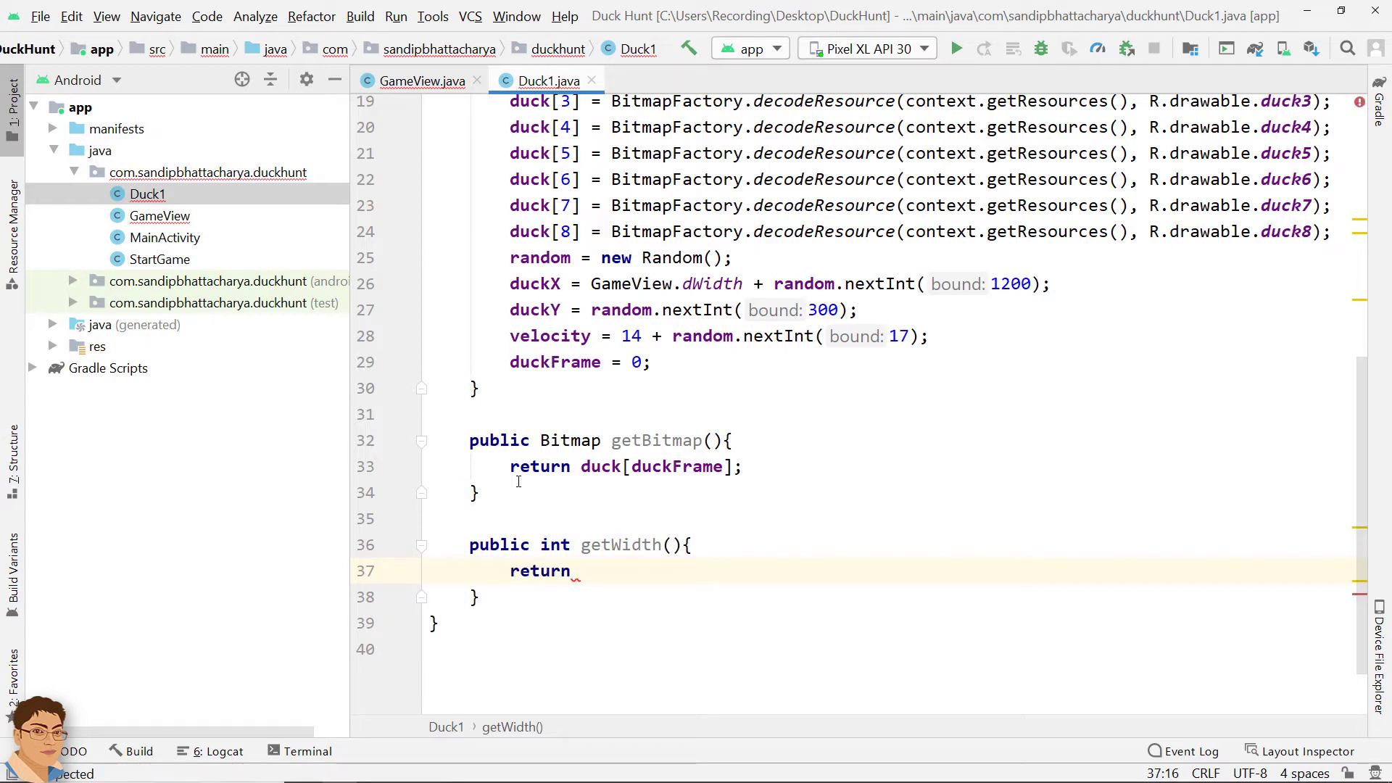
type("duck[]")
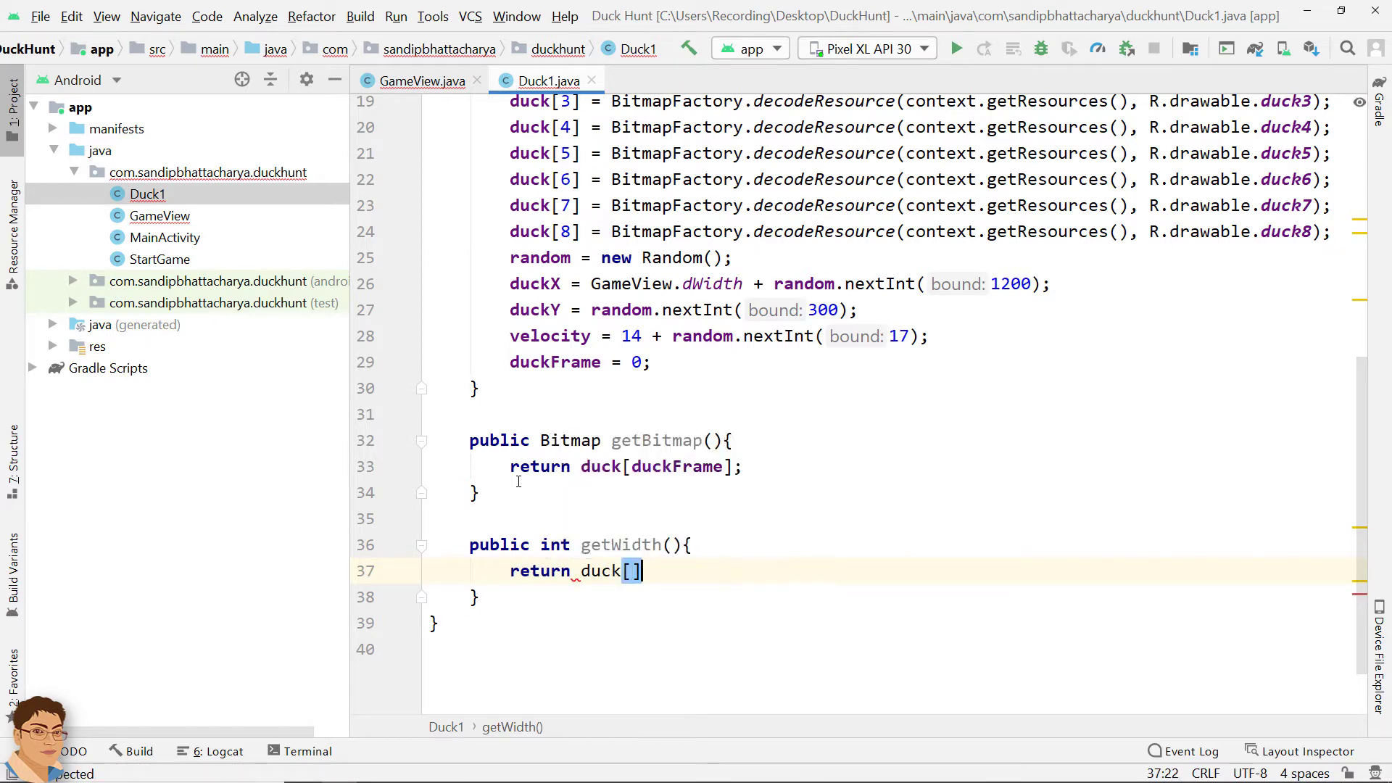
type("0")
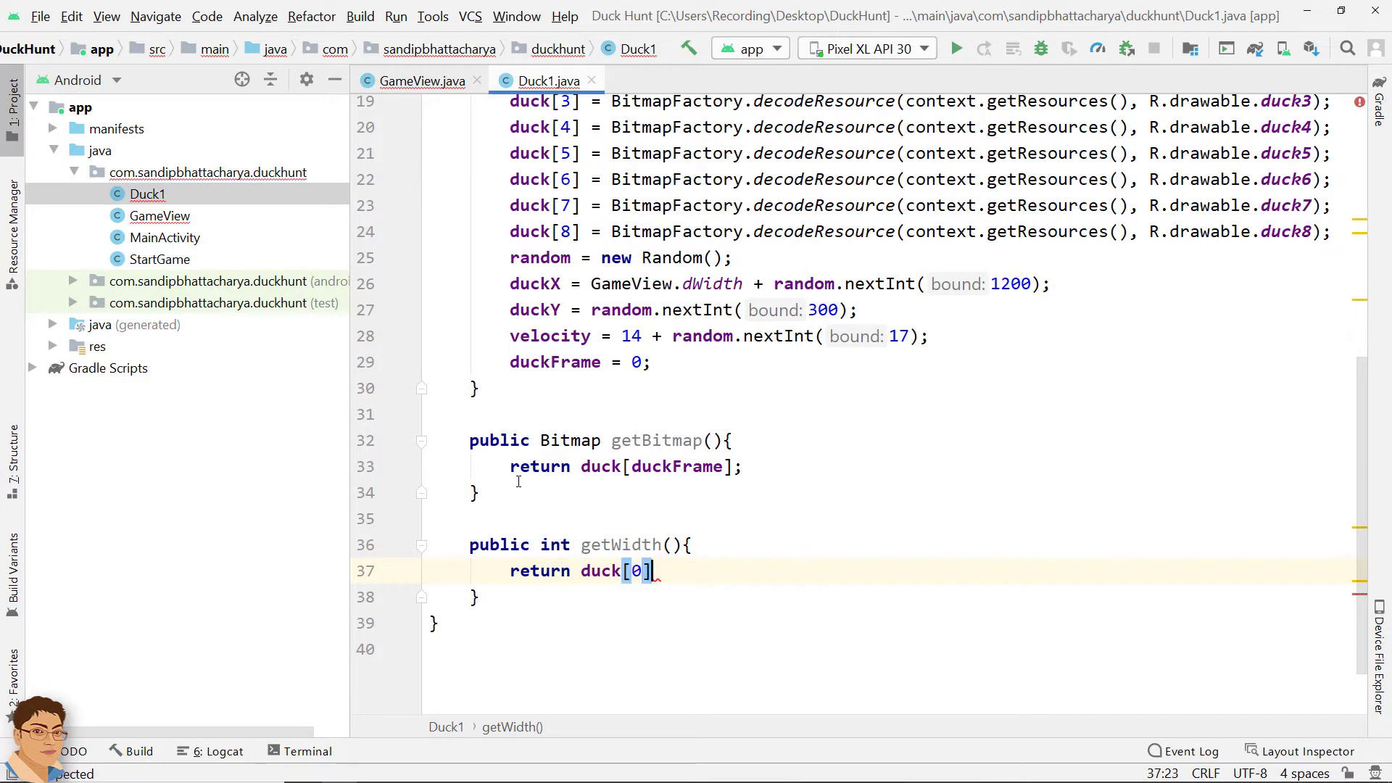
type(".getWidth();")
type("public")
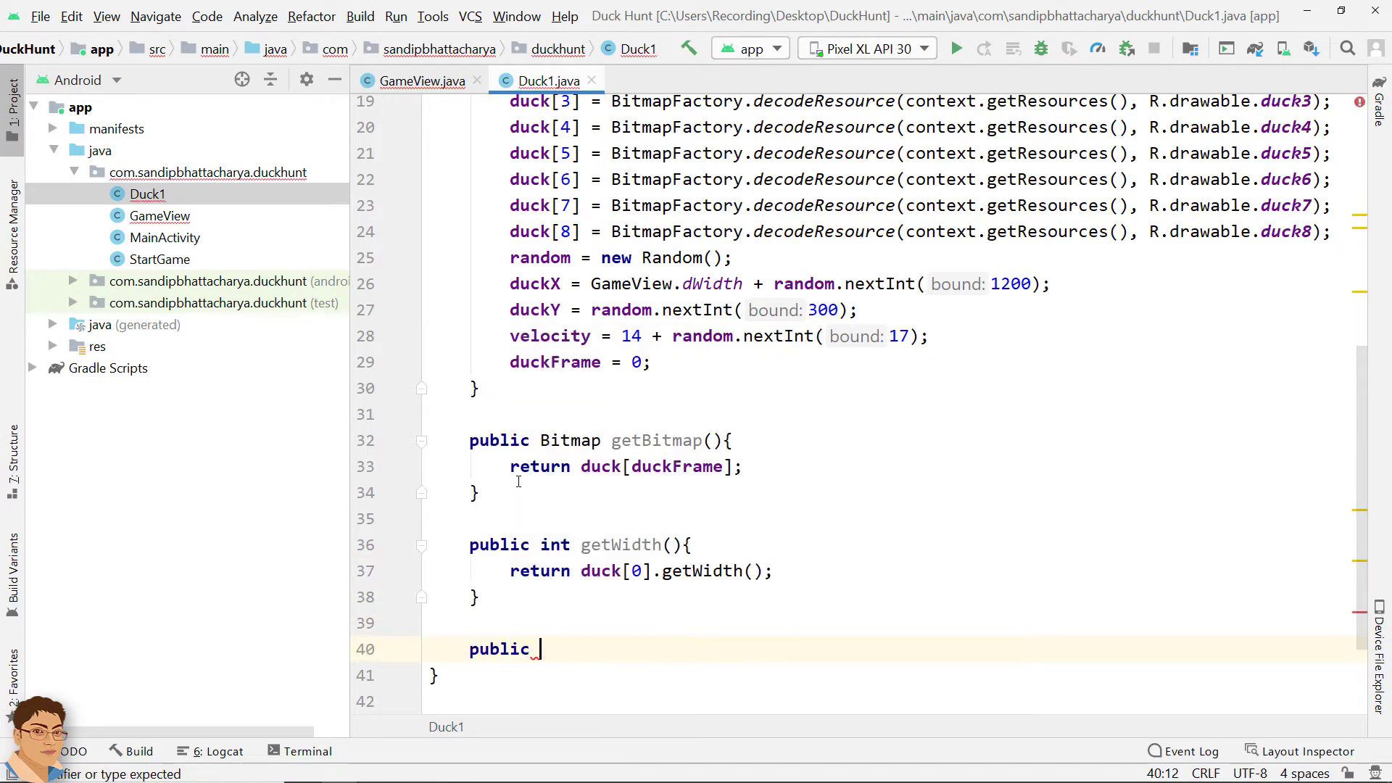
Step: Write public int getHeight() { return duck[0].getHeight(); } in Duck1
type("int getH")
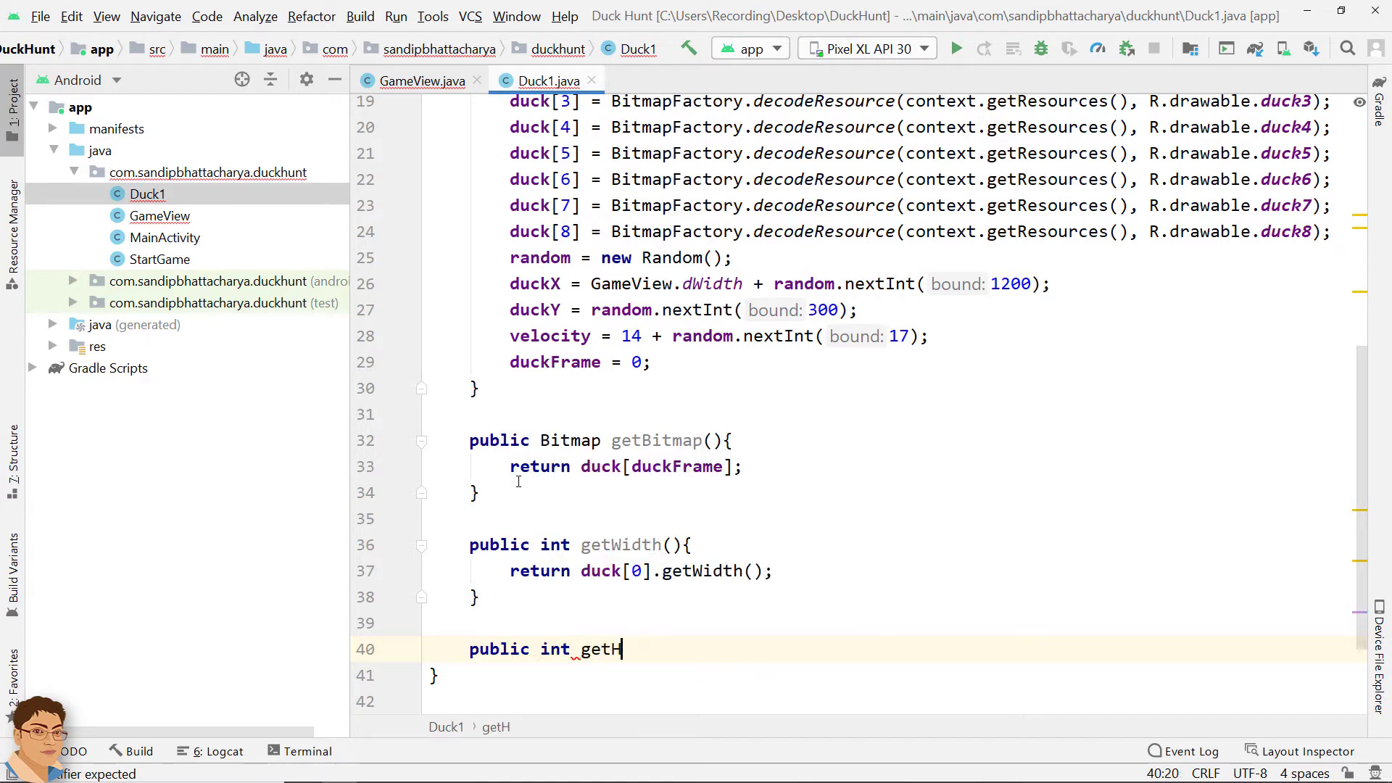
type("eight()")
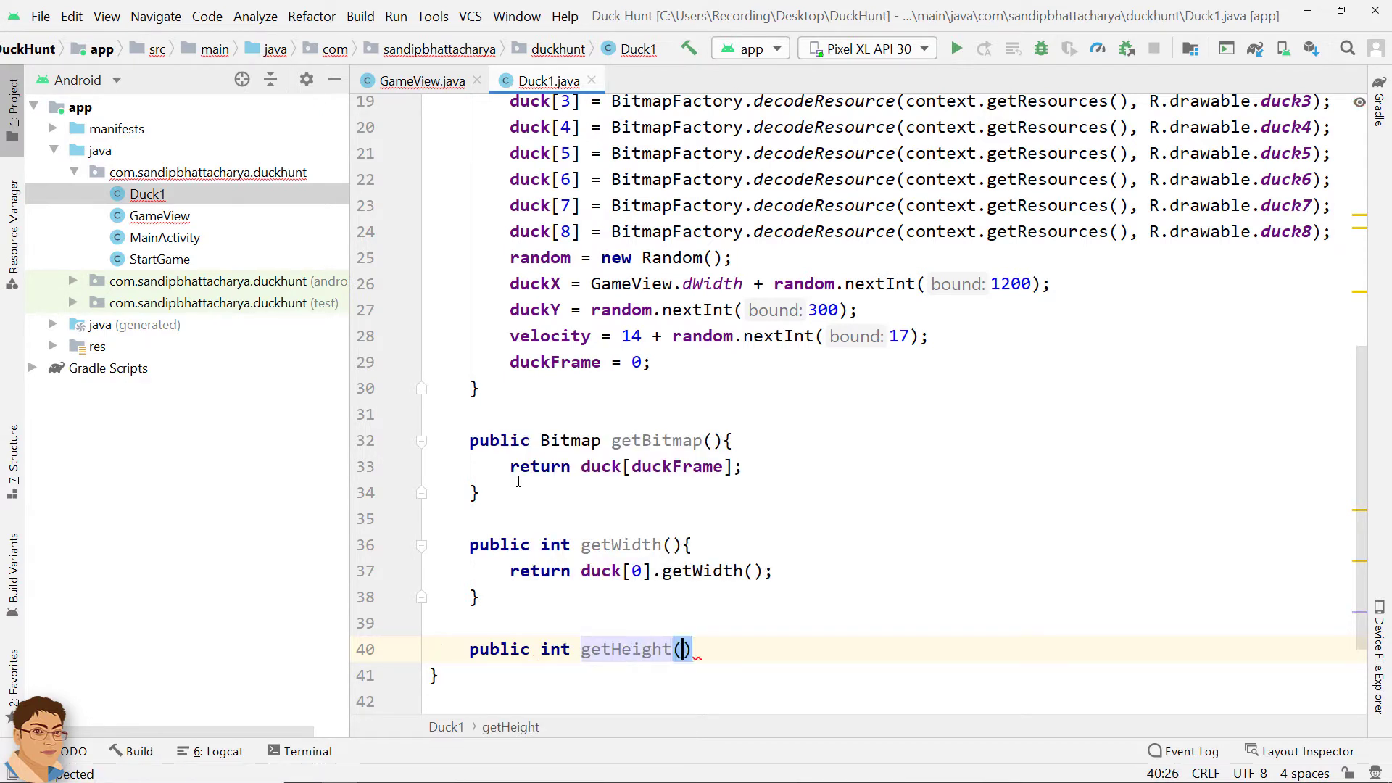
type("re")
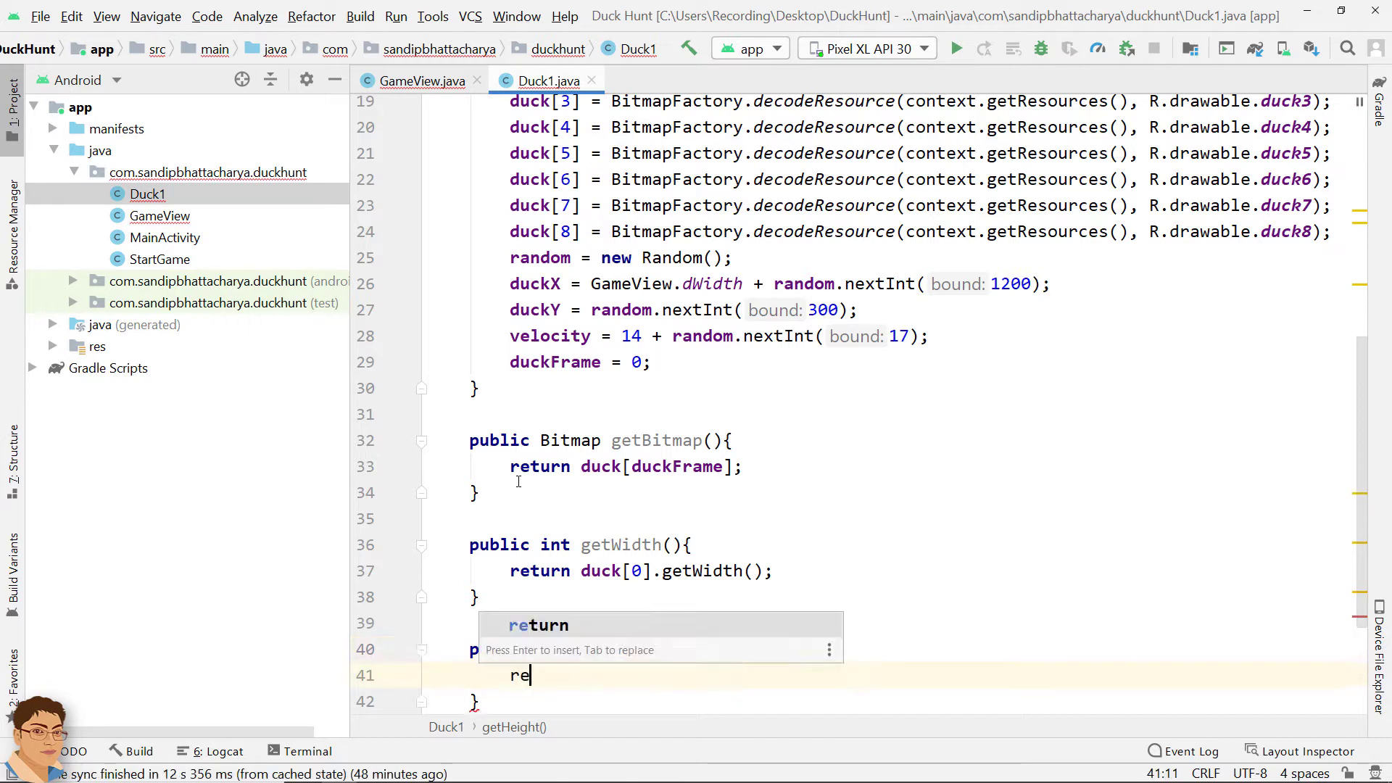
type("turn duck[")
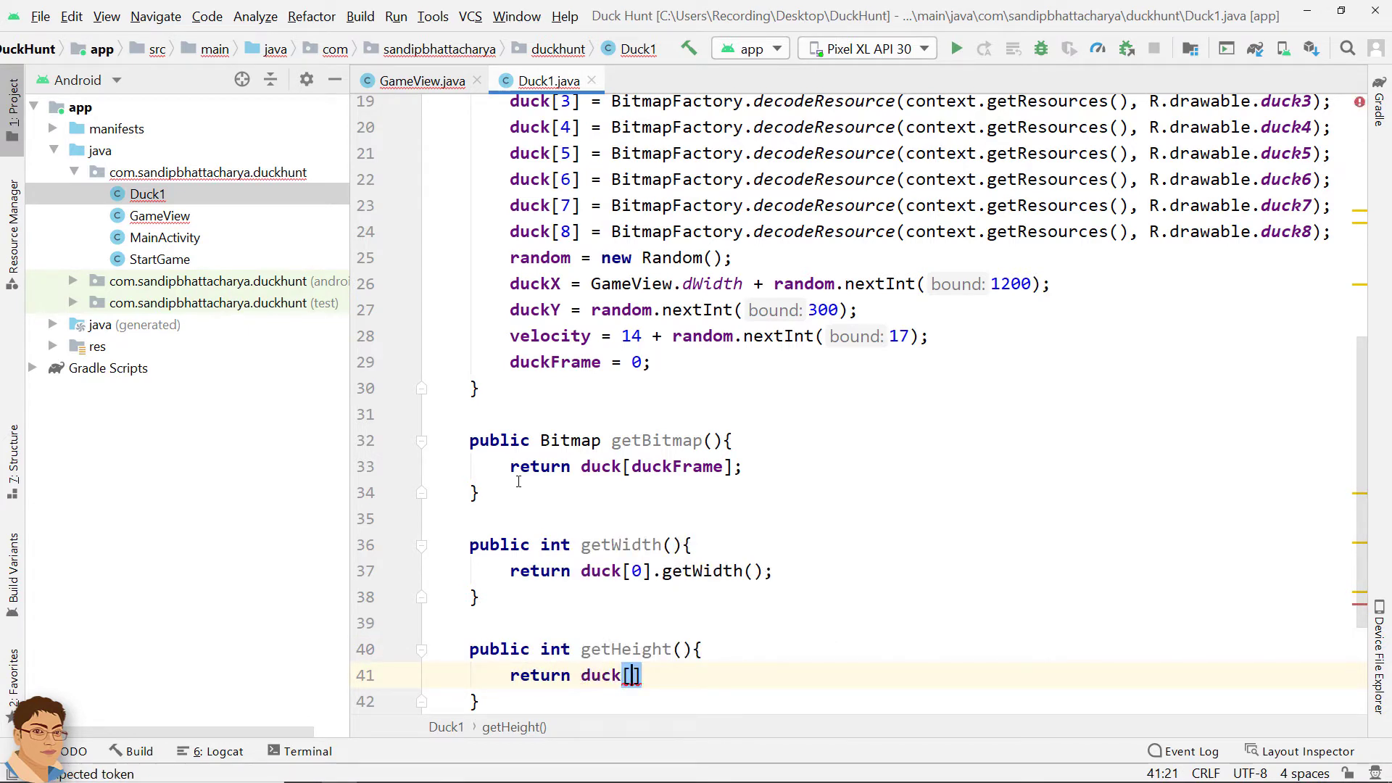
type("0")
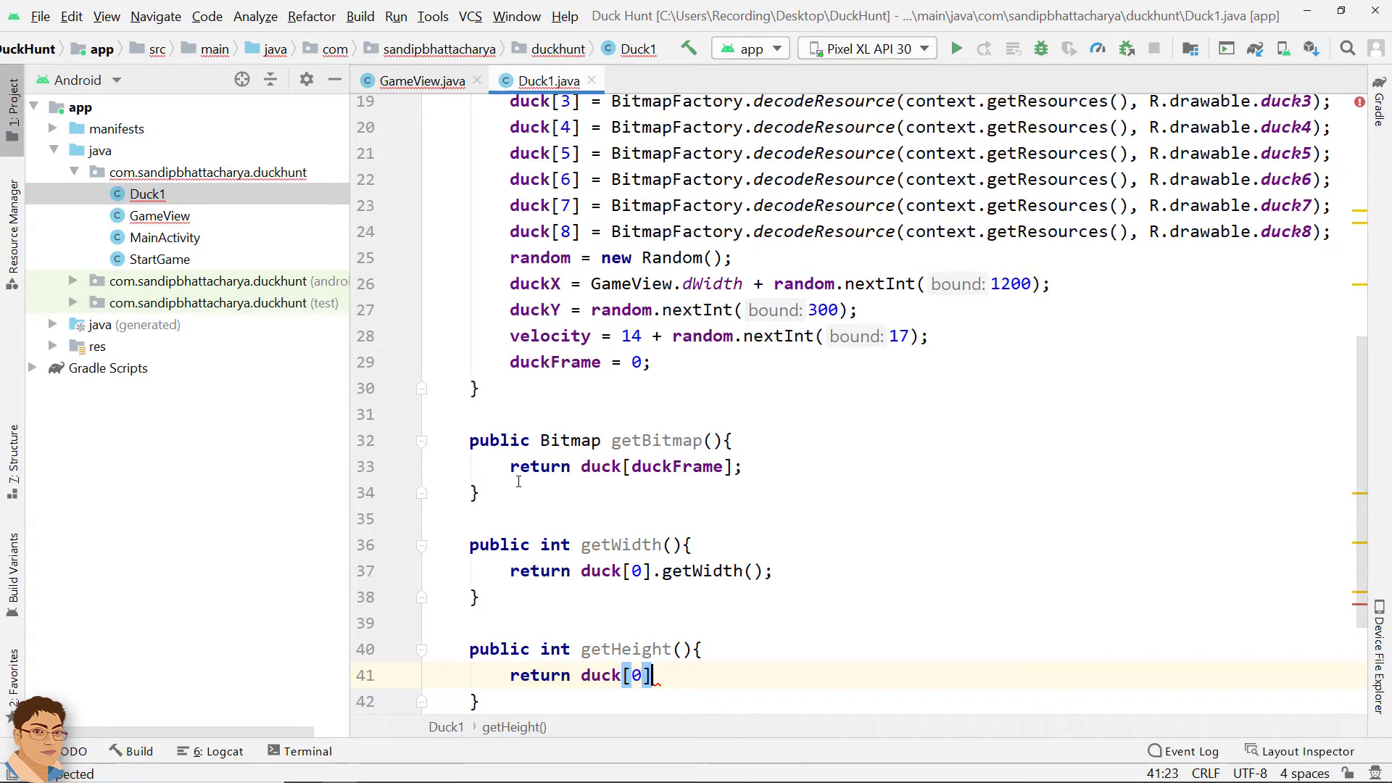
type(".getHeight();")
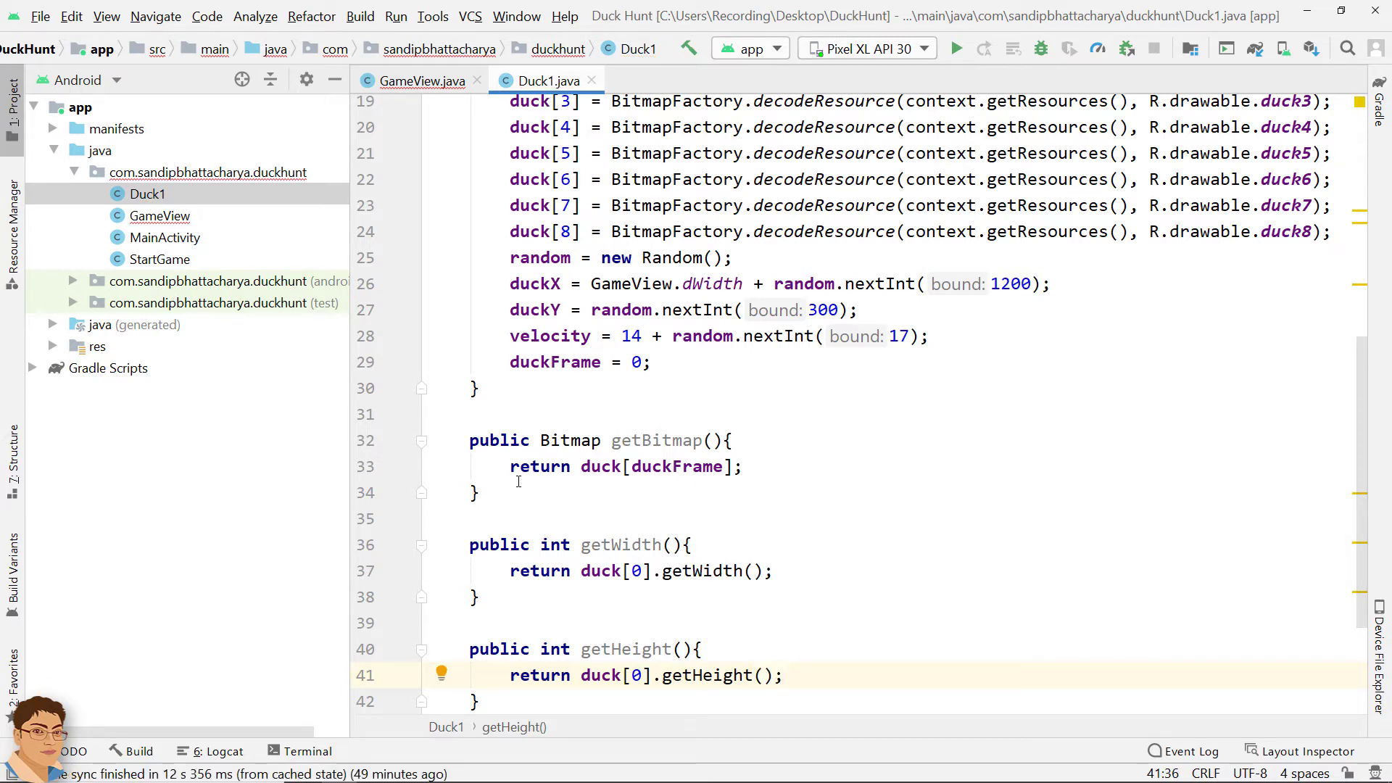
Step: Delete the duckX, duckY and velocity initialisation lines from GameView's constructor
left_click(430, 80)
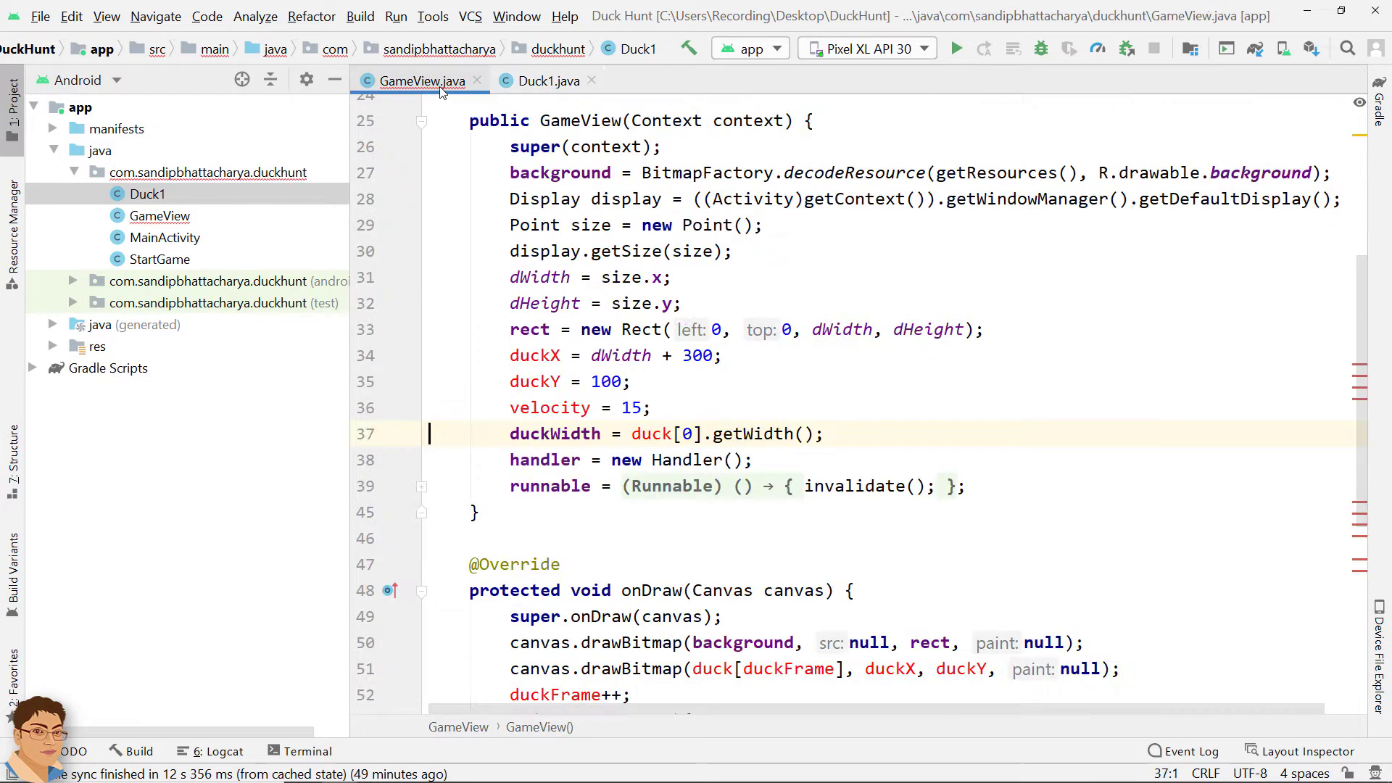
left_click_drag(511, 356, 633, 407)
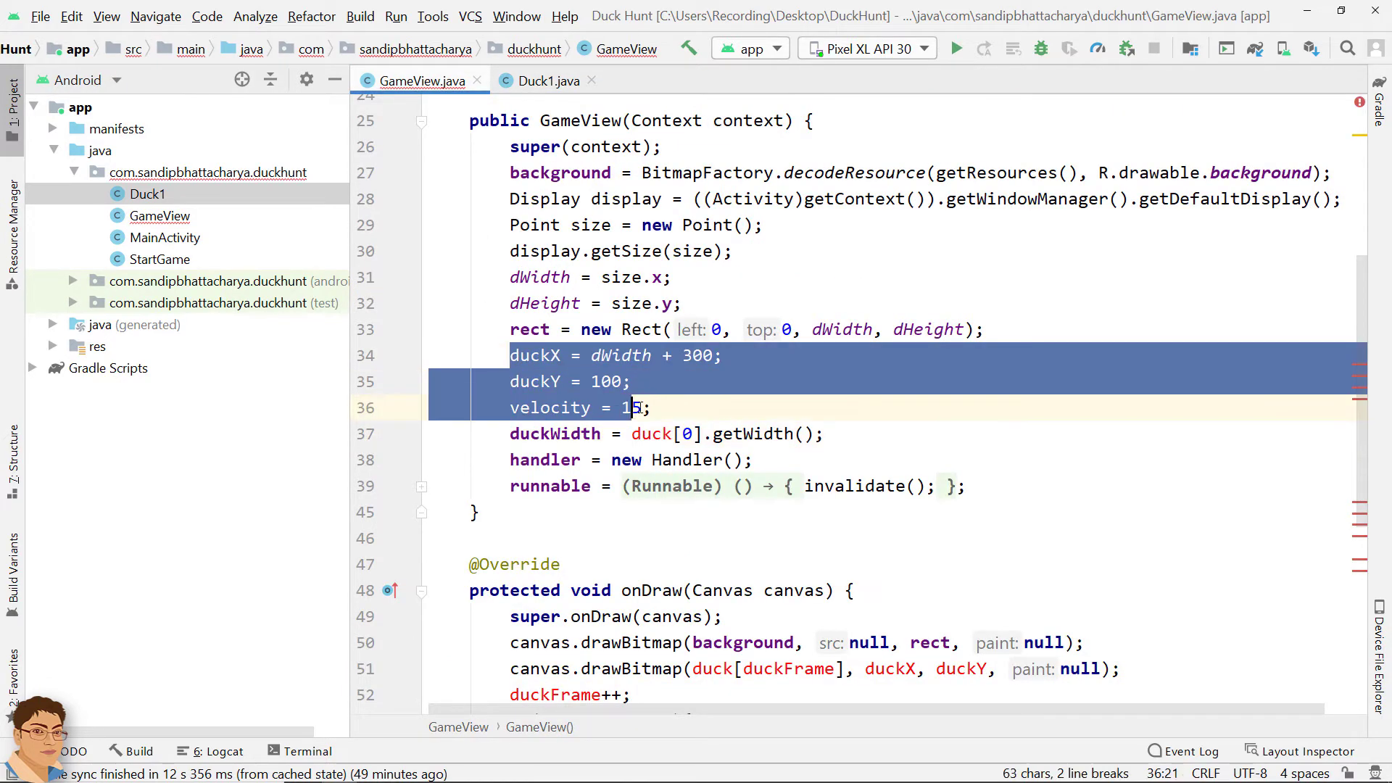
key("Delete")
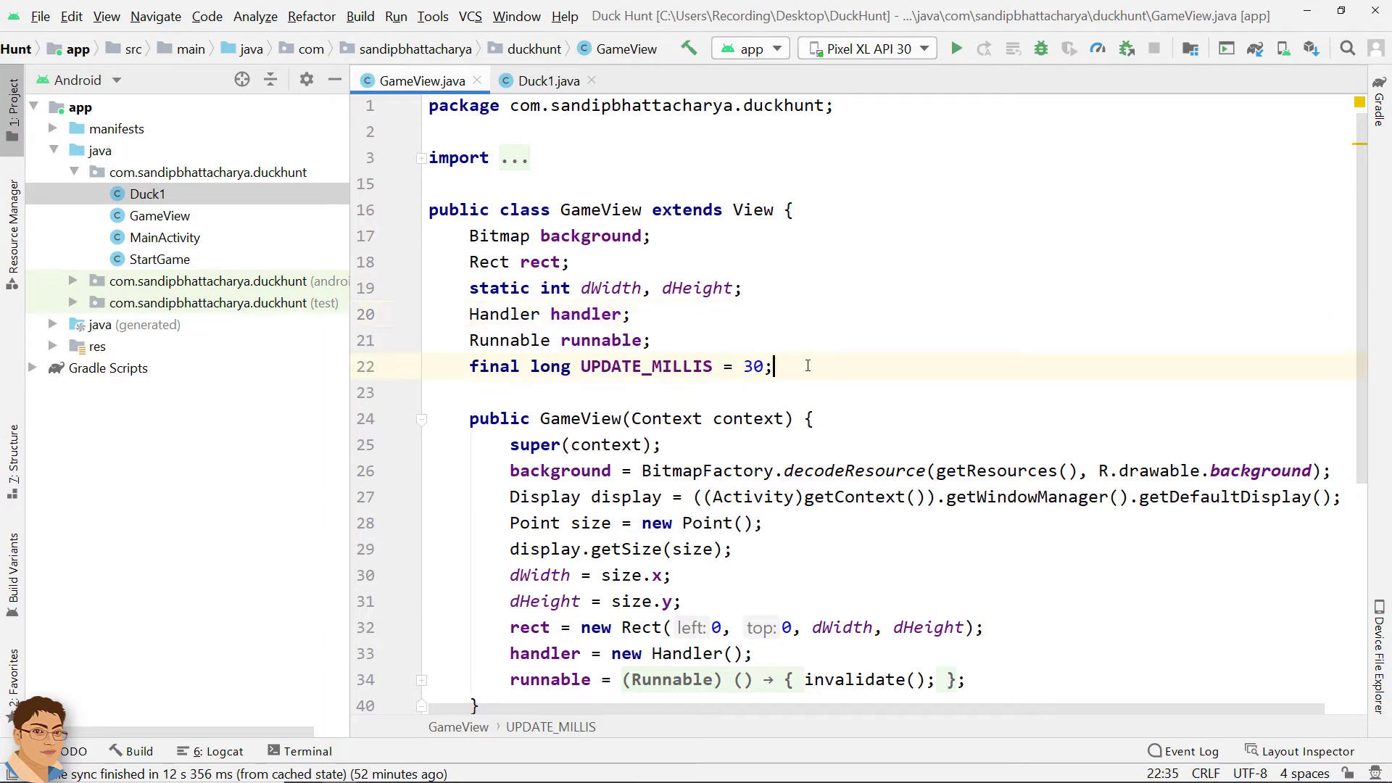
Step: Declare the field ArrayList<Duck1> duck1; below UPDATE_MILLIS in GameView
type("ArrayList<>")
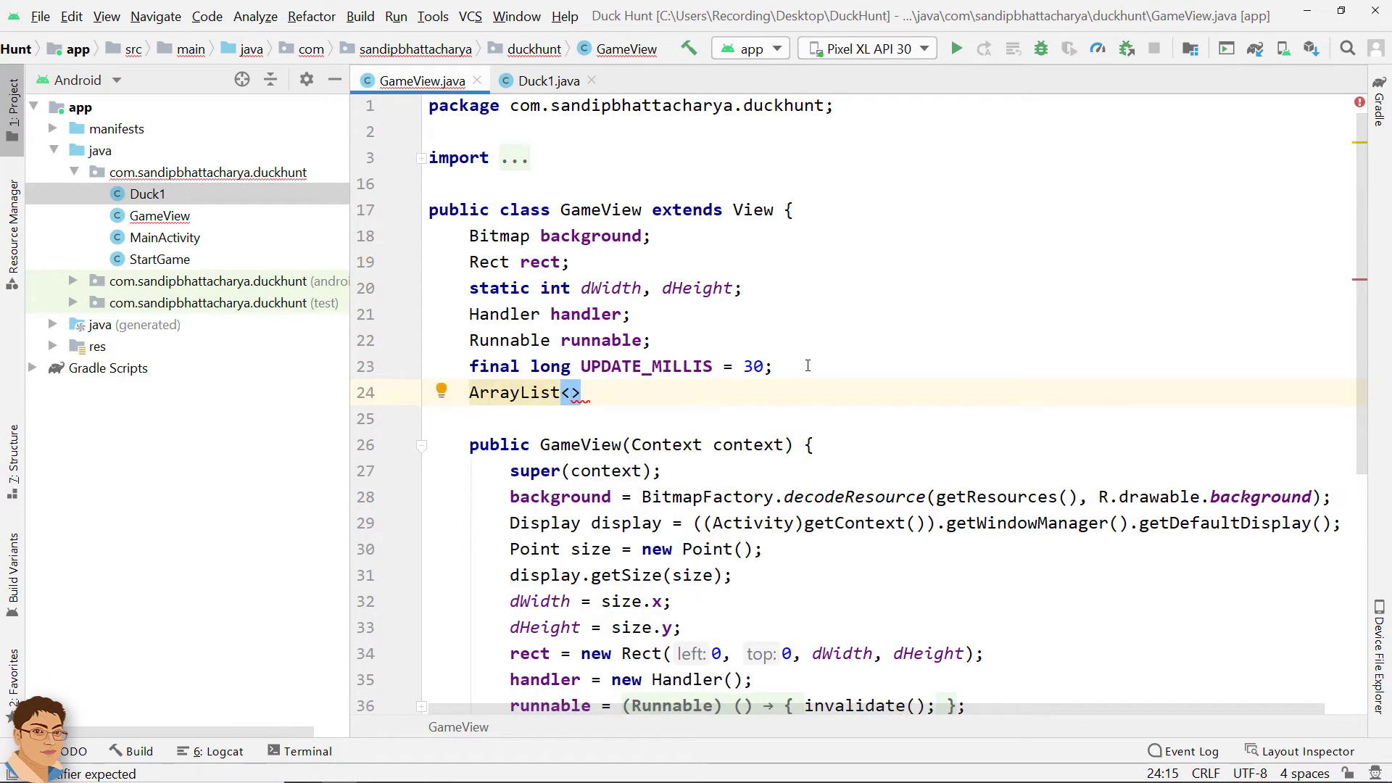
type("Duck1")
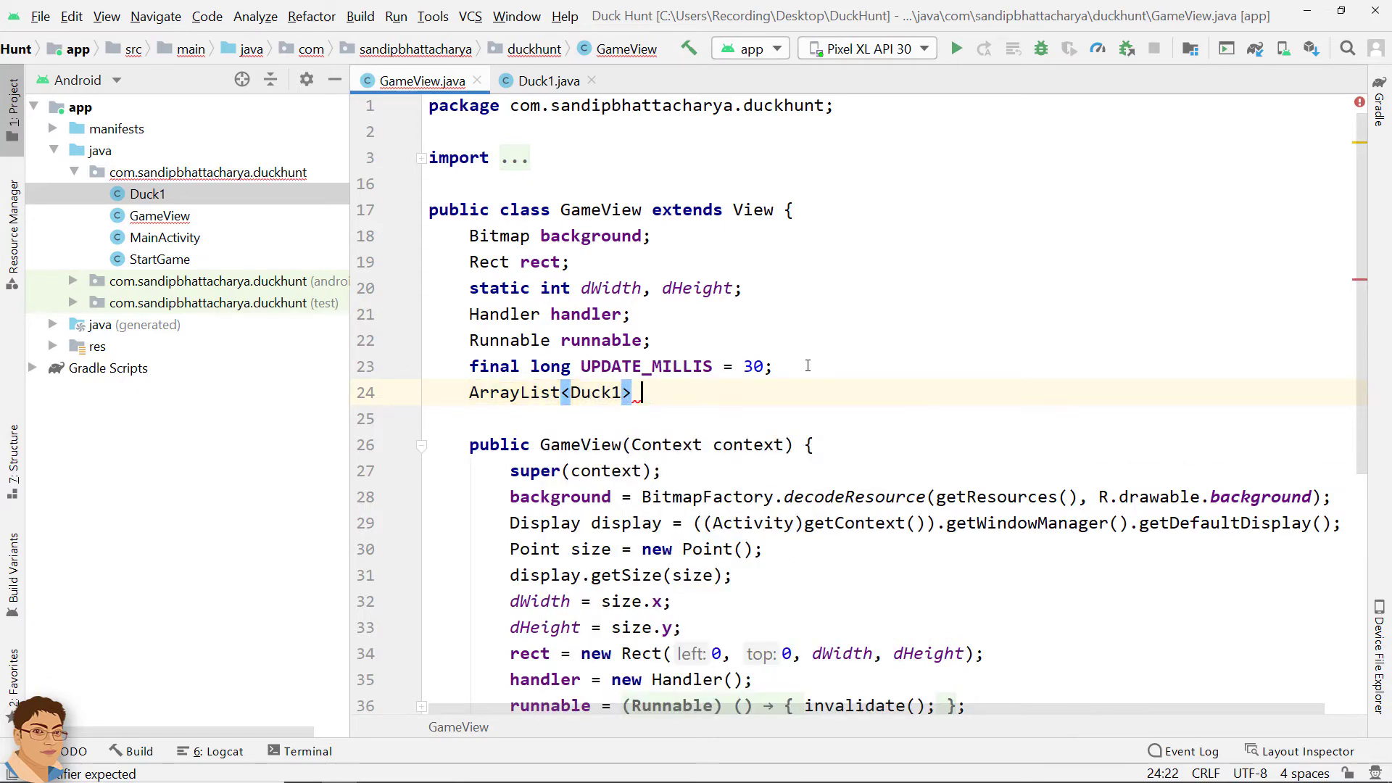
type("duck1;")
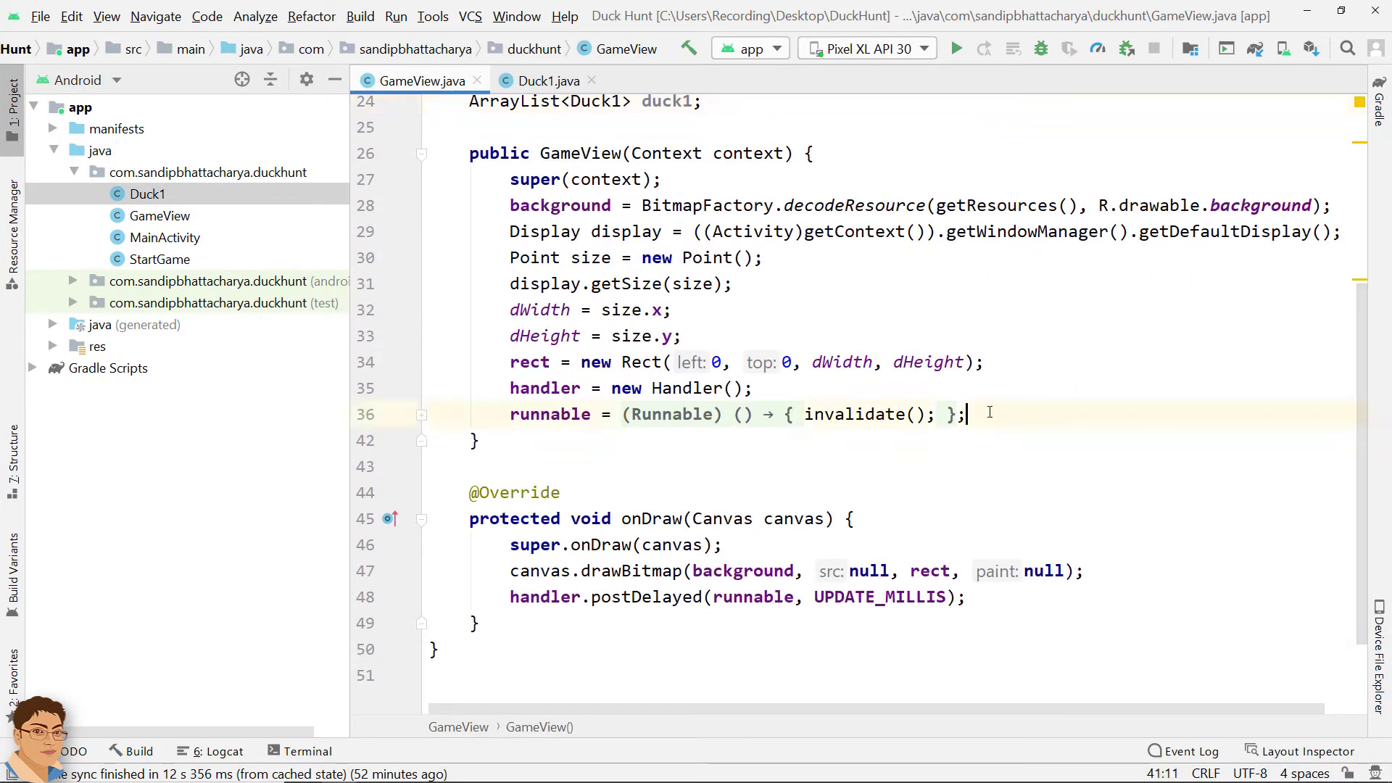
Step: Add duck1 = new ArrayList<>(); after the handler and runnable setup in the constructor
type("duck")
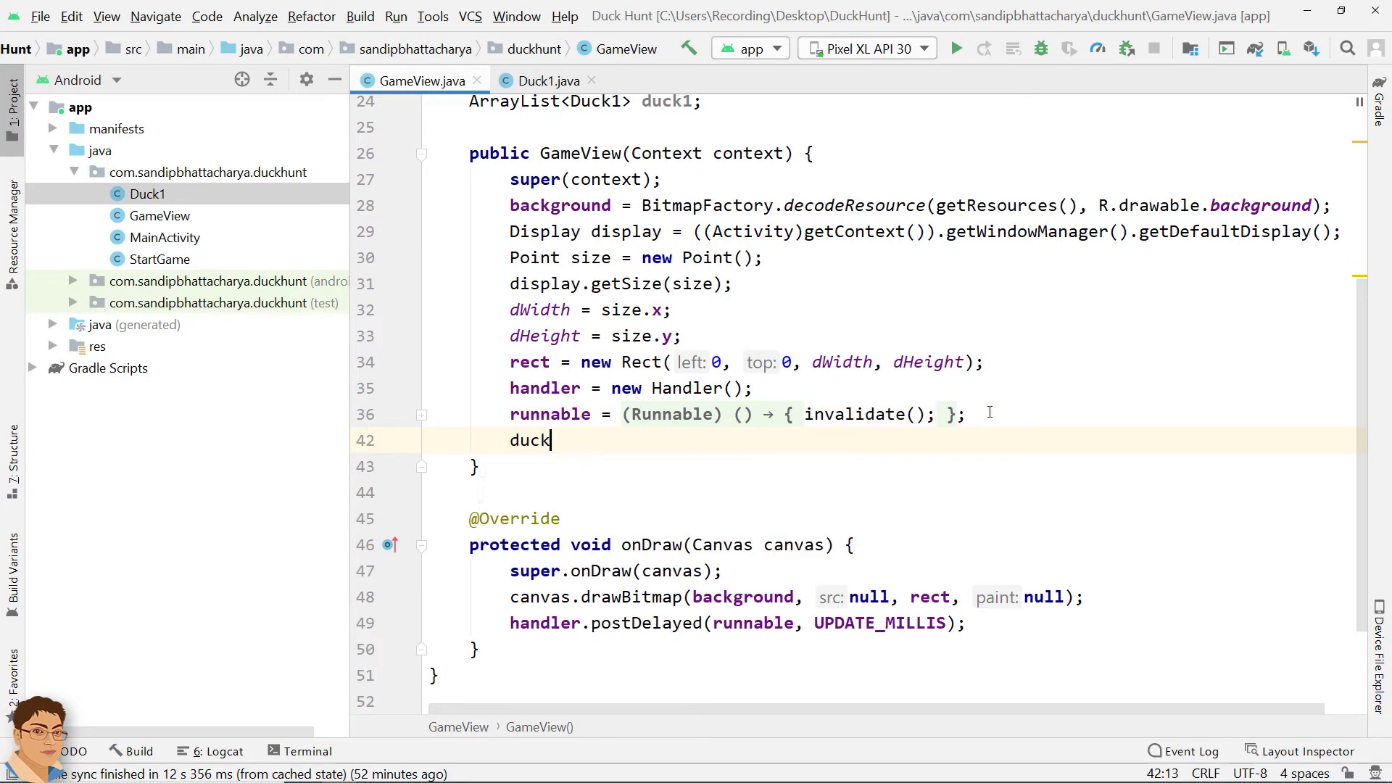
type("1 =")
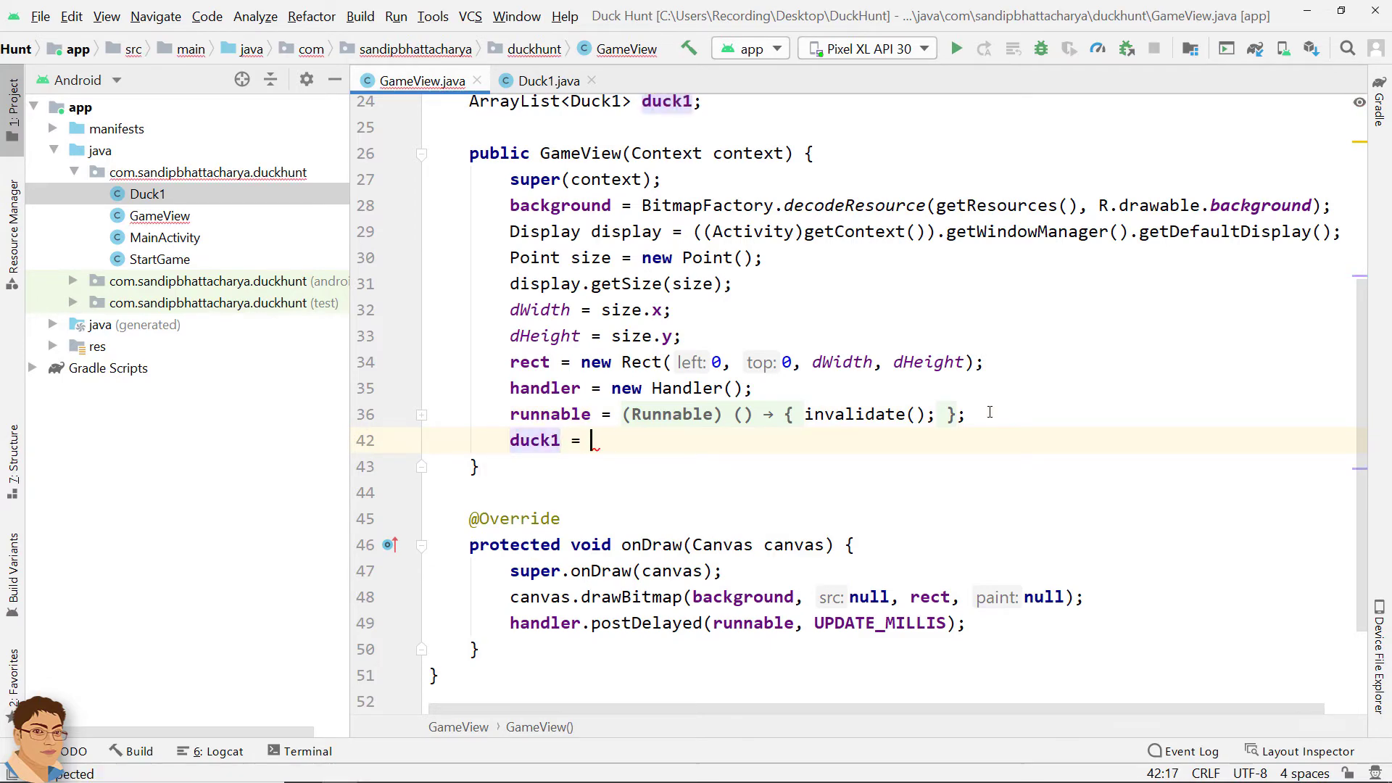
type("new ArrayList<>(")
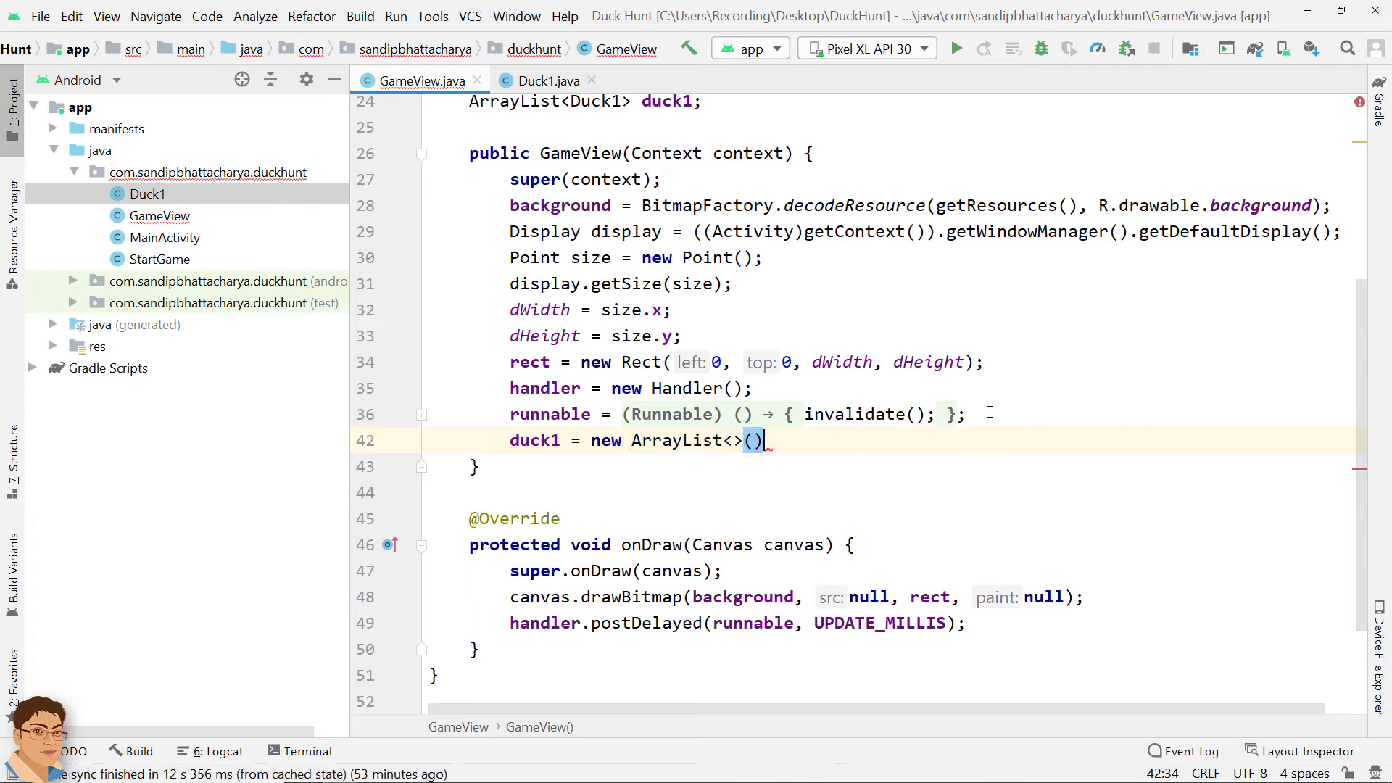
type(";")
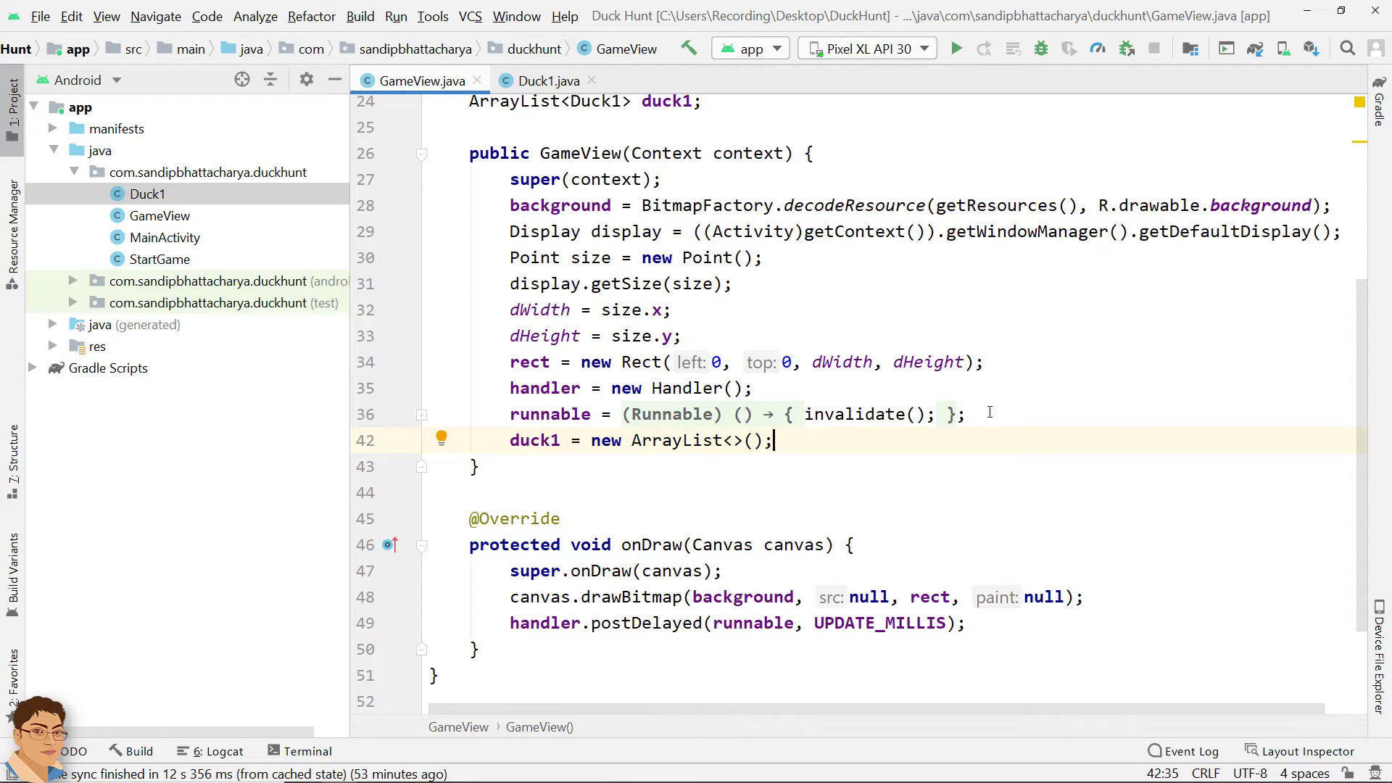
Step: Open a for loop with int i from 0 while i<2 in the constructor
type("for")
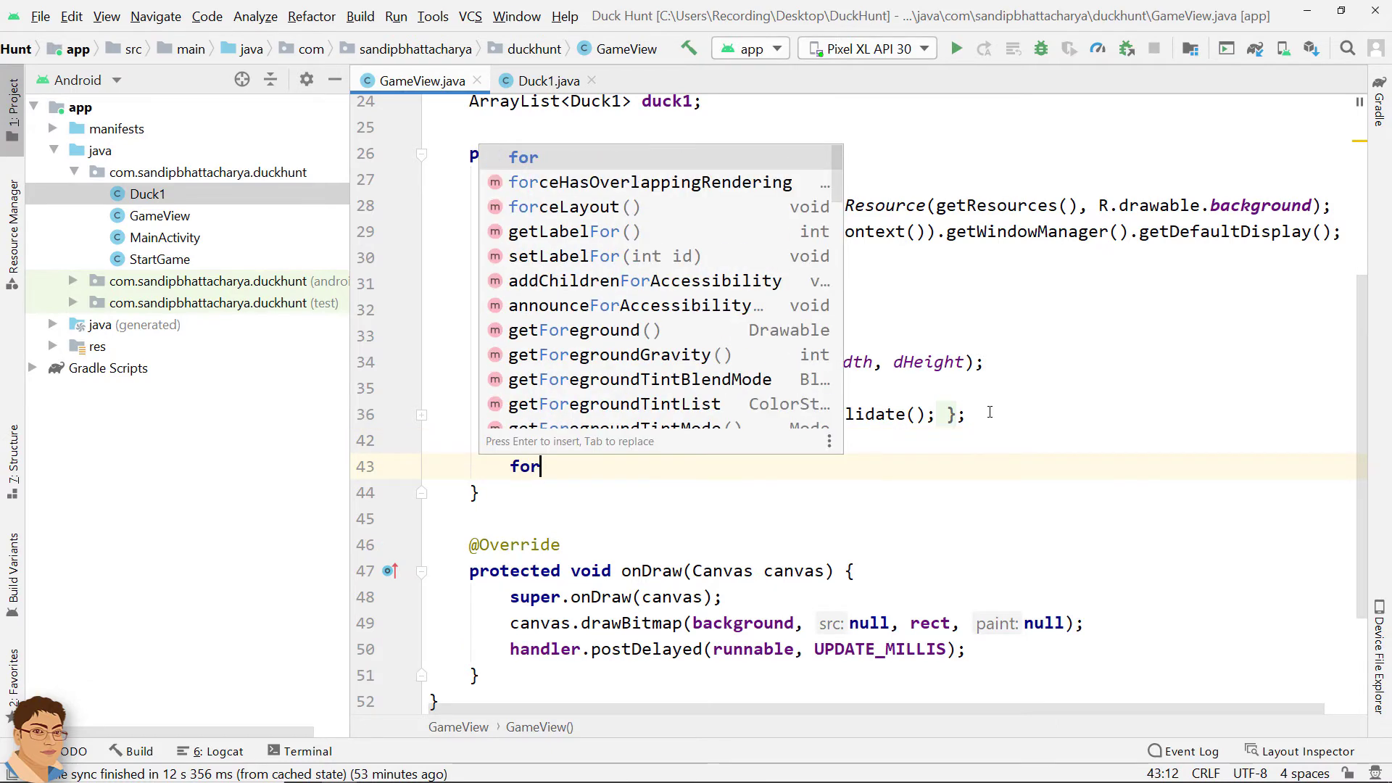
type("(int i")
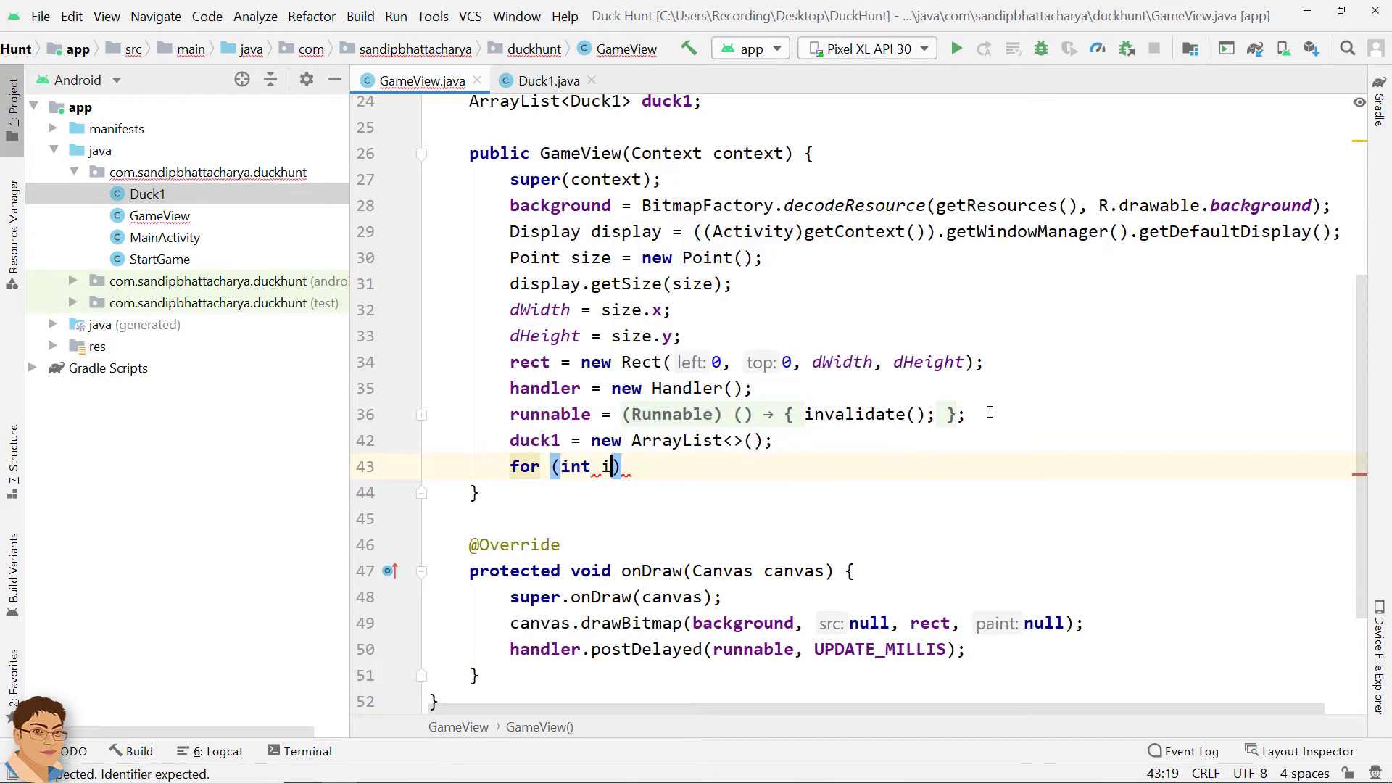
type("=0;")
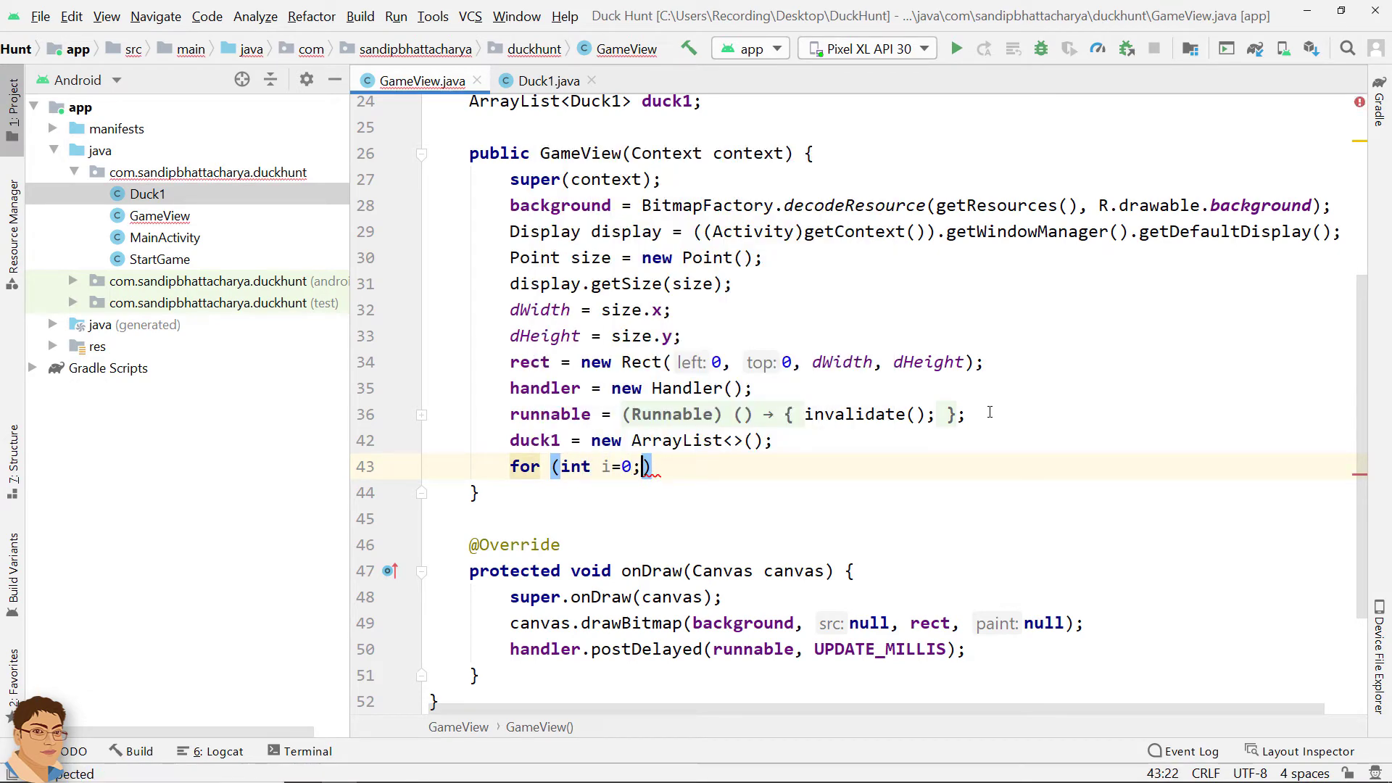
type("i<2; i++")
type("D")
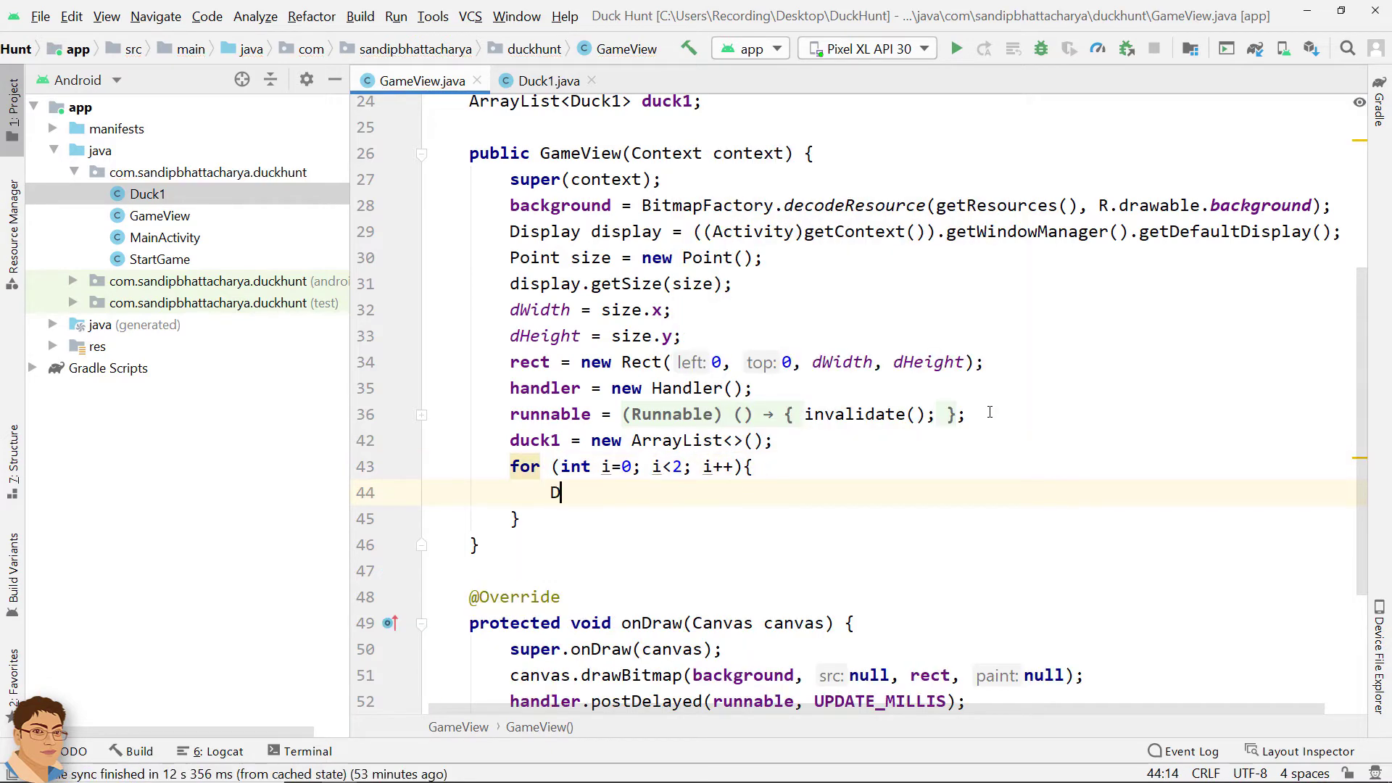
Step: Inside the loop, create Duck1 duck_1 = new Duck1(context) and add it to duck1
type("uck1")
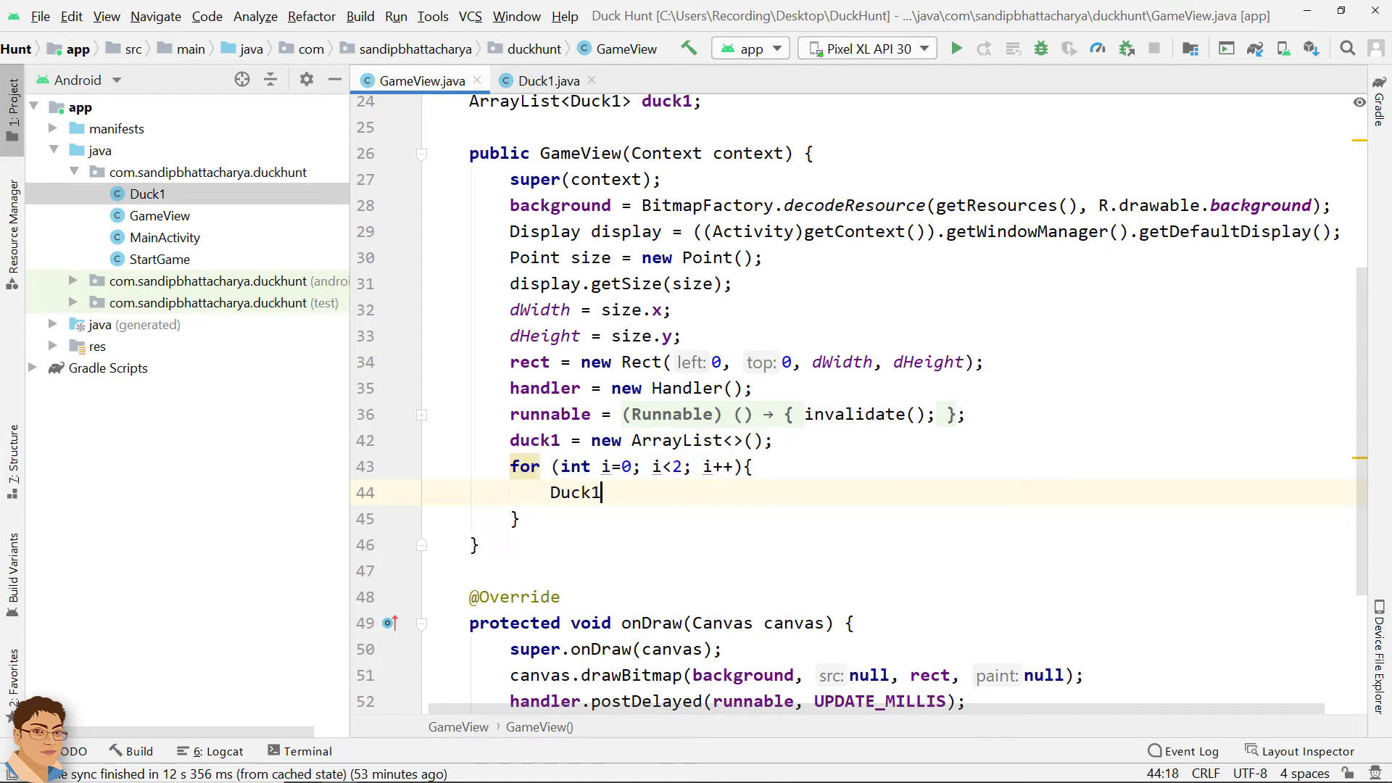
type("duck")
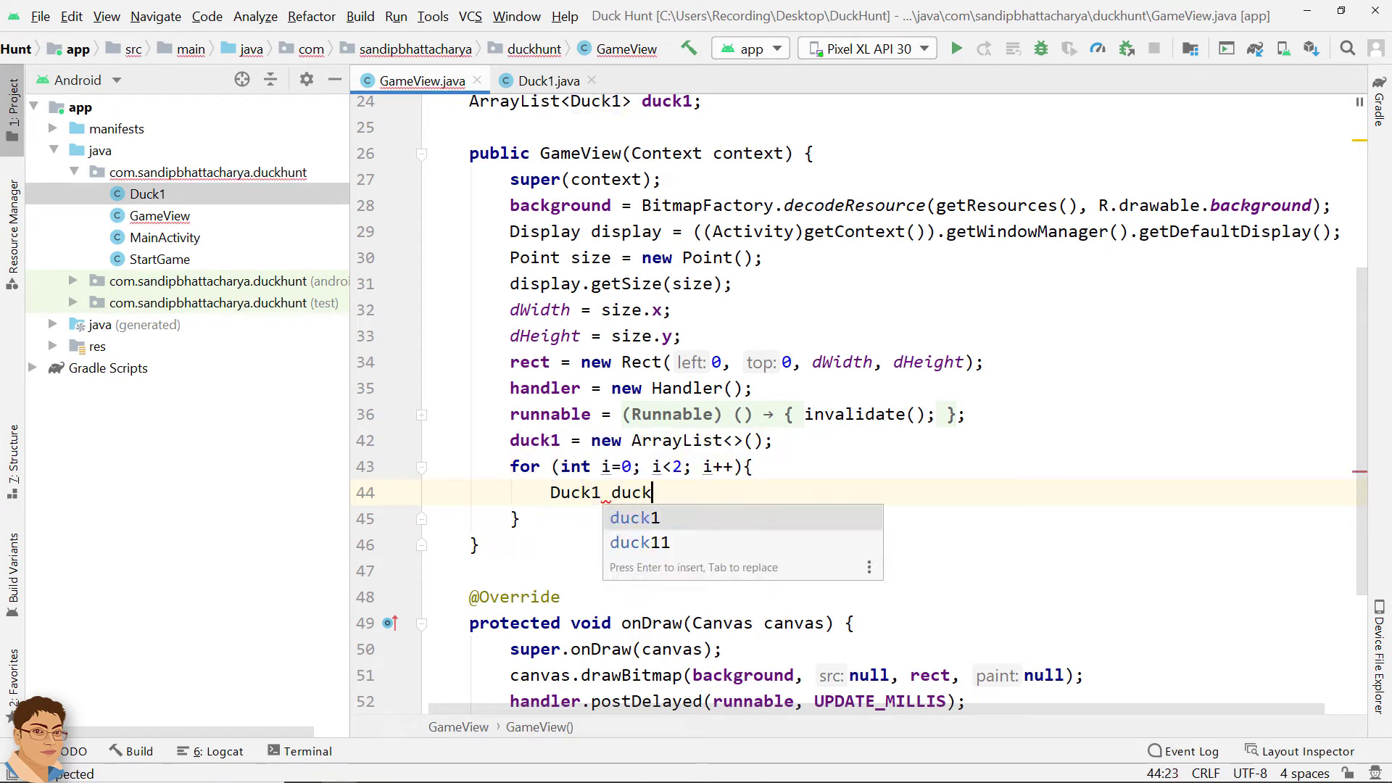
type("_1 =")
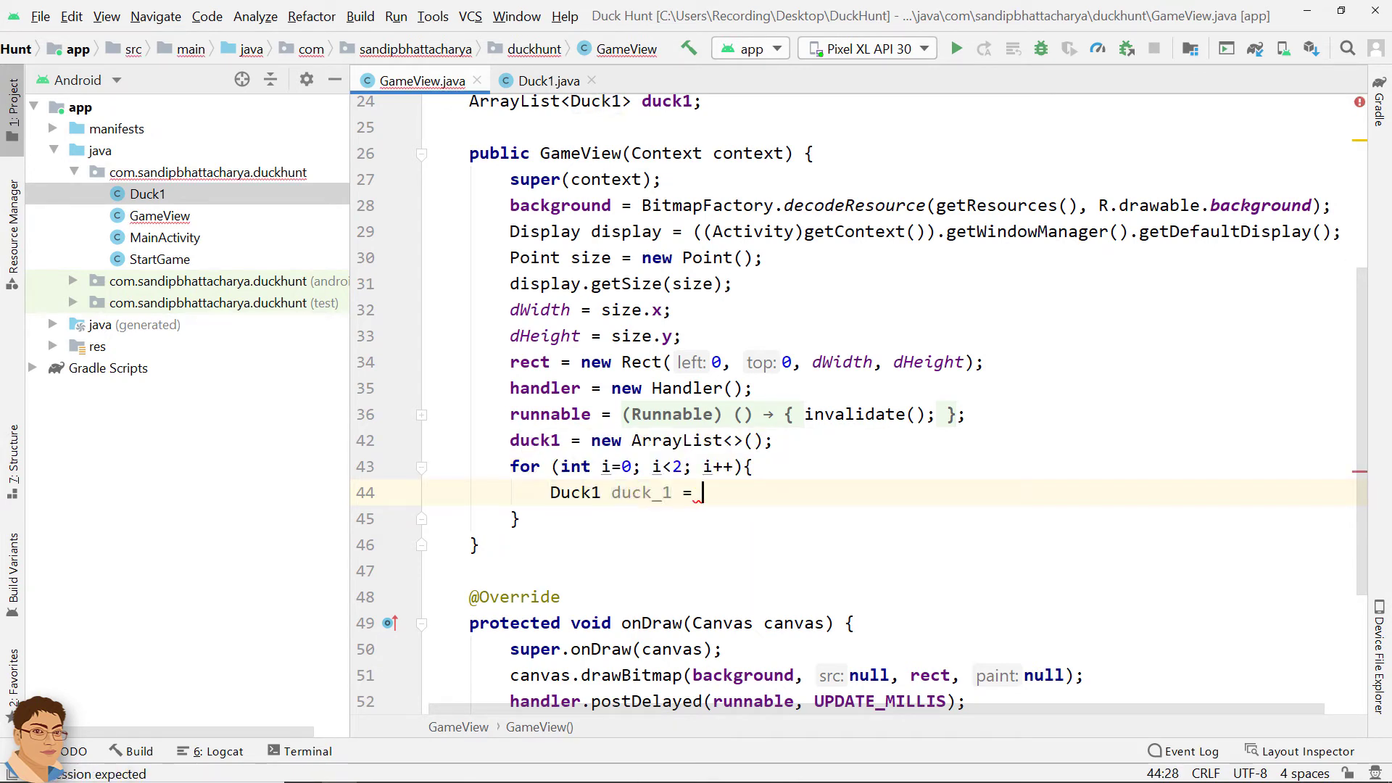
type("new Du")
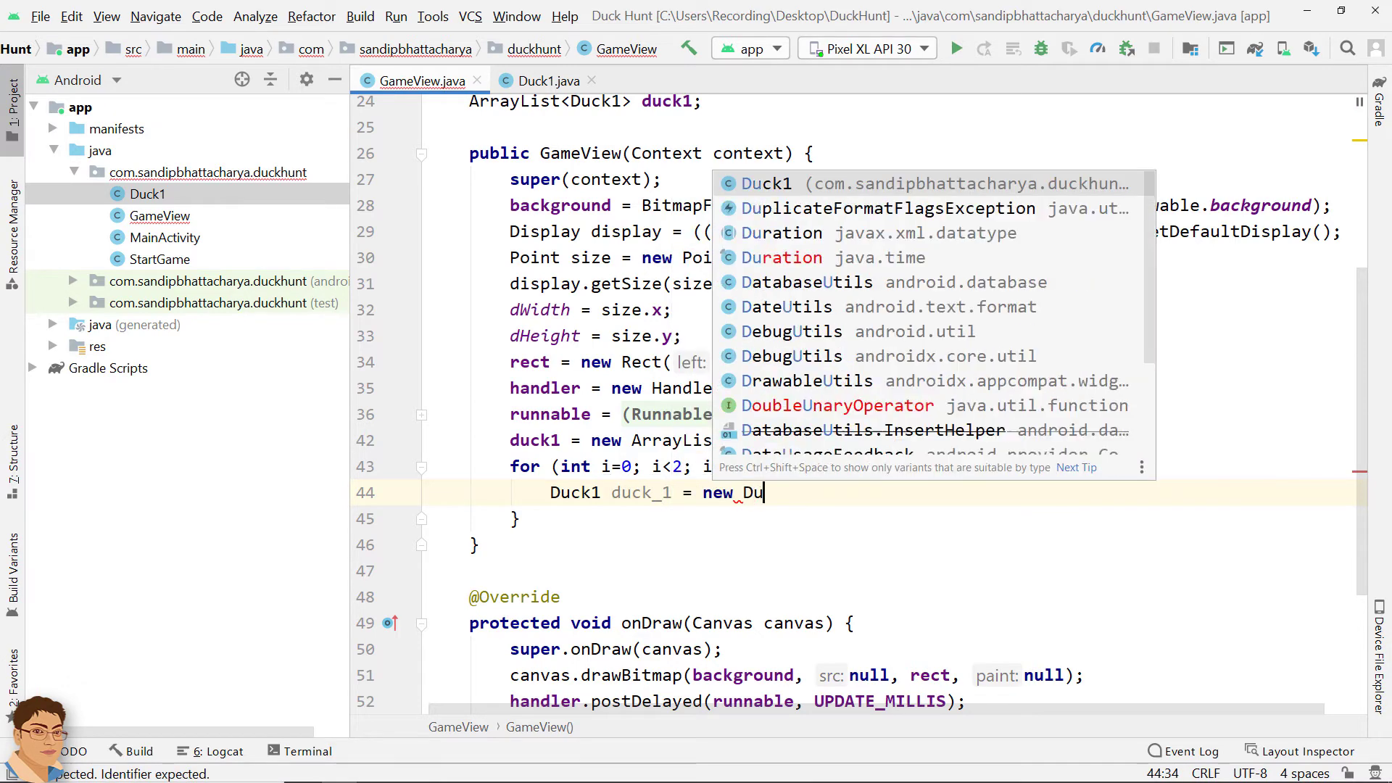
type("ck1(c")
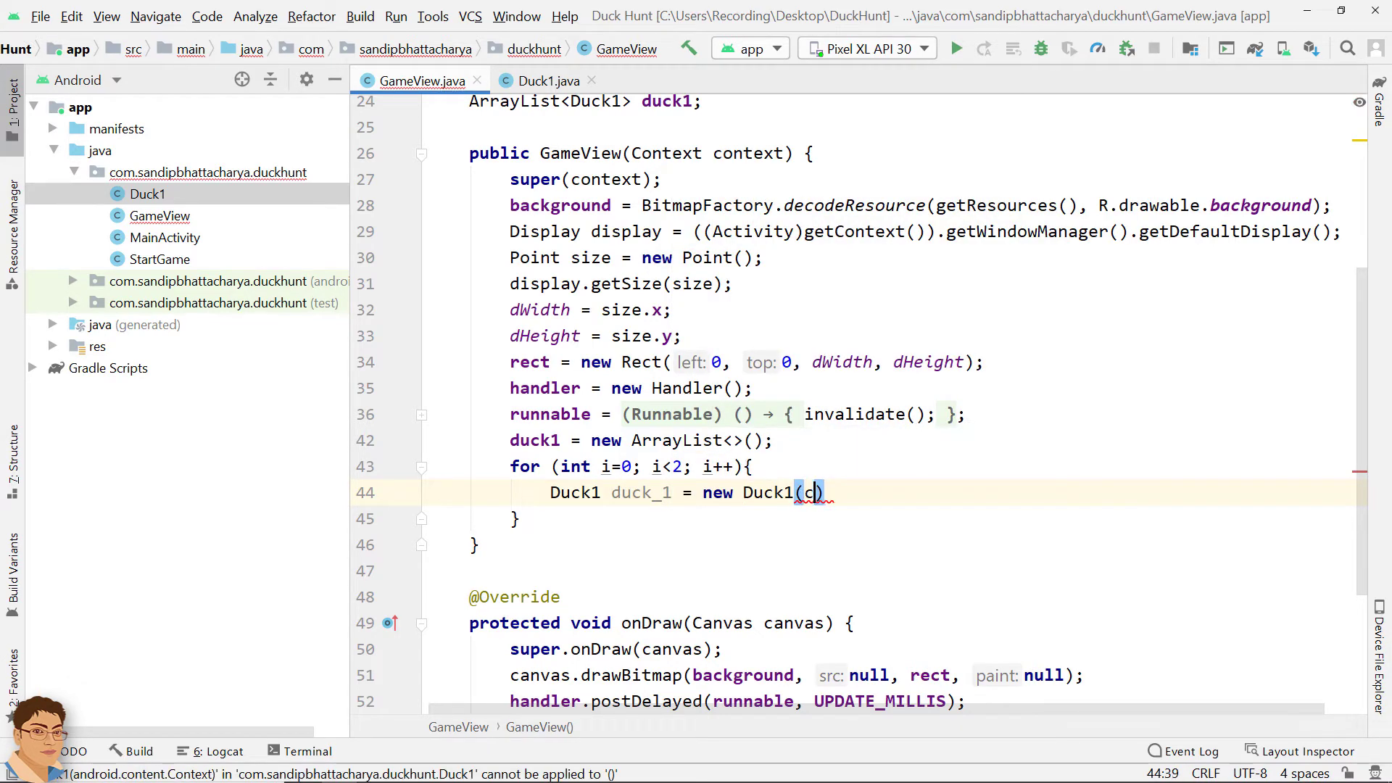
type("ontext")
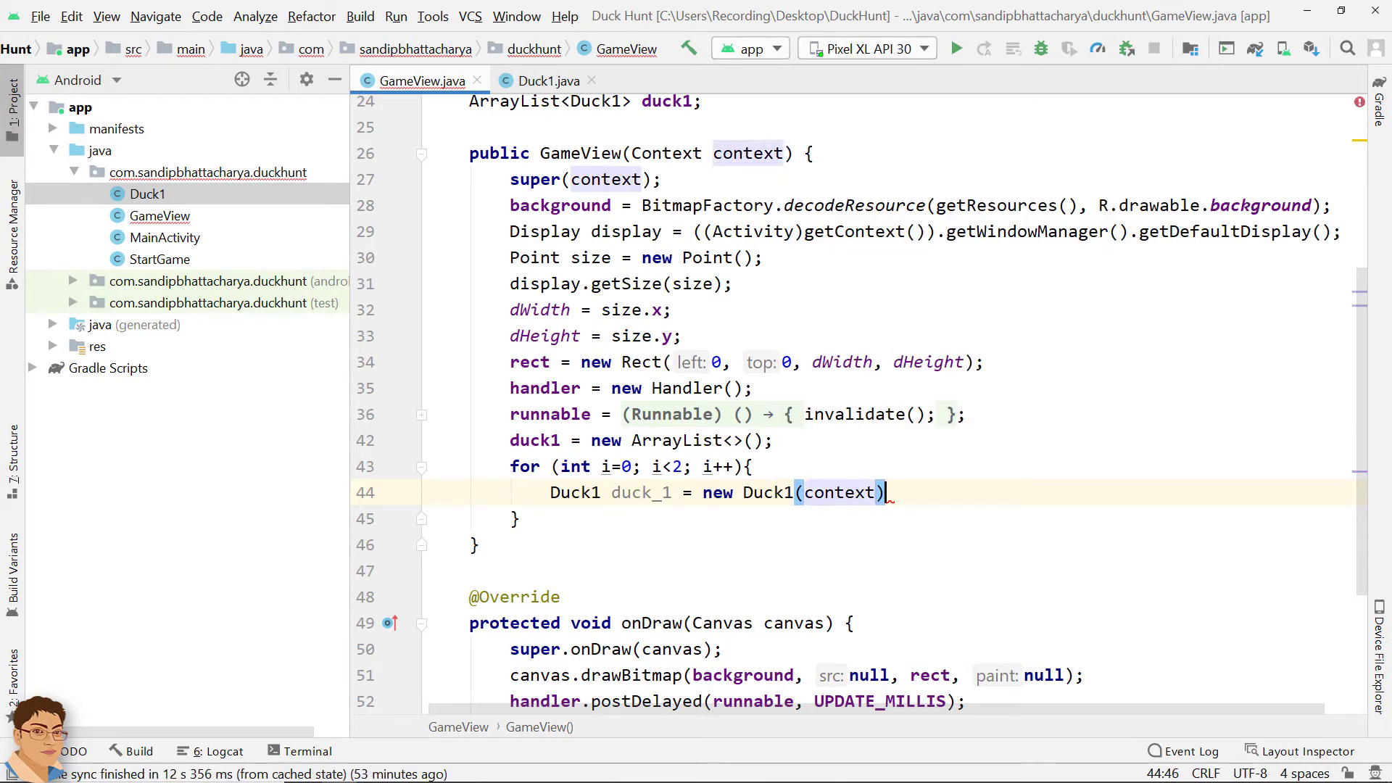
key("Enter")
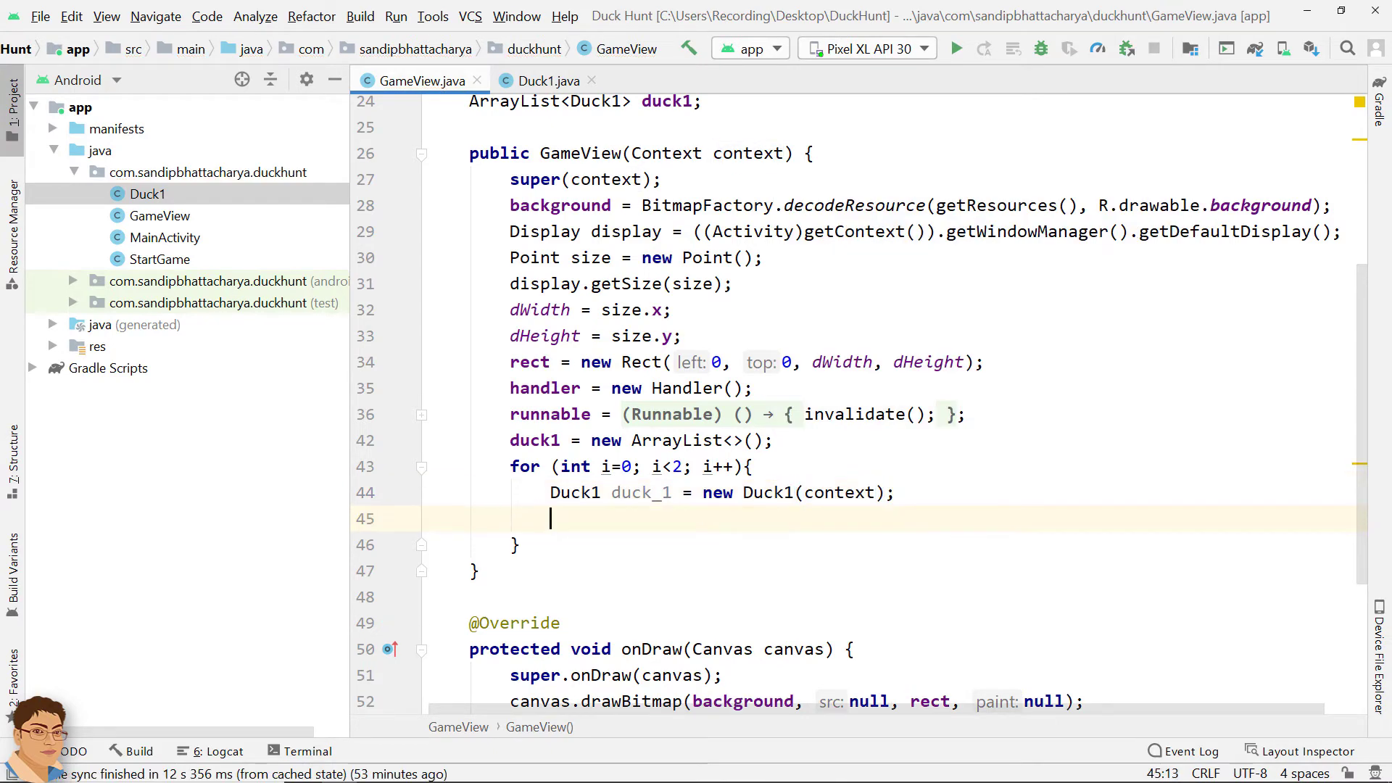
type("duck1")
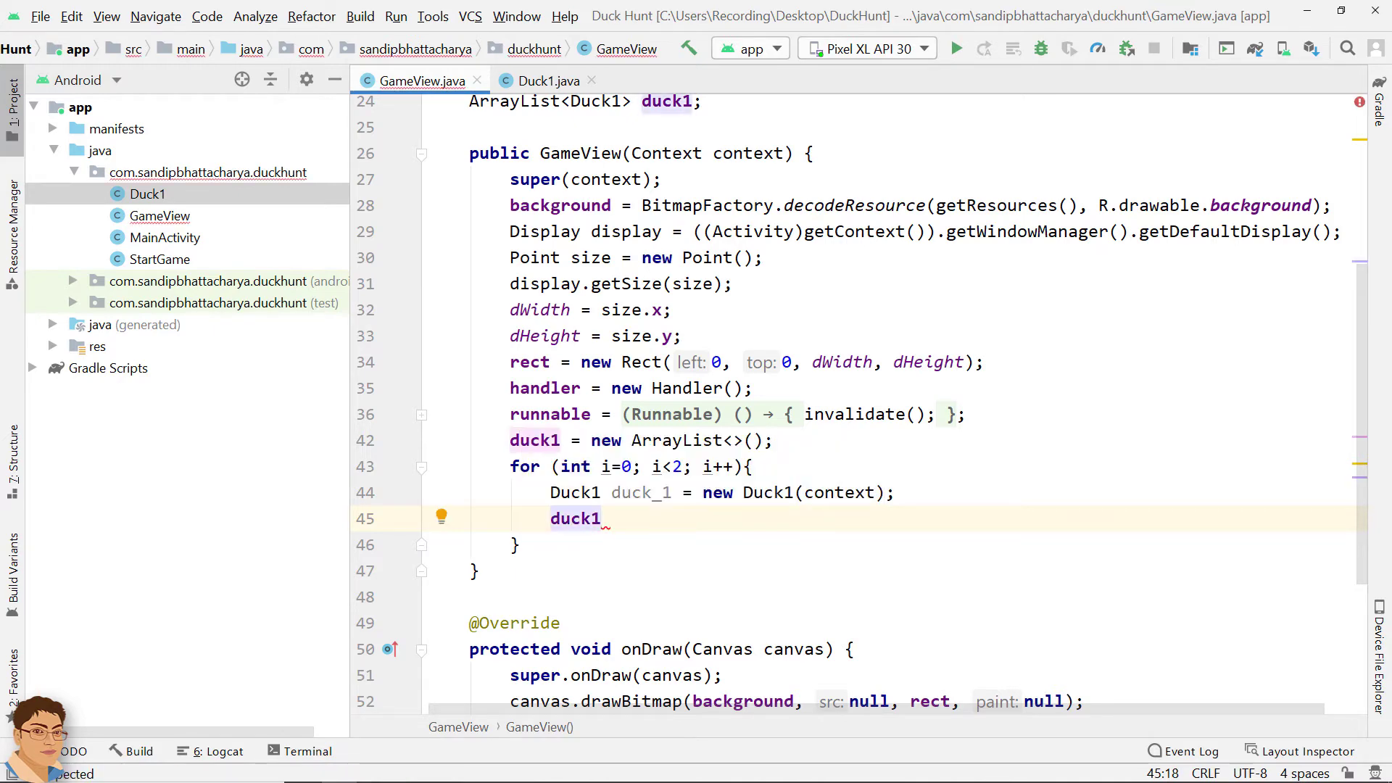
type(".add()")
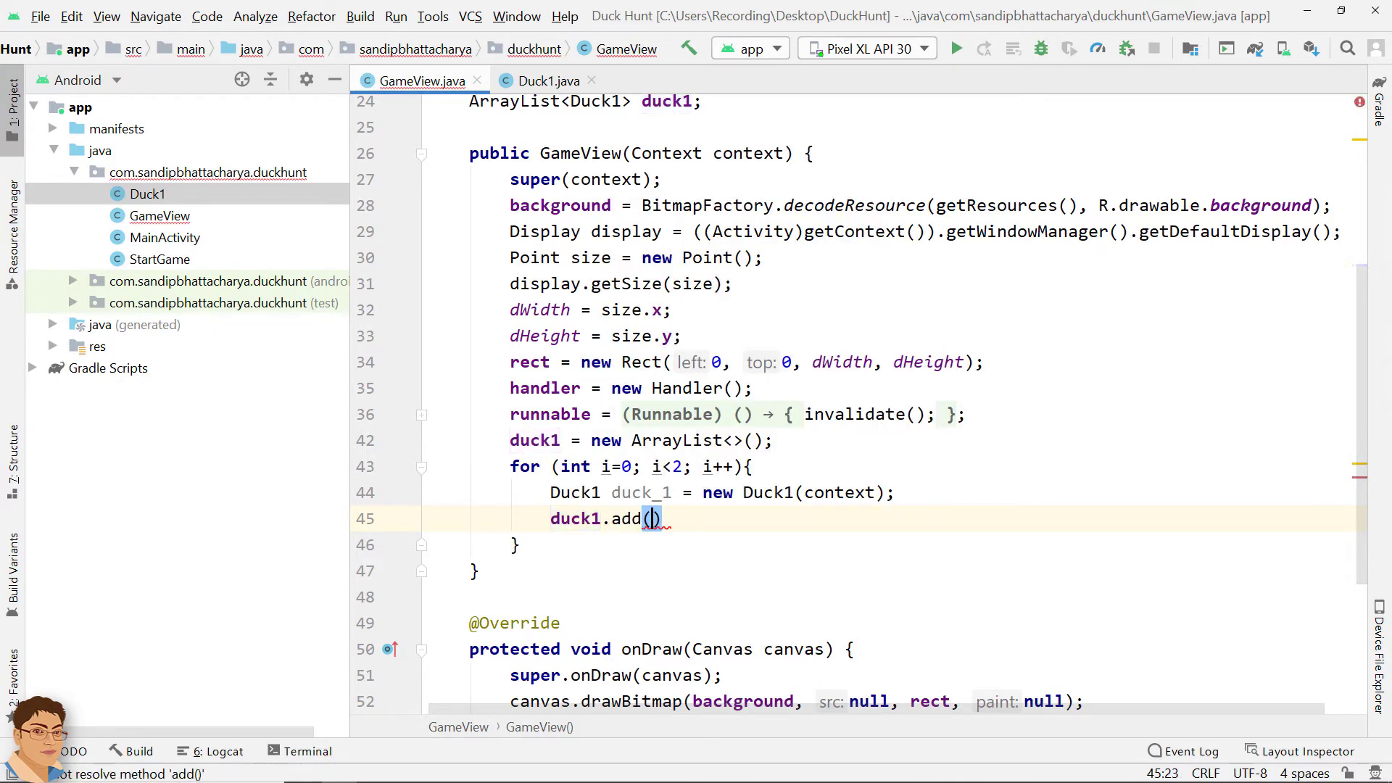
type("duck_1")
type("for")
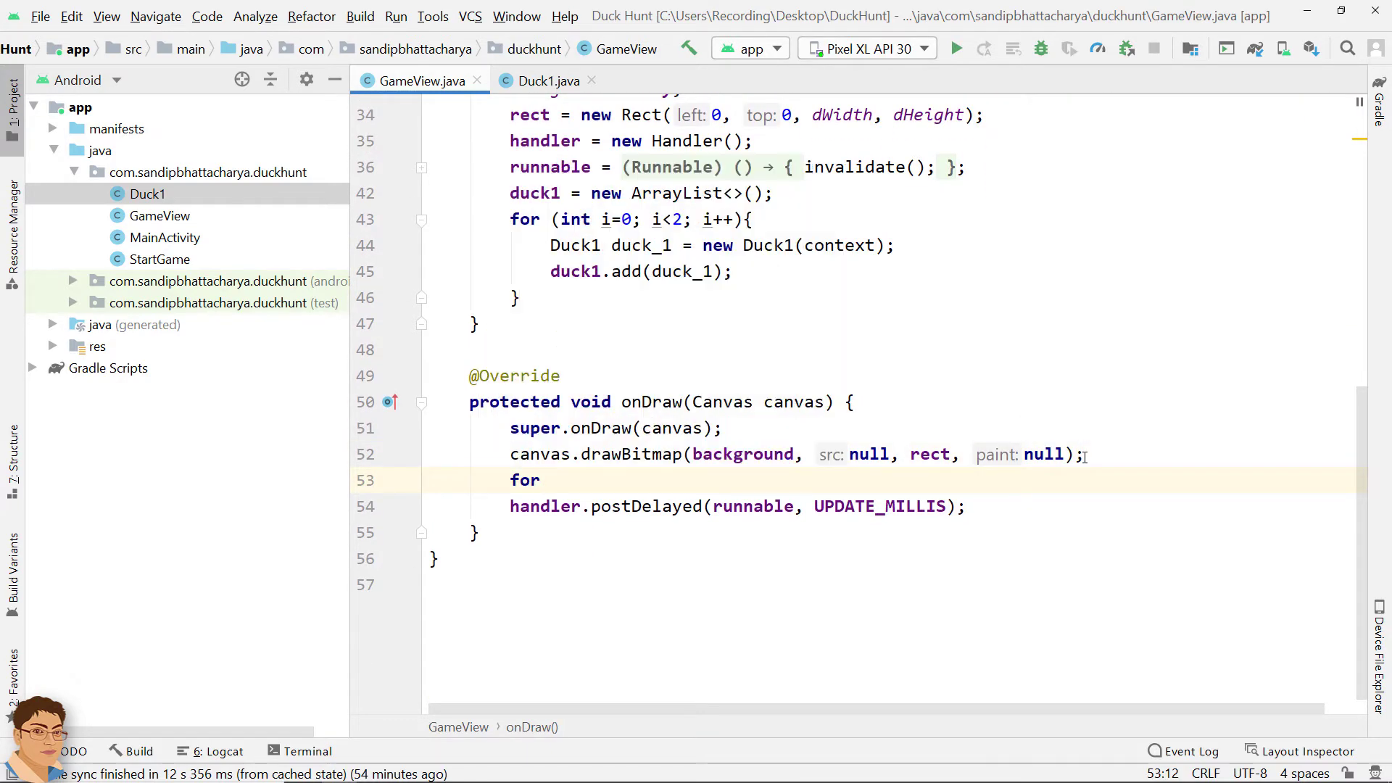
Step: Write a for loop in onDraw from i=0 to duck1.size() with i++
type("(int i=0; i")
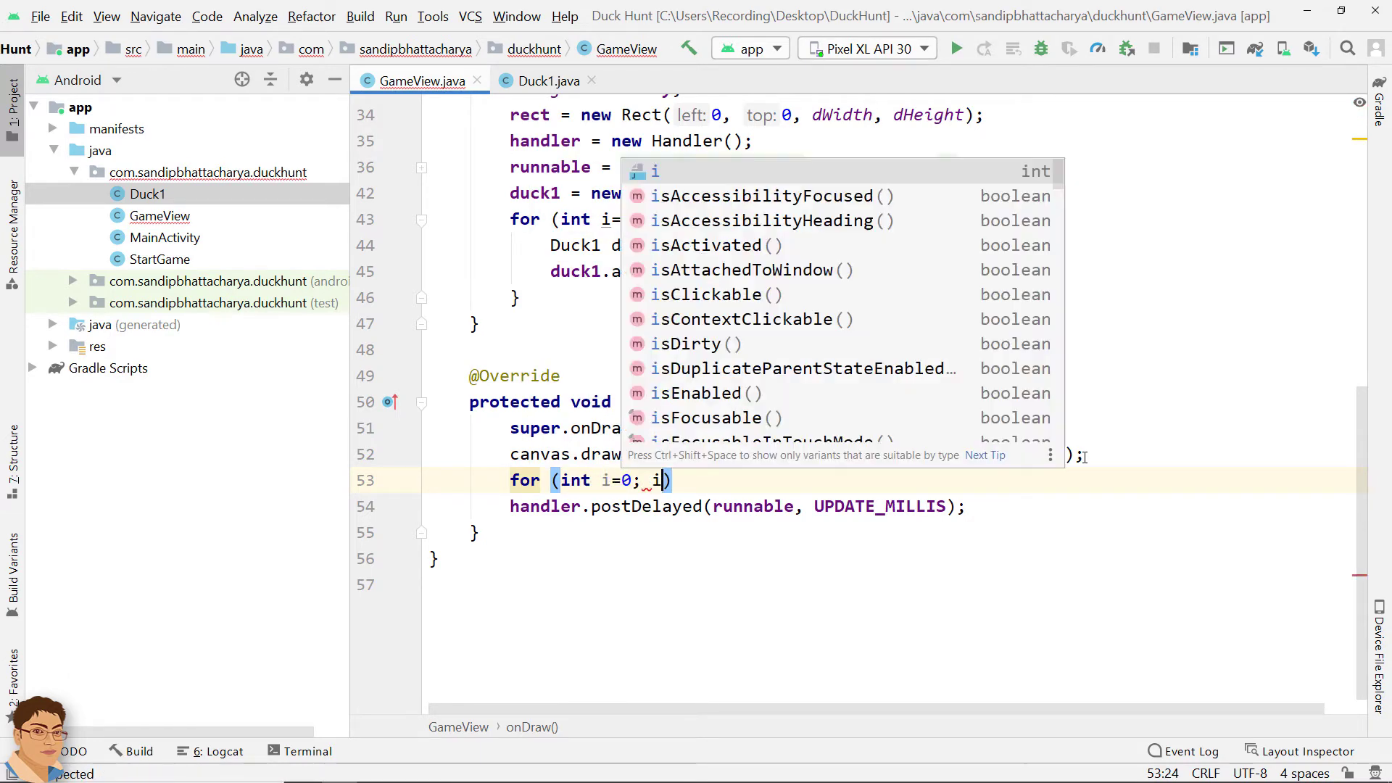
type("< duck1.size(")
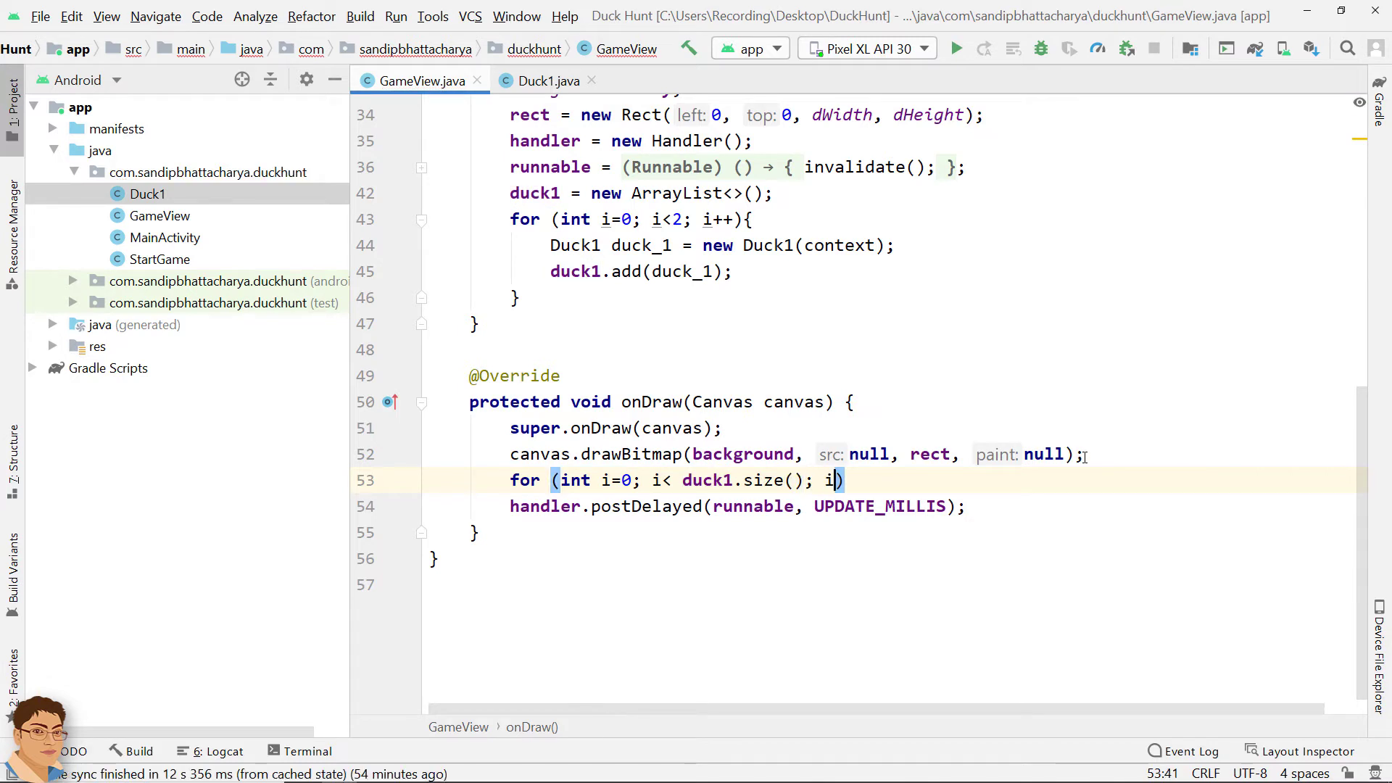
type("++){")
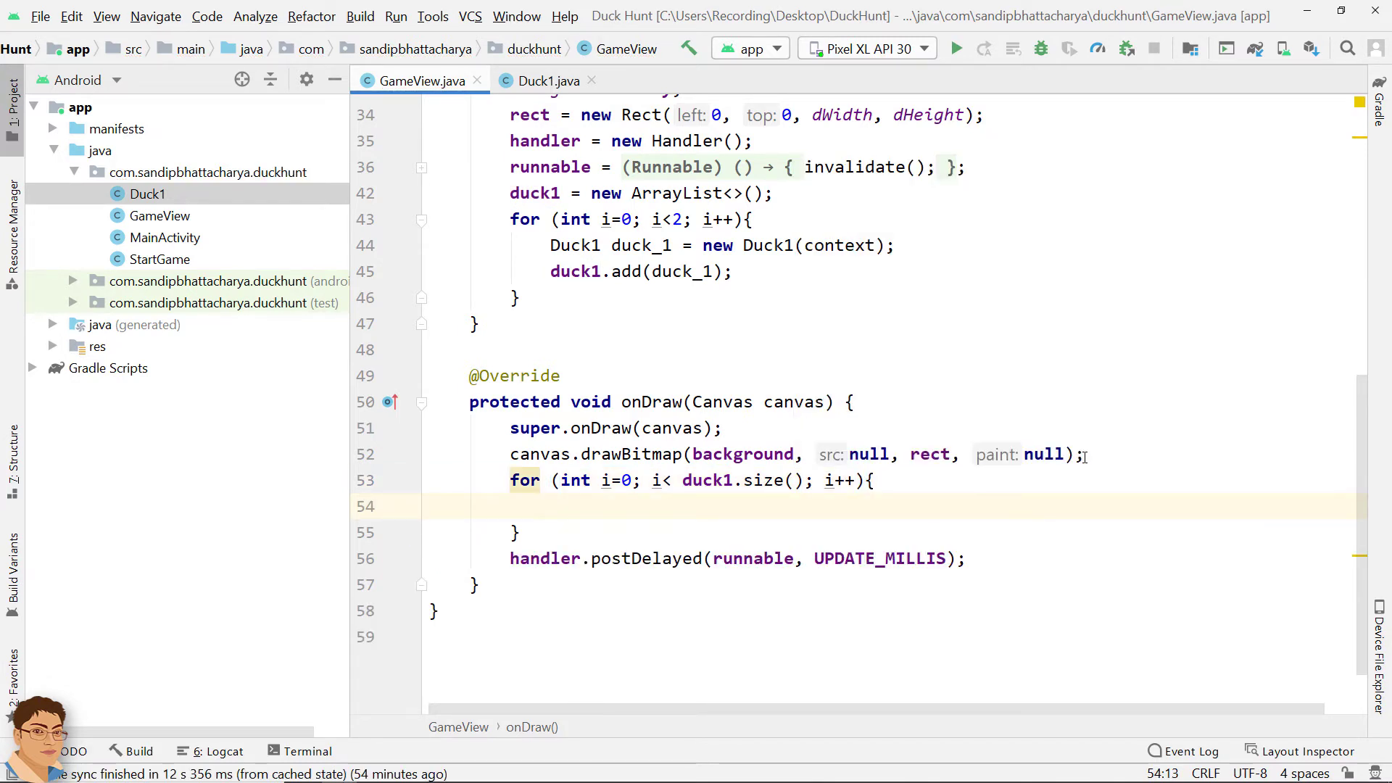
type("canvas.")
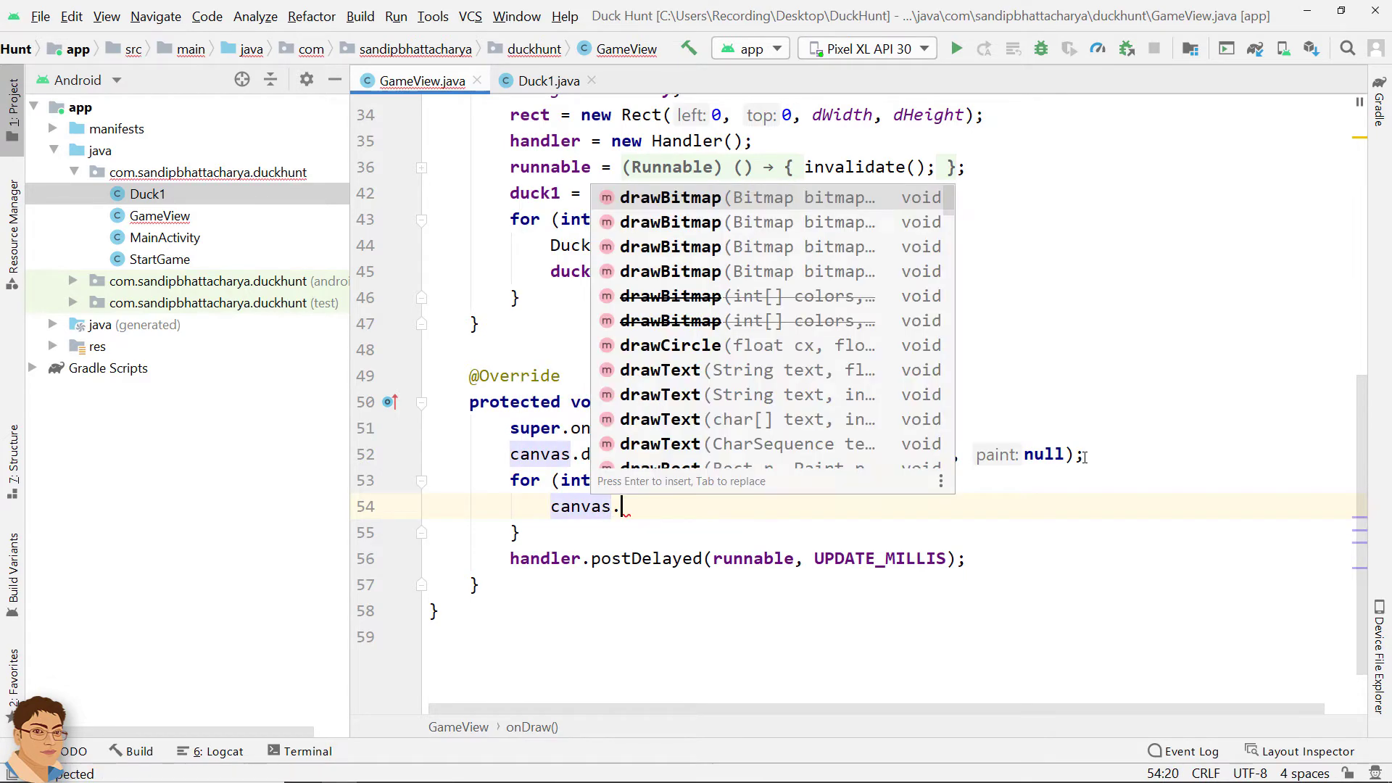
Step: Call canvas.drawBitmap with duck1.get(i).getBitmap(), its duckX, duckY and null
type("drawBitmap();")
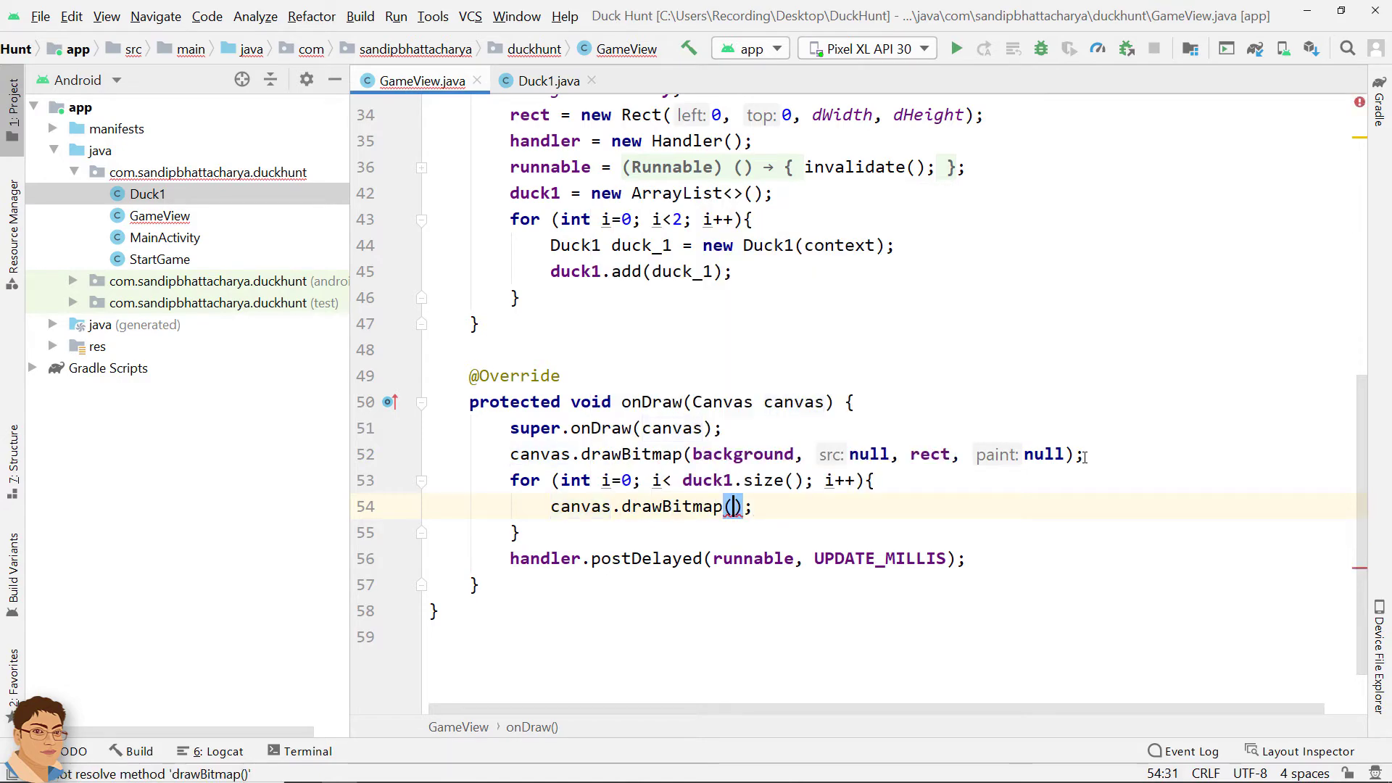
type("duck1")
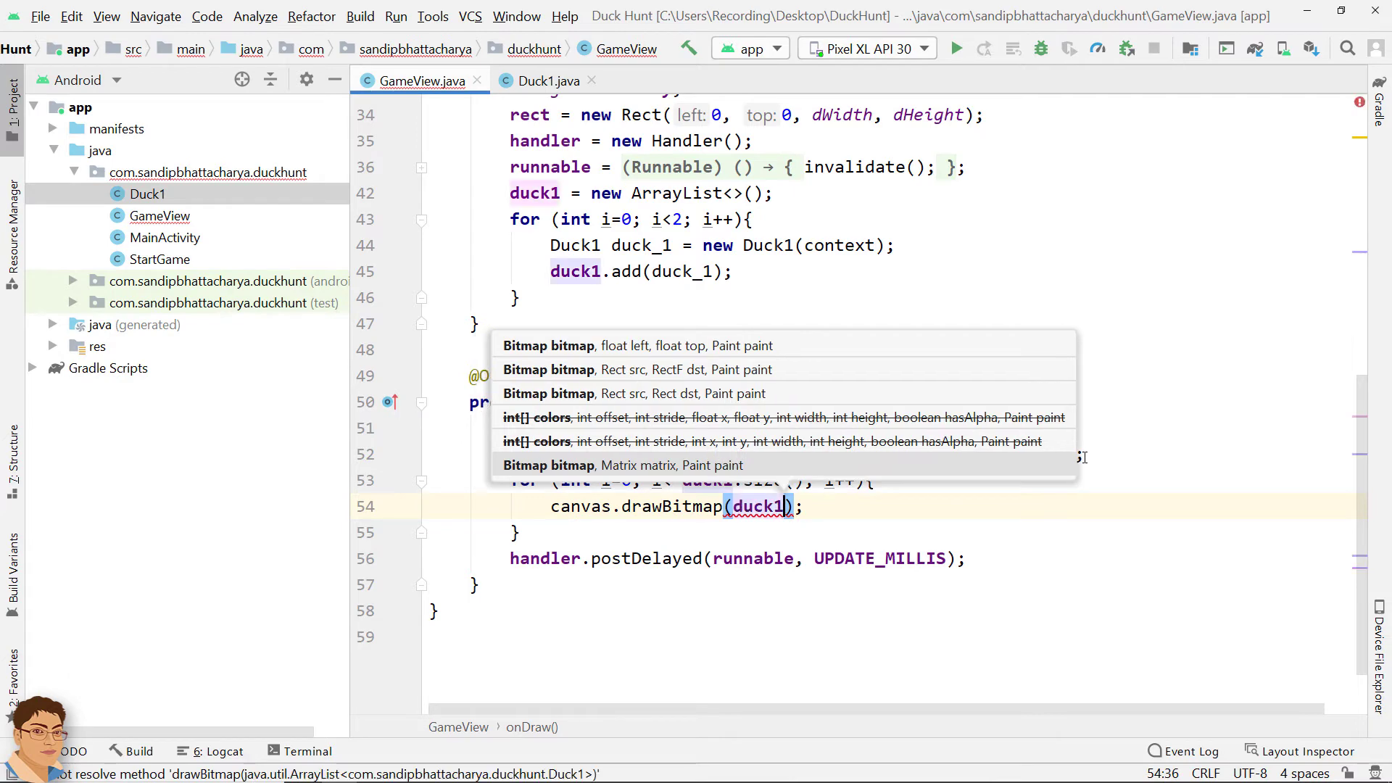
type(".get(i")
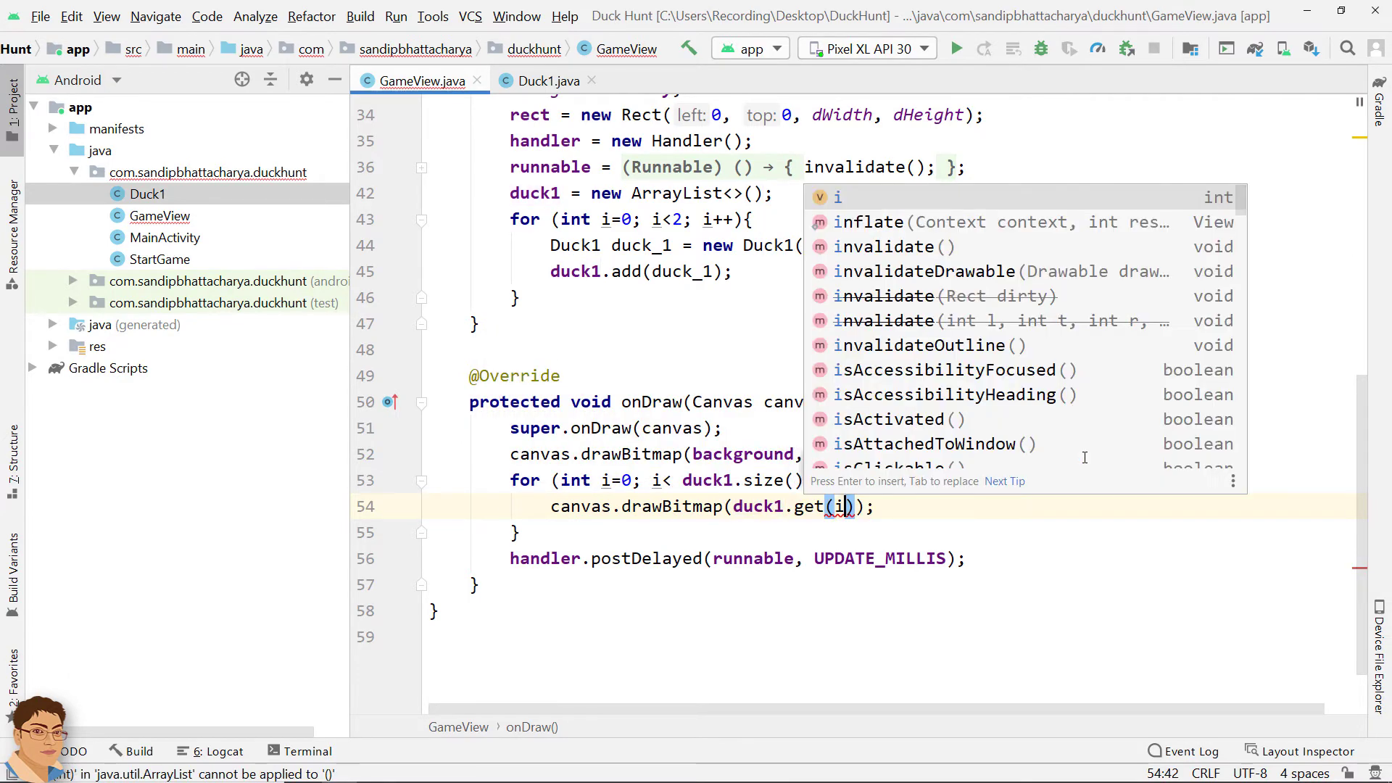
type(".getBitmap(")
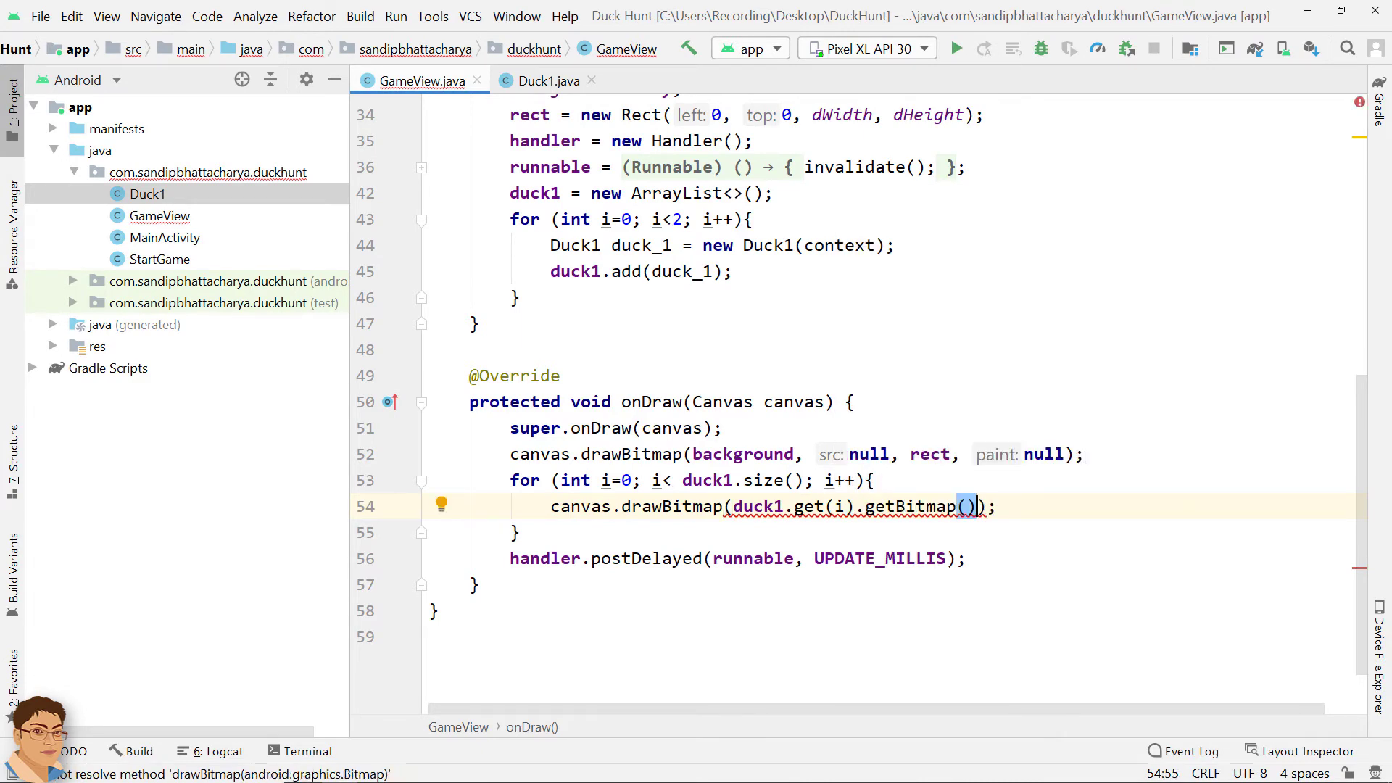
type(", duck1.get(")
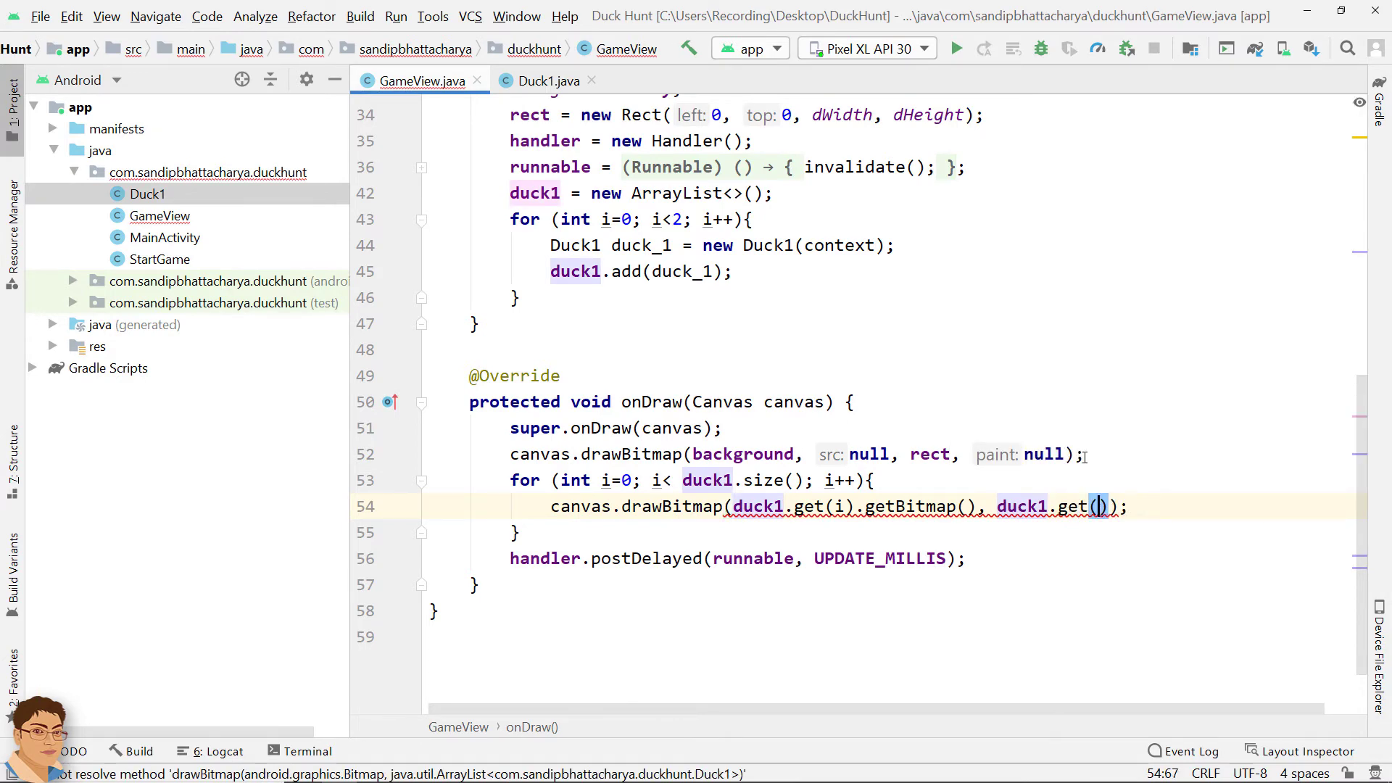
type("i")
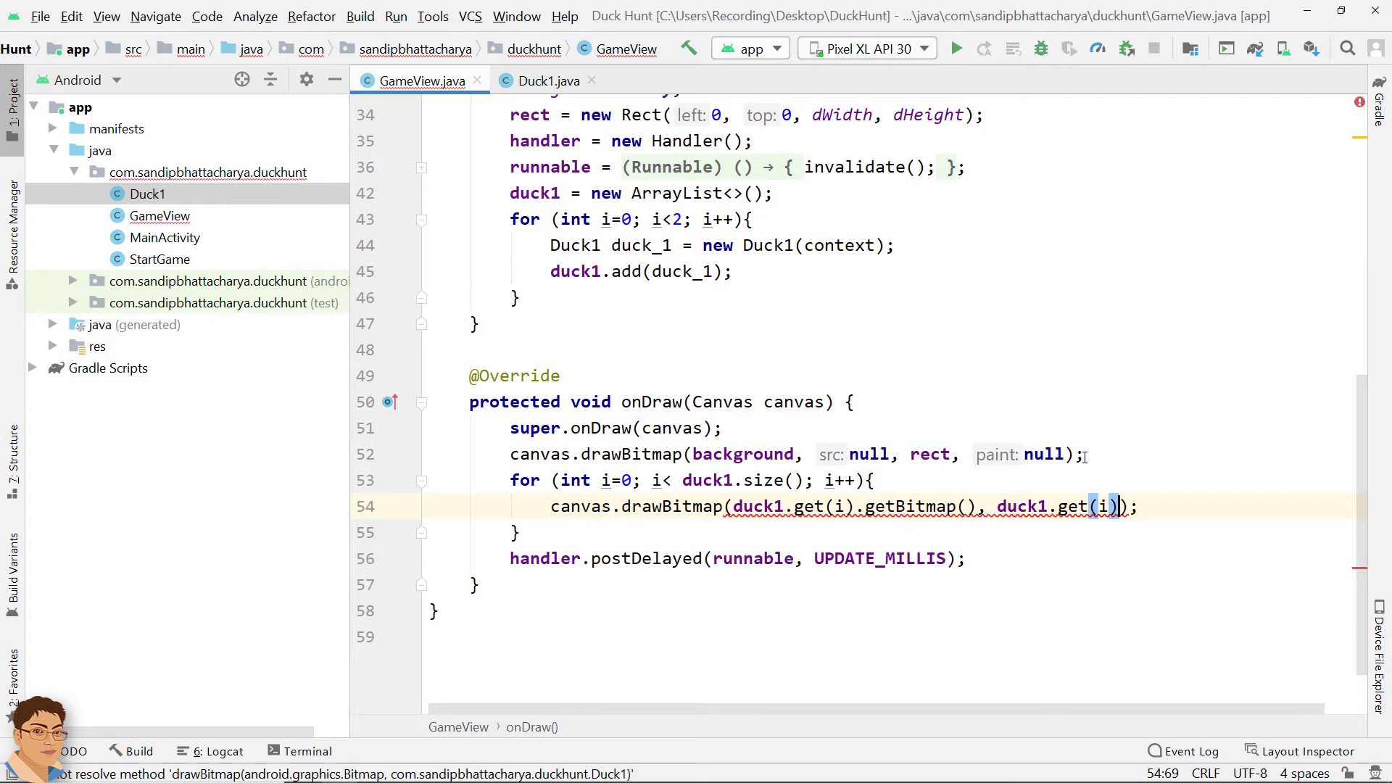
type(".duck")
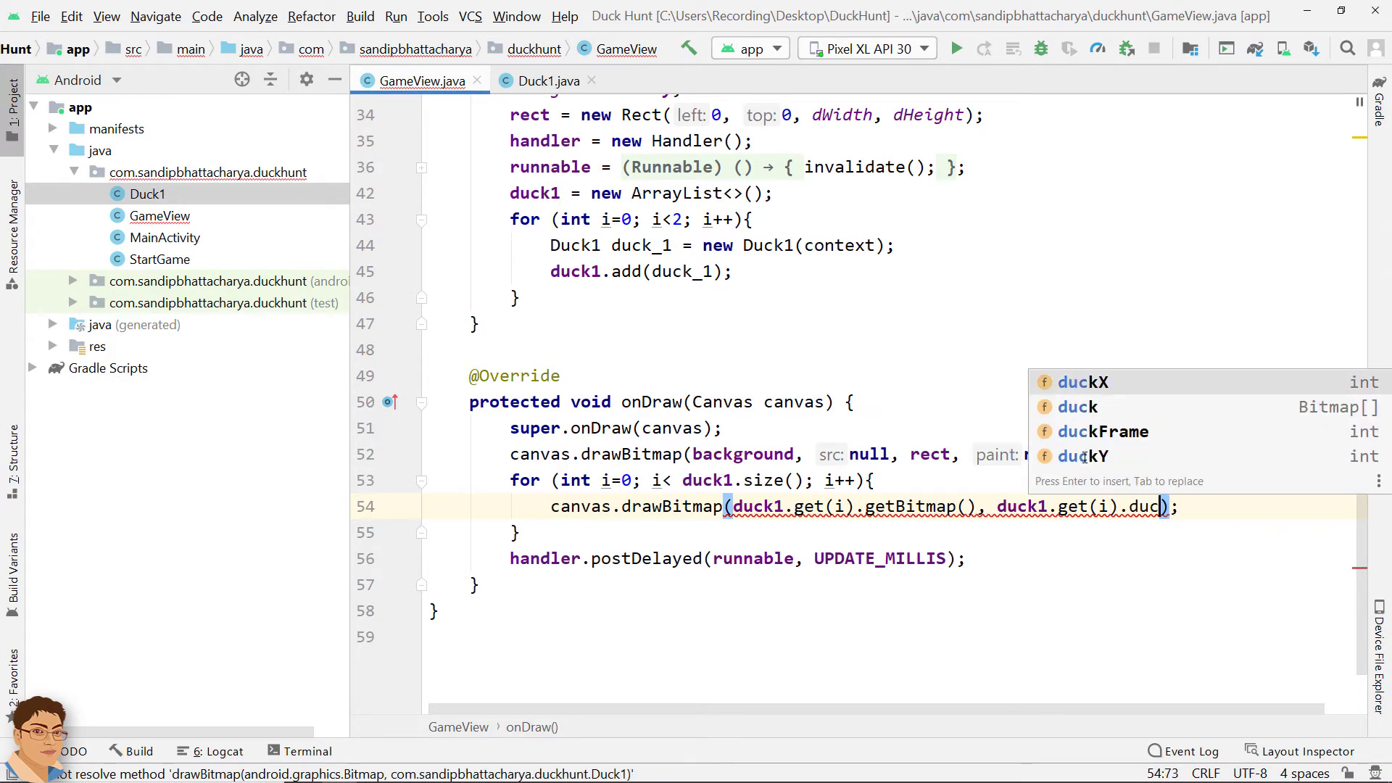
key("Enter")
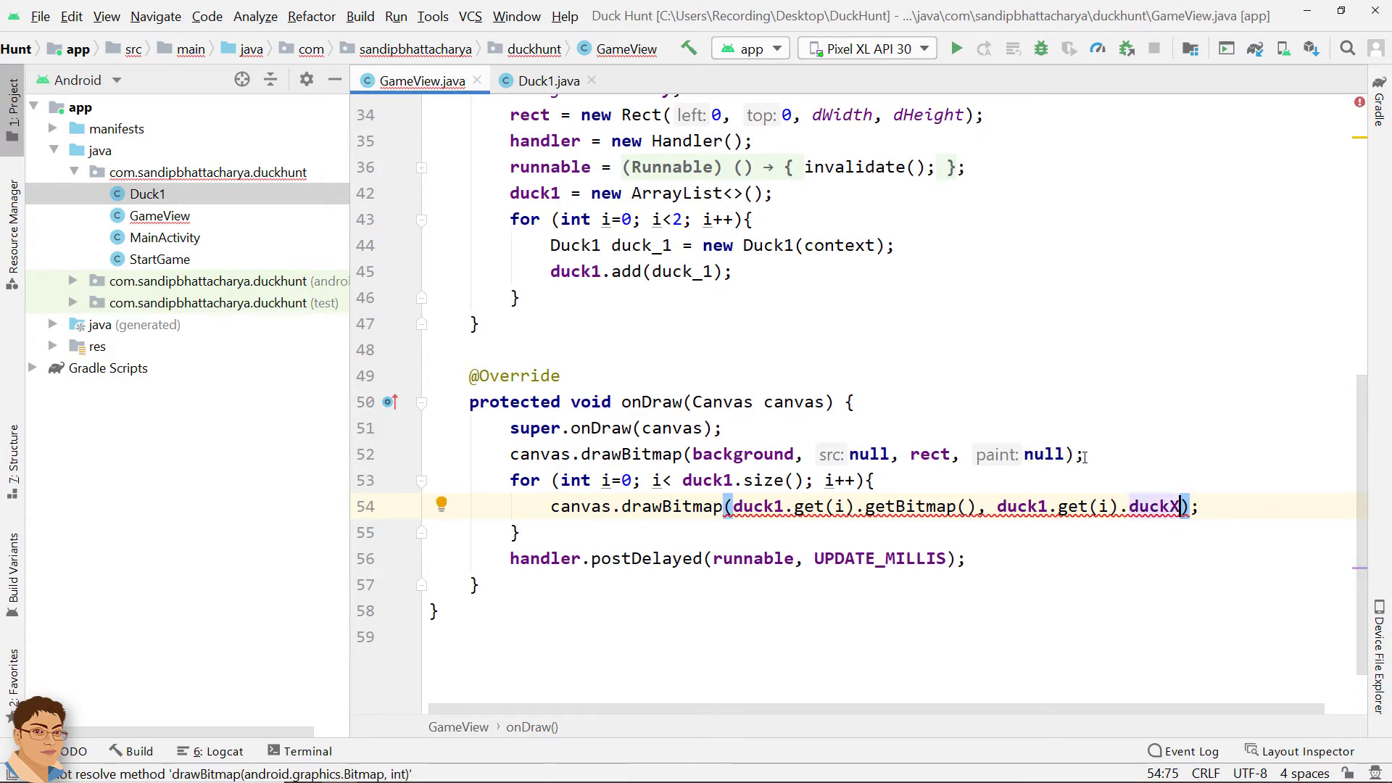
type(",")
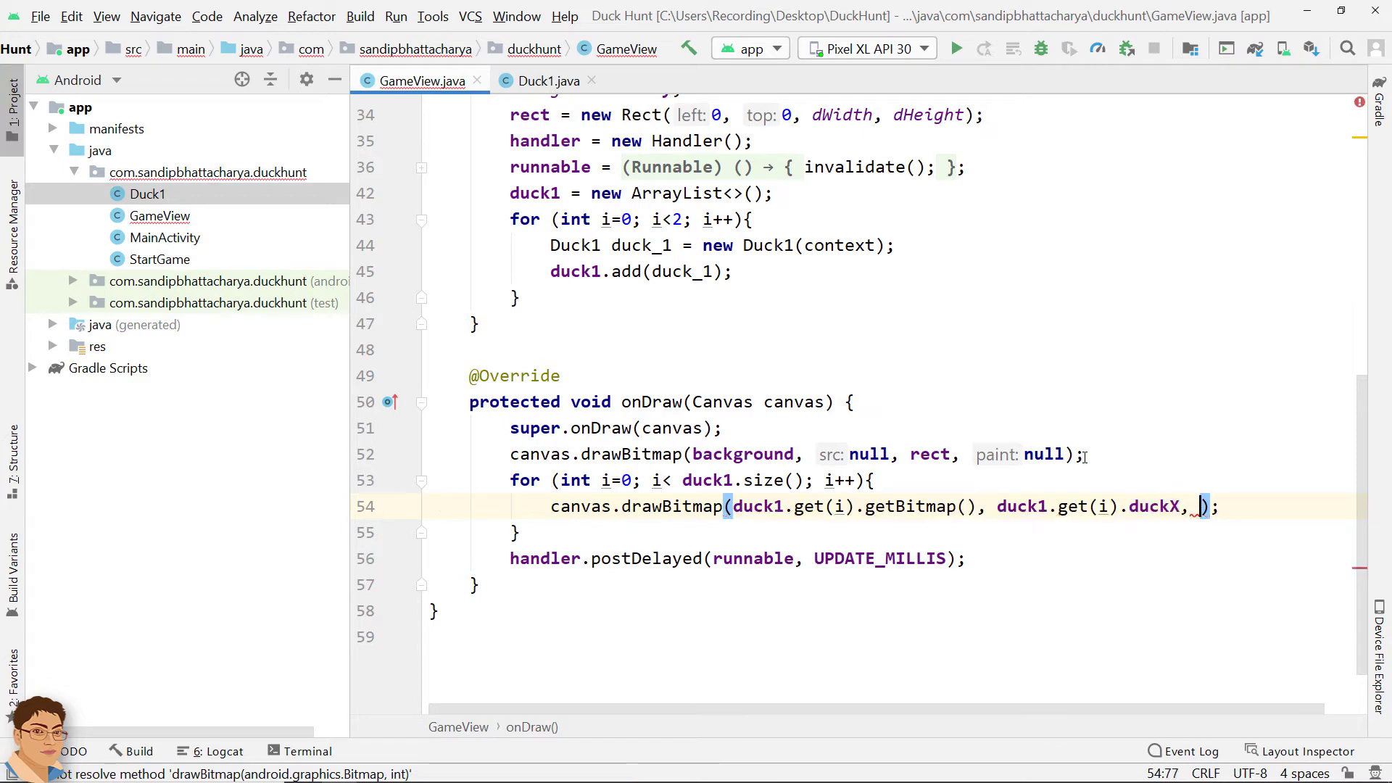
type("duck1")
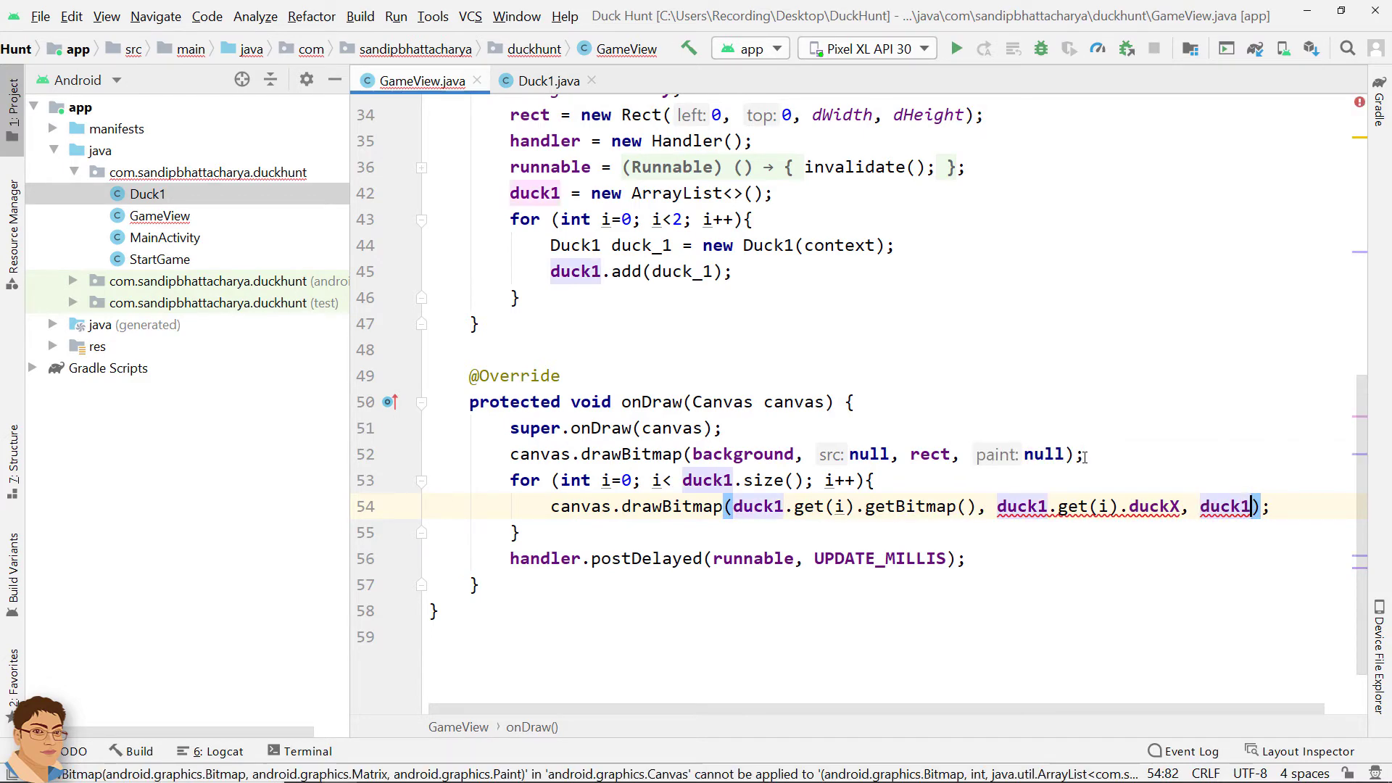
type(".get()")
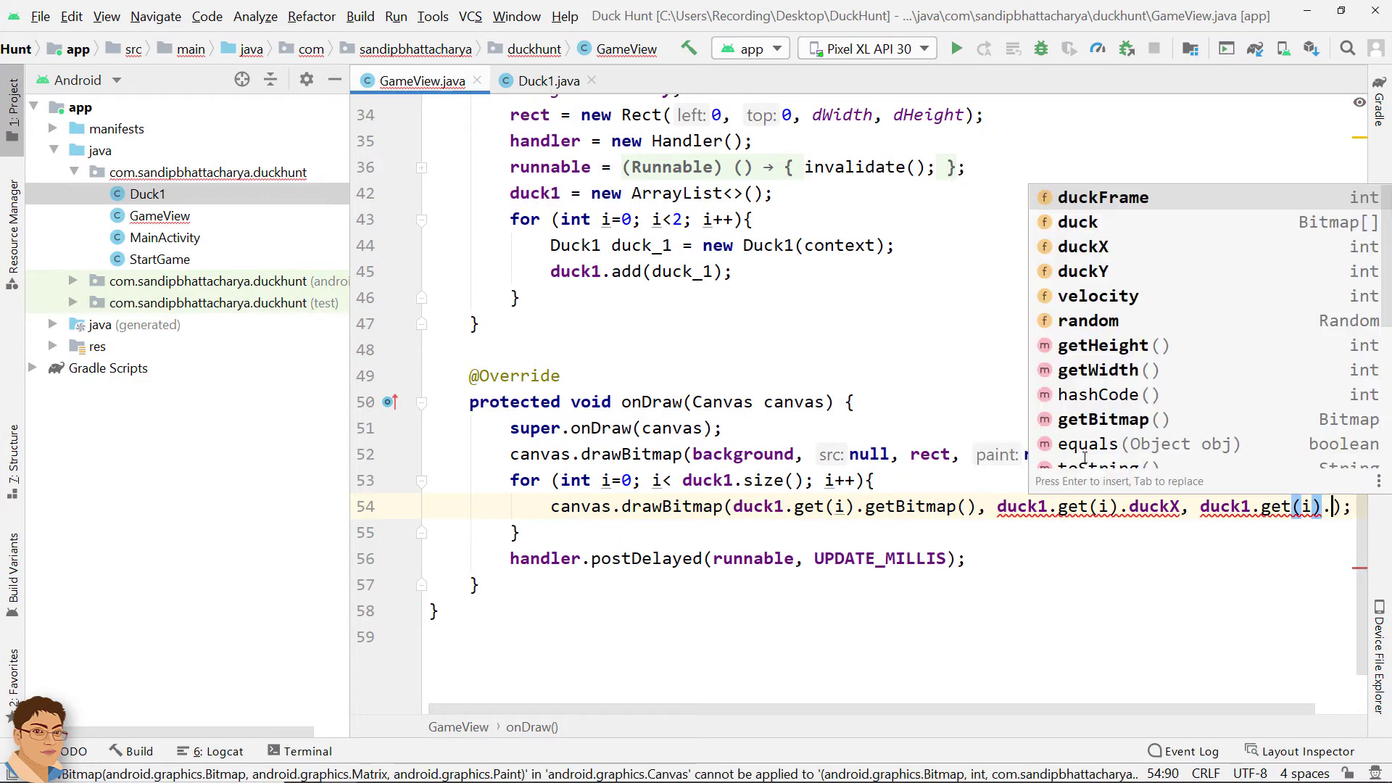
type("duckY")
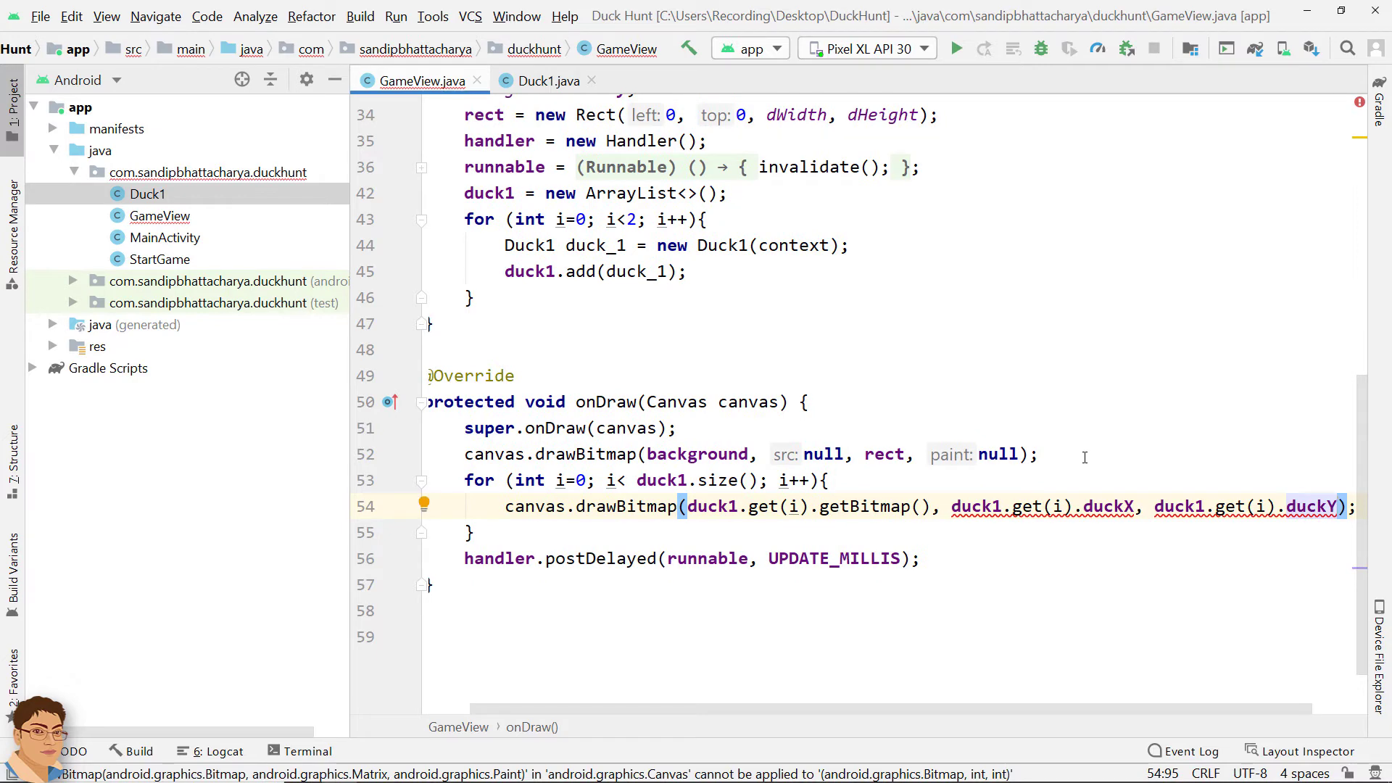
type(", null")
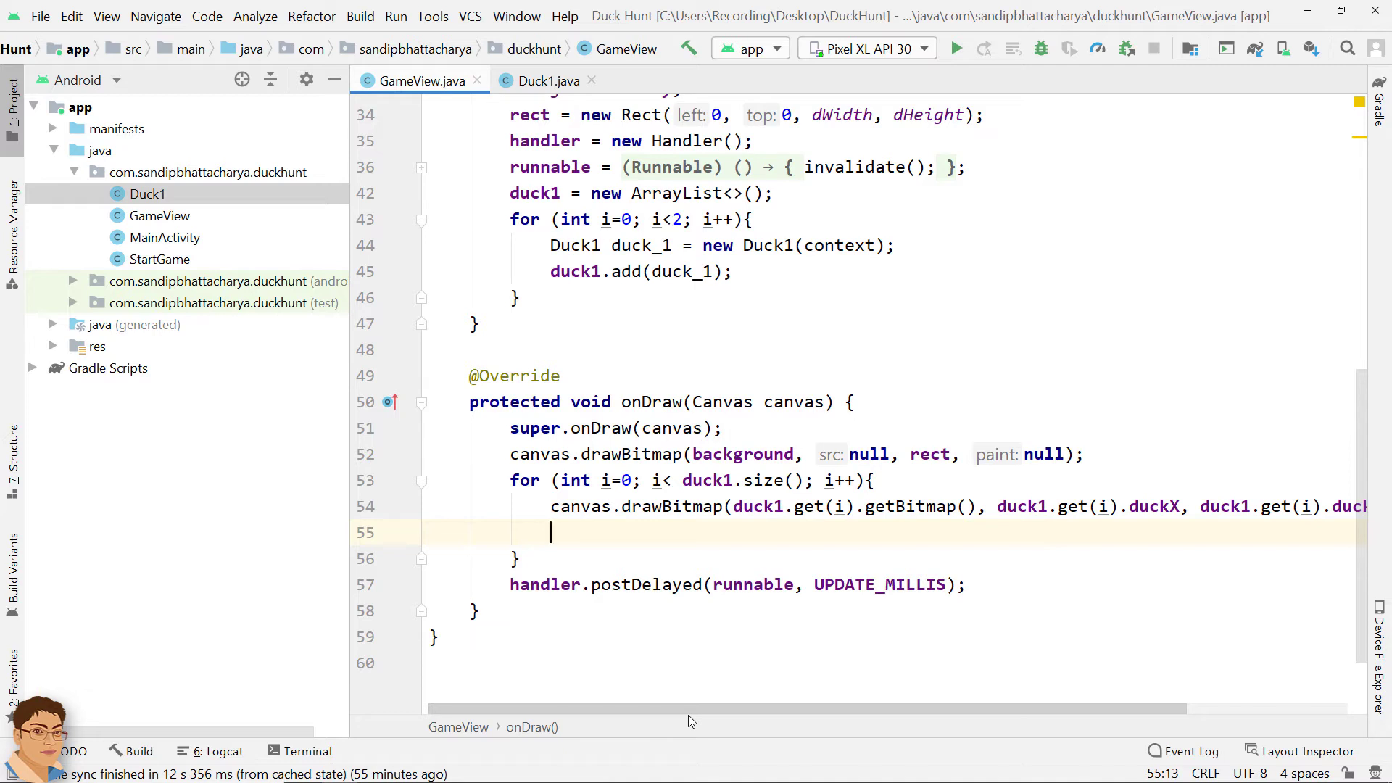
mouse_move(695, 687)
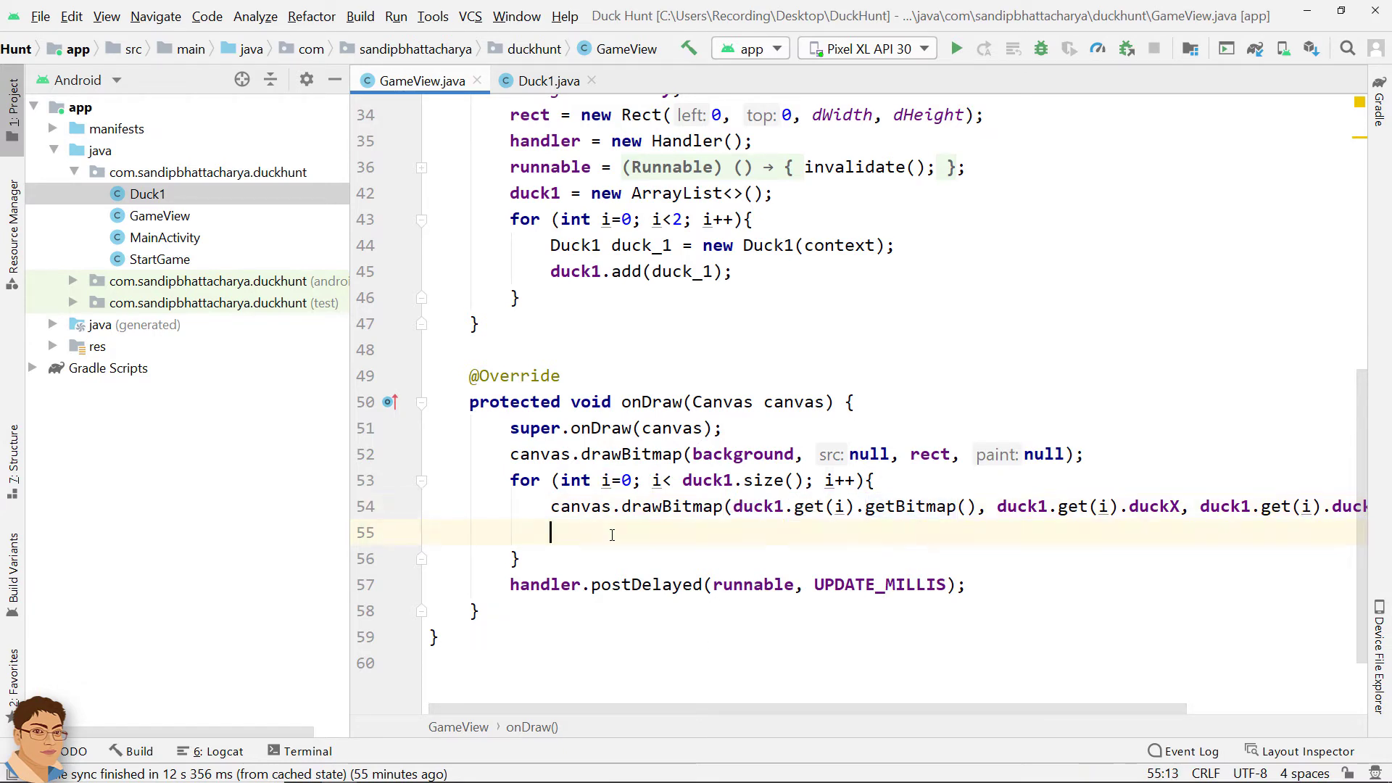
Step: Increment duck1.get(i).duckFrame on every draw
type("duck1.get(i).d")
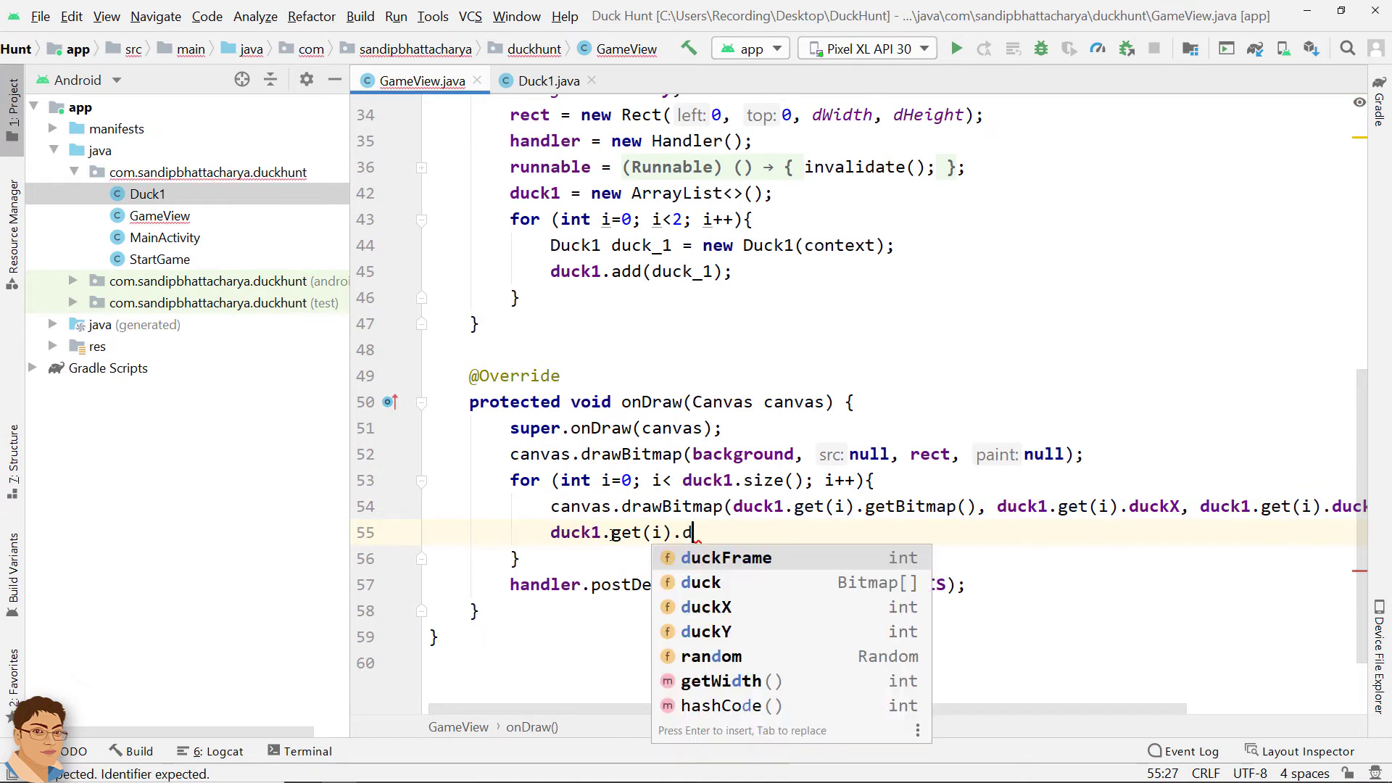
key("Enter")
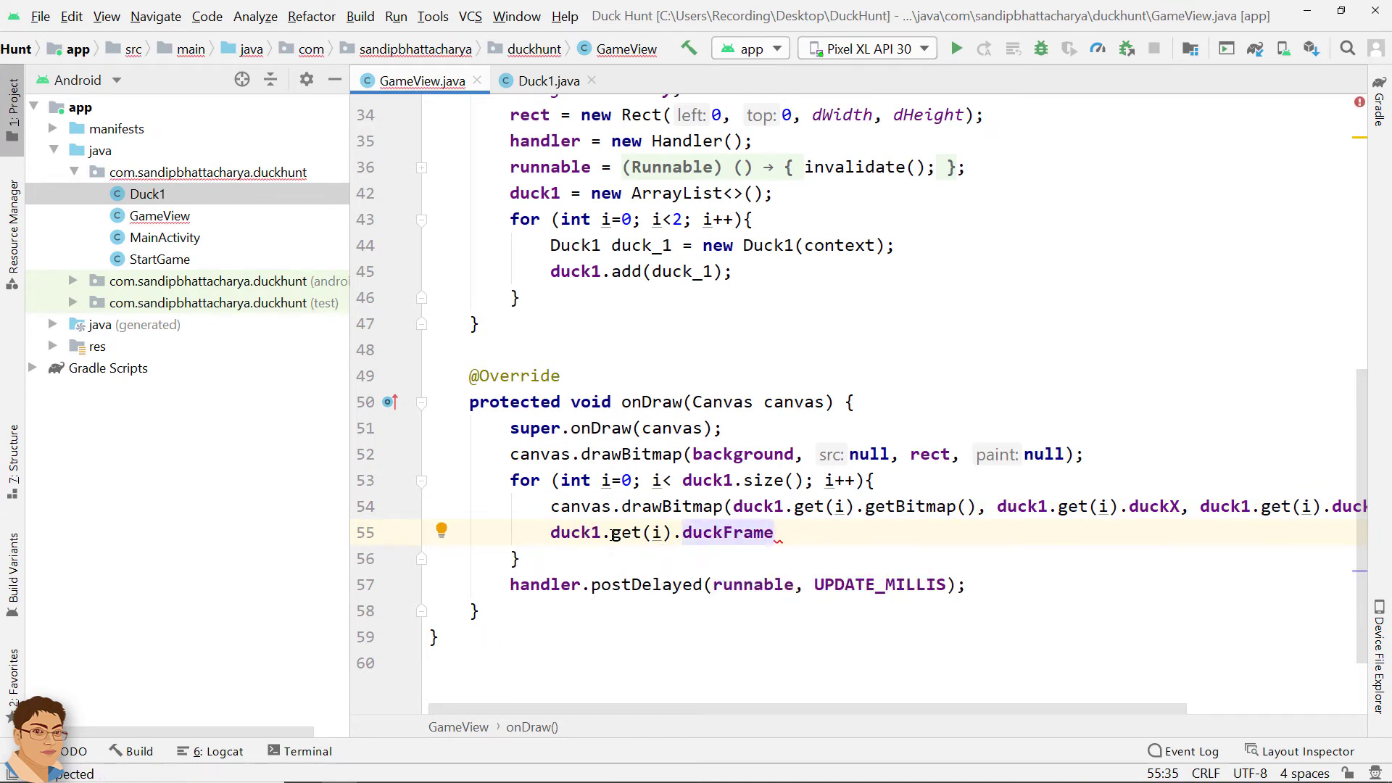
type("++;")
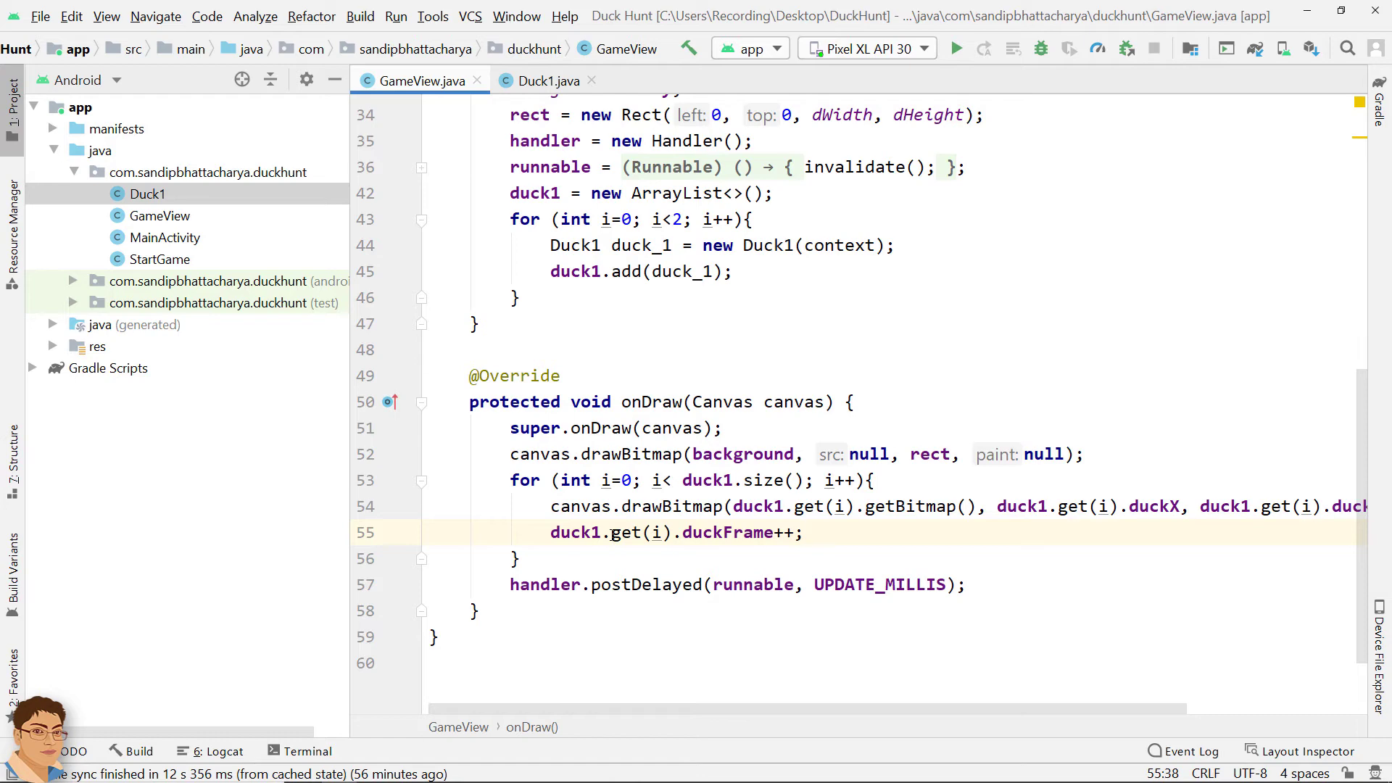
Step: Add an if that sets duckFrame back to 0 when it exceeds 8
type("if(")
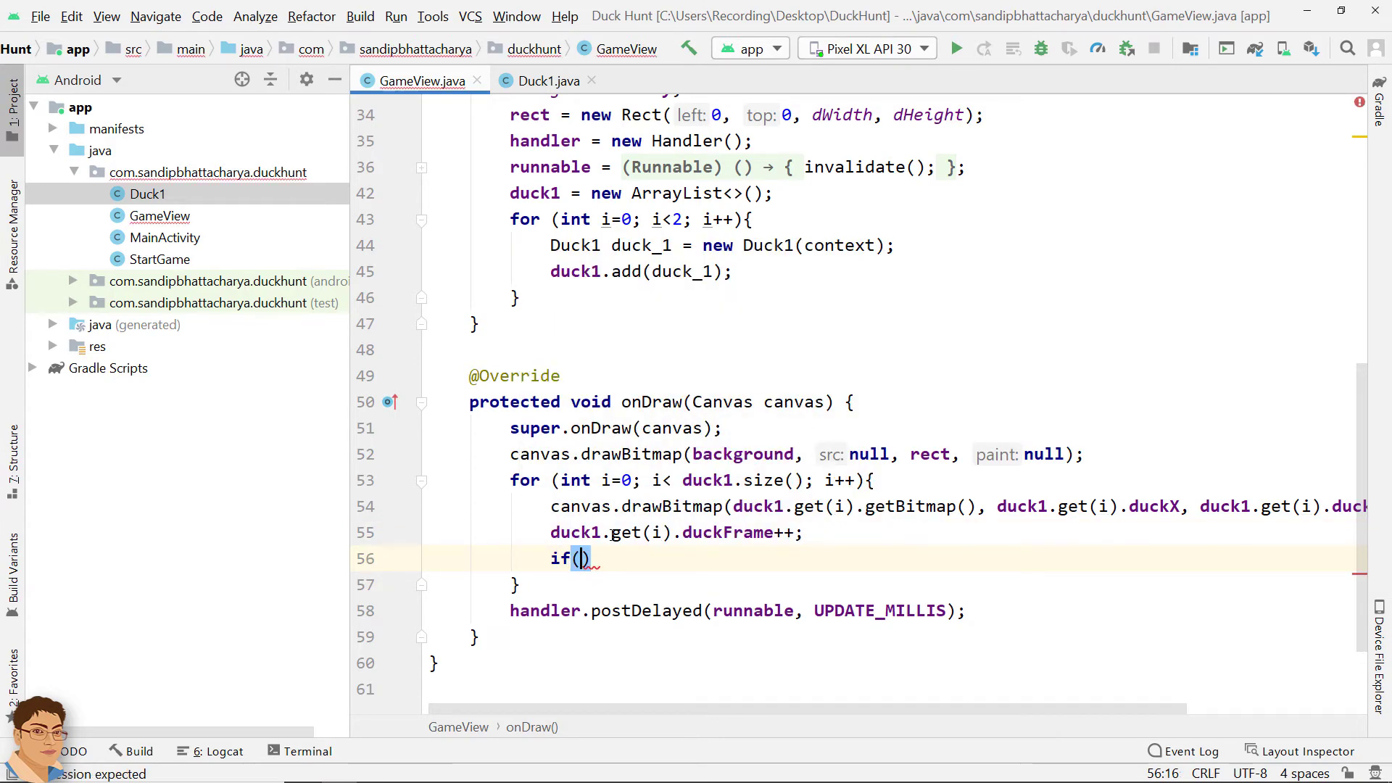
type("duck1")
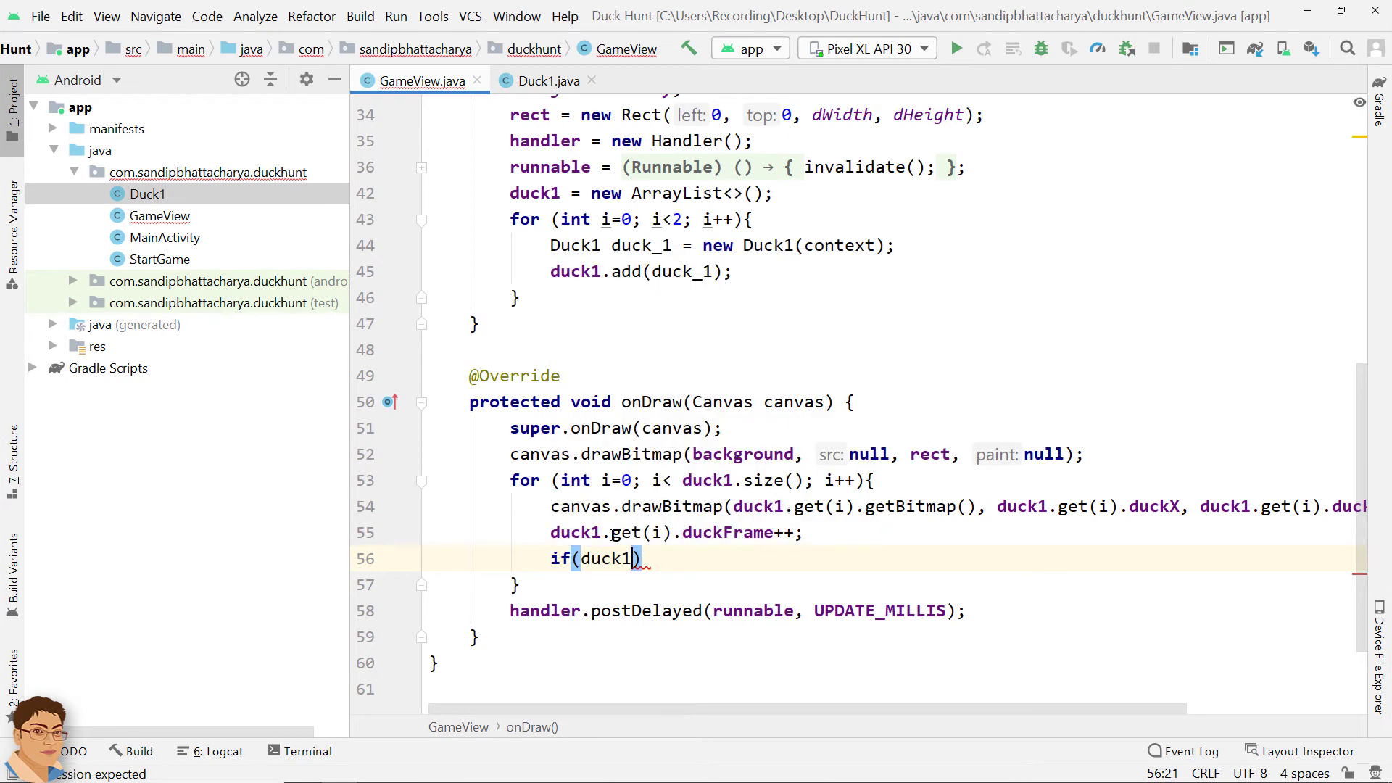
type(".get(i")
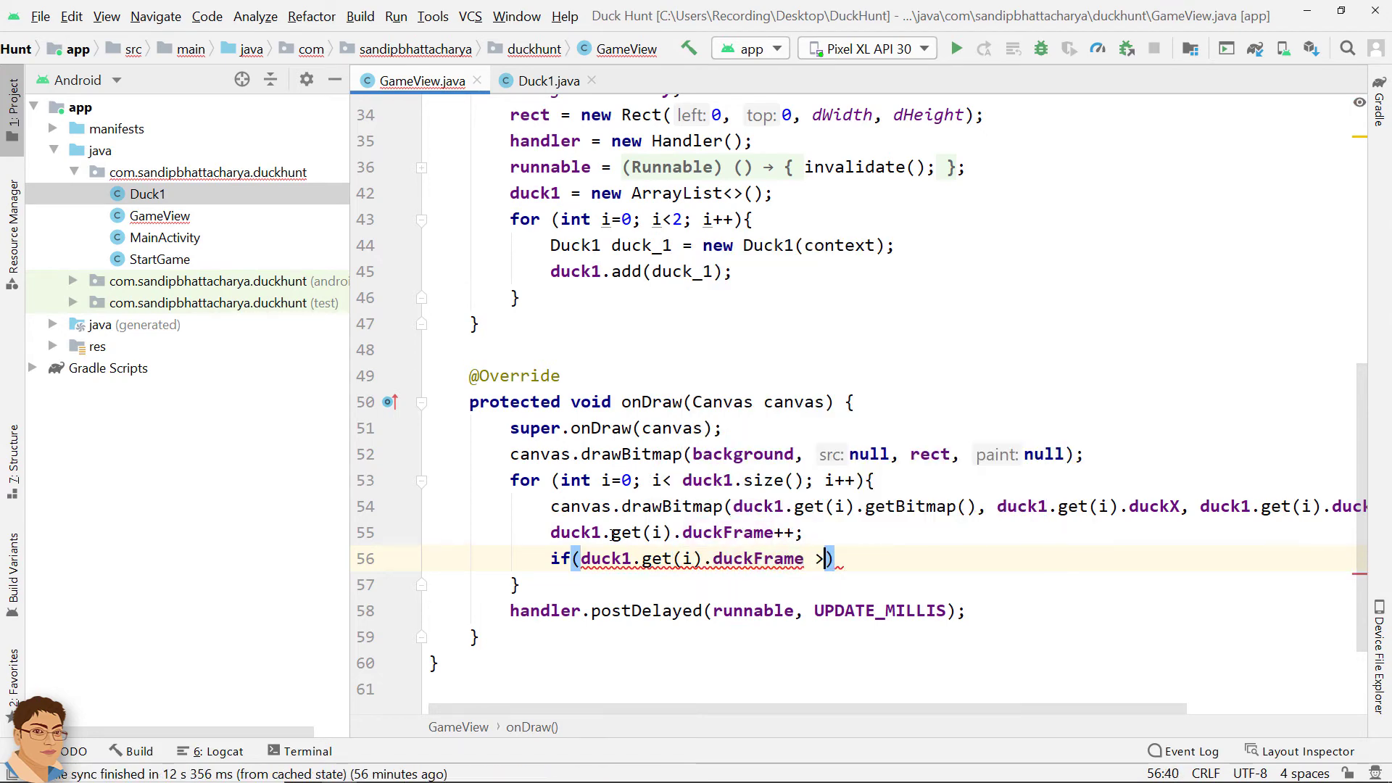
type("8")
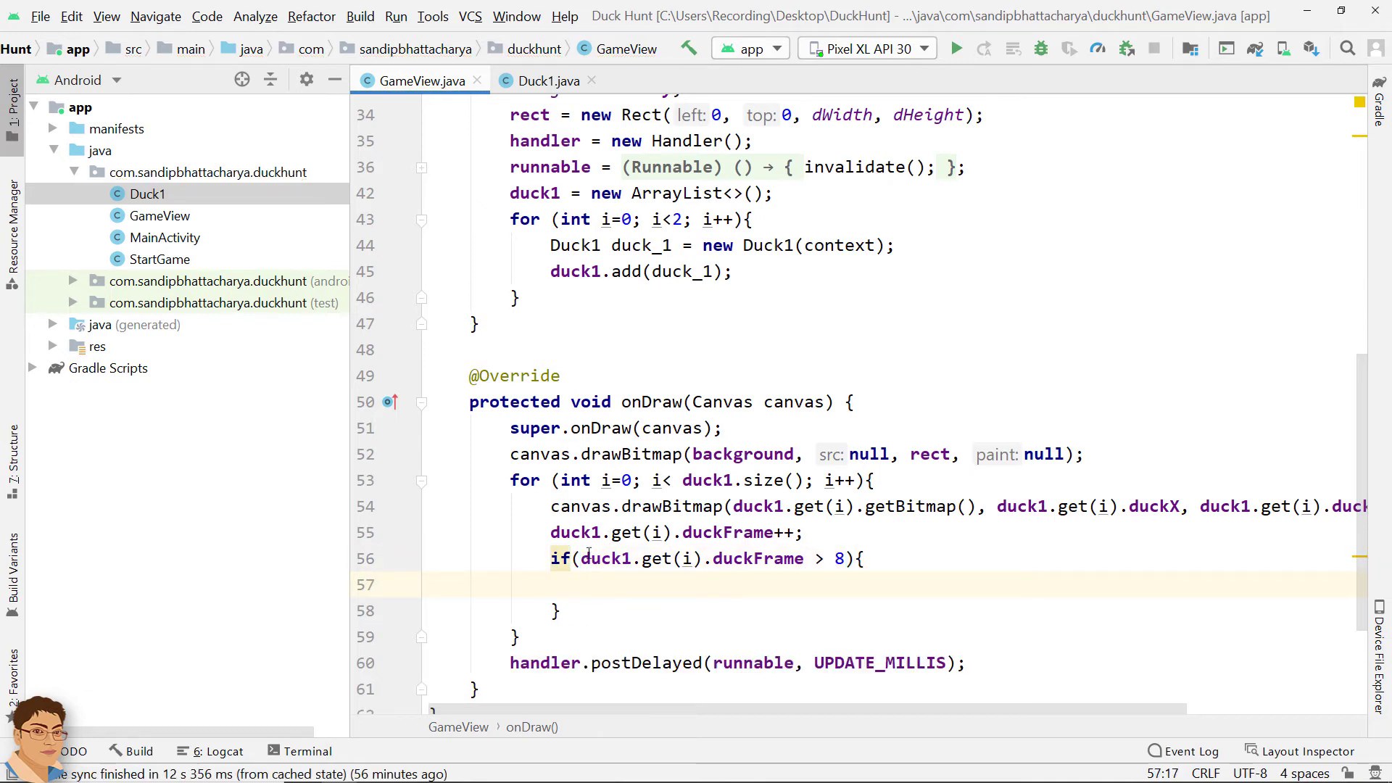
left_click_drag(581, 558, 786, 558)
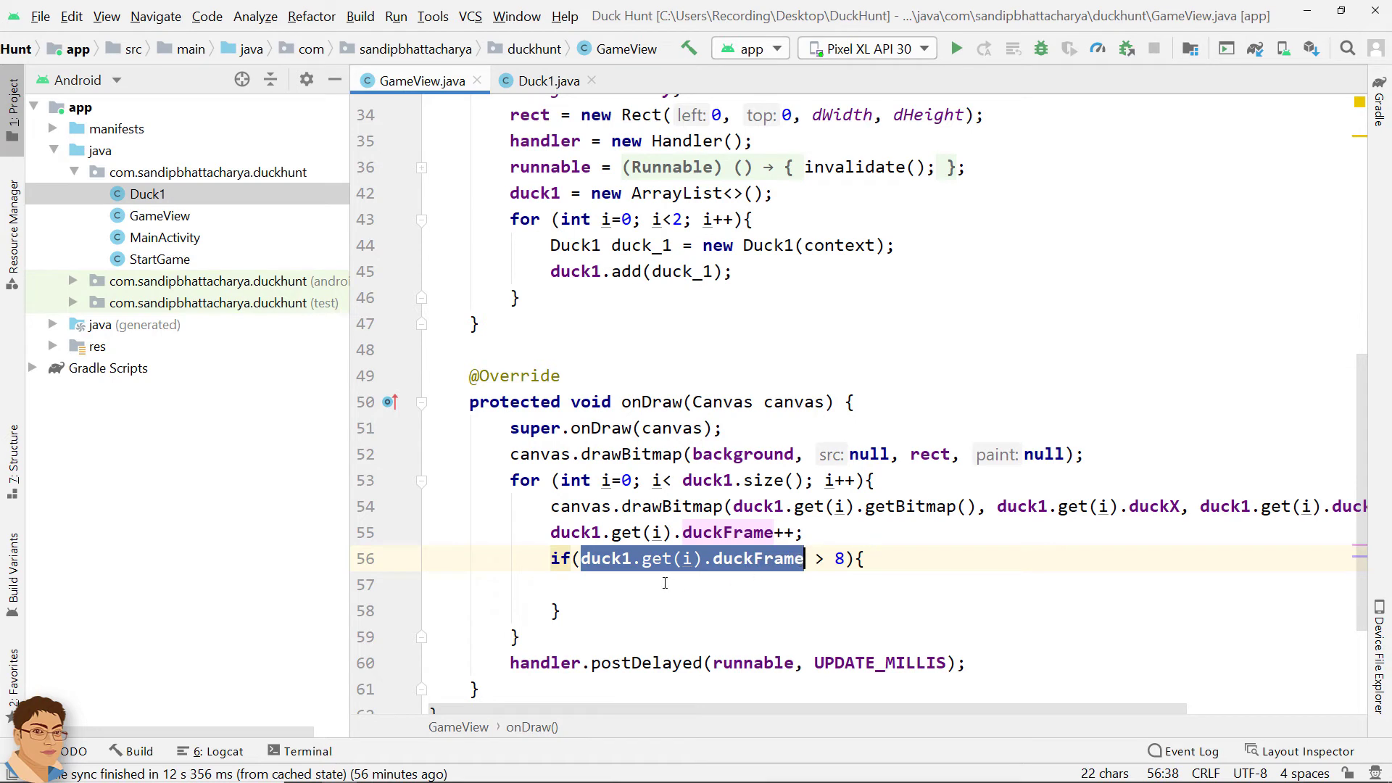
type("duck1.get(i).duckFrame")
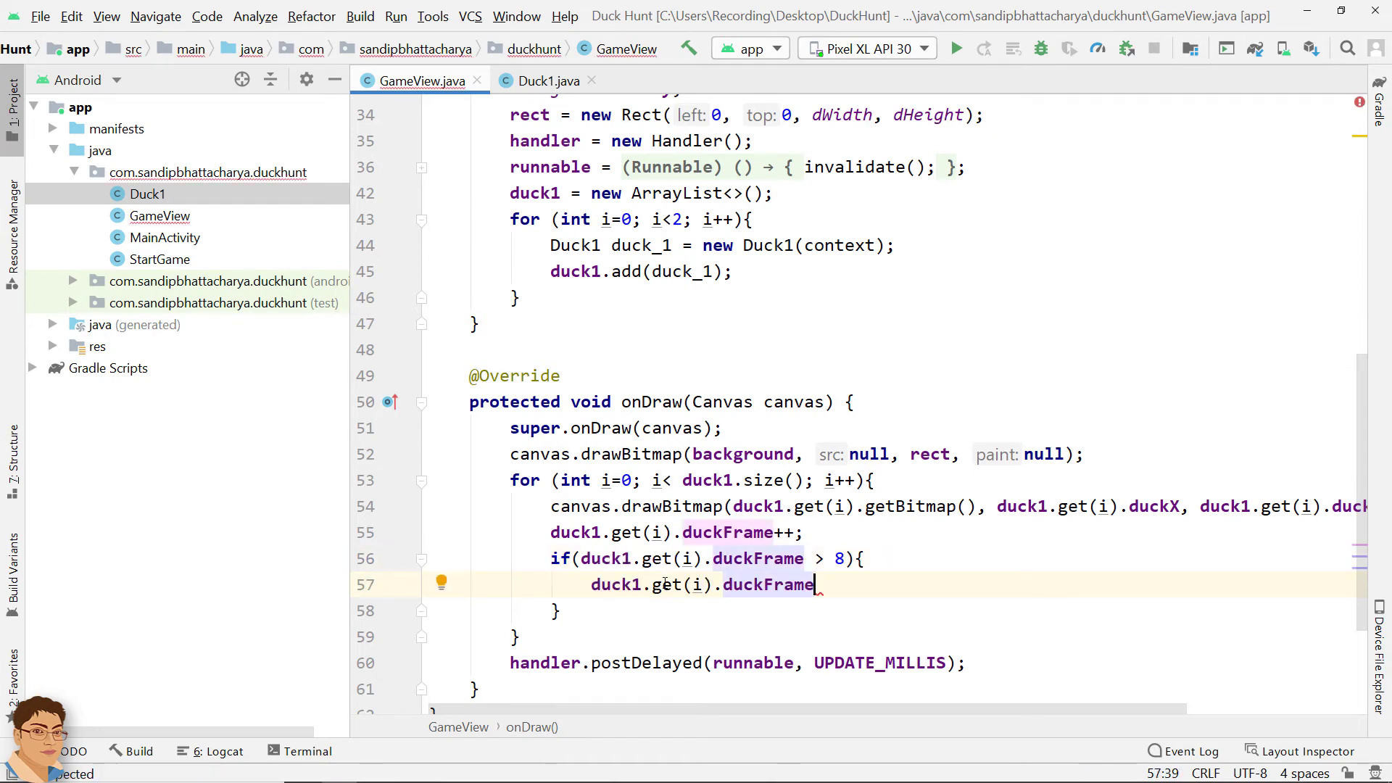
type("= 0")
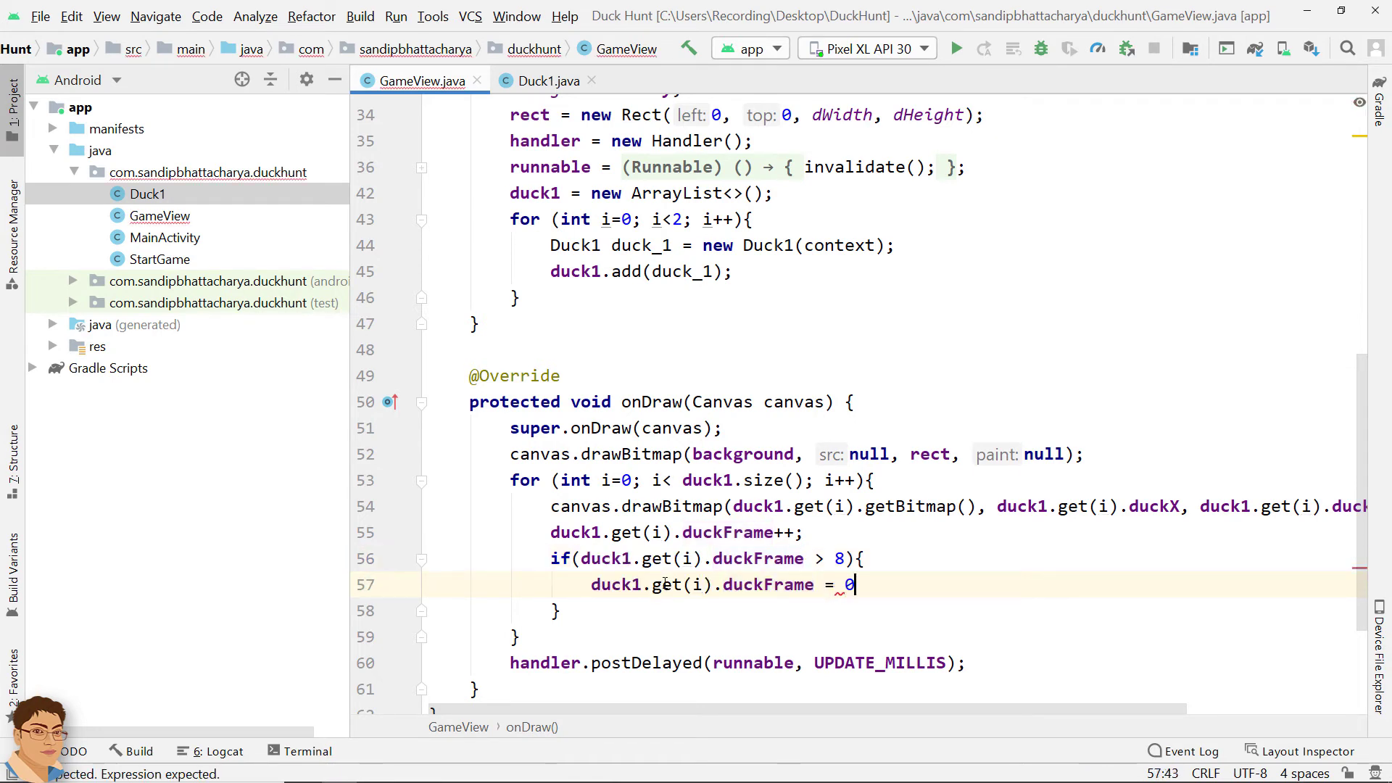
type(";")
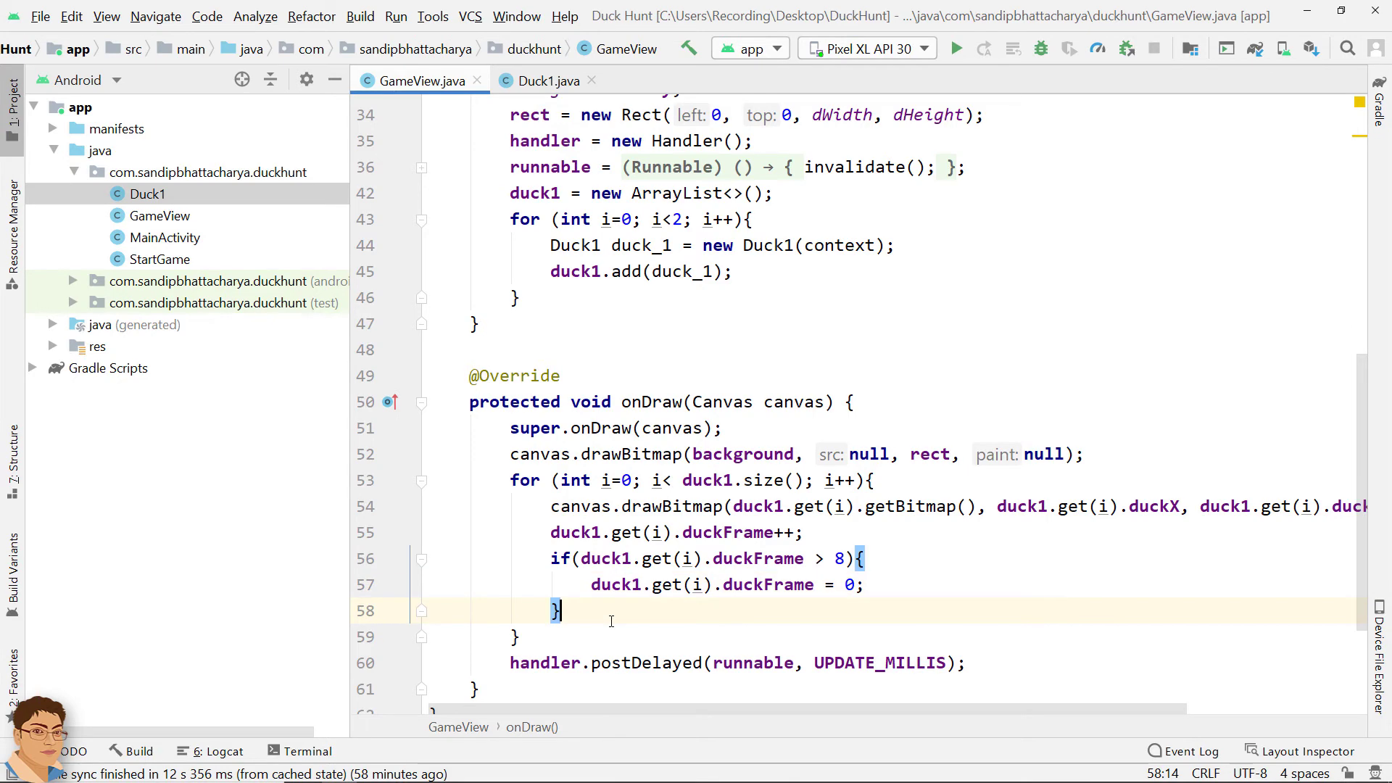
Step: Subtract duck1.get(i).velocity from each duck's duckX inside the loop
type("duck1")
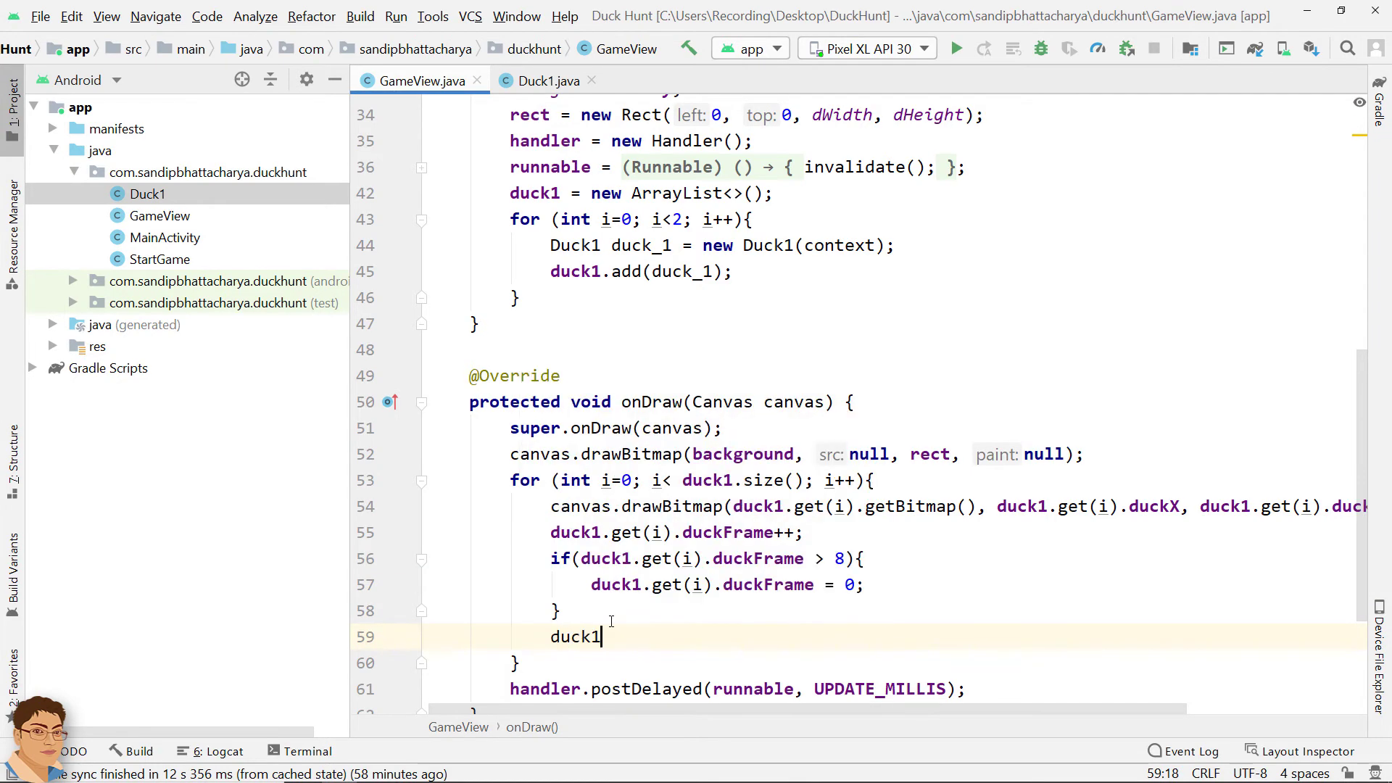
type(".get()")
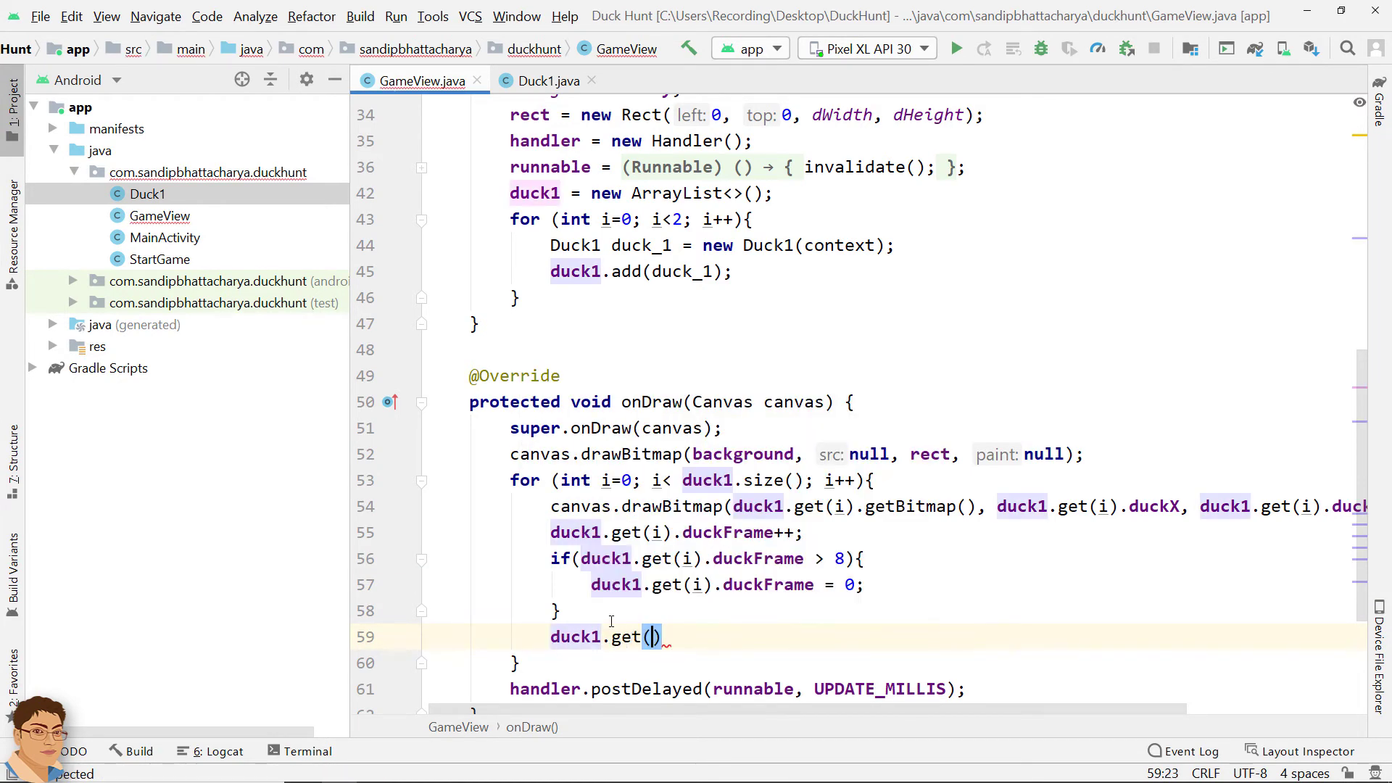
type("i")
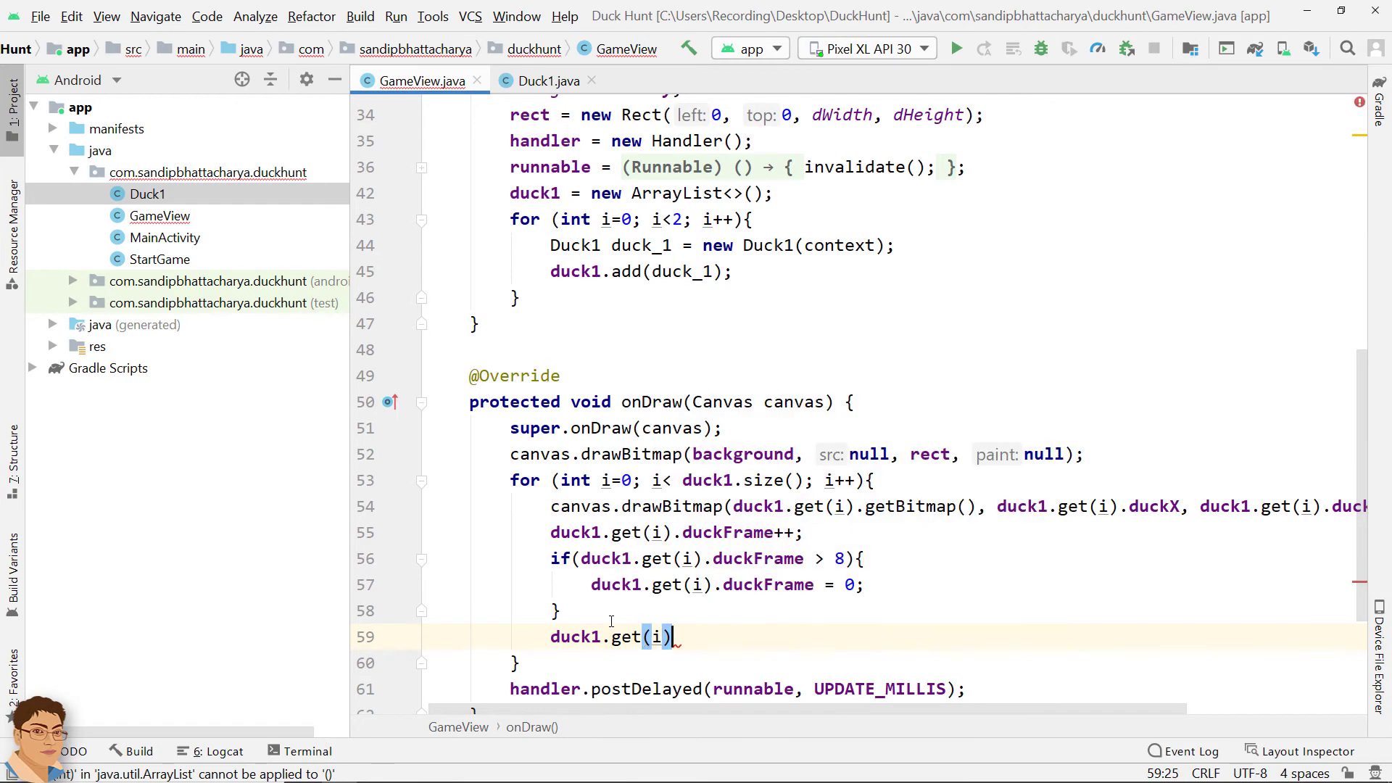
type(".duckX")
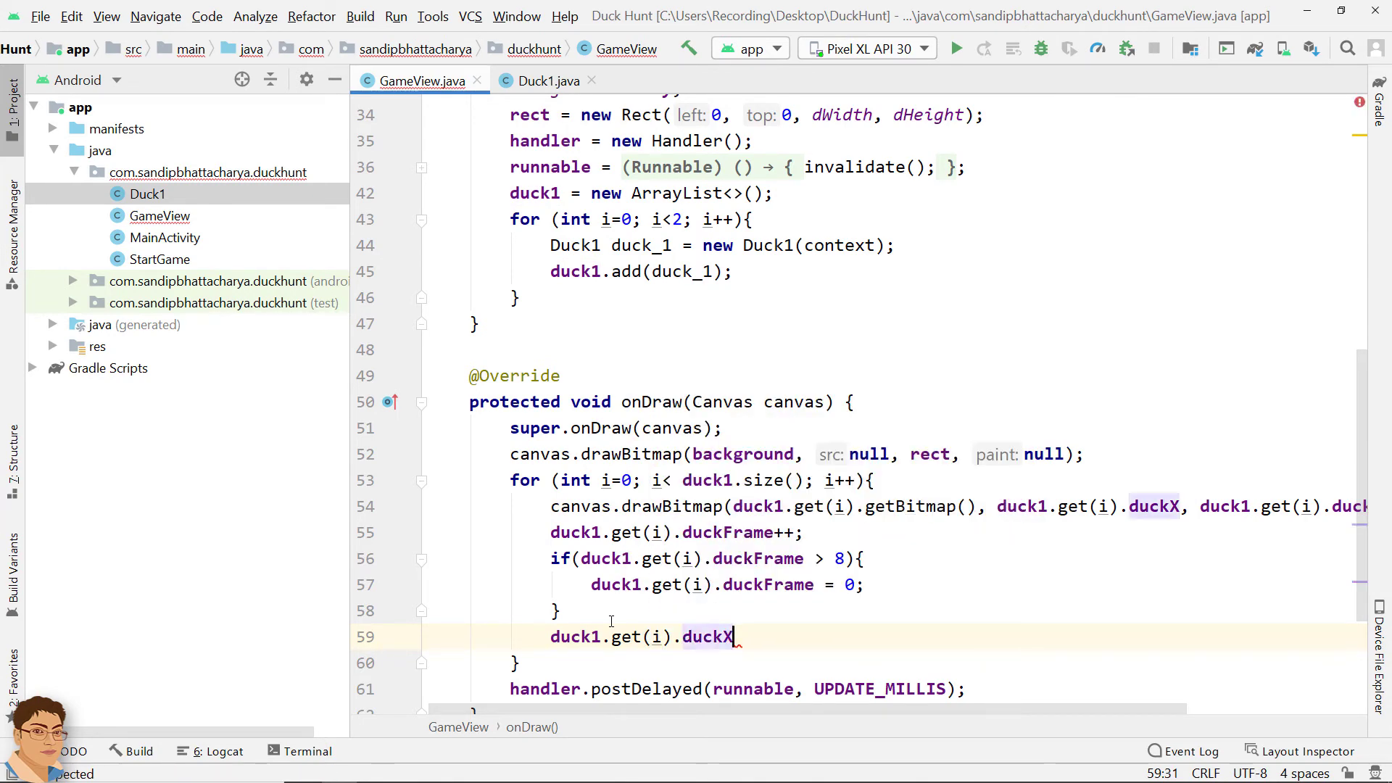
type("-=")
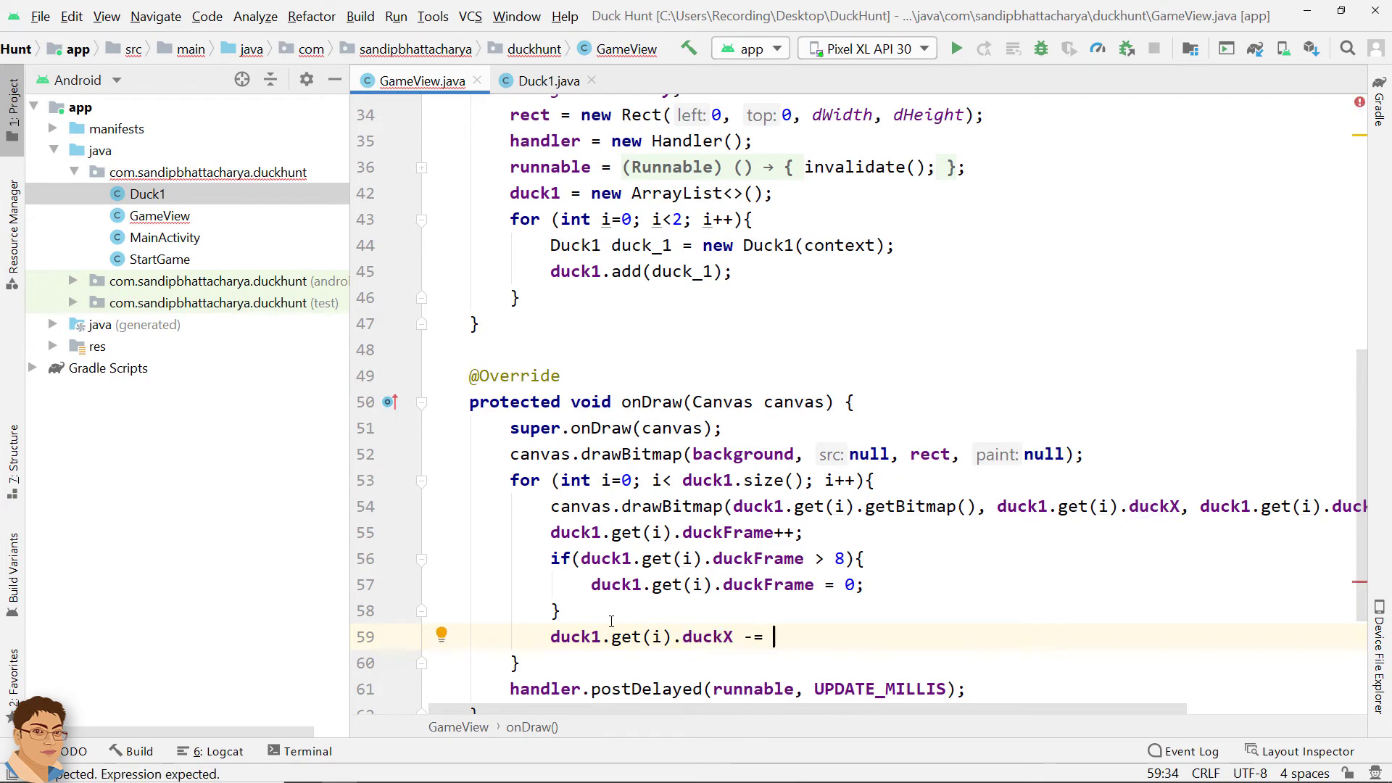
type("duck1.get(i).velocity;")
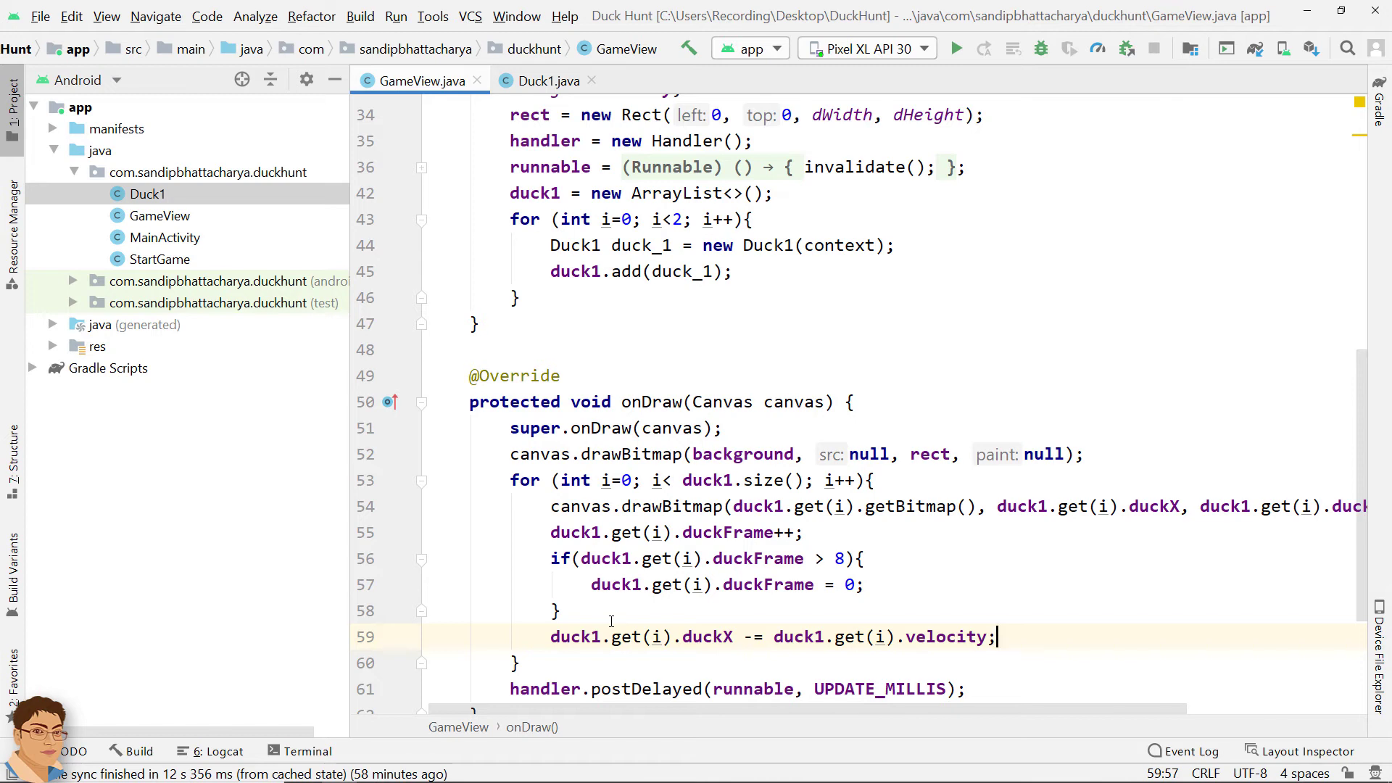
scroll("down", 3)
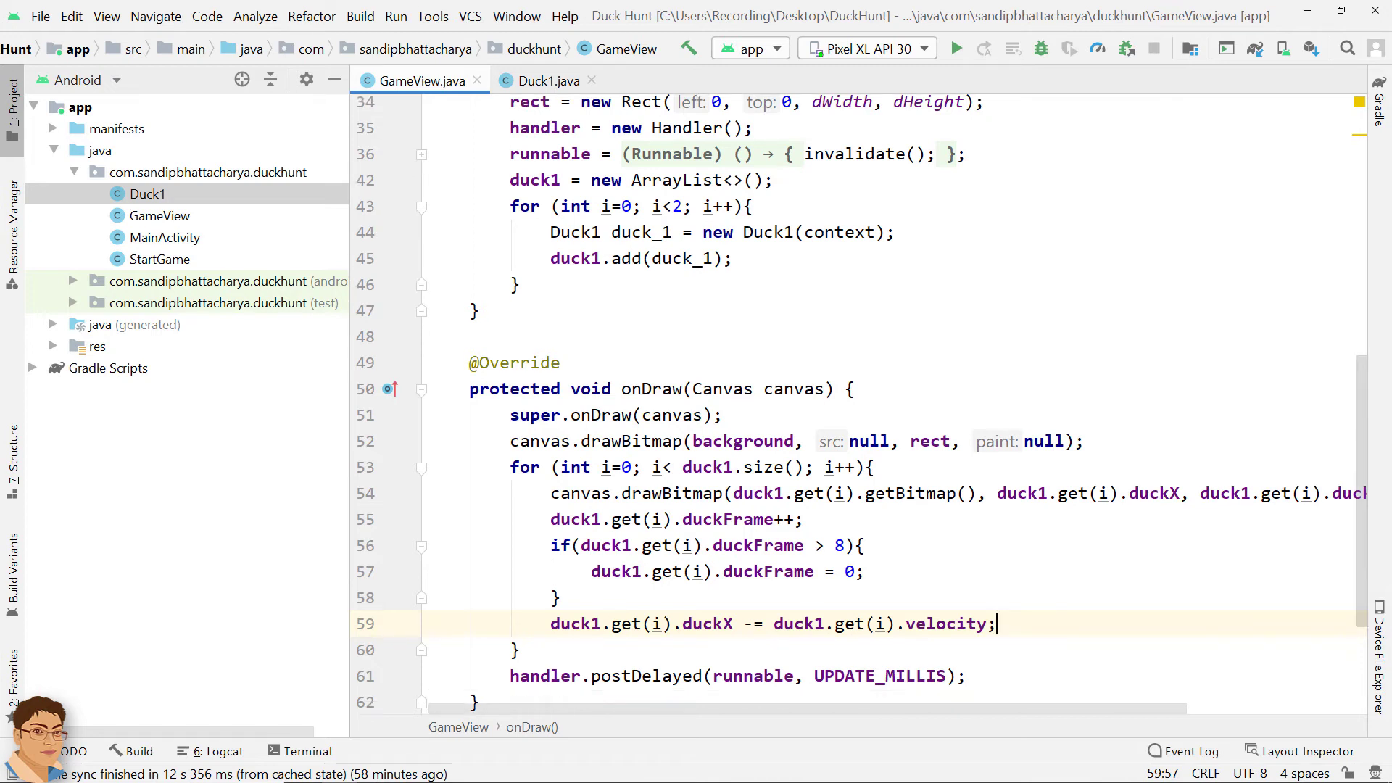
type("if(")
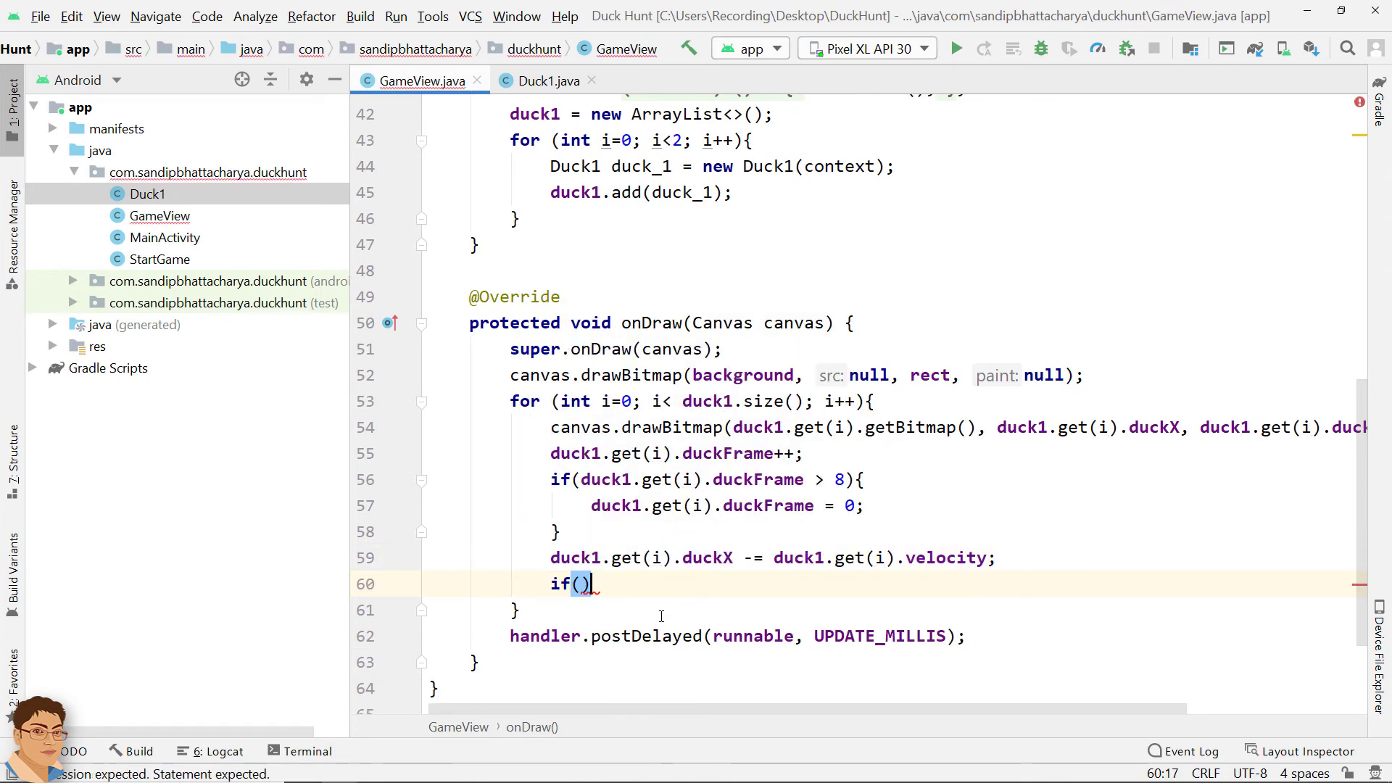
Step: Begin an if checking whether duckX is less than -duck1.get(i).getWidth()
type("d{")
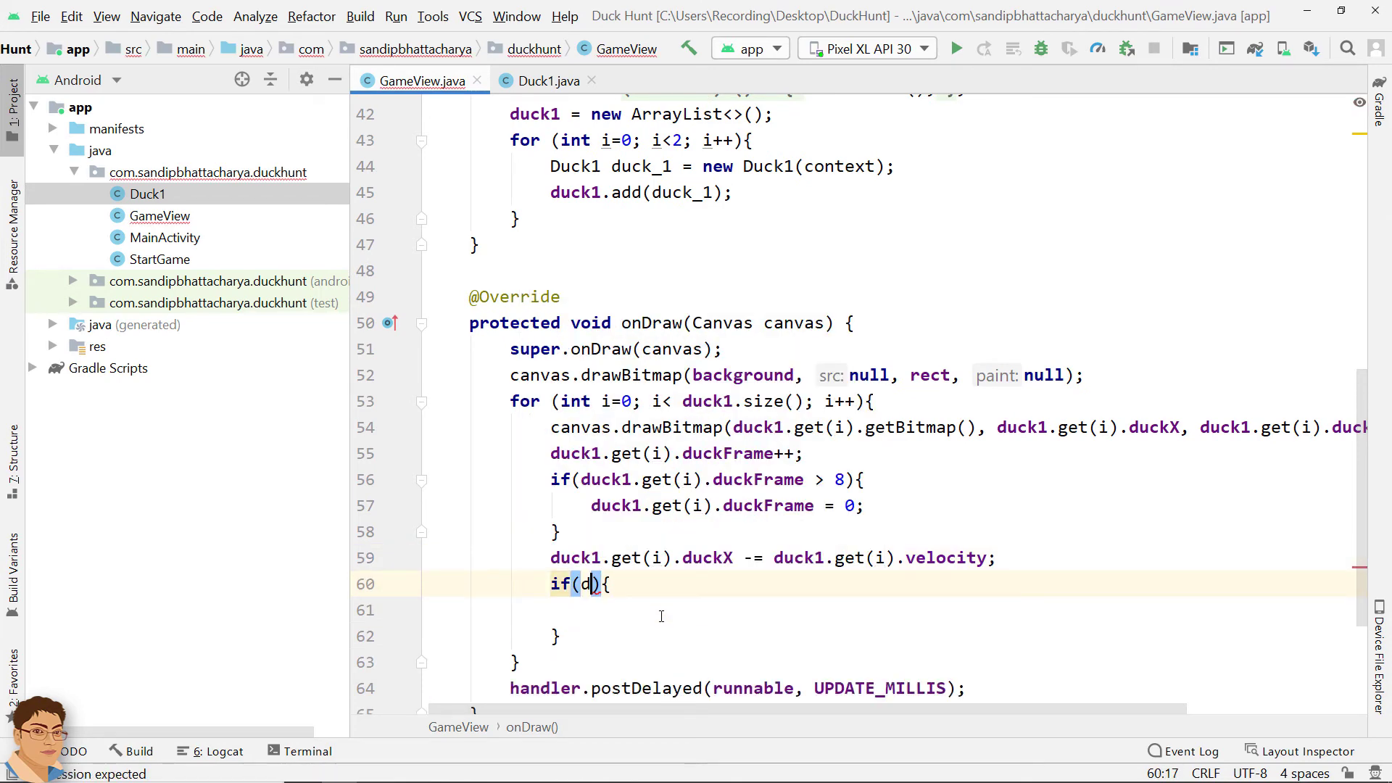
type("uck1.get(")
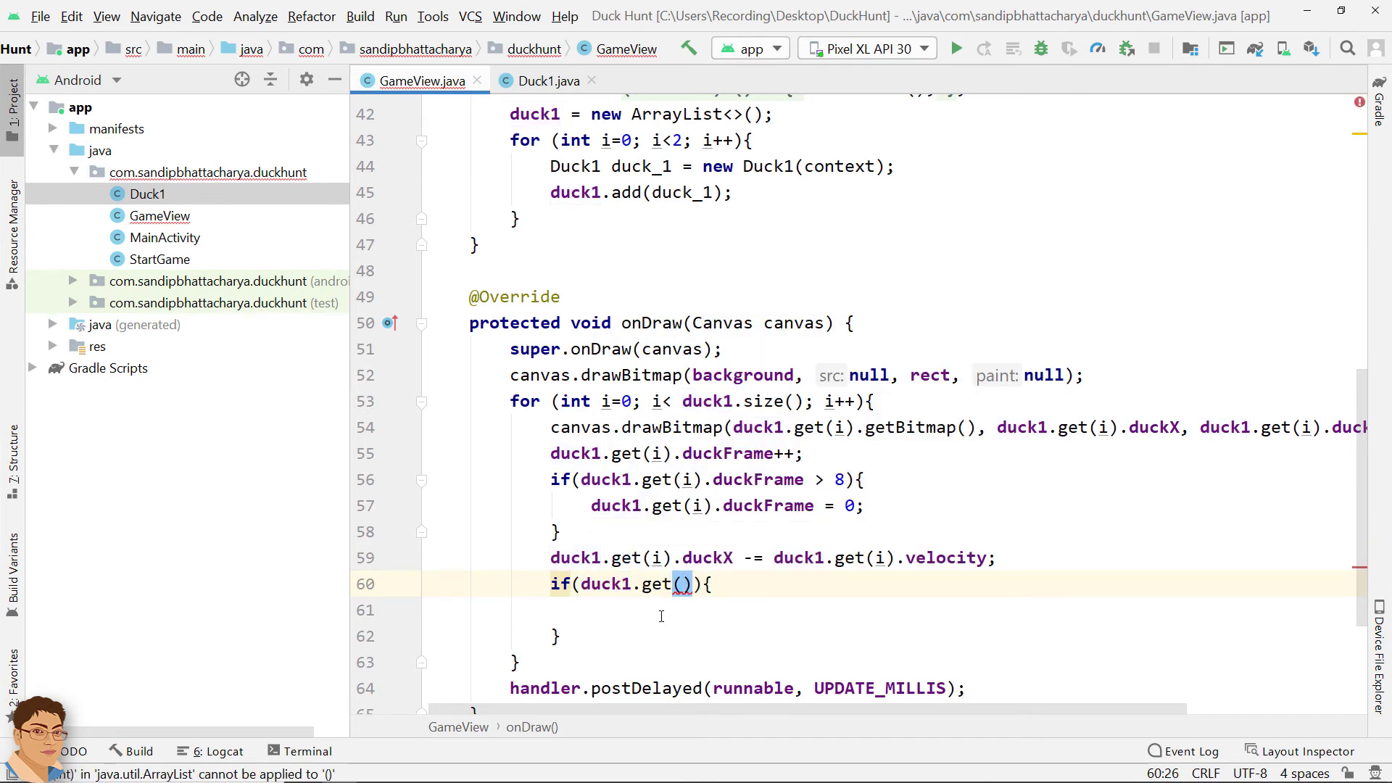
type("i).duckX")
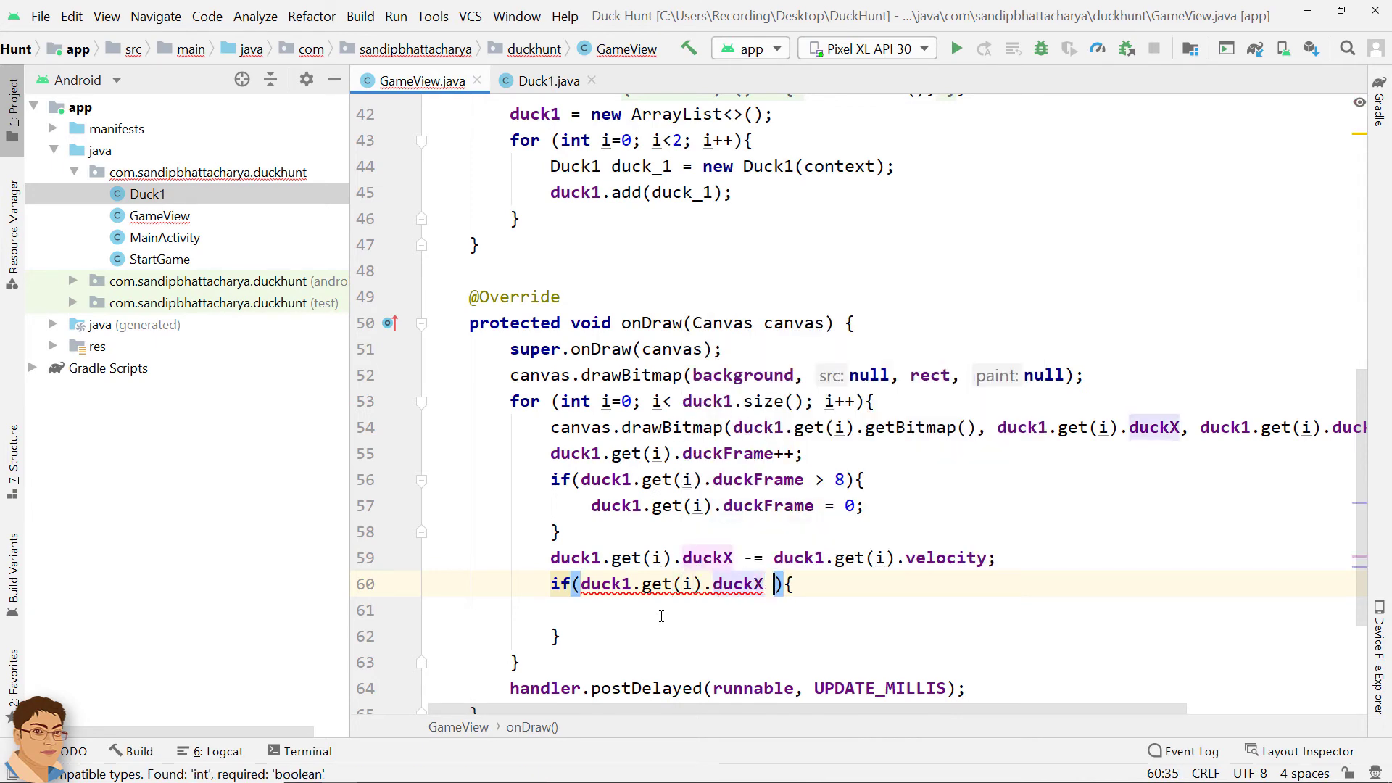
type("<")
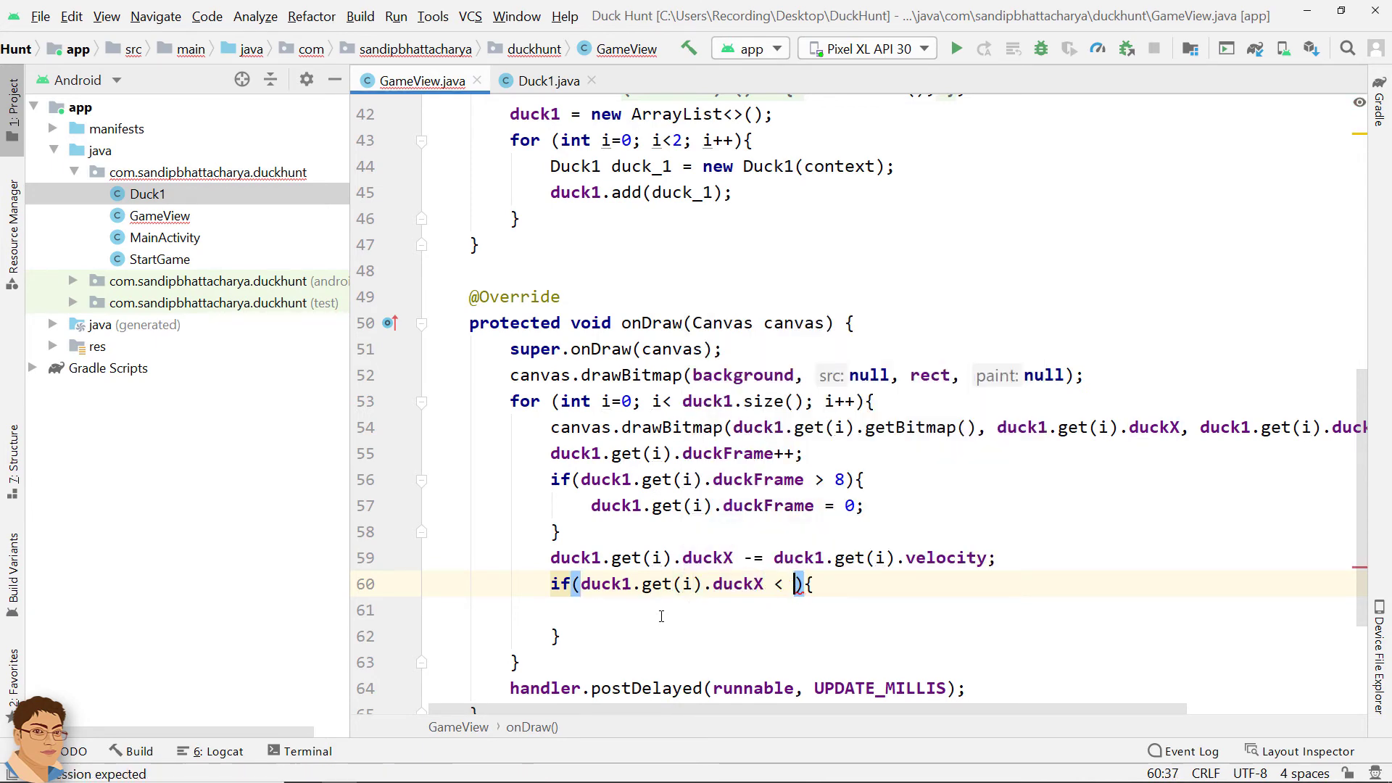
type("-d")
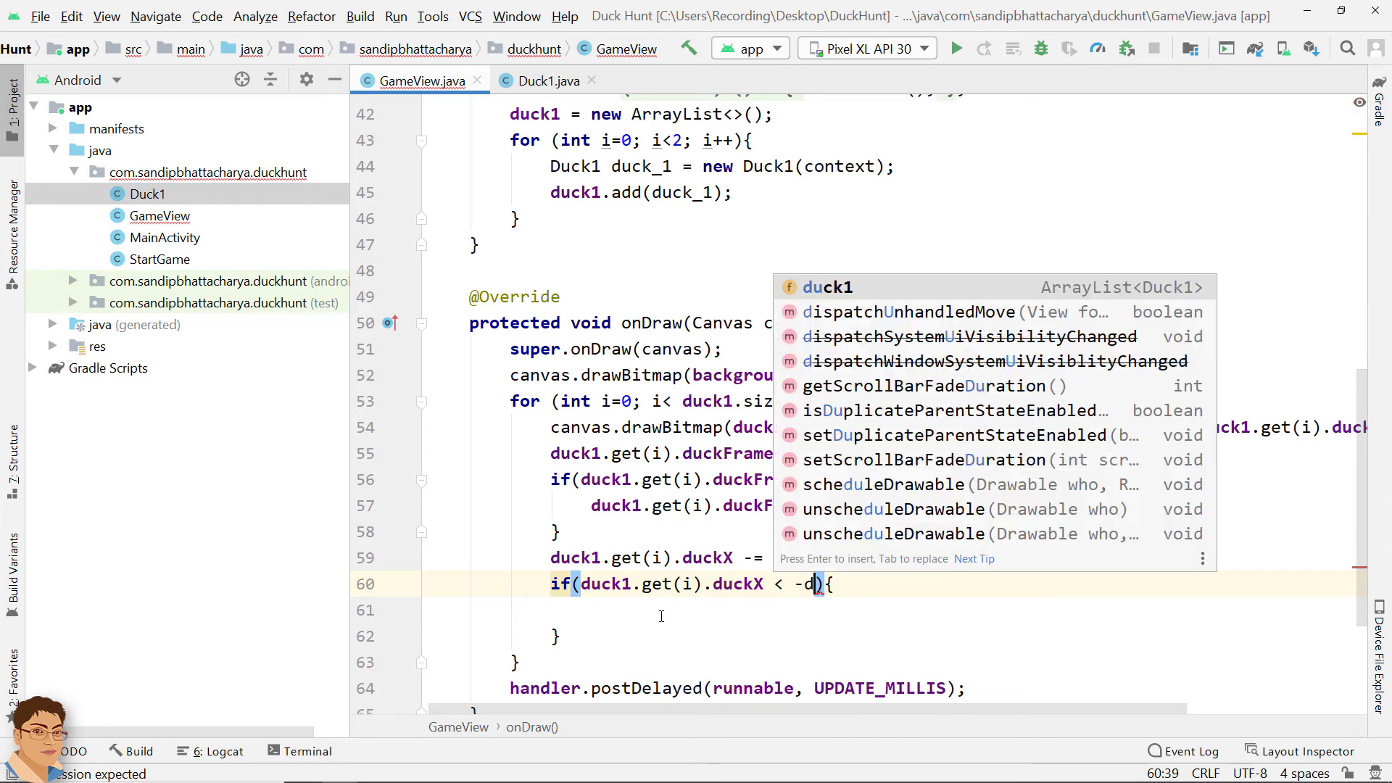
type("uck1.get(i)")
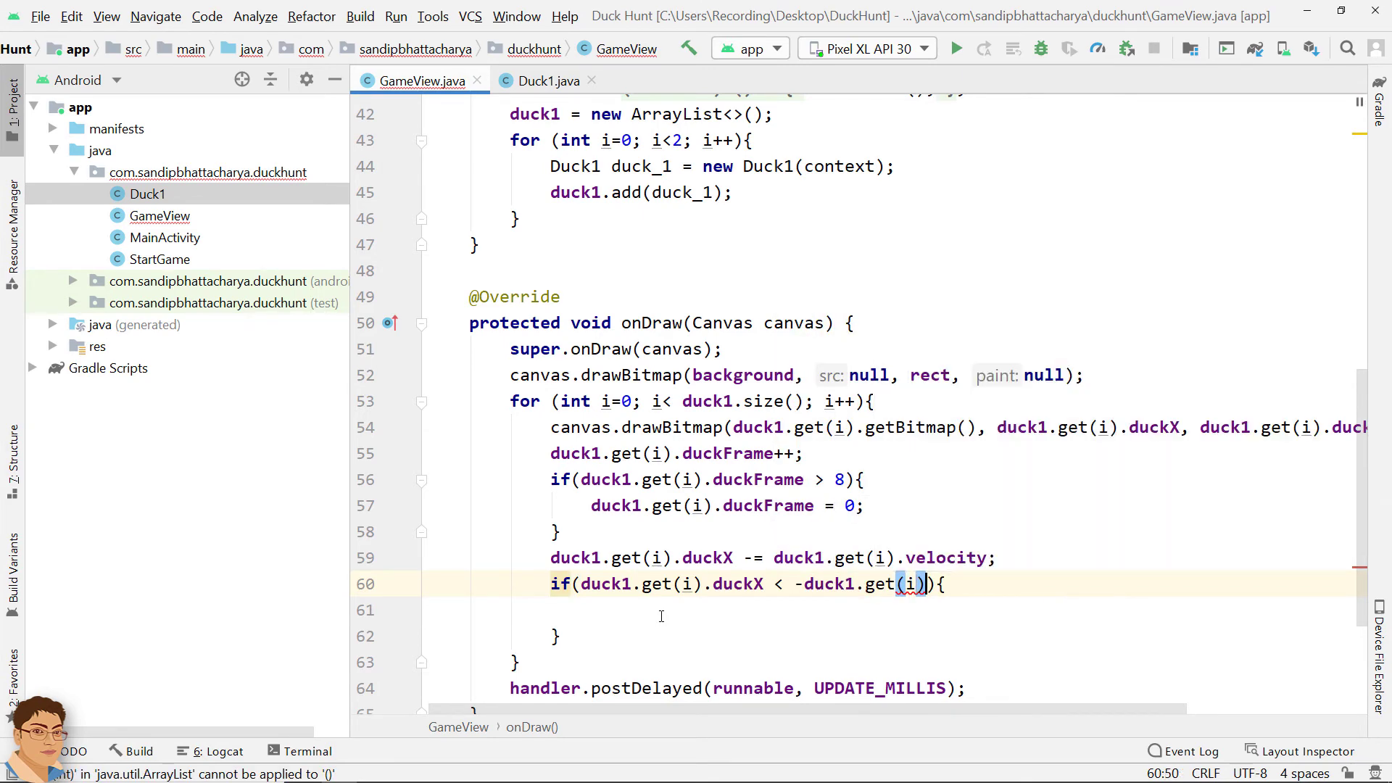
type(".getWidth()")
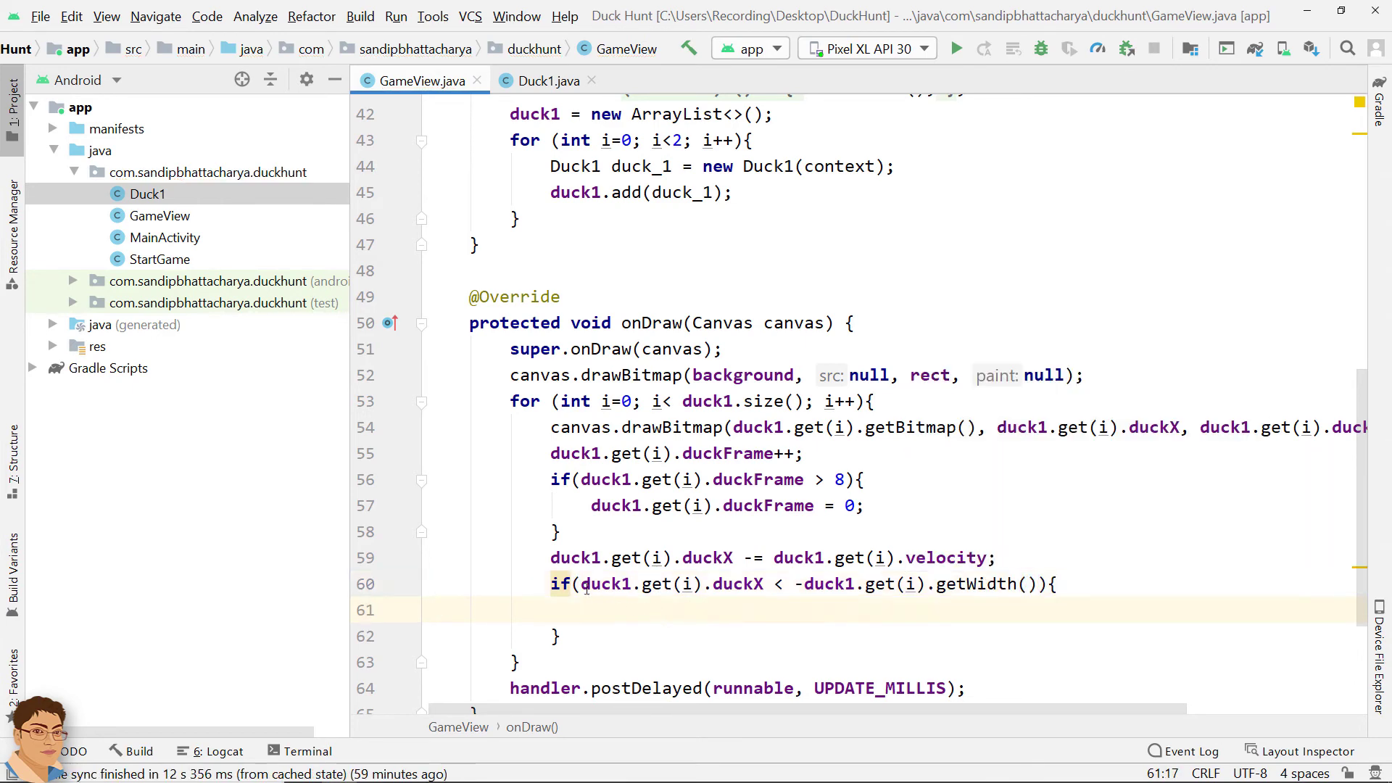
Step: Call duck1.get(i).resetPosition() inside that if, then switch to Duck1.java
double_click(604, 584)
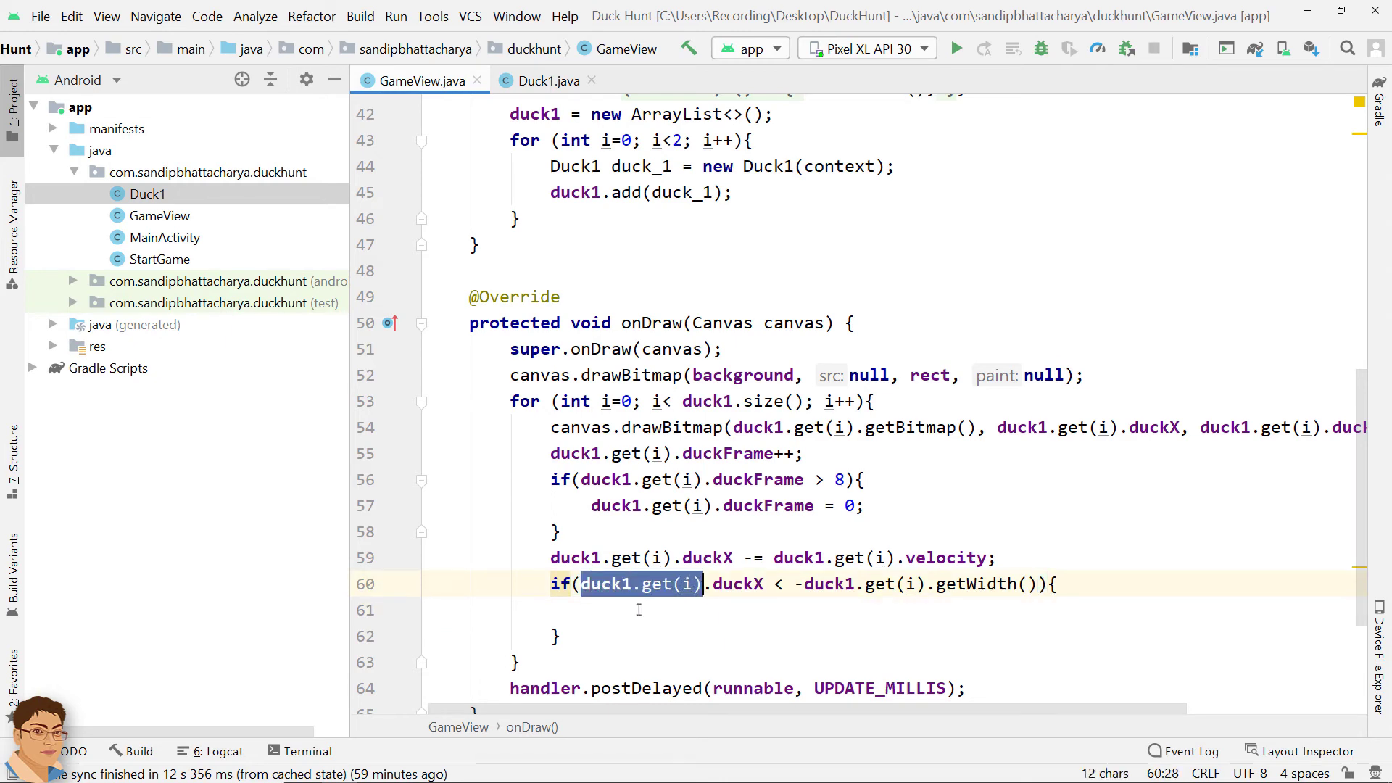
type("duck1.get(i)")
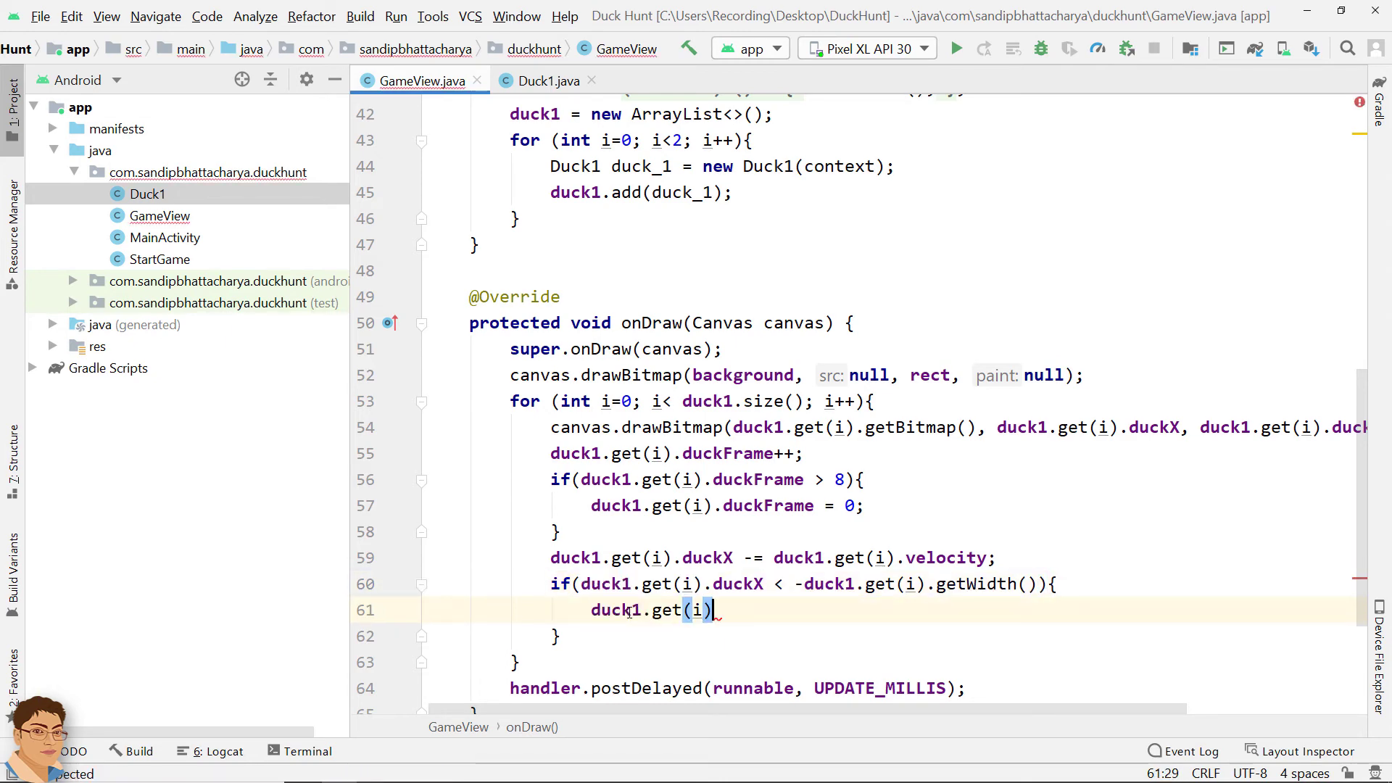
type(".")
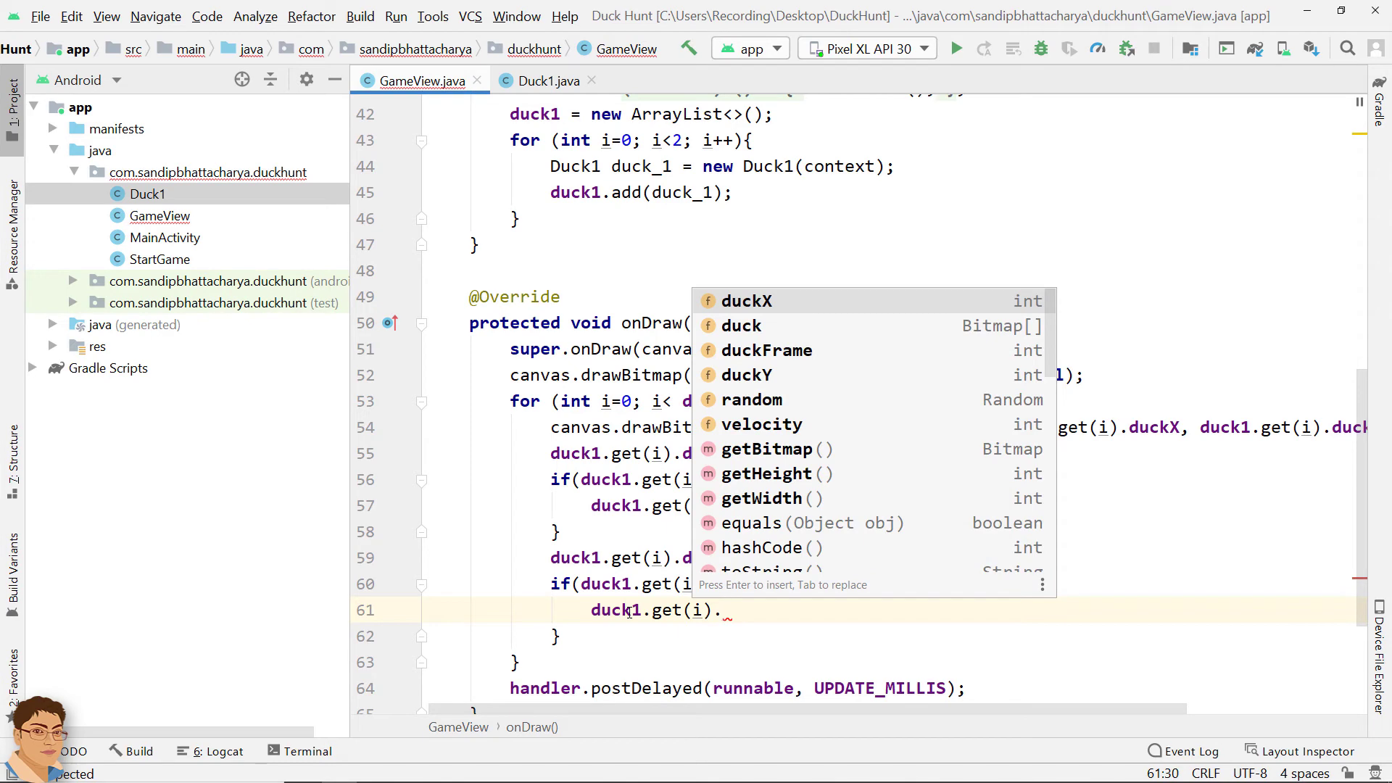
type("resetPo")
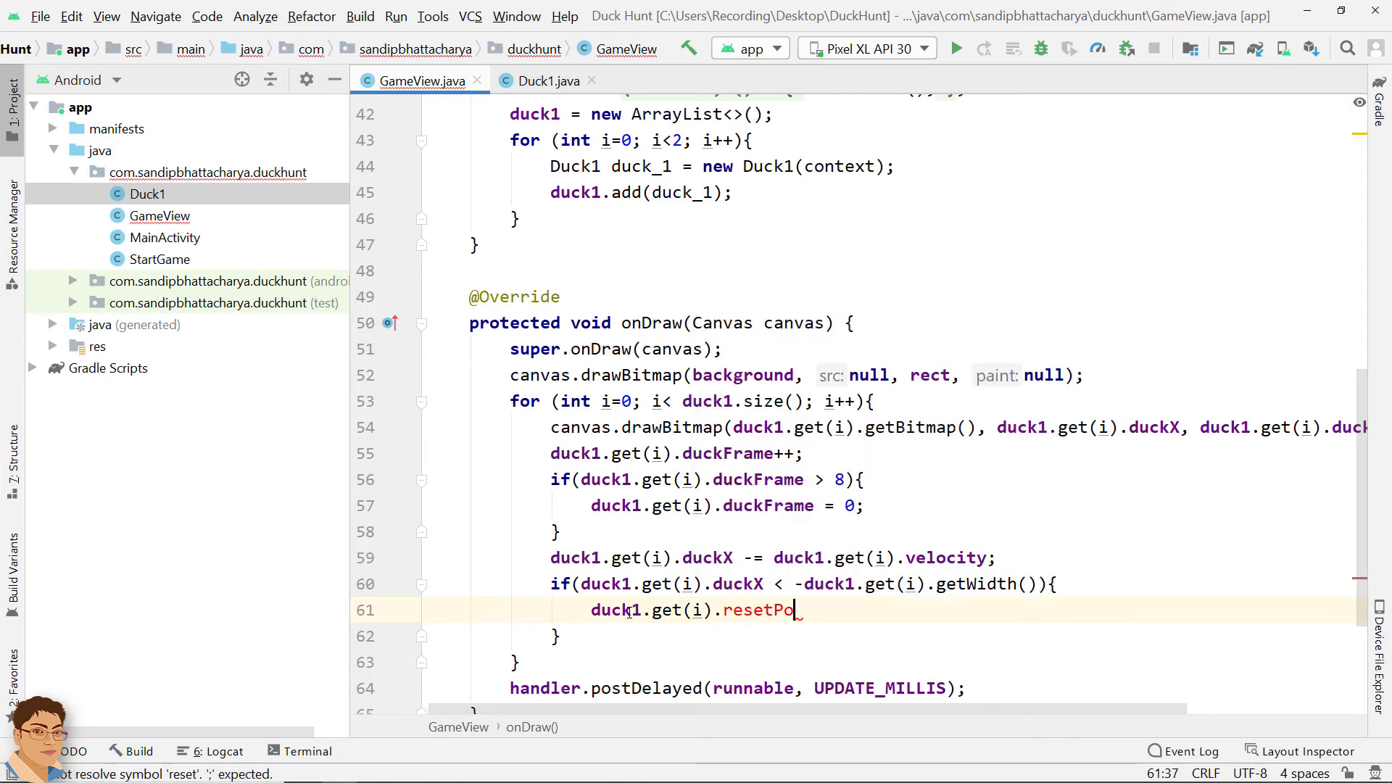
type("sition()")
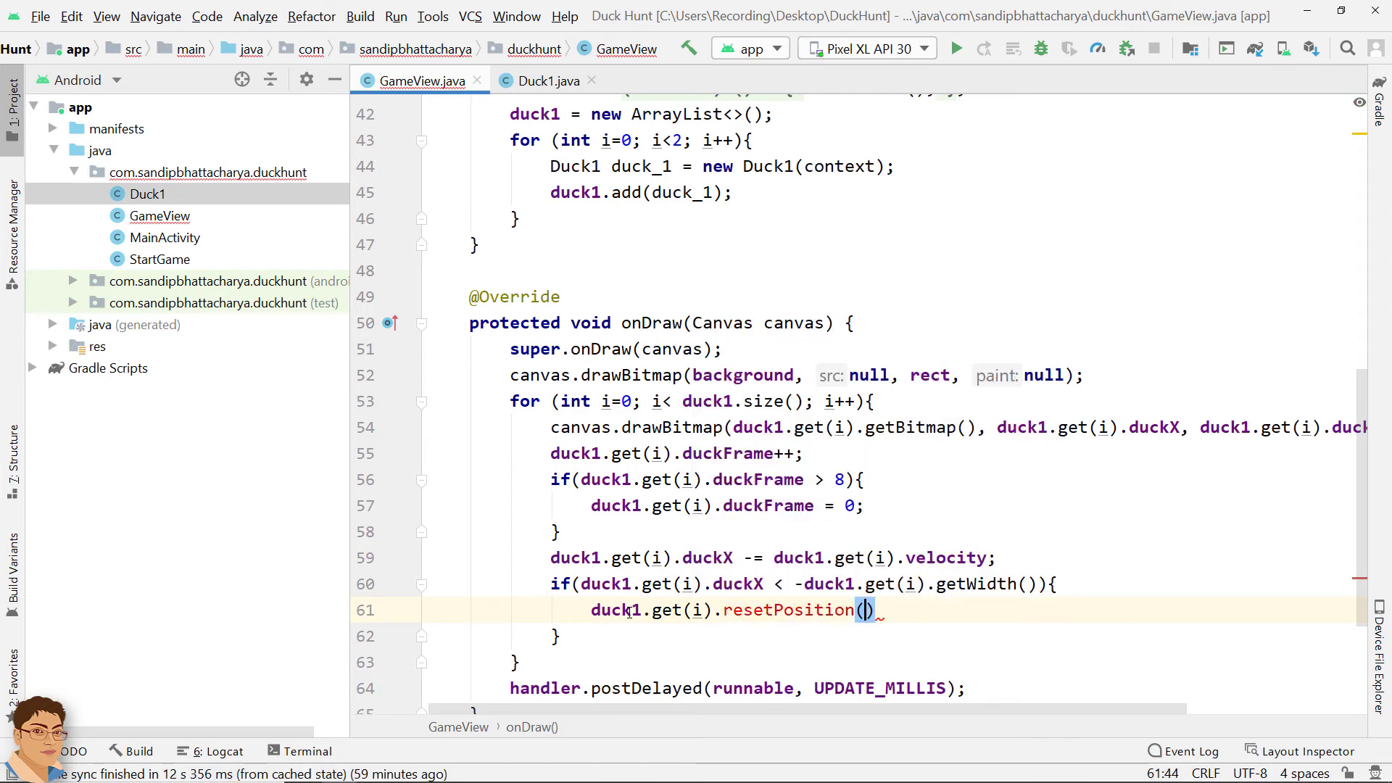
type(";")
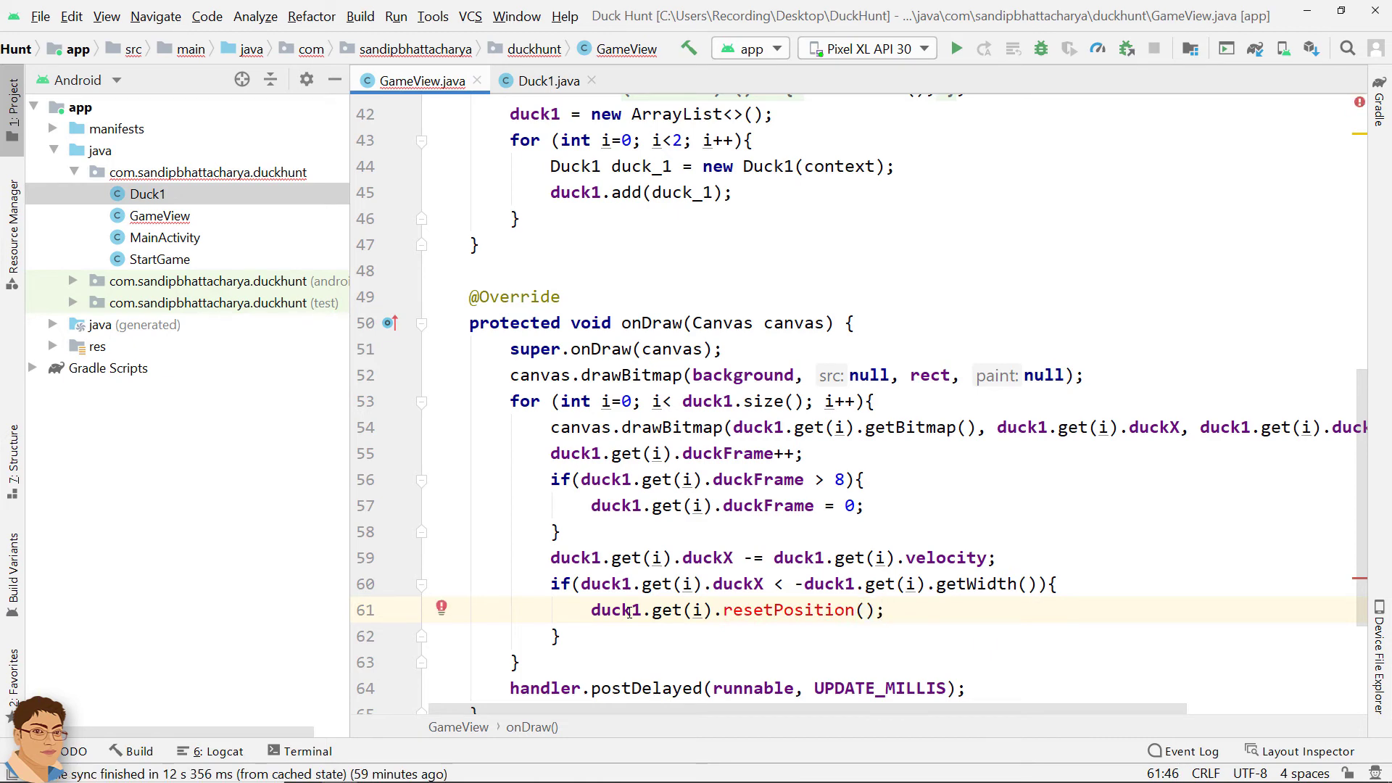
left_click(547, 80)
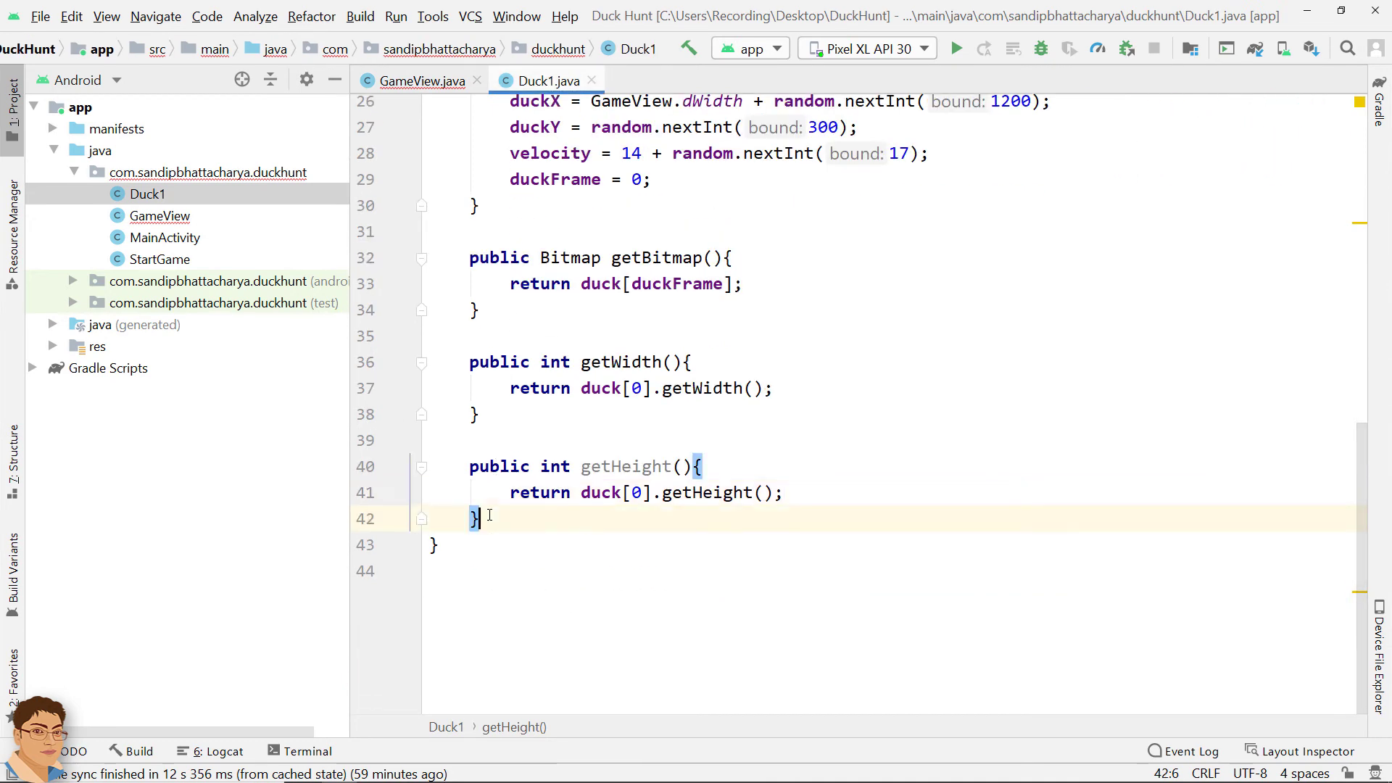
Step: Add an empty public void resetPosition() method below getHeight() in Duck1
type("public void")
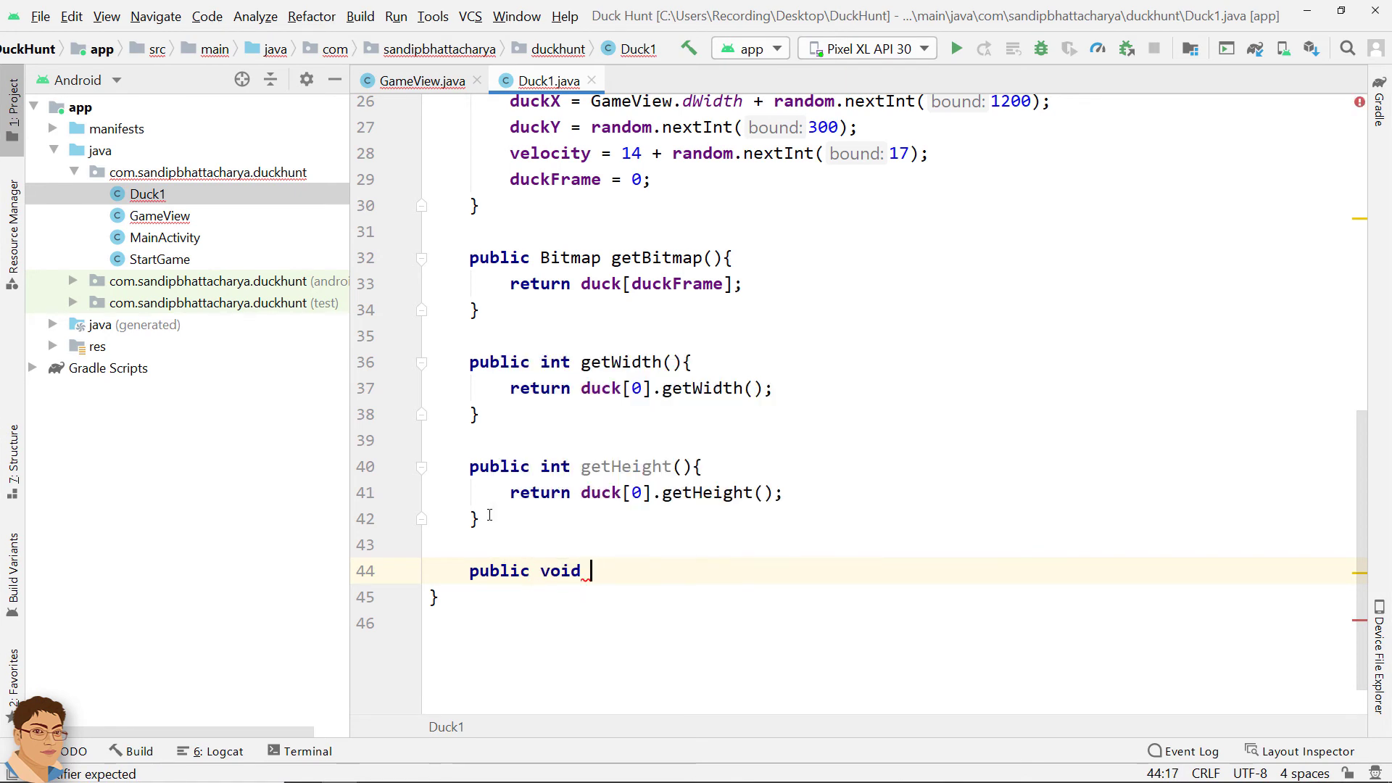
type("resetPo")
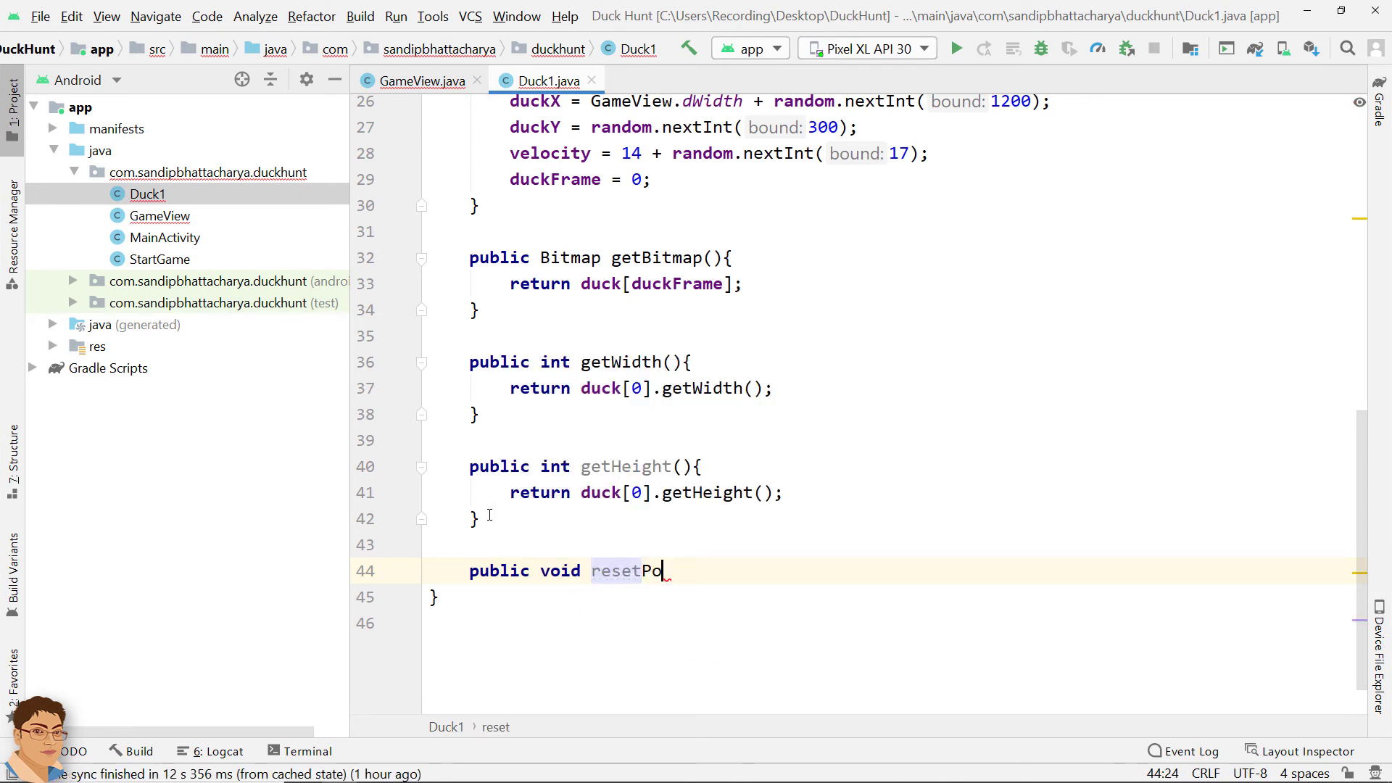
type("sition()")
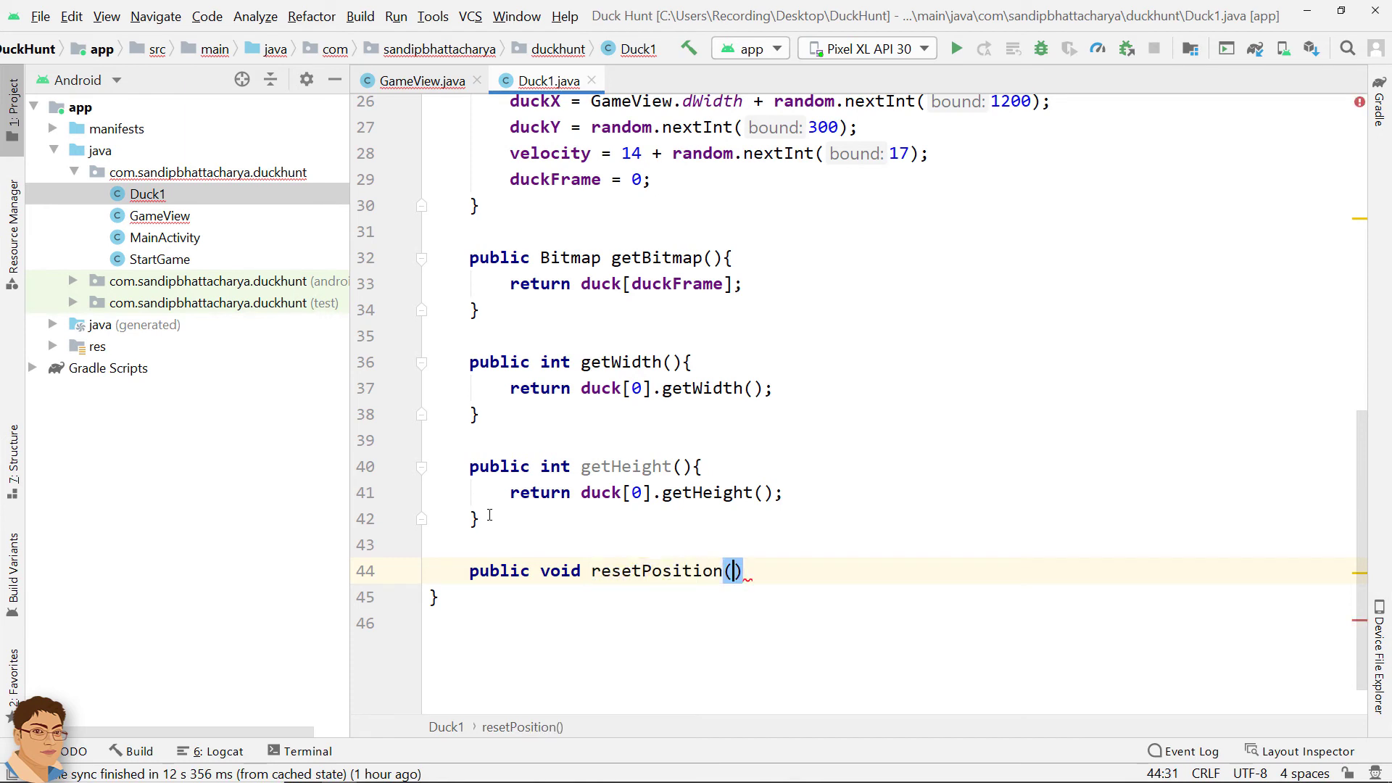
type("{")
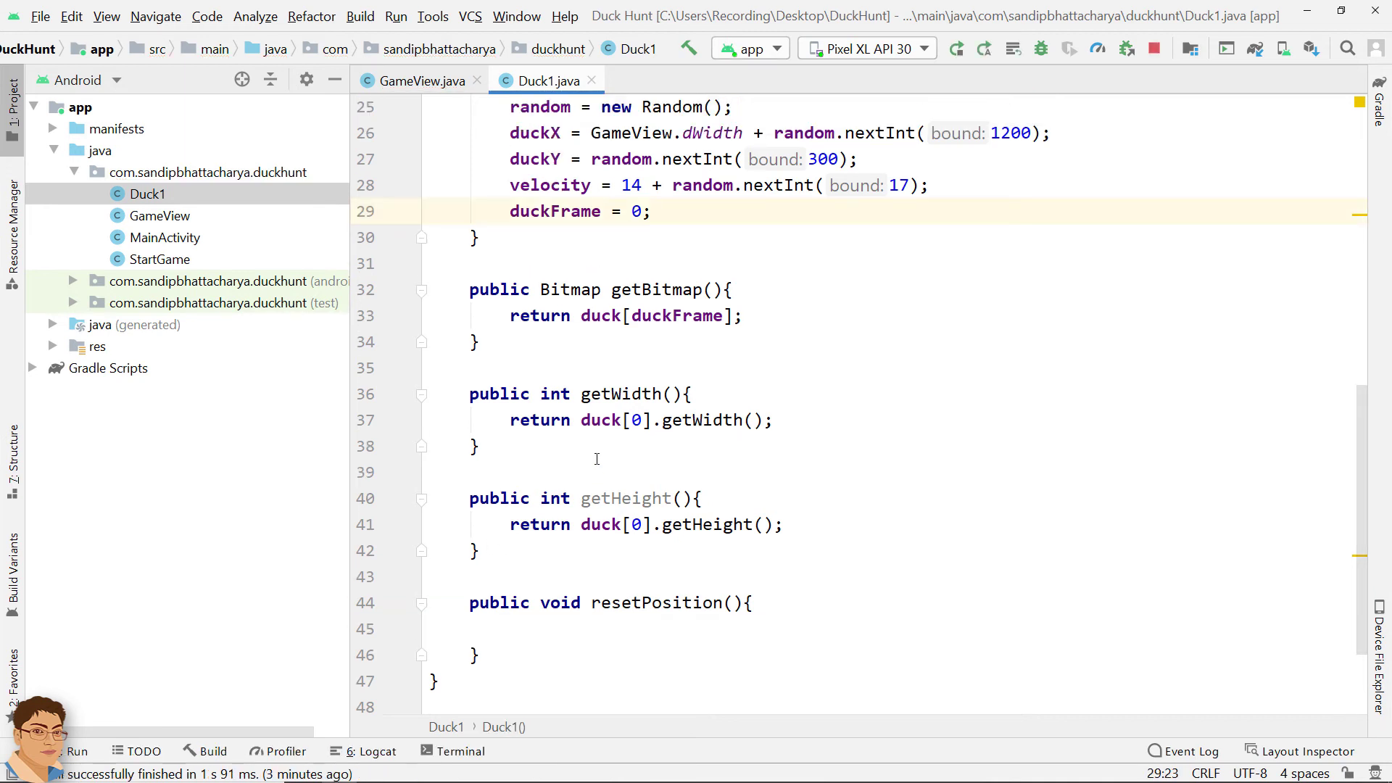
Step: Move the duckX, duckY and velocity lines into resetPosition() and call it from the constructor
left_click_drag(510, 132, 714, 159)
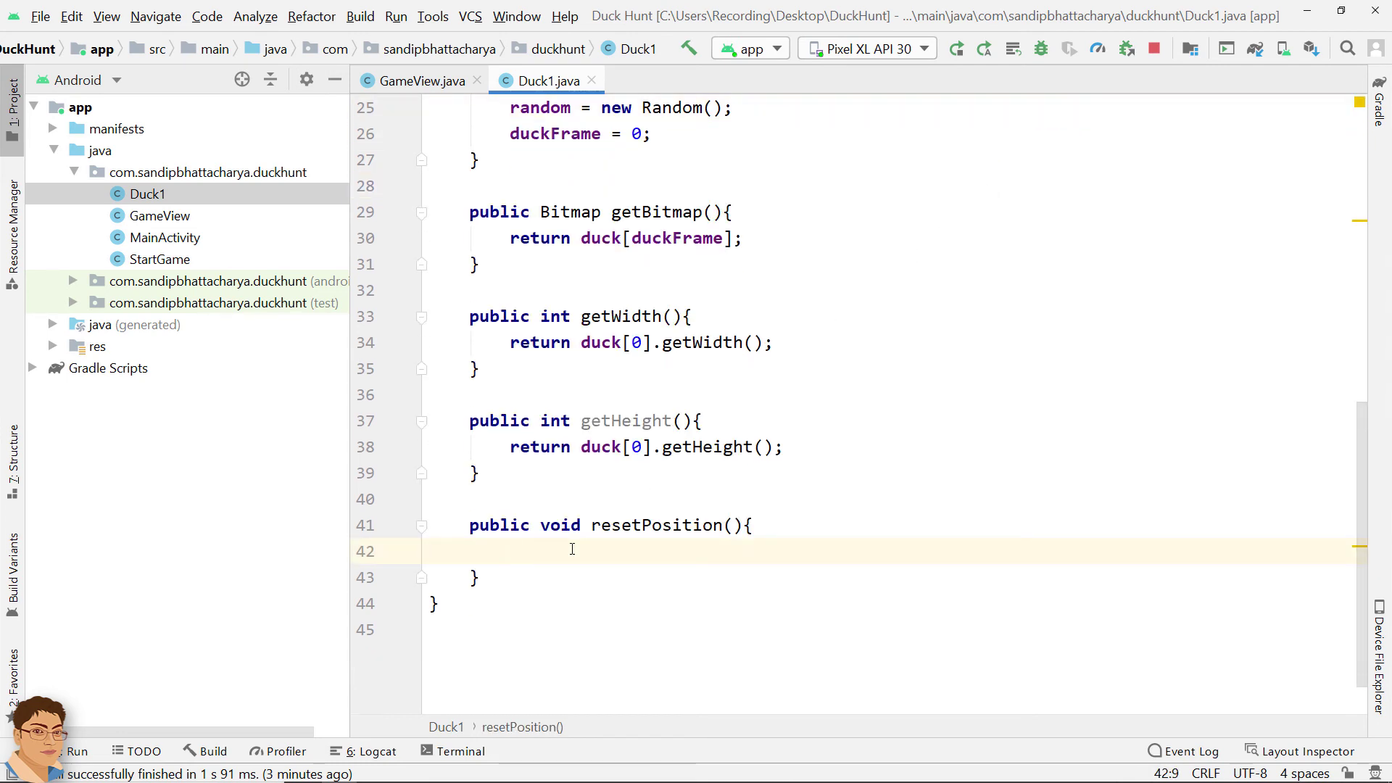
type("duckX = GameView.dWidth + random.nextInt(1200);")
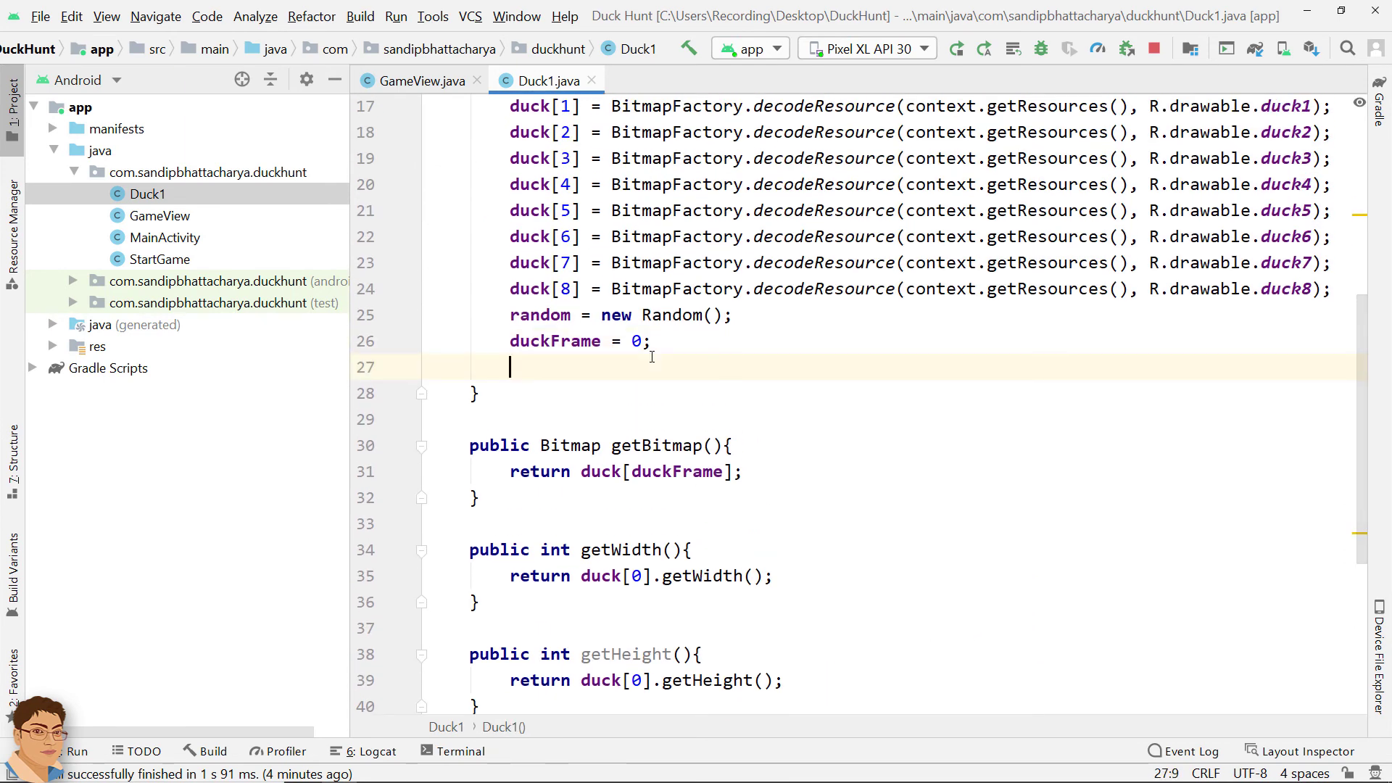
type("resetPosition();")
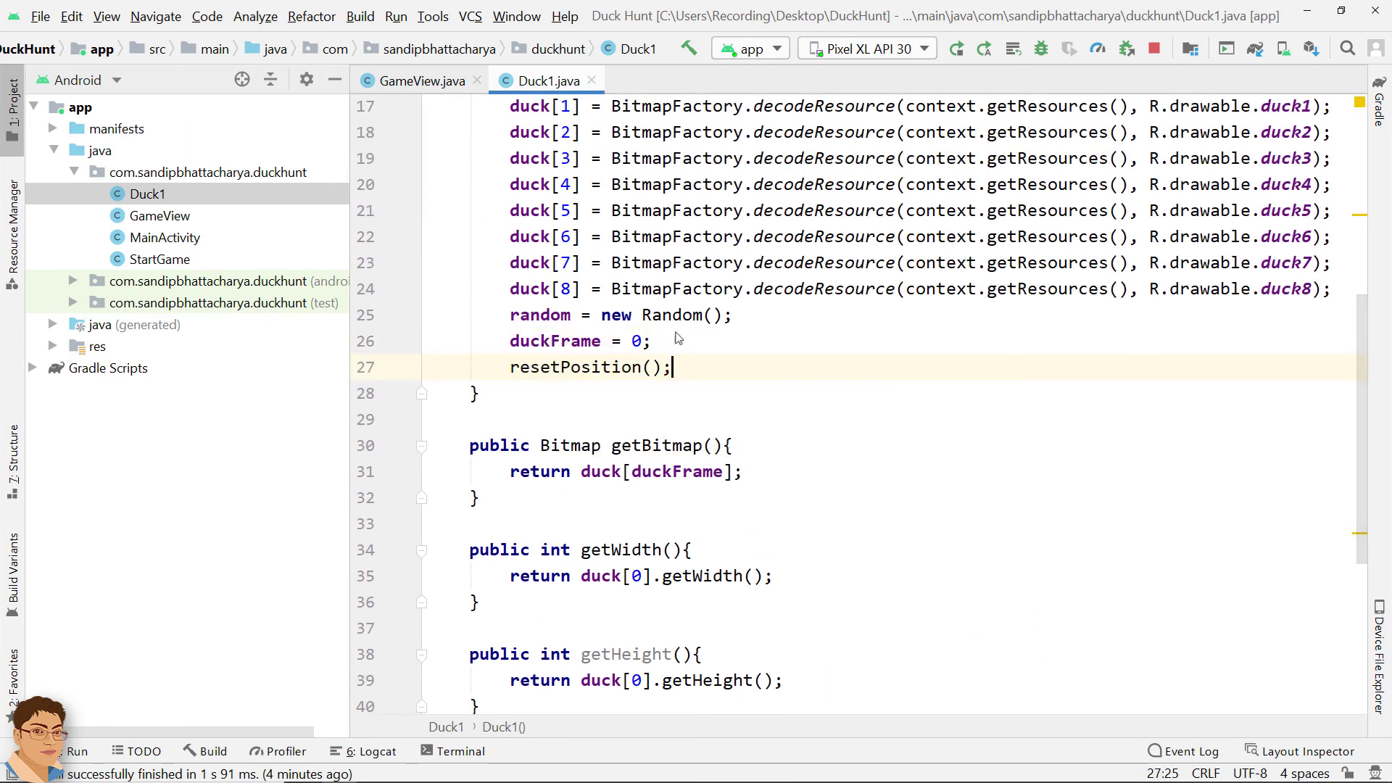